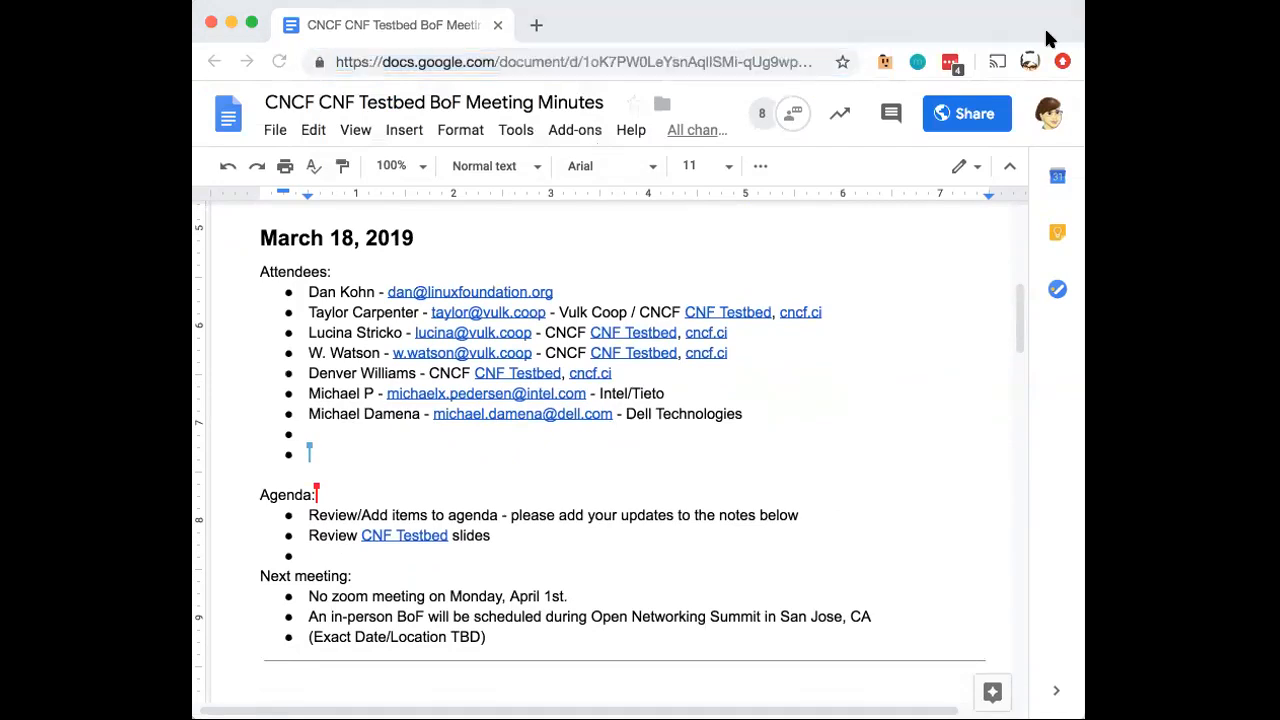
mouse_move(720, 418)
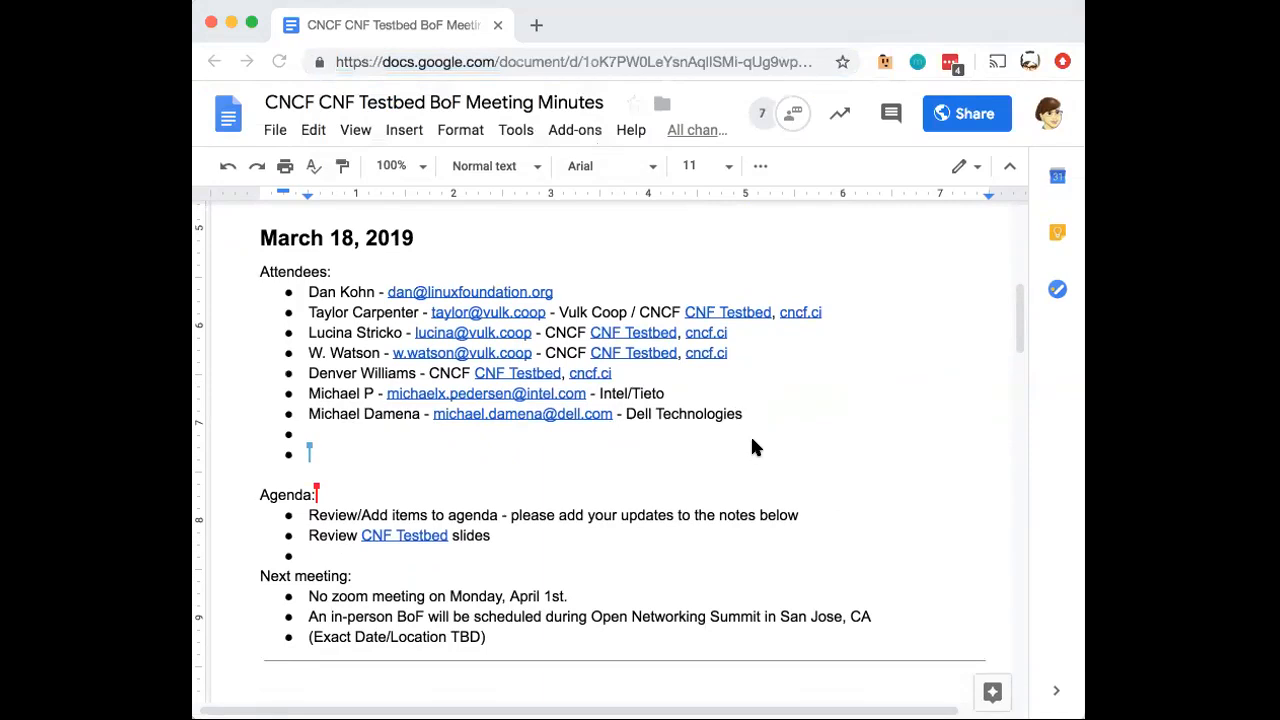
mouse_move(768, 446)
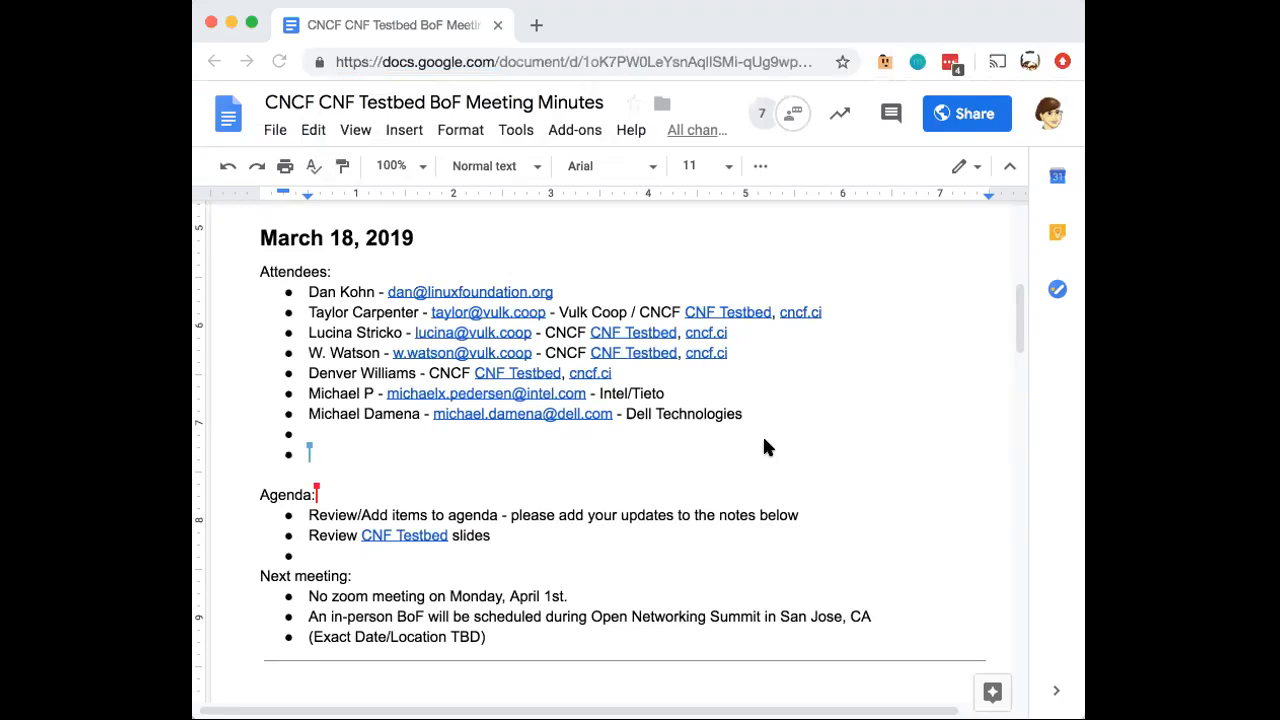
mouse_move(790, 52)
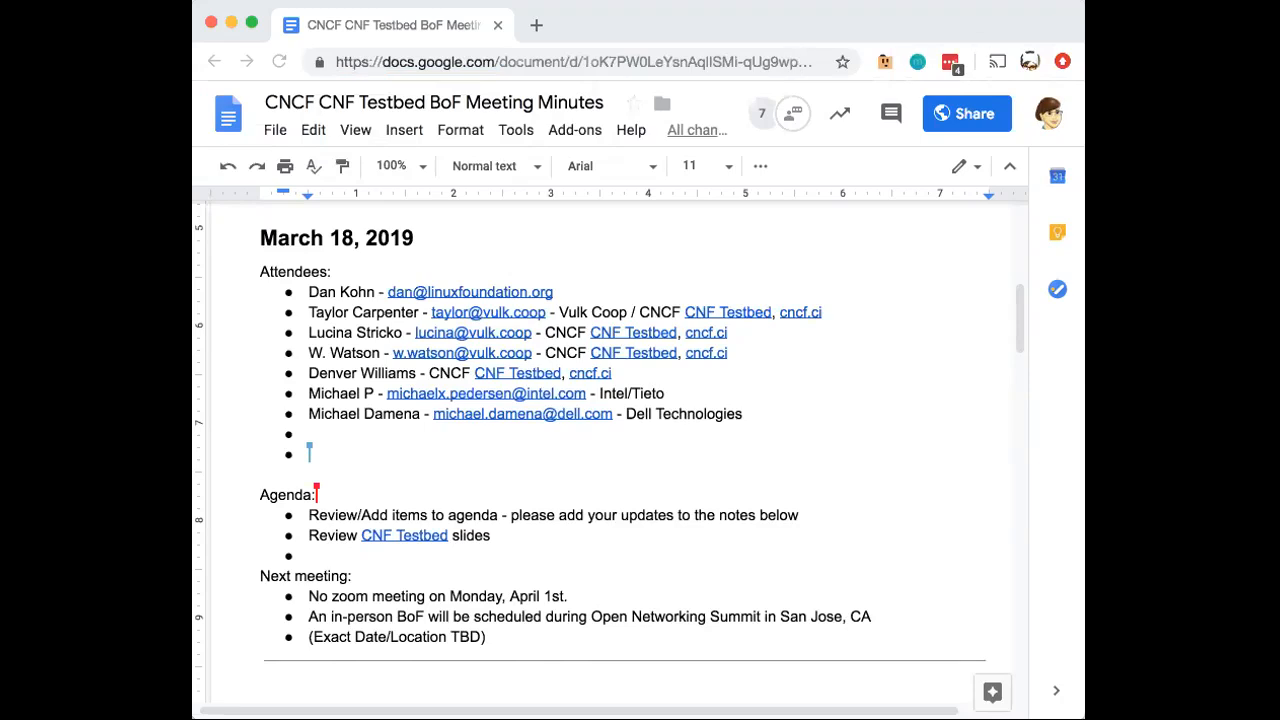
mouse_move(720, 384)
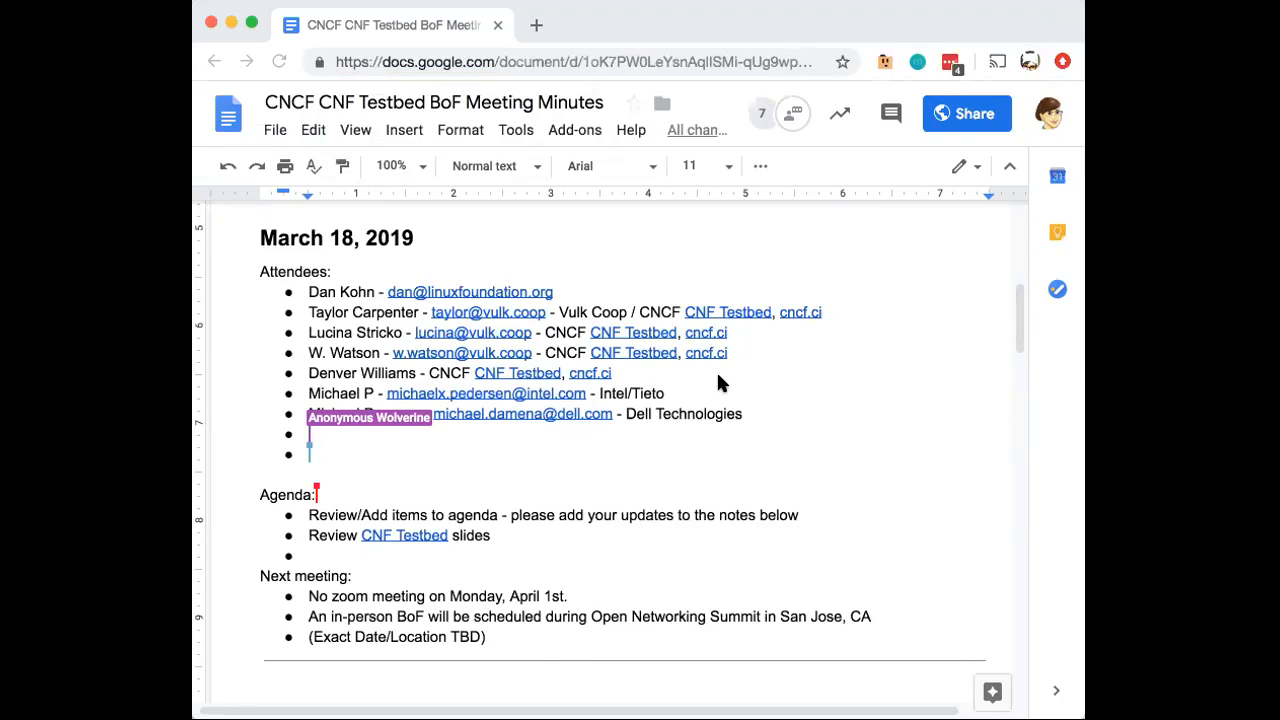
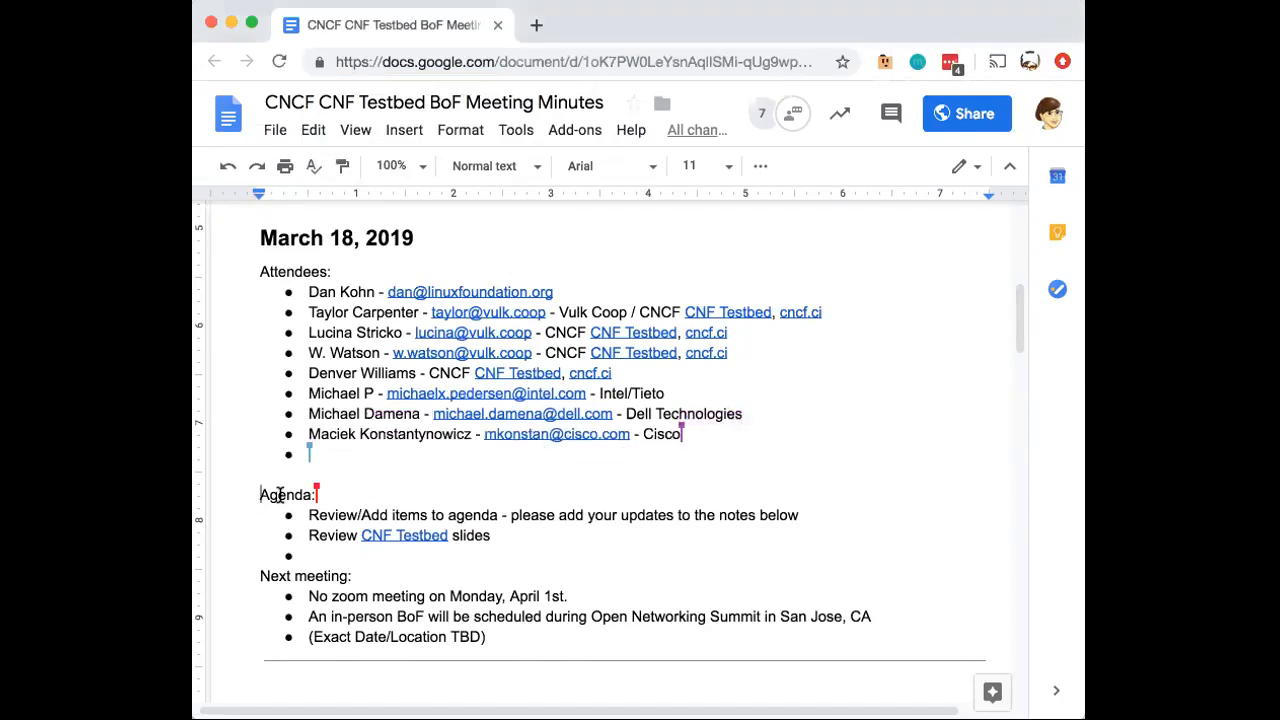
type("U")
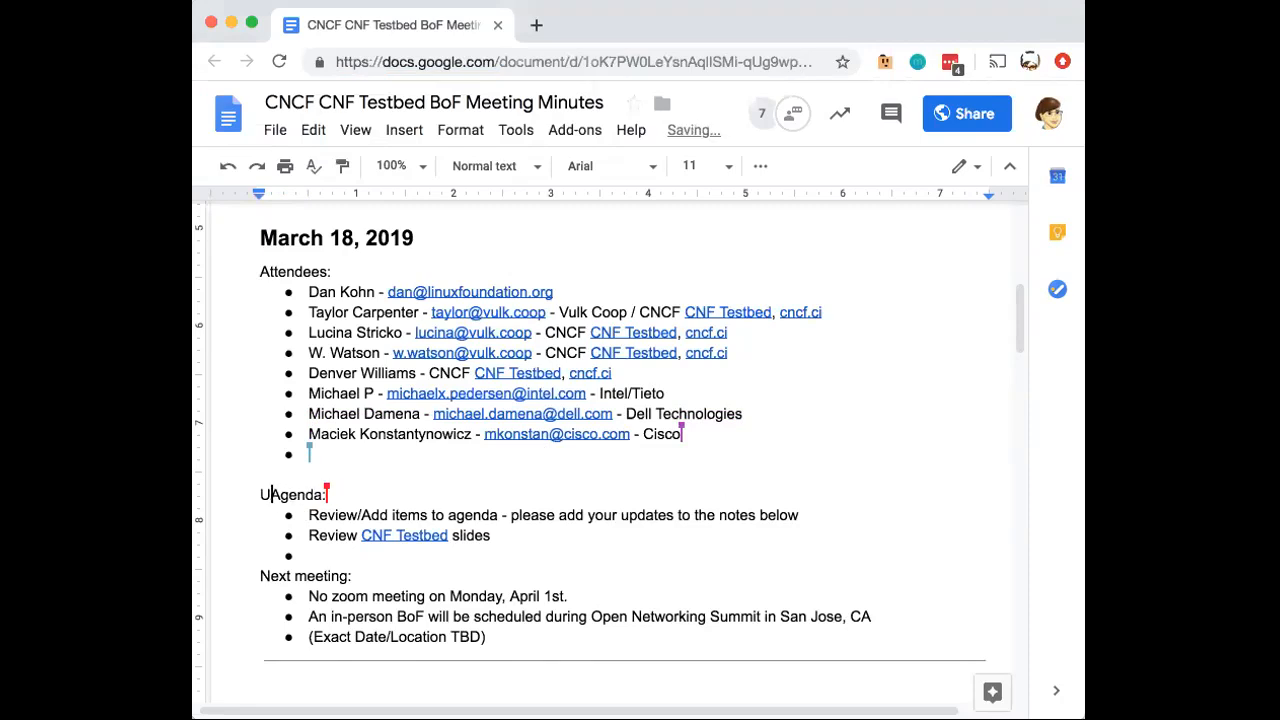
type("Upcoming events:")
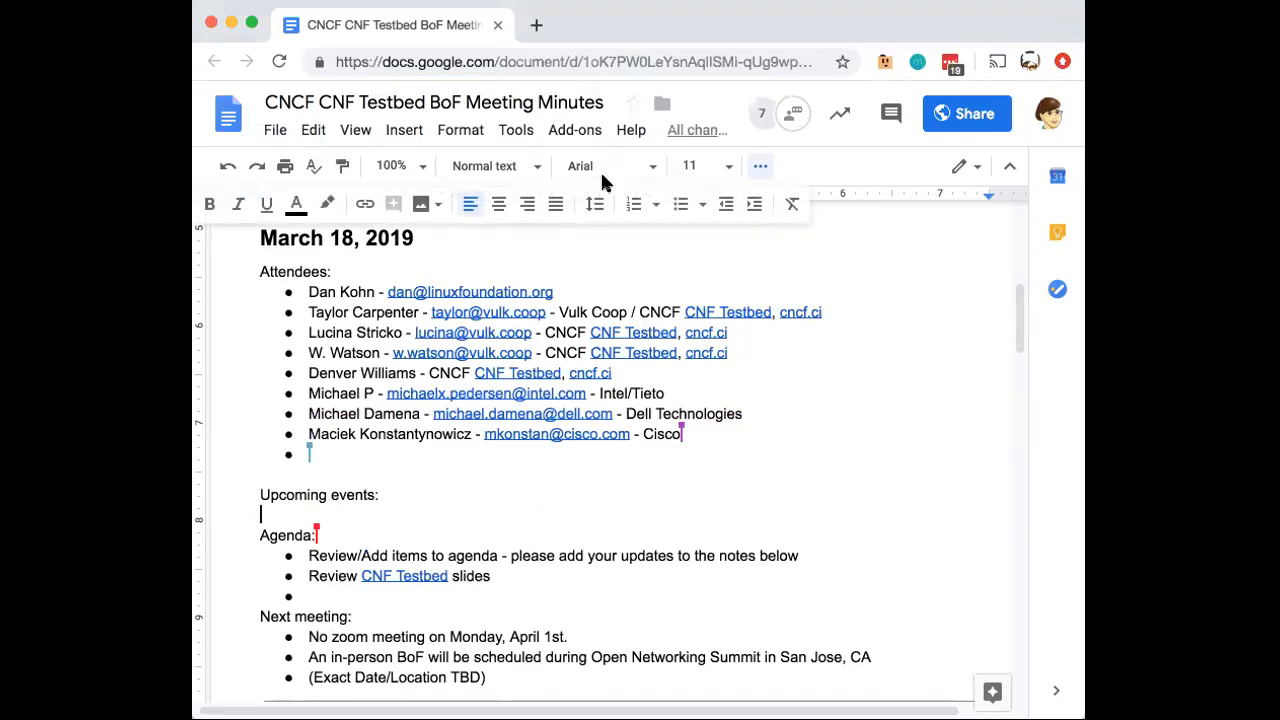
Step: Start an empty bulleted item under the 'Upcoming events:' heading
left_click(680, 204)
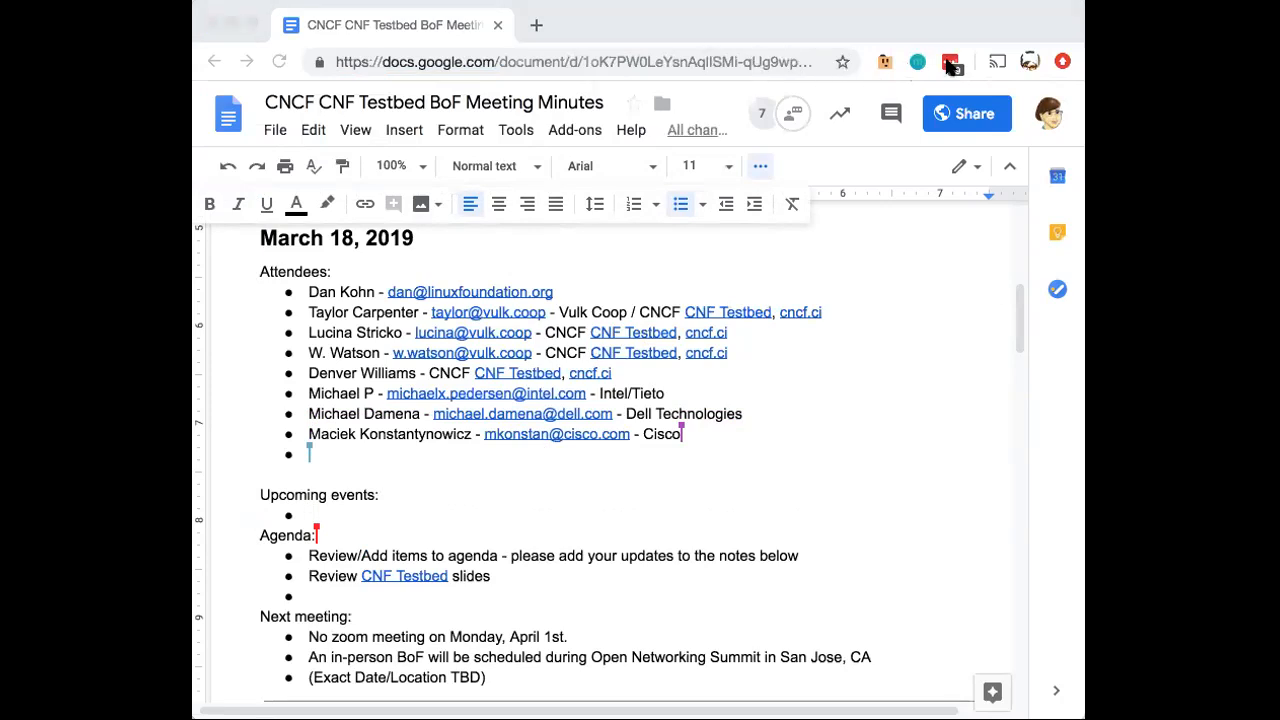
mouse_move(826, 98)
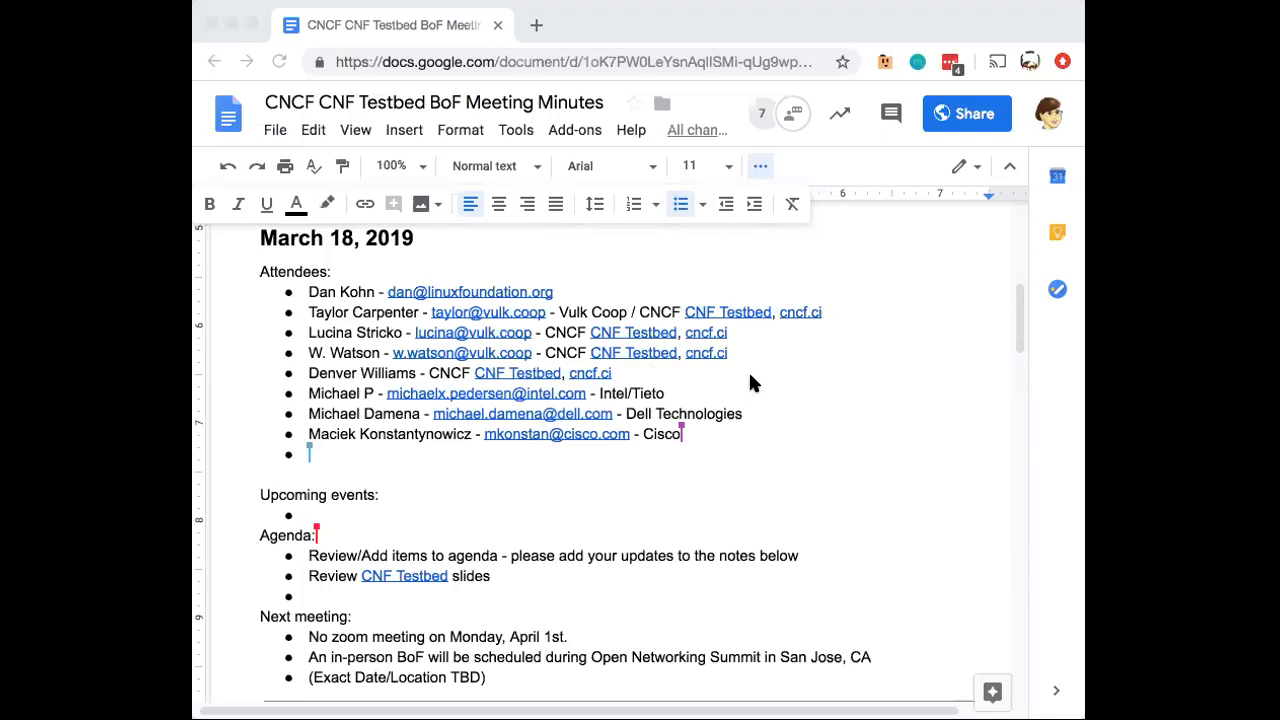
mouse_move(630, 268)
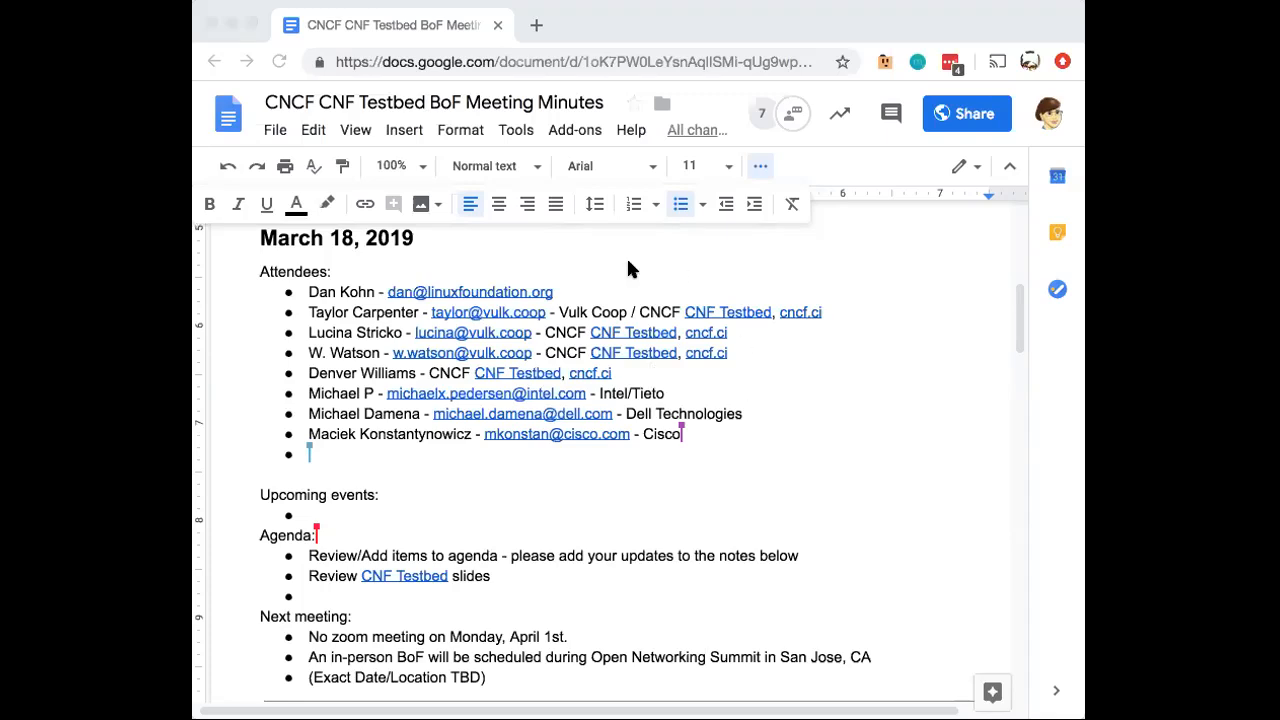
mouse_move(760, 472)
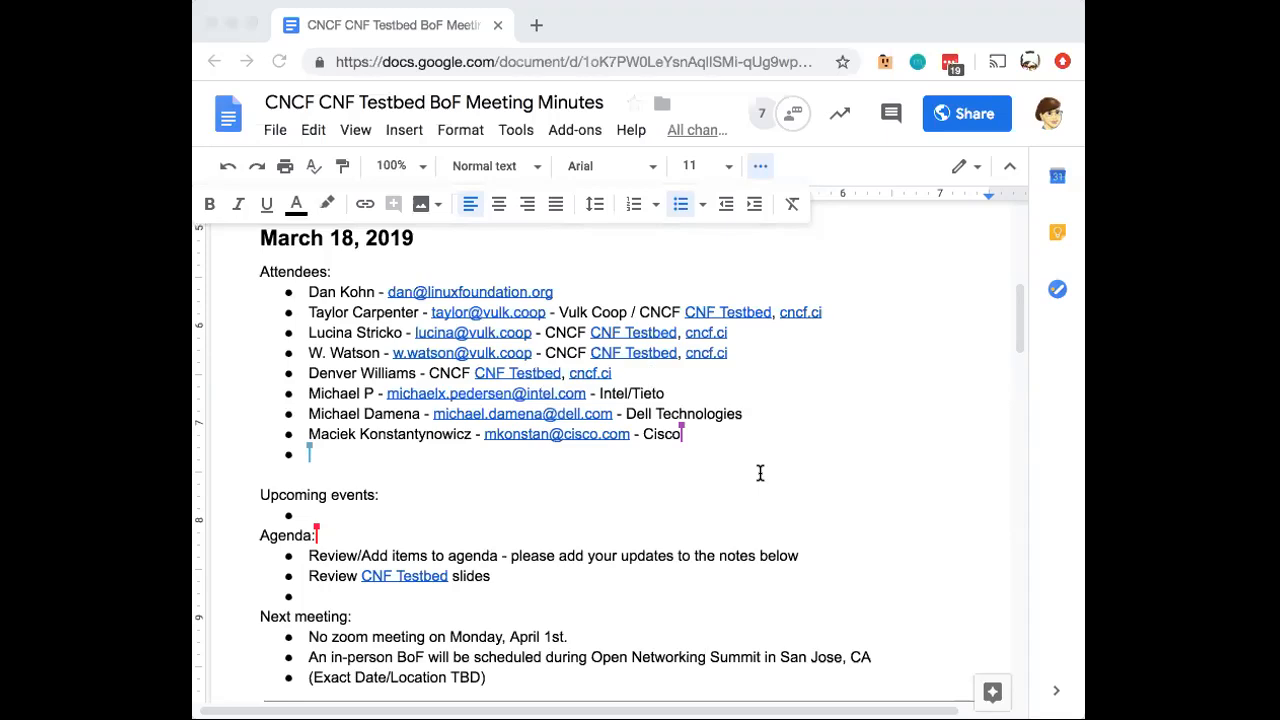
mouse_move(832, 352)
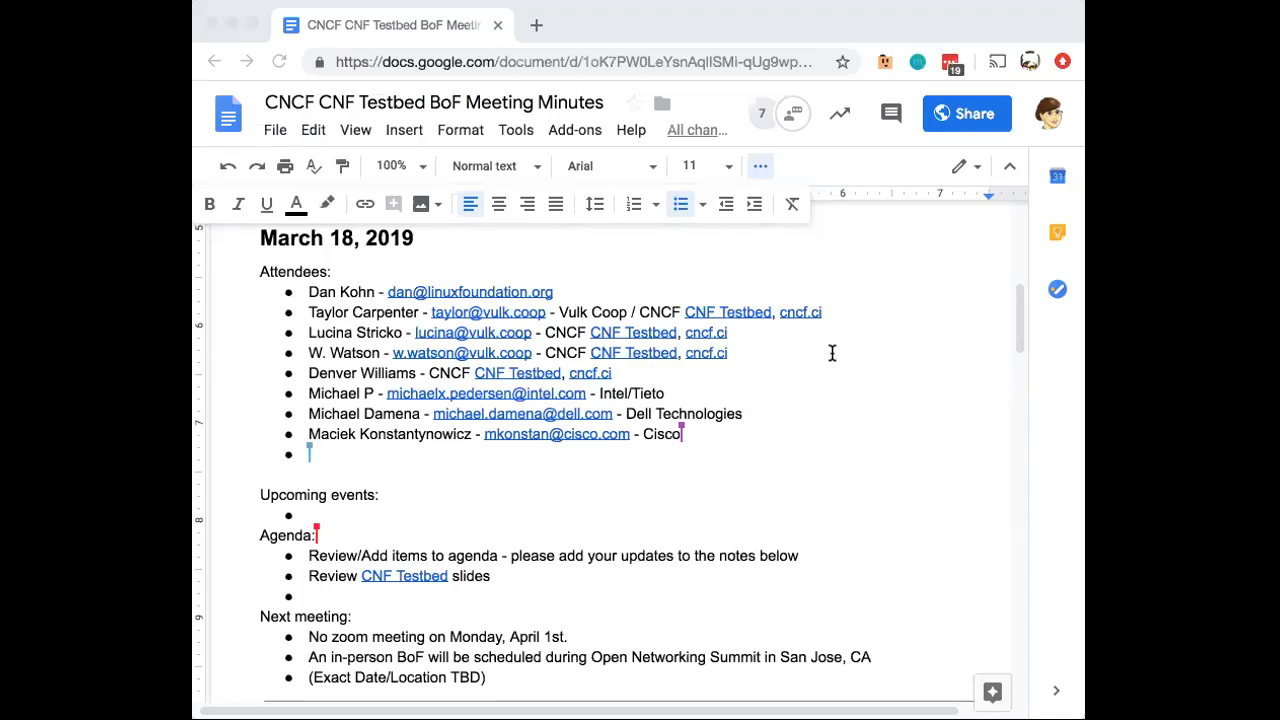
mouse_move(512, 332)
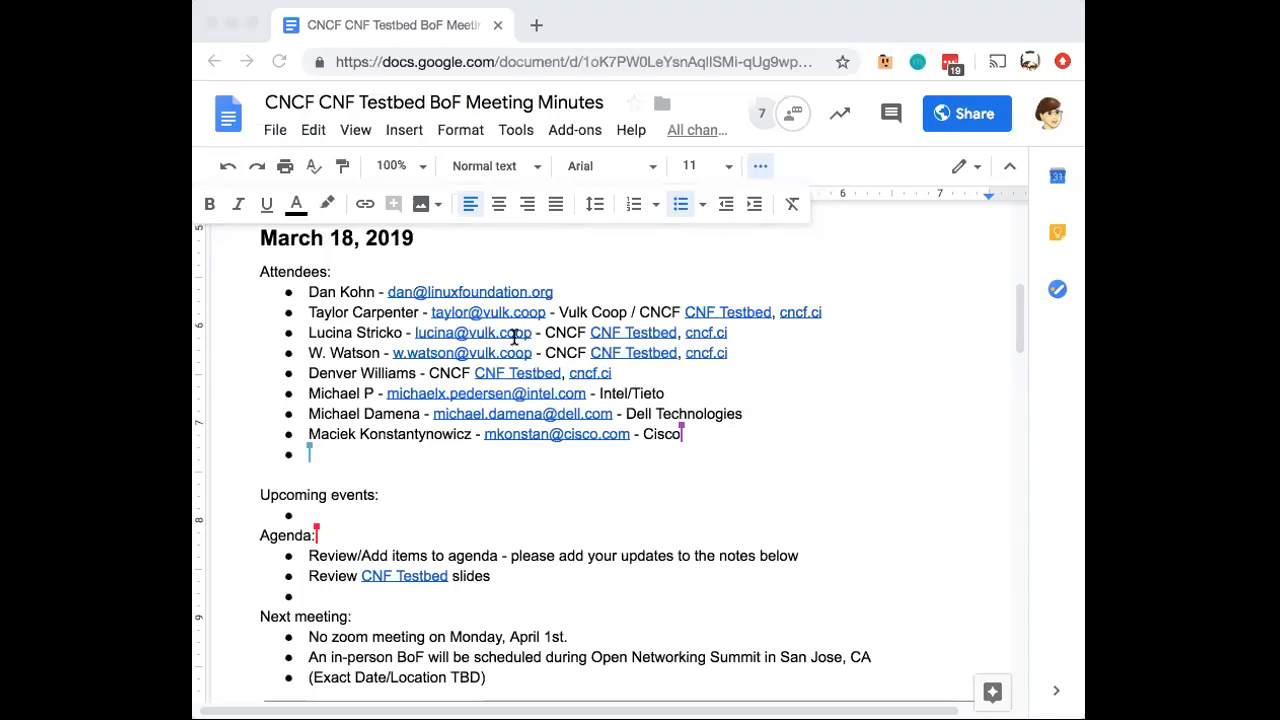
mouse_move(616, 536)
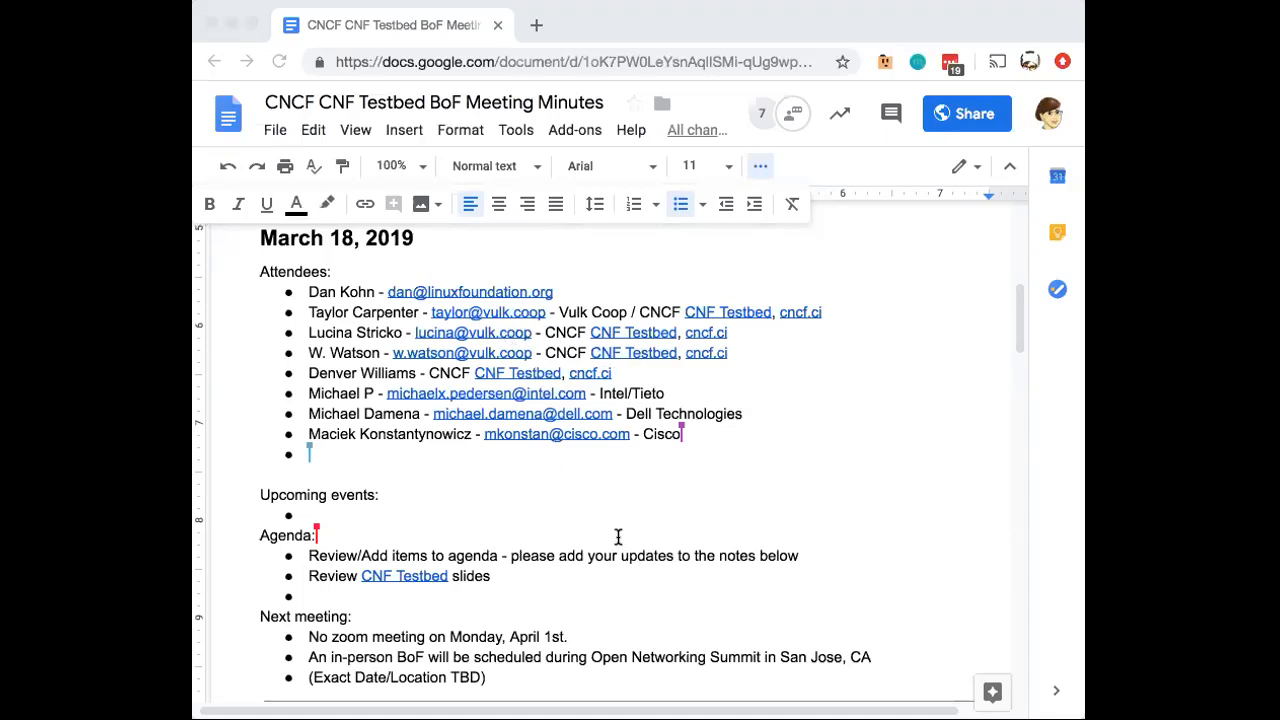
mouse_move(584, 508)
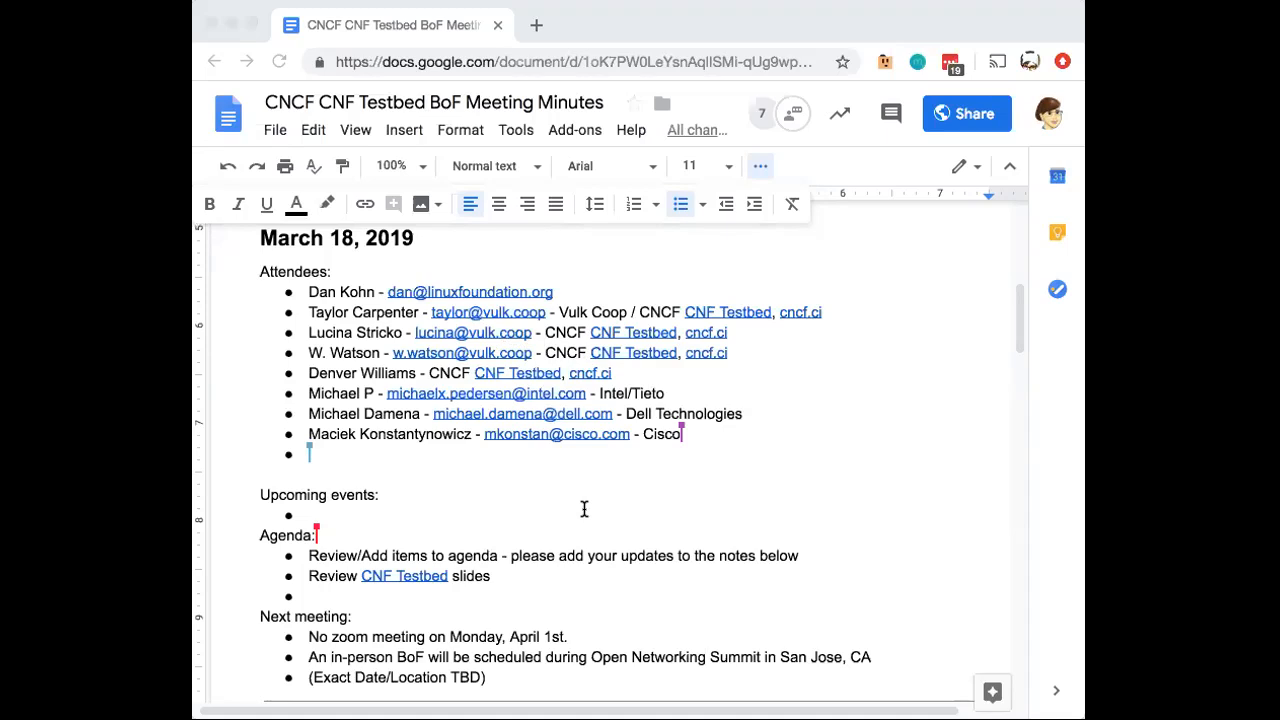
Step: List events 'Apr 3-5, 2019: Open Networking Summit, San Jose, CA' and 'May 21-23, 2019: KubeCon EU, Barcelona'
type("Apr 3-5, 2019: Open Networking Summit, San Jose, CA")
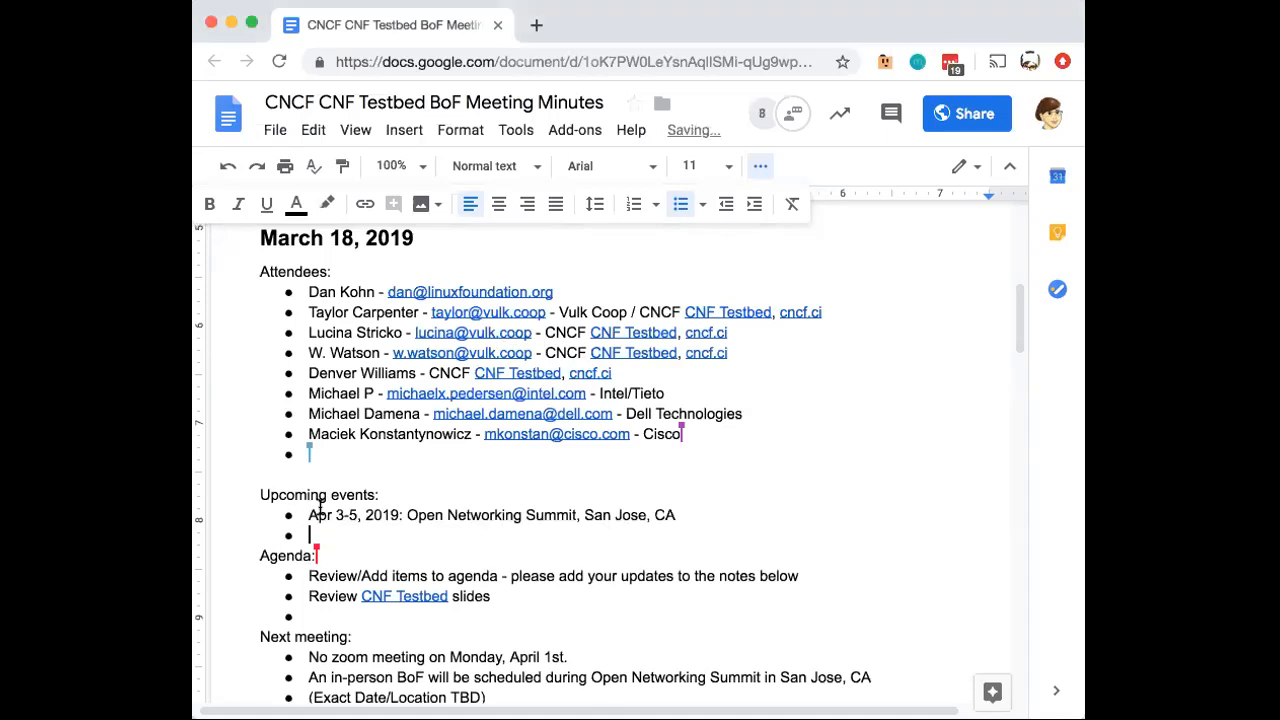
type("P")
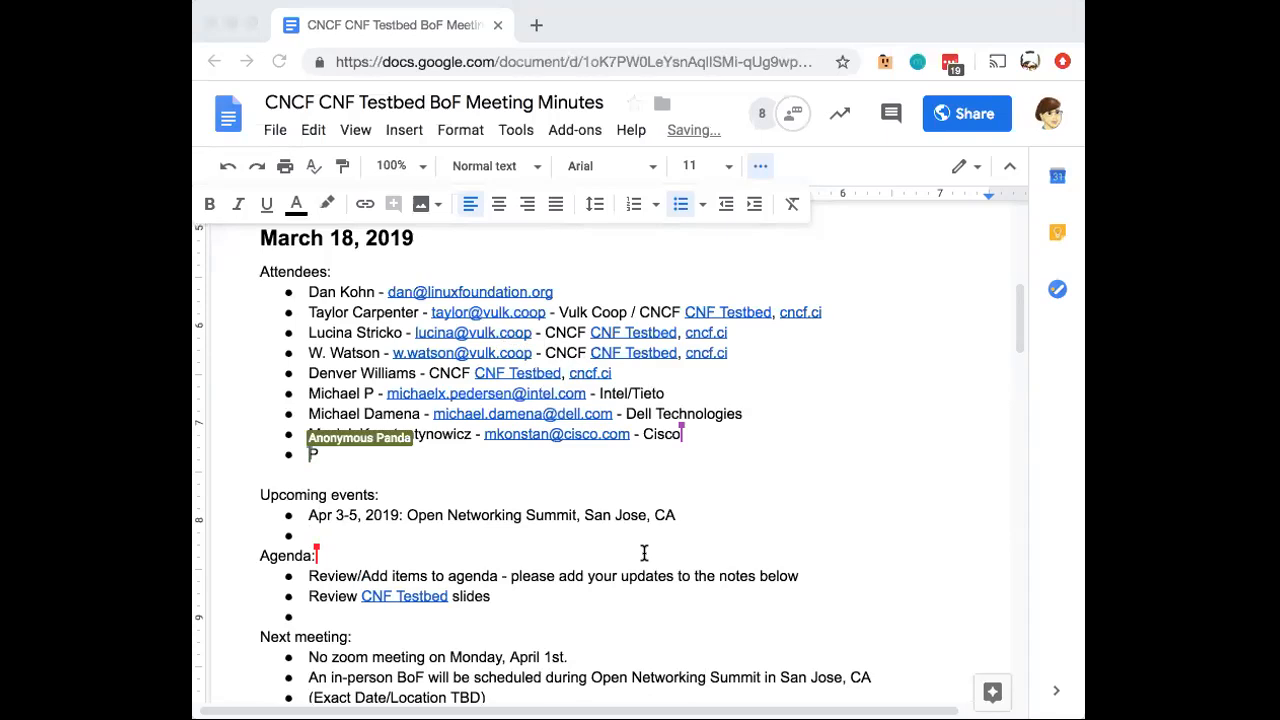
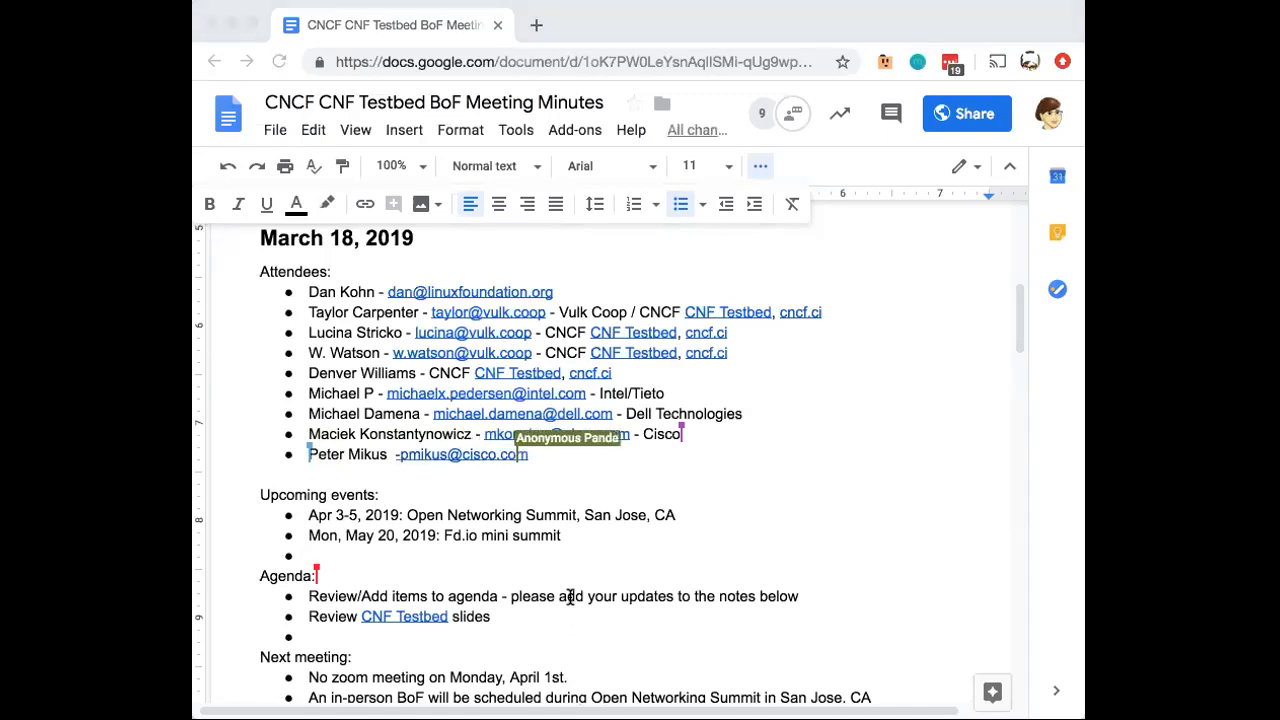
type("May 21-23, 2019: KubeCon EU, Barcelona")
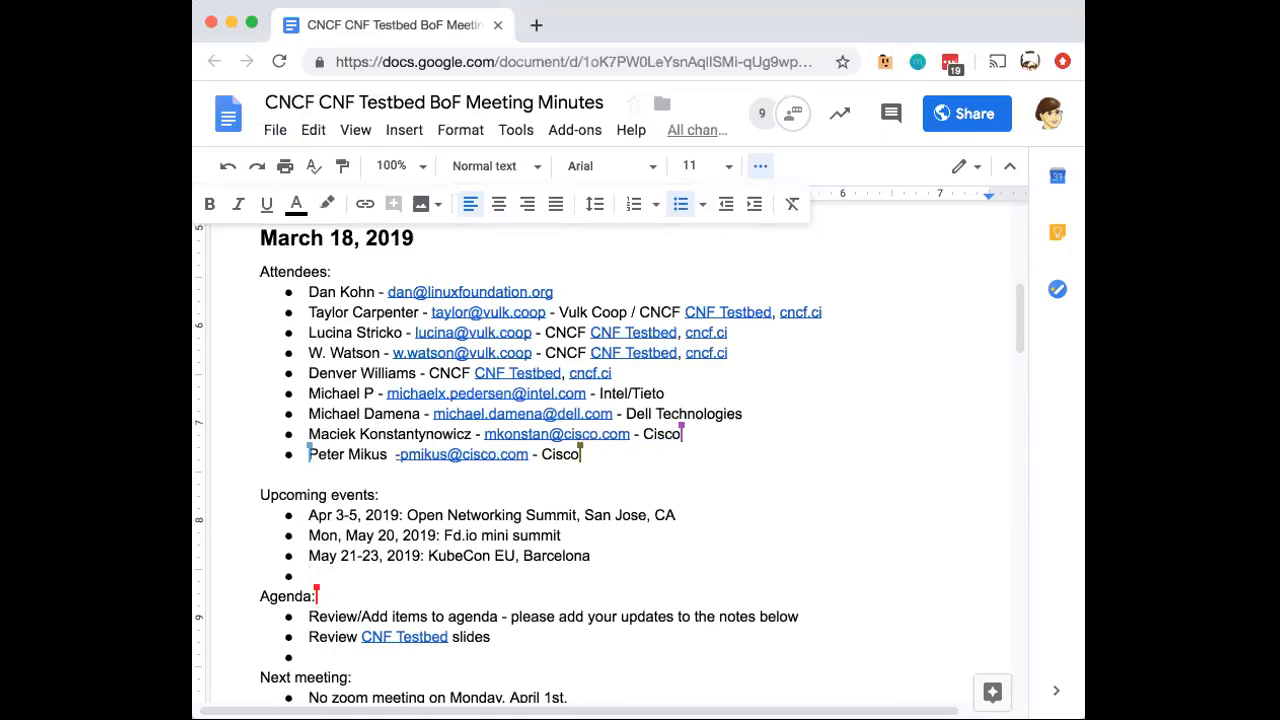
mouse_move(804, 488)
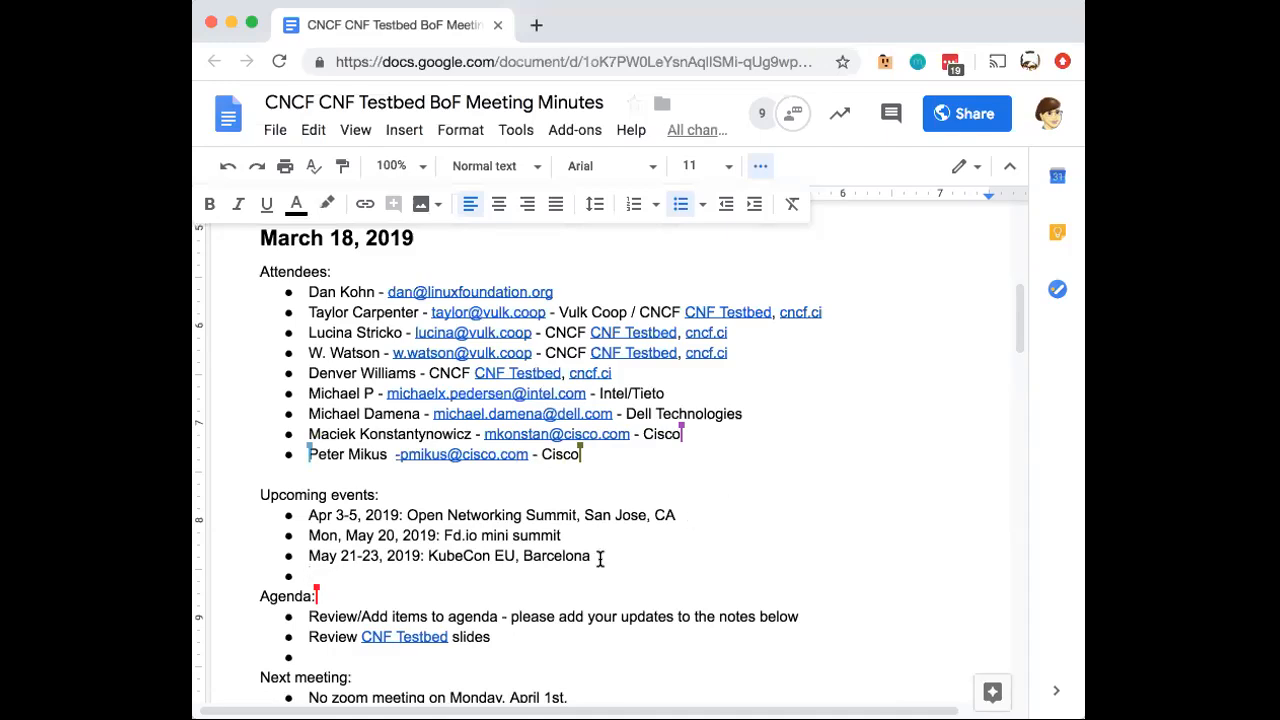
double_click(556, 556)
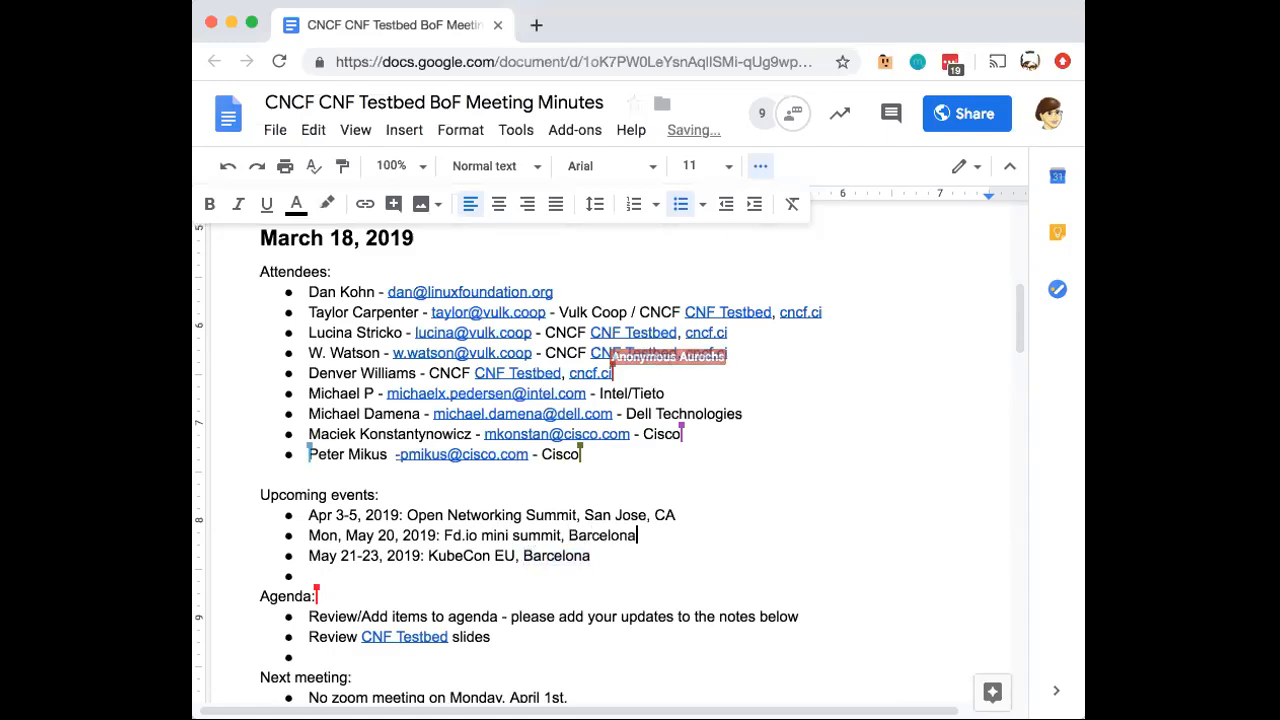
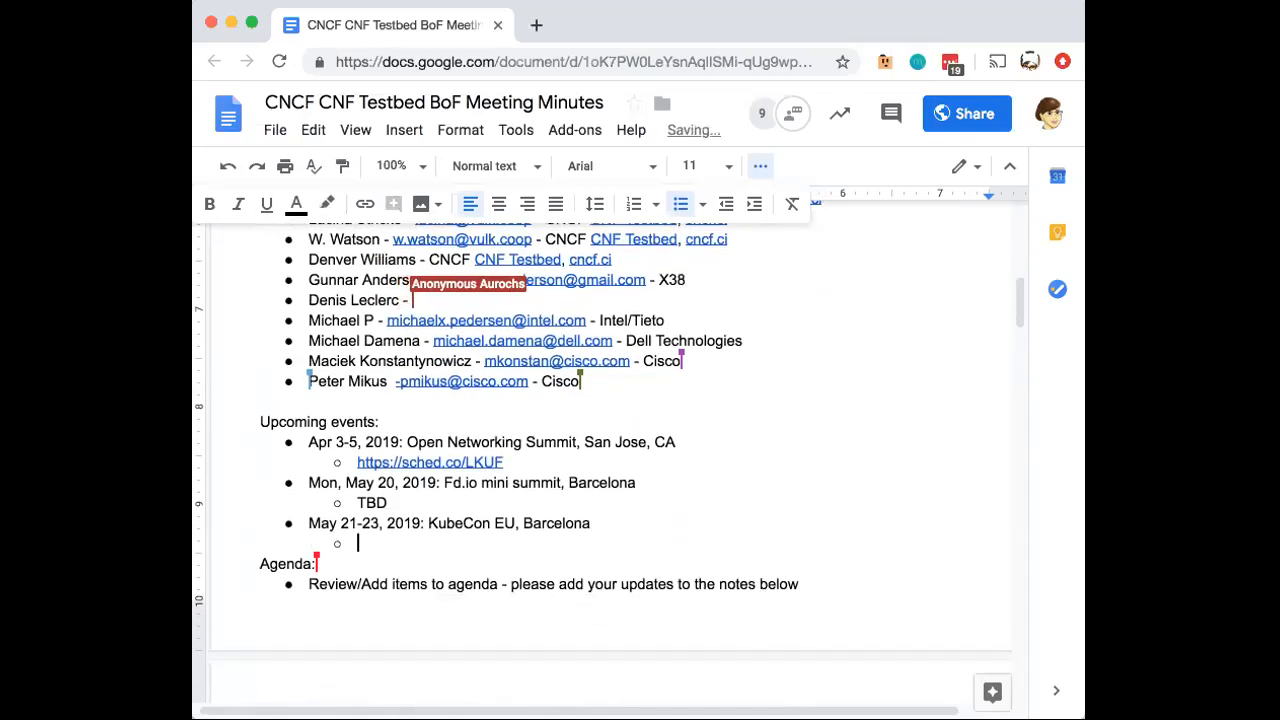
mouse_move(1032, 584)
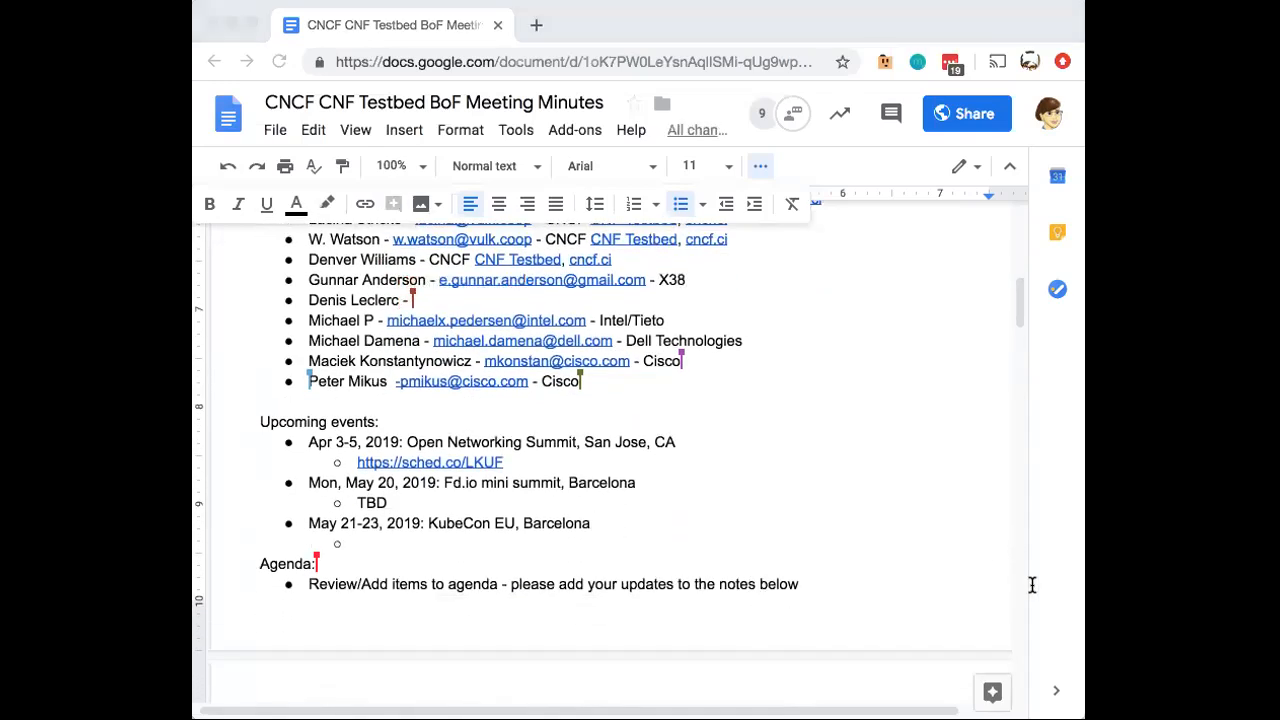
mouse_move(824, 568)
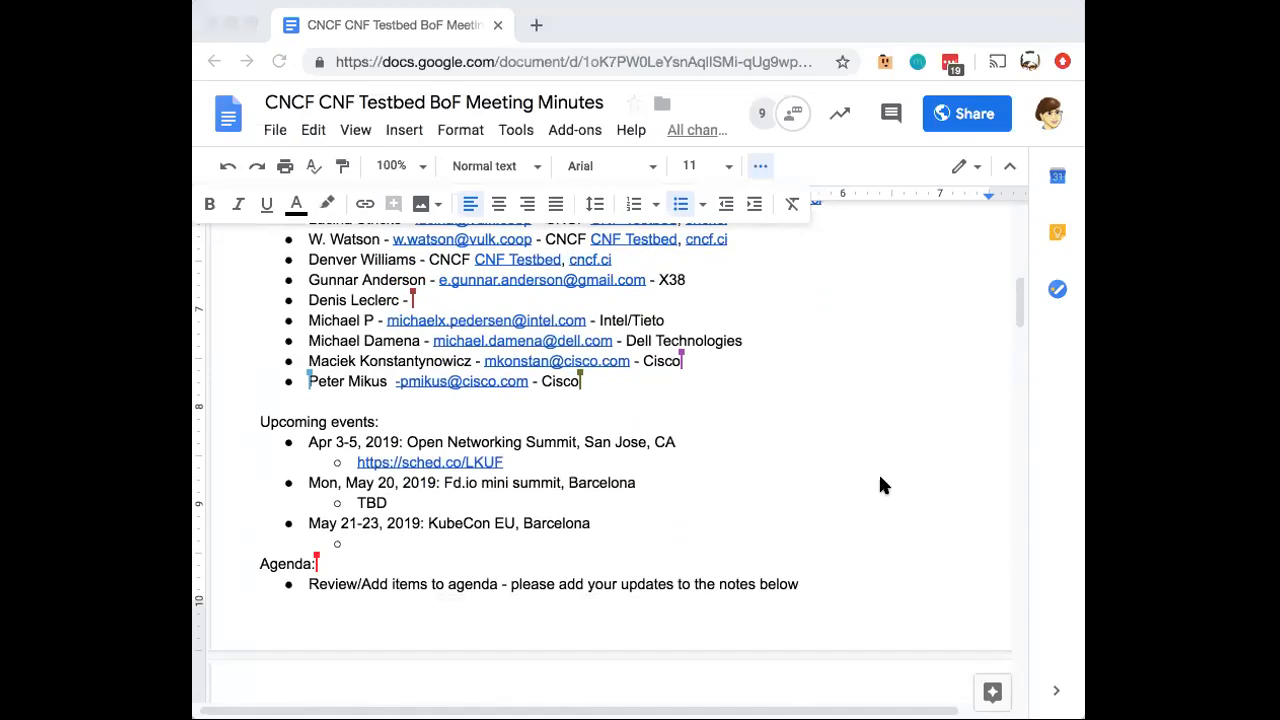
mouse_move(902, 164)
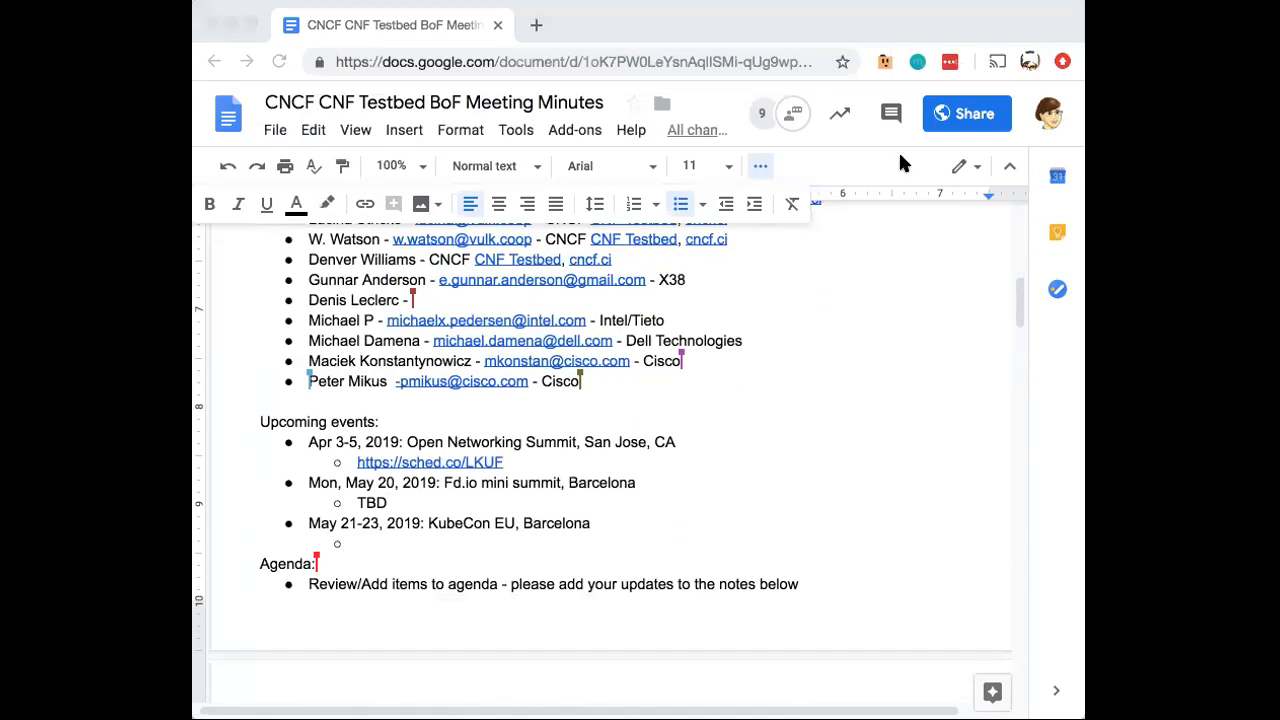
mouse_move(792, 112)
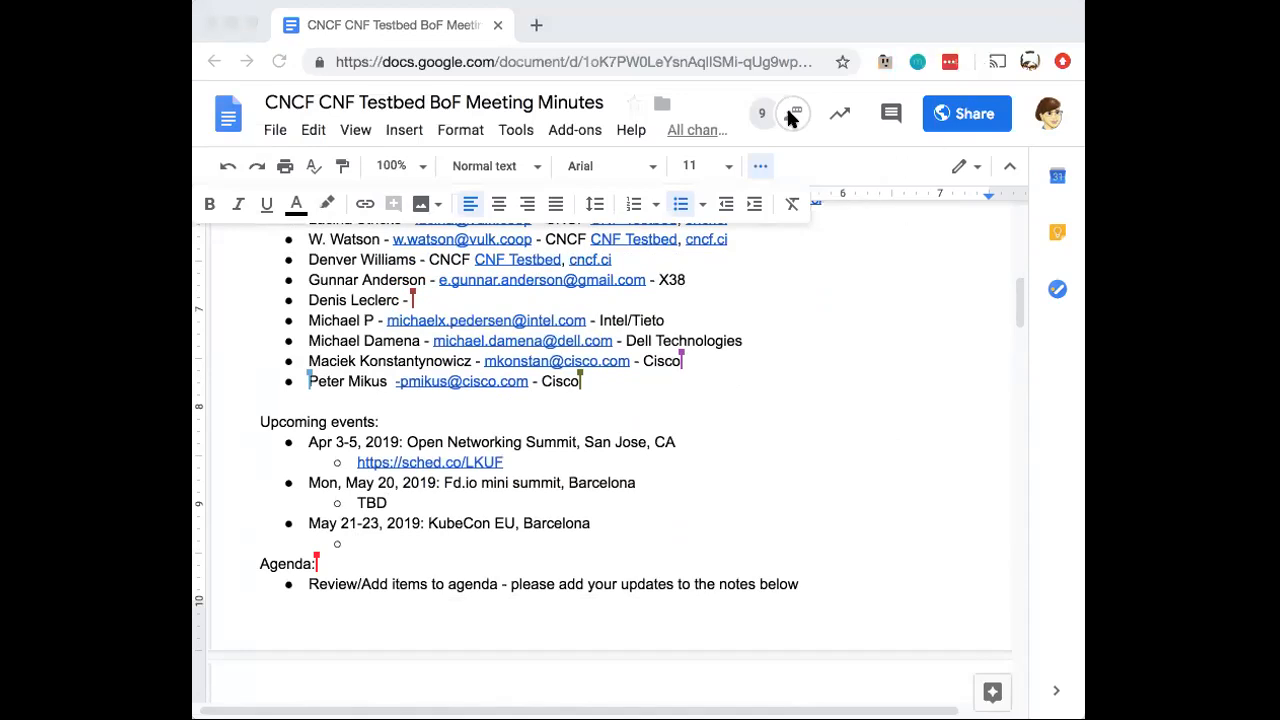
mouse_move(750, 538)
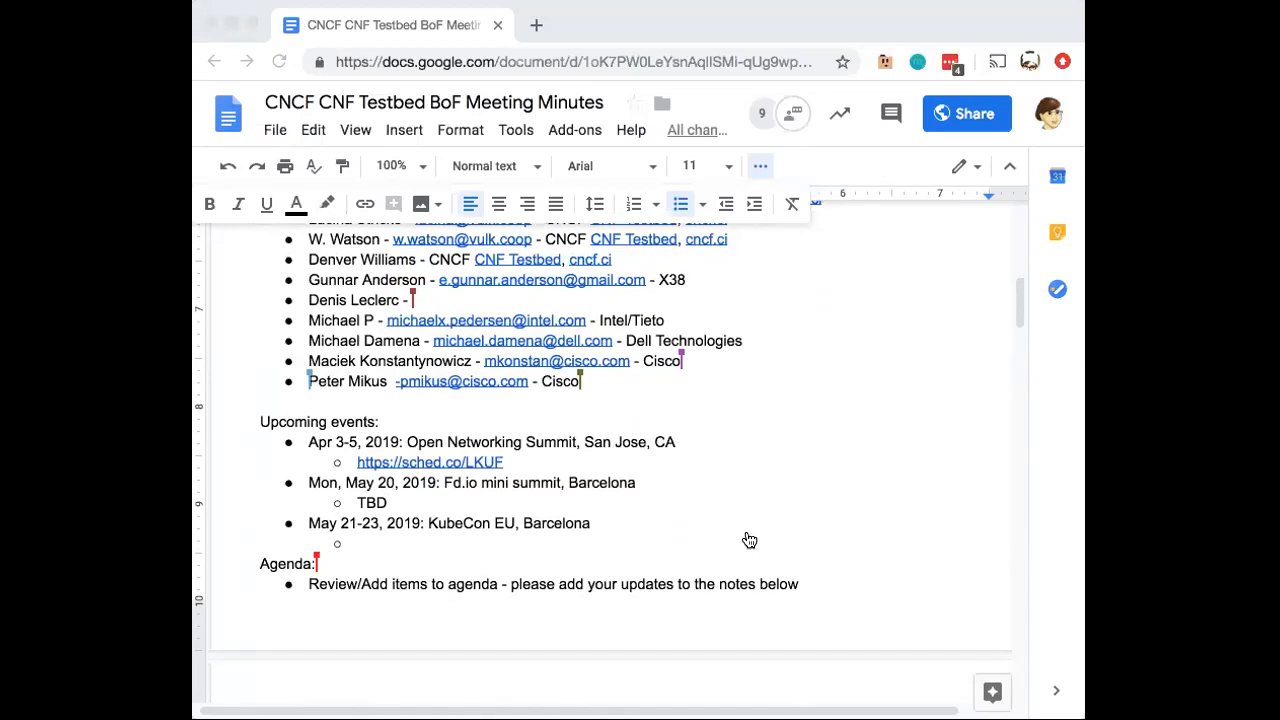
mouse_move(644, 470)
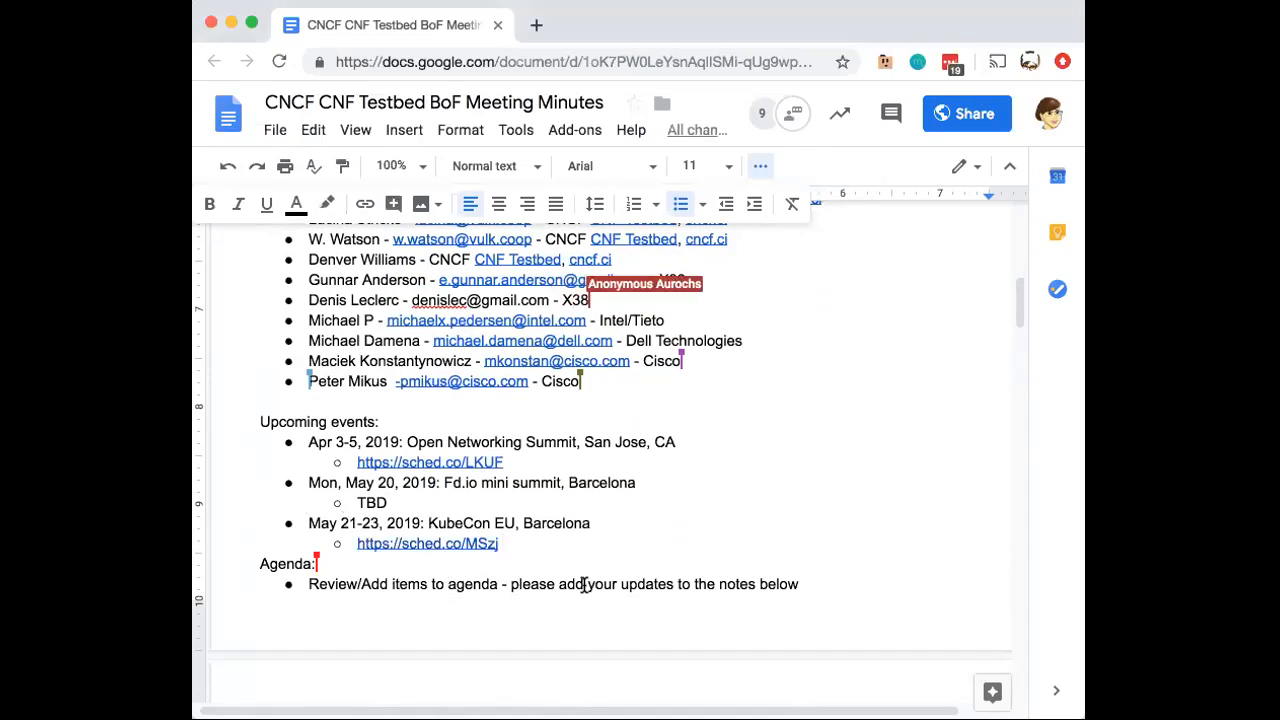
scroll("down", 3)
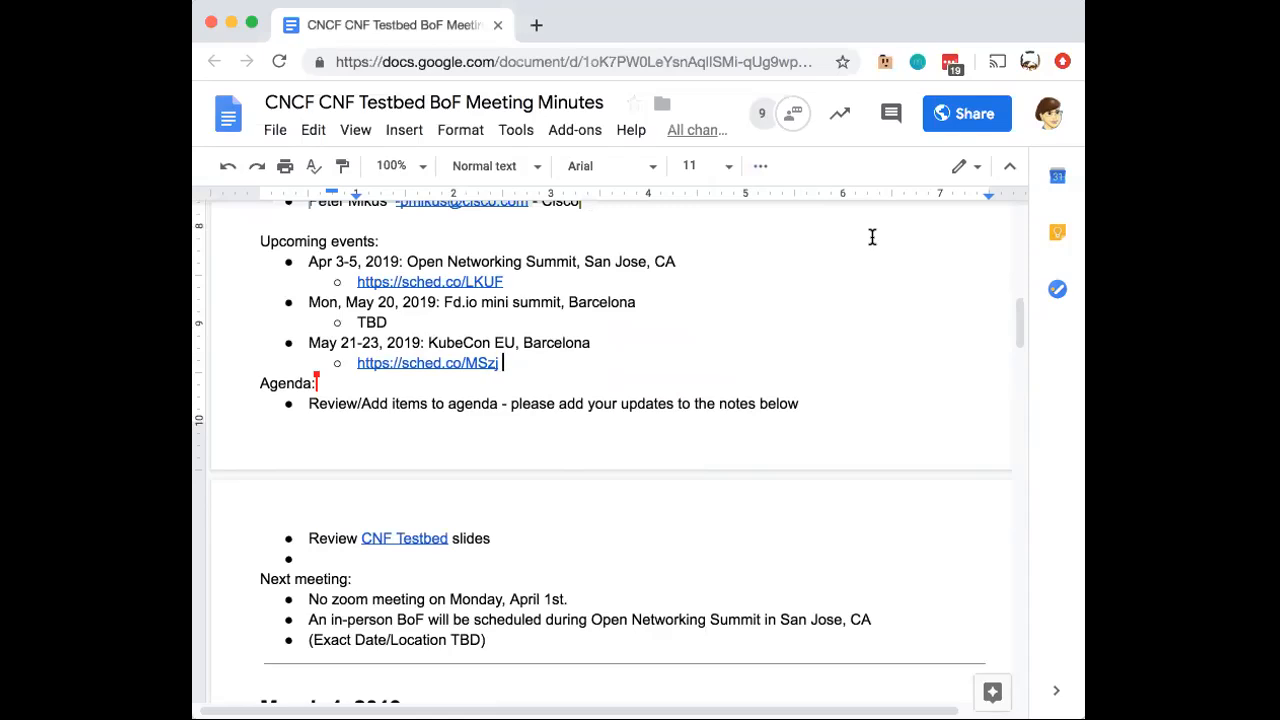
mouse_move(772, 556)
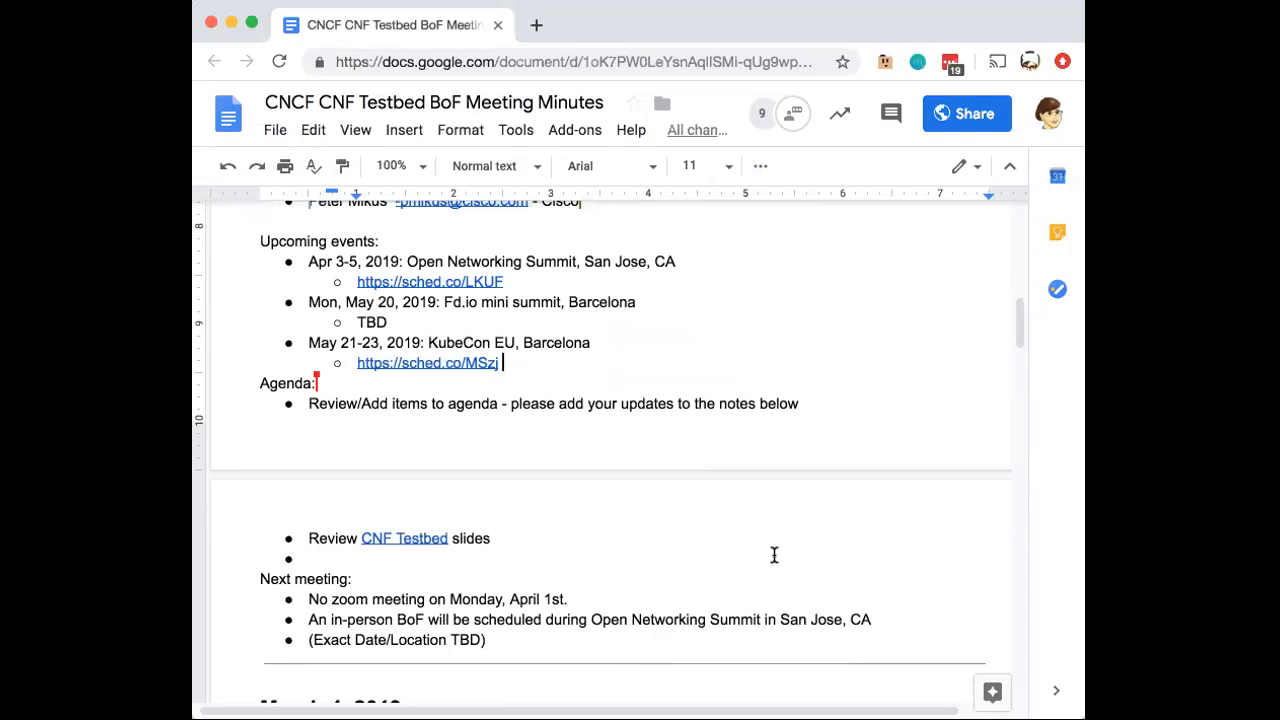
mouse_move(310, 538)
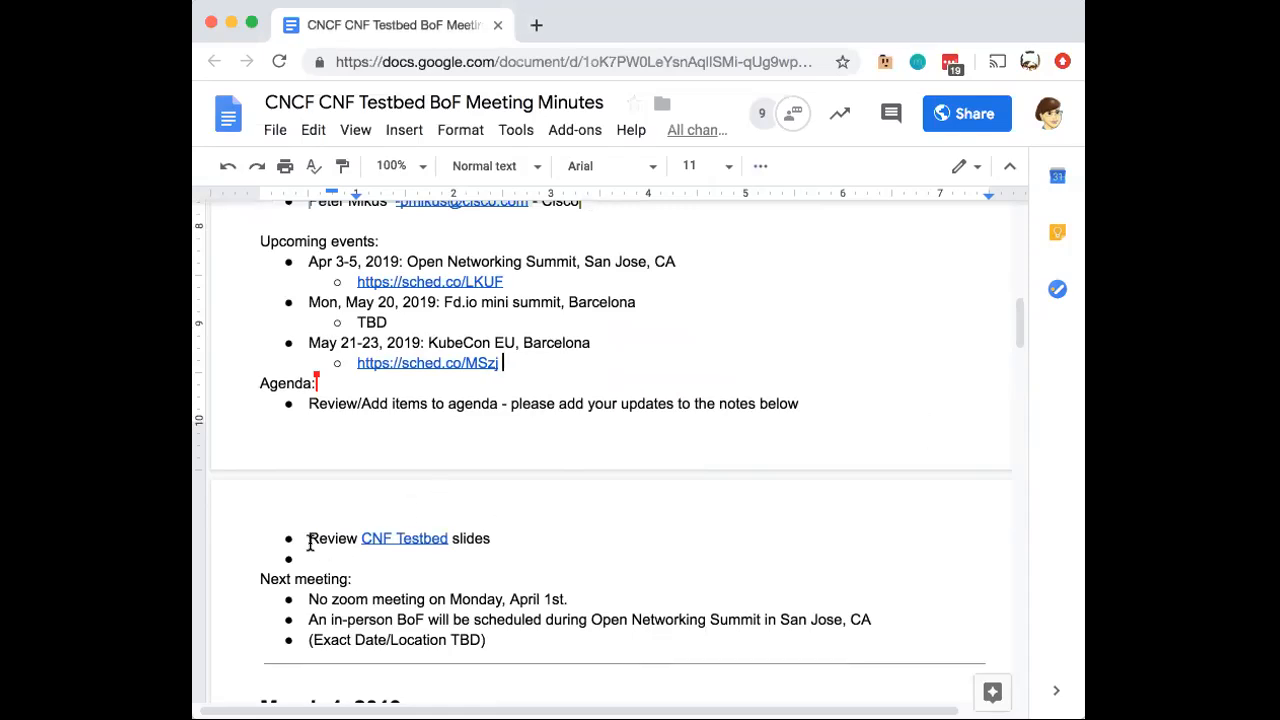
Step: Add agenda item '[Taylor] general status of CNF Testbed' and select CNF Testbed to link it
left_click(312, 538)
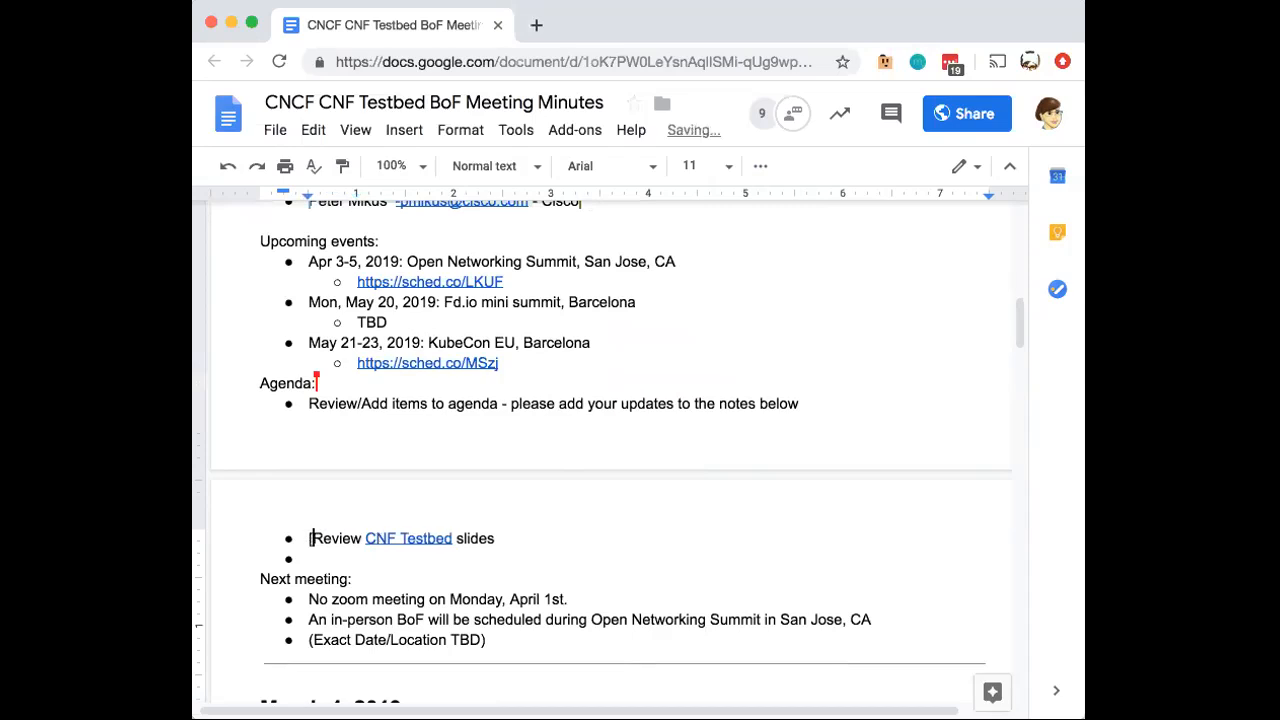
type("[Taylor]")
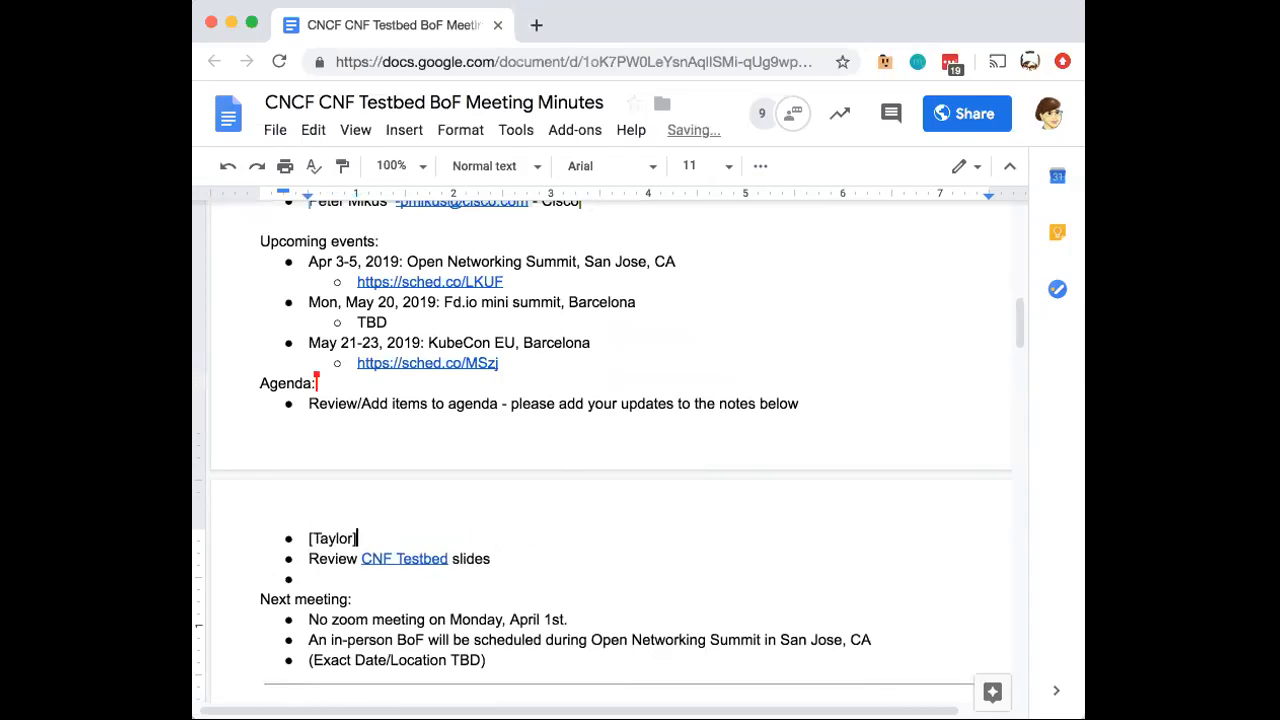
type("general")
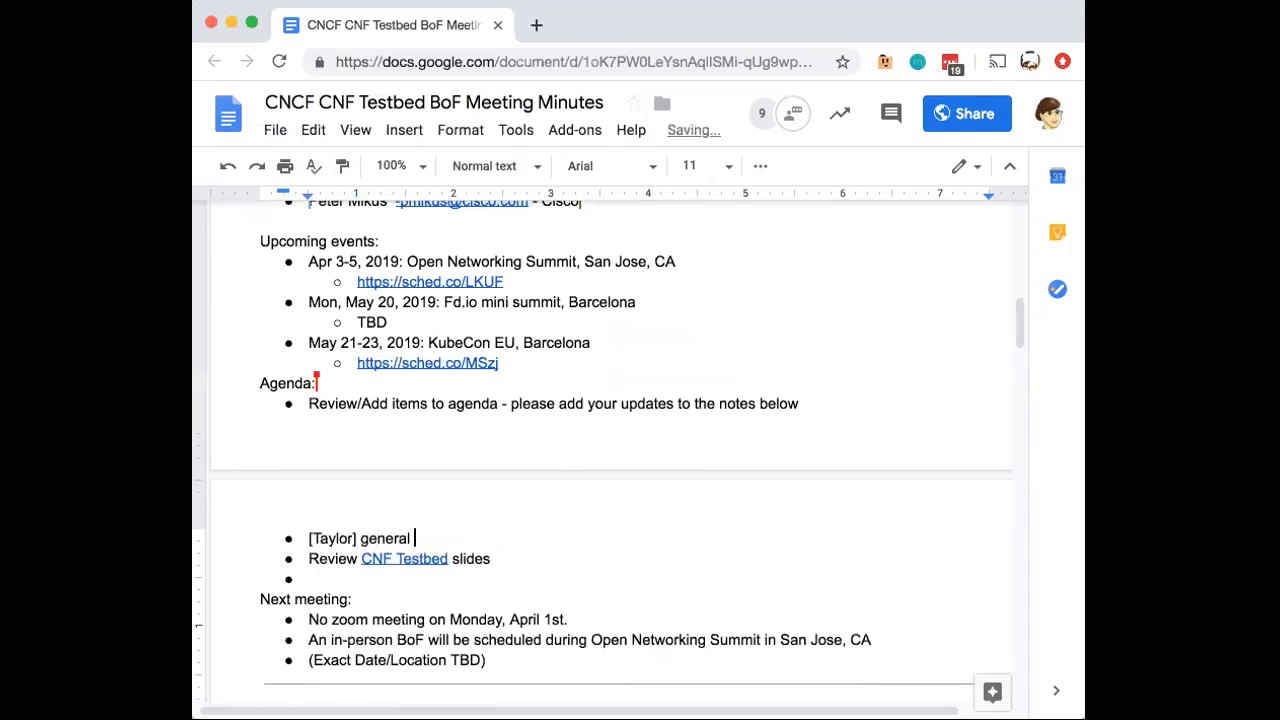
type("stat")
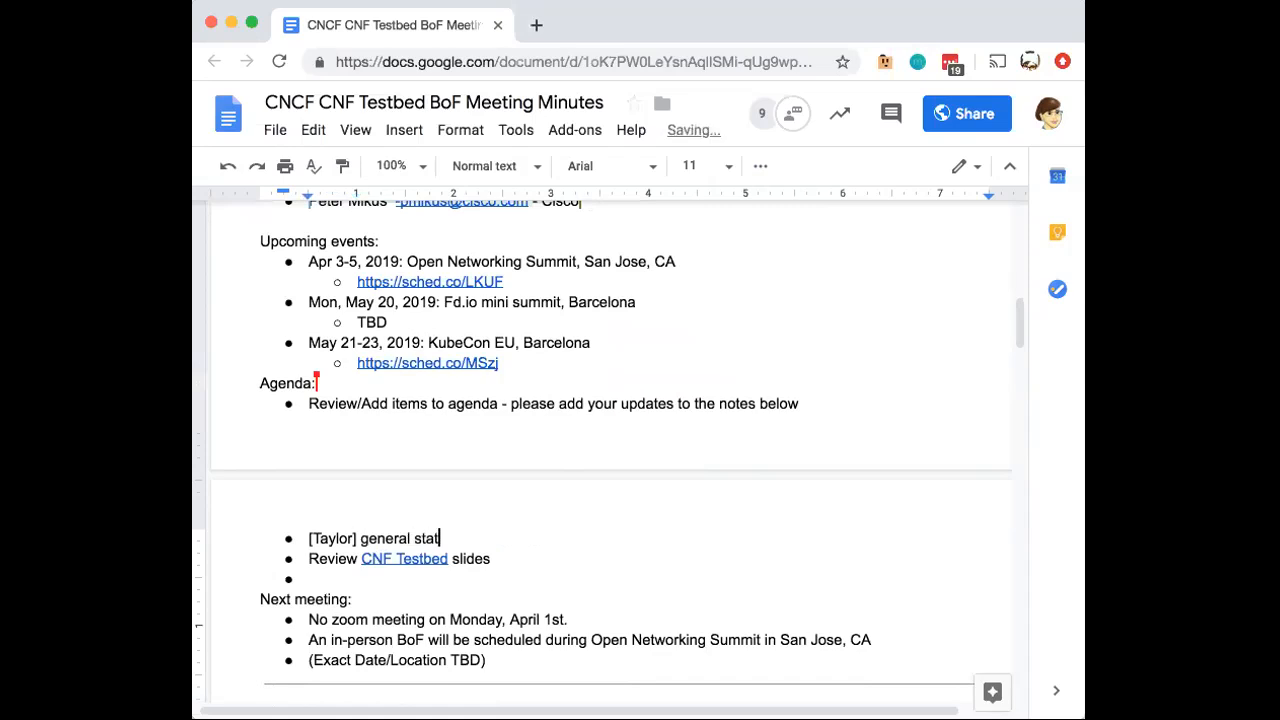
type("us of")
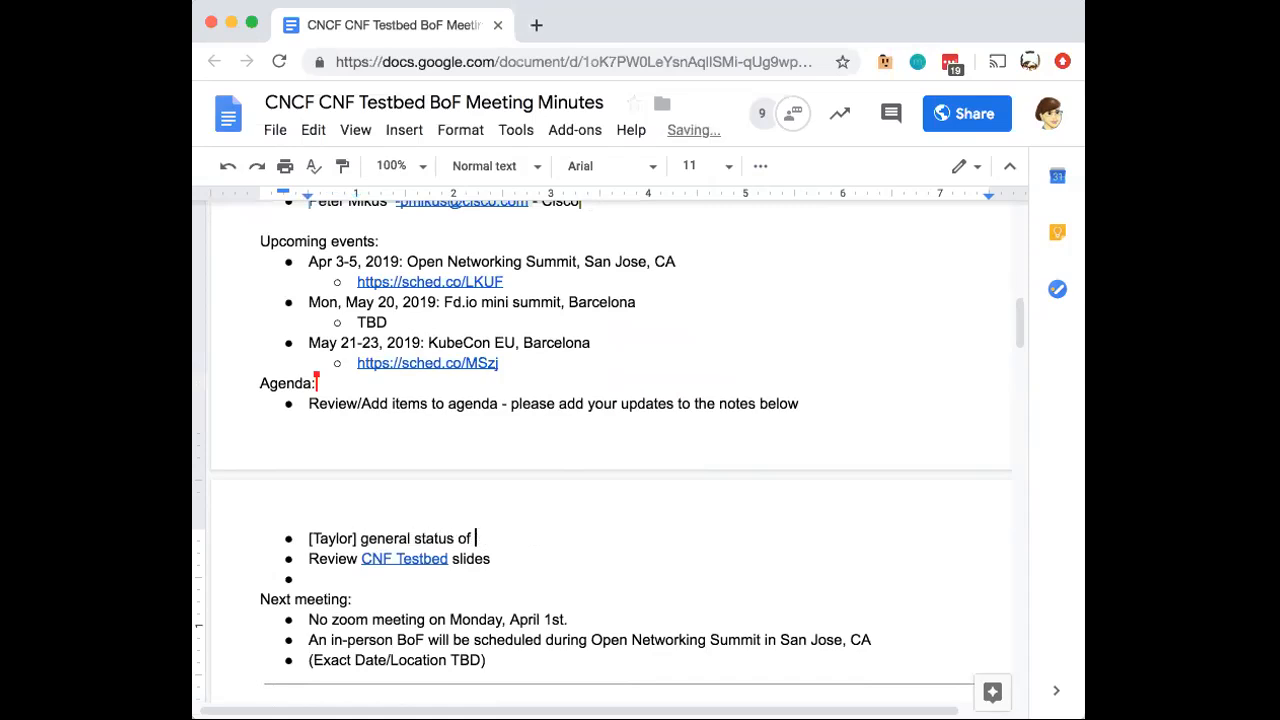
type("CNF Testbed")
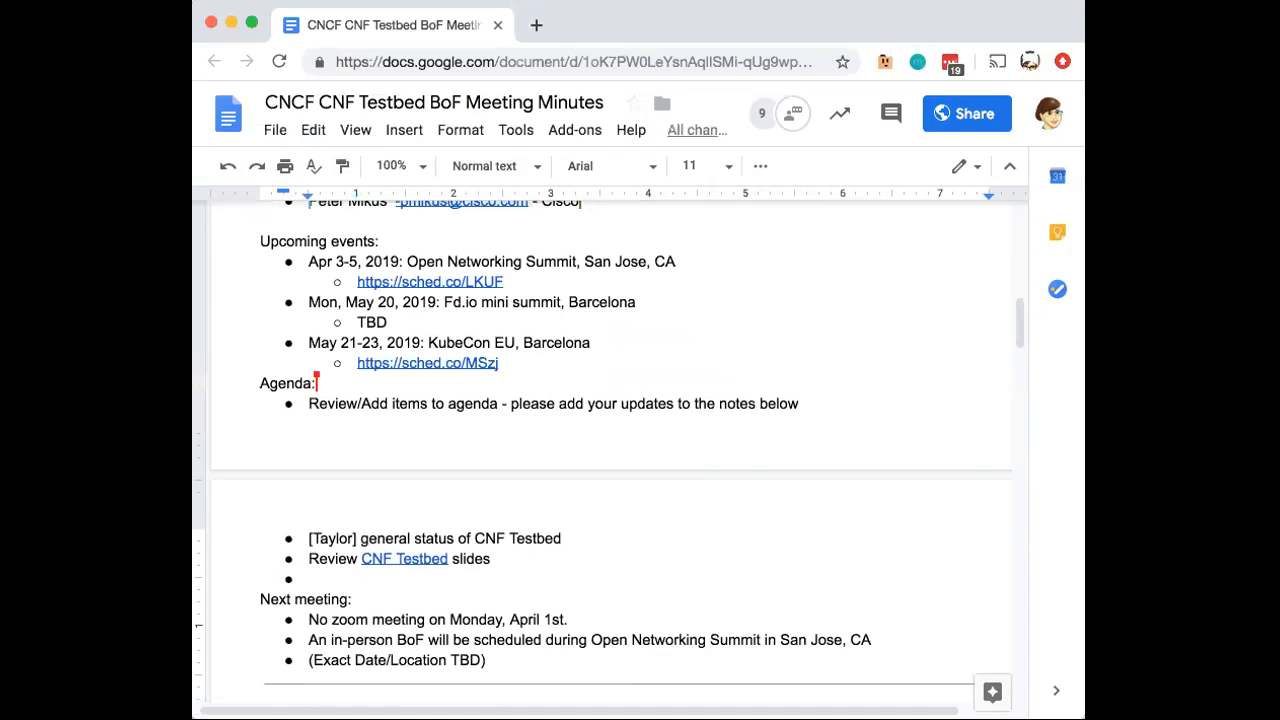
mouse_move(968, 632)
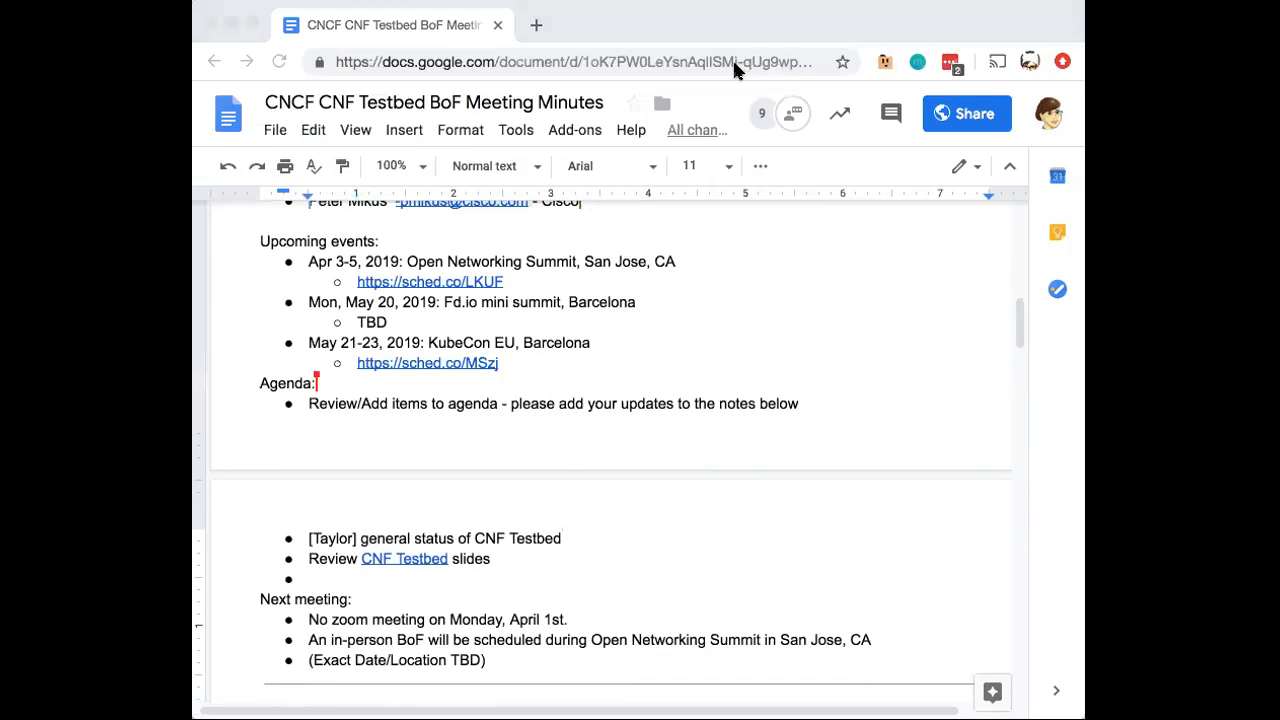
mouse_move(660, 72)
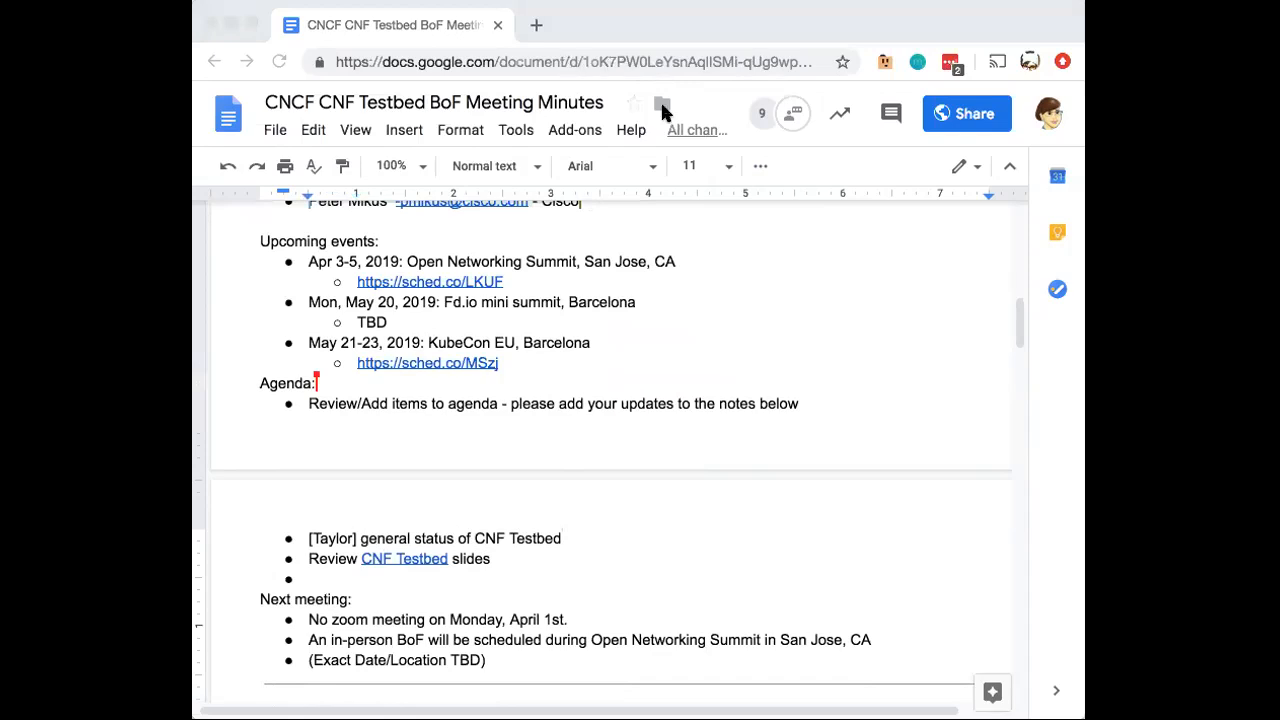
mouse_move(730, 138)
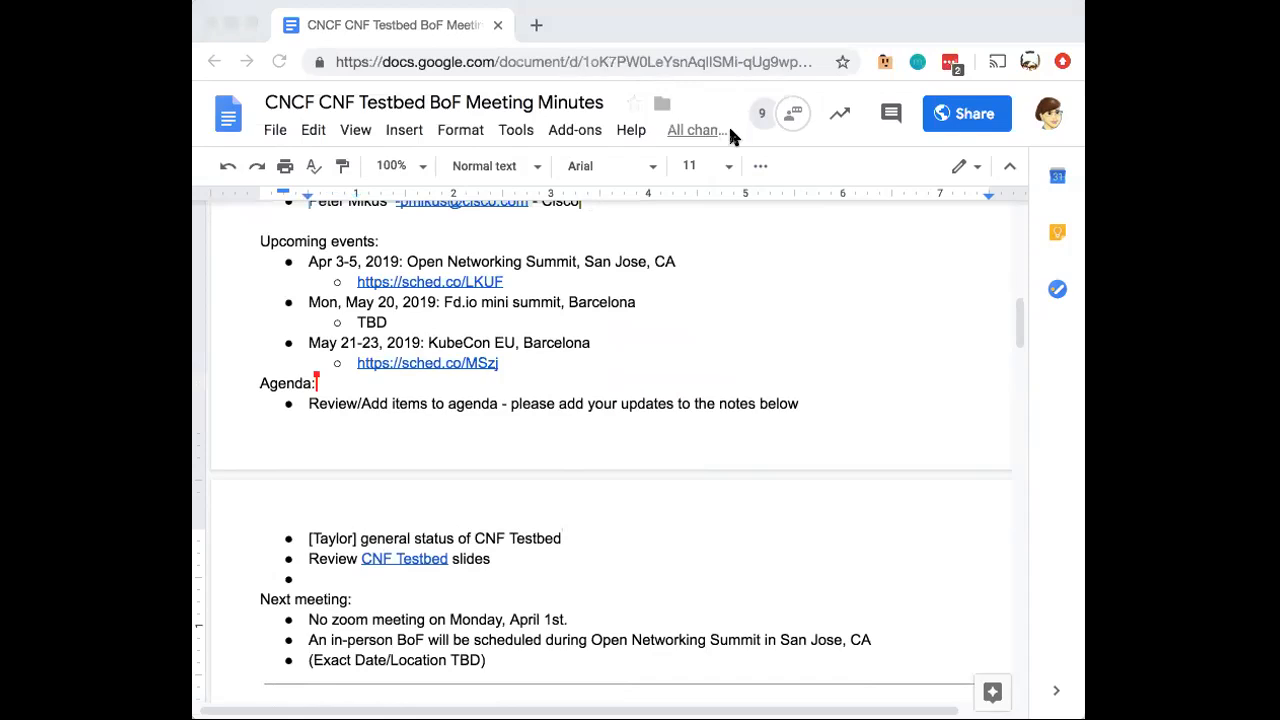
mouse_move(712, 108)
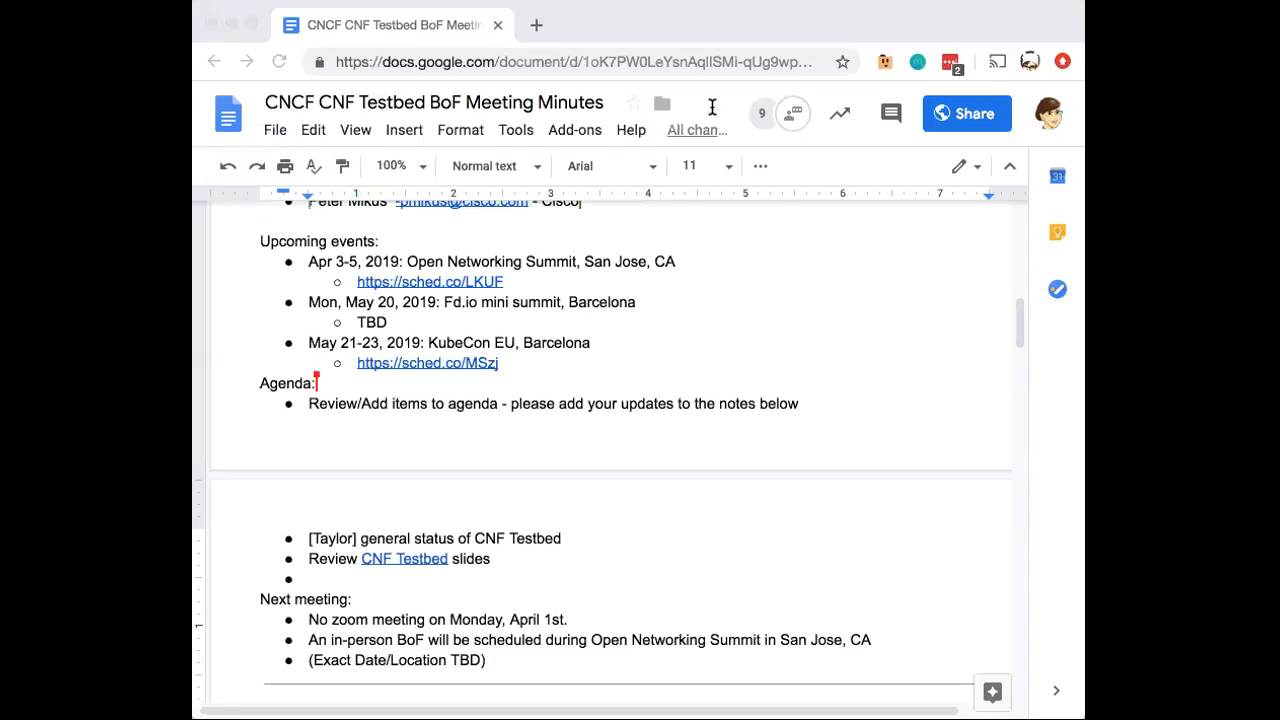
mouse_move(272, 558)
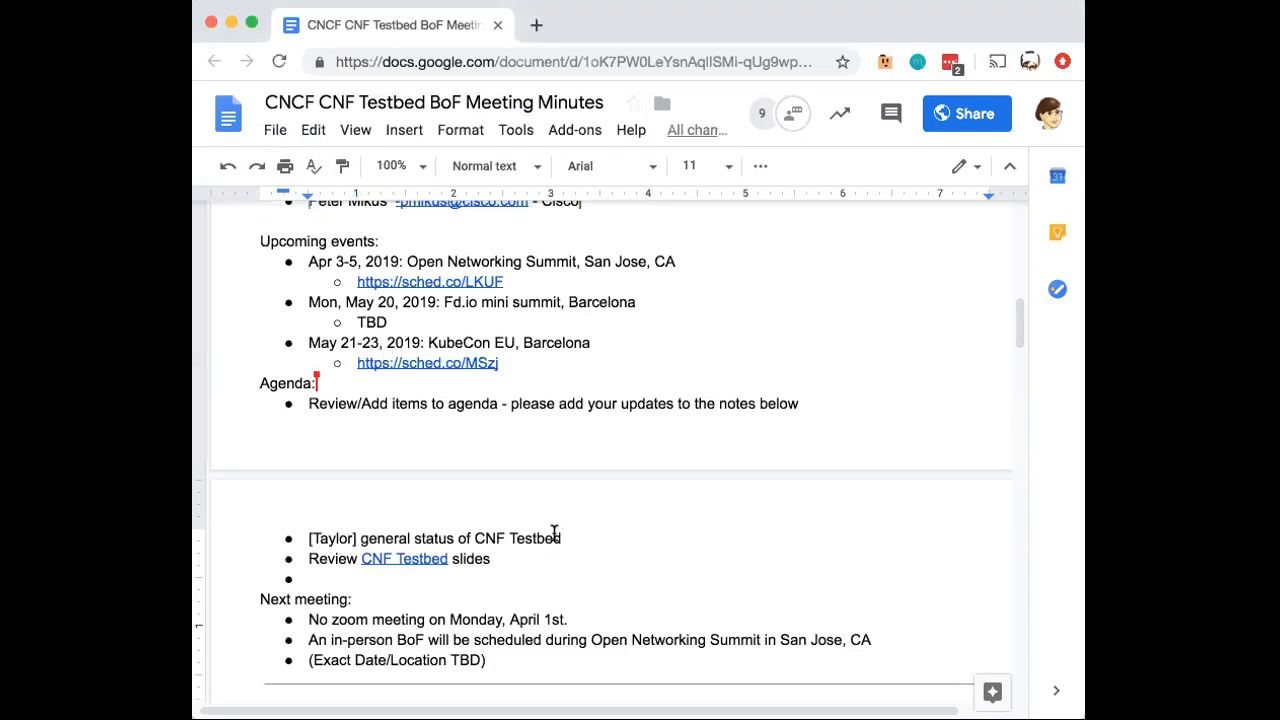
double_click(516, 538)
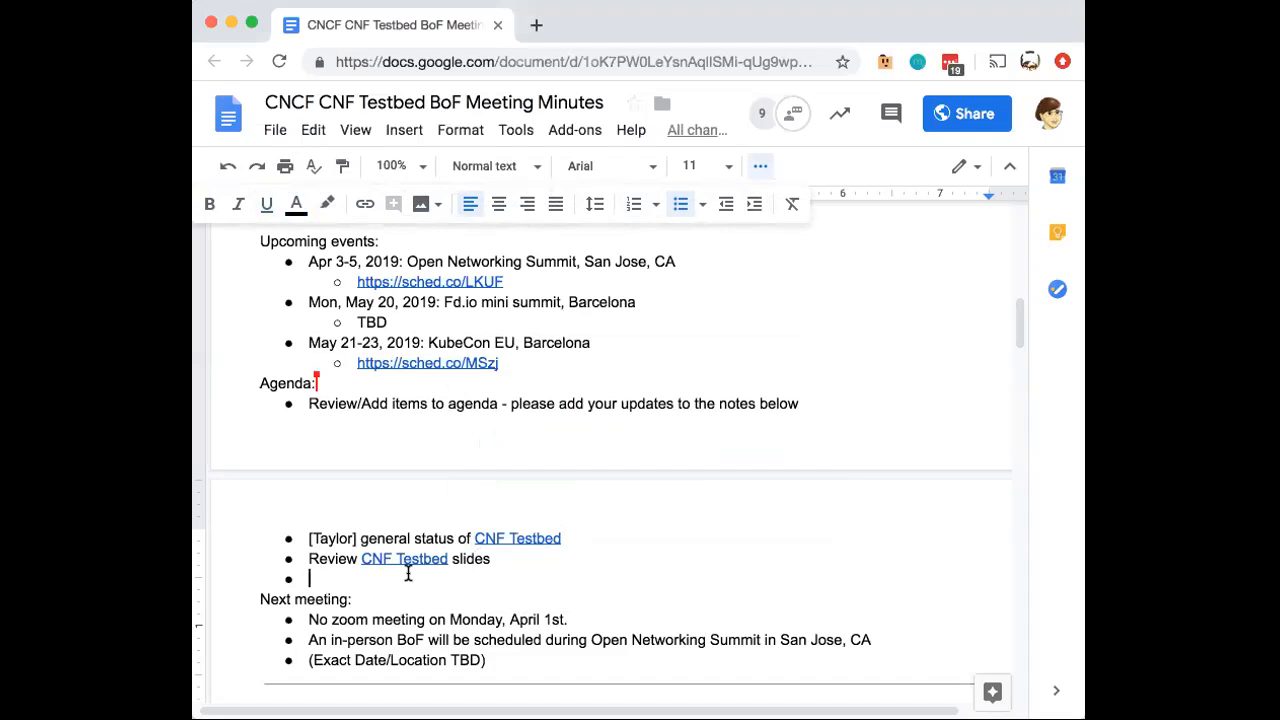
mouse_move(640, 394)
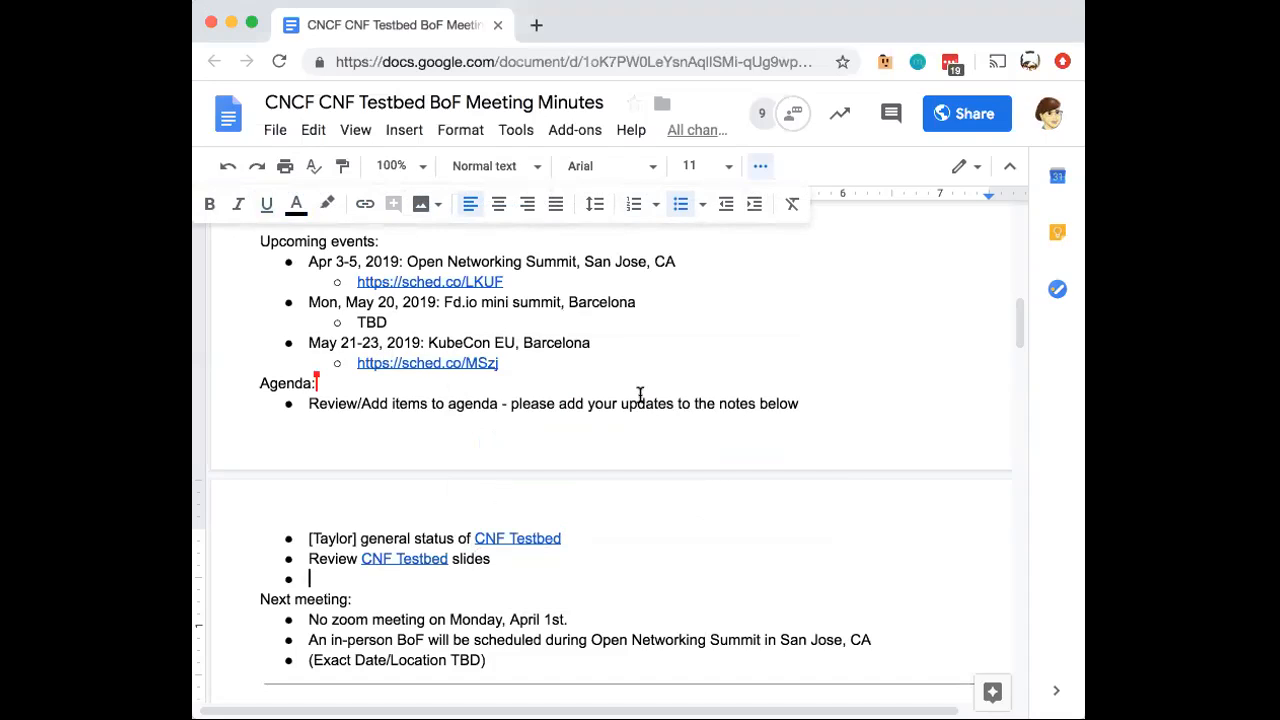
mouse_move(996, 298)
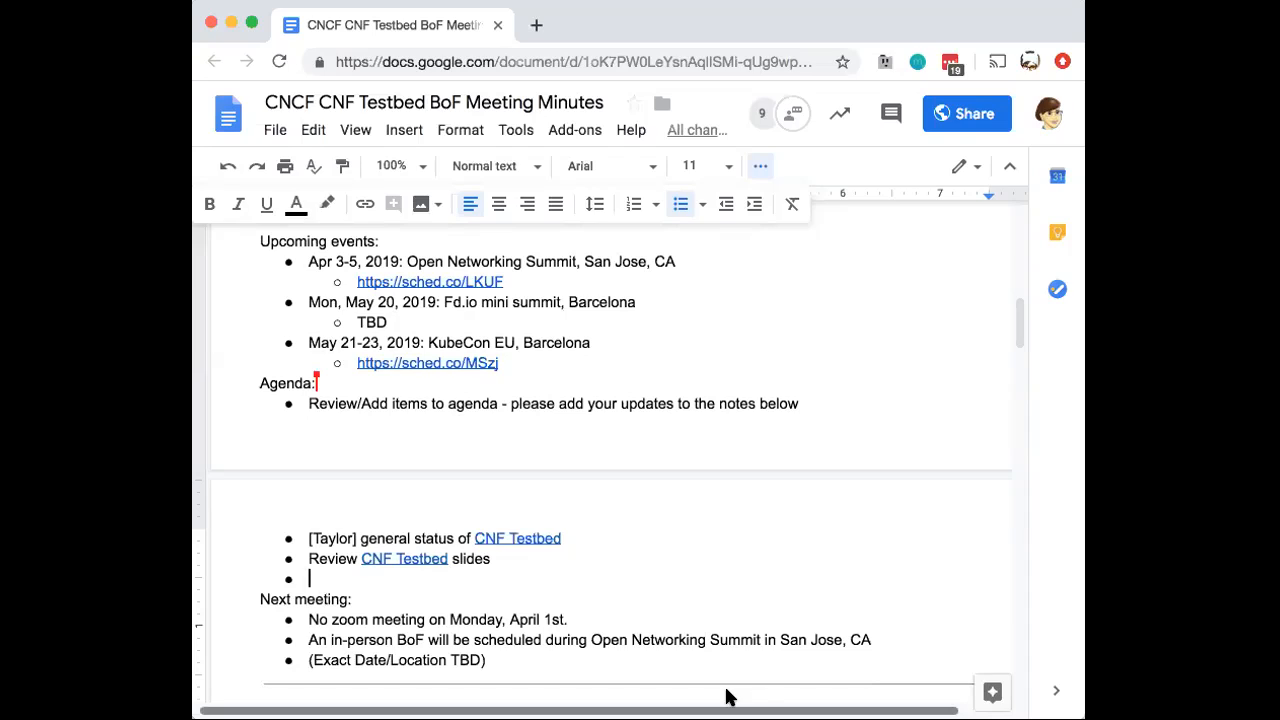
mouse_move(1056, 564)
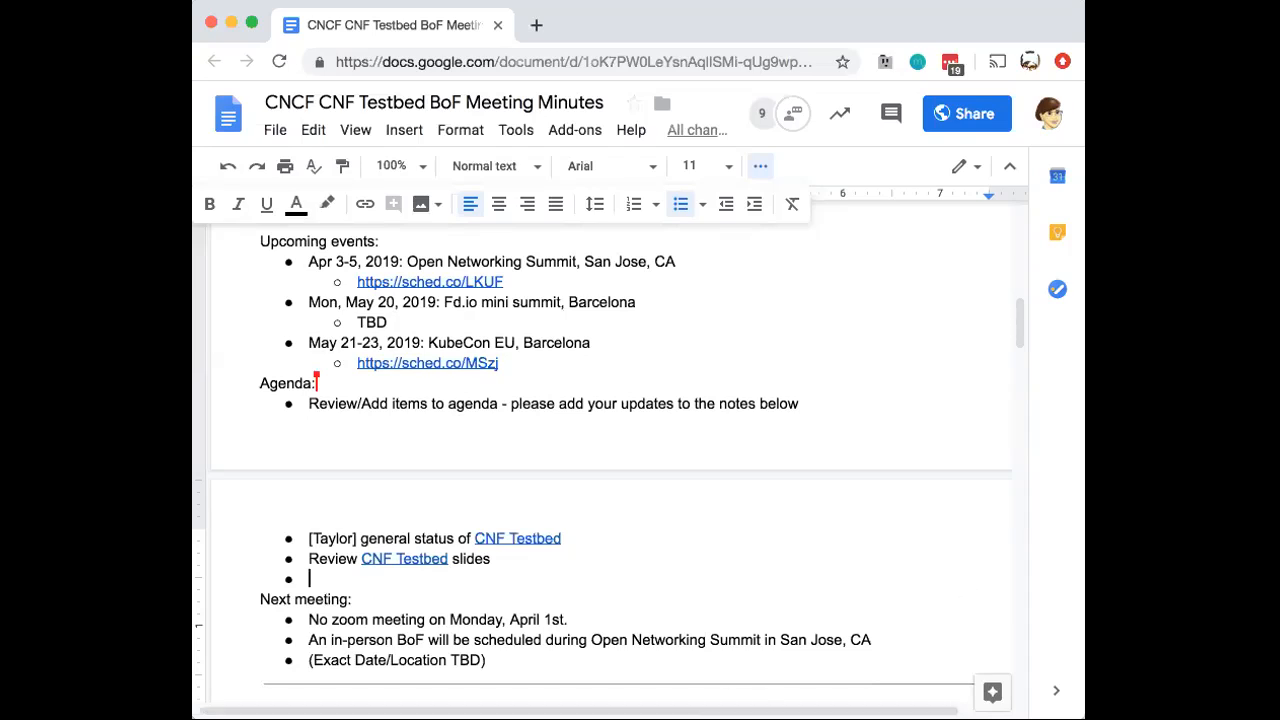
mouse_move(572, 532)
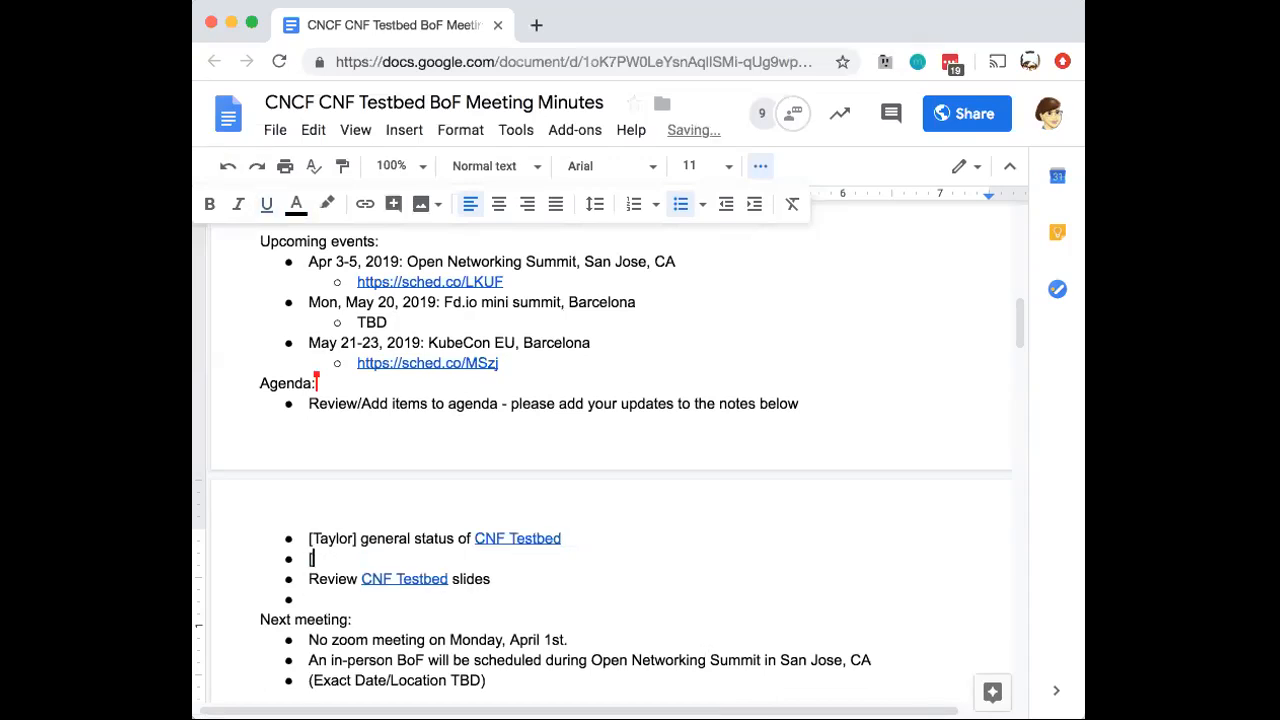
type("[Taylor] request for n")
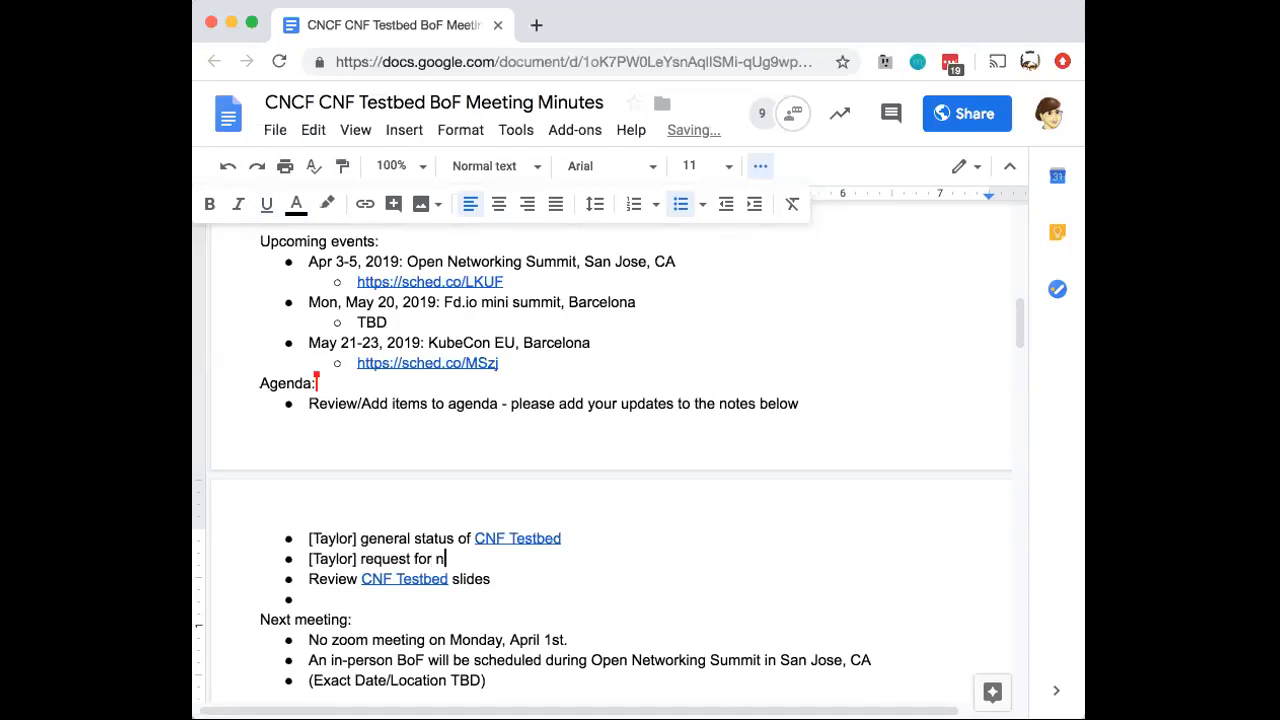
type("seful Use C")
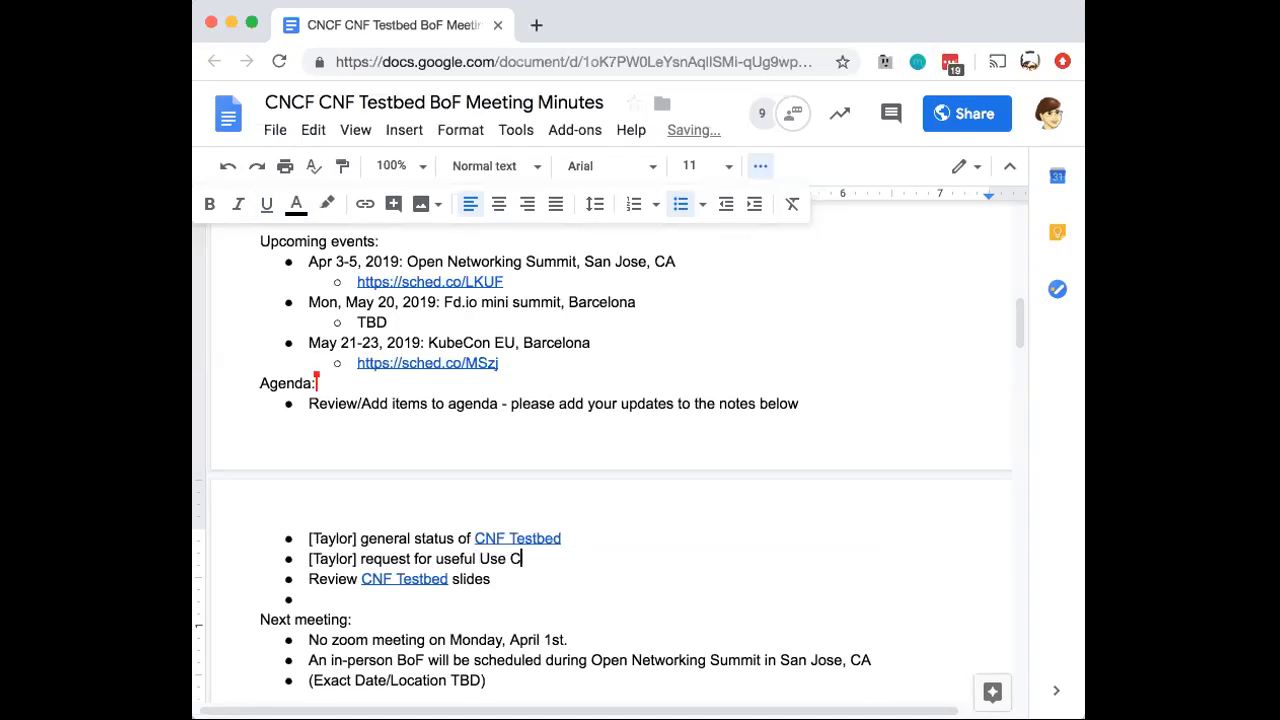
type("ases")
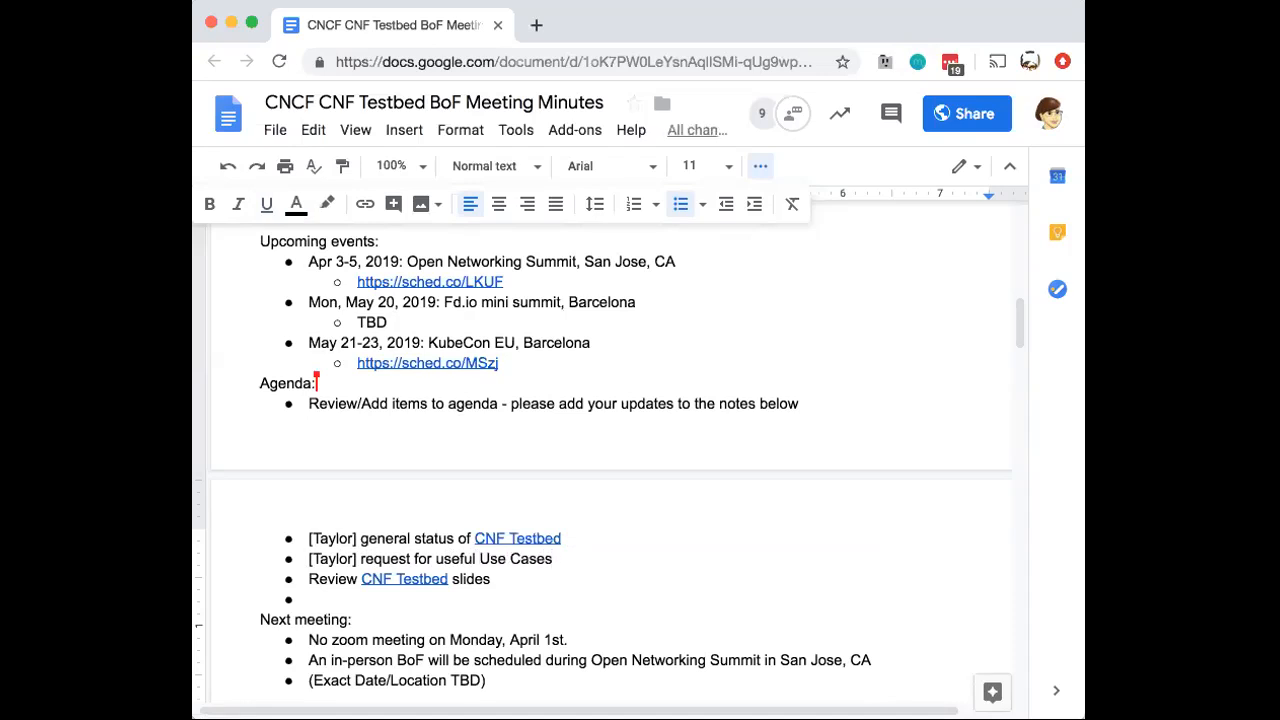
left_click(552, 558)
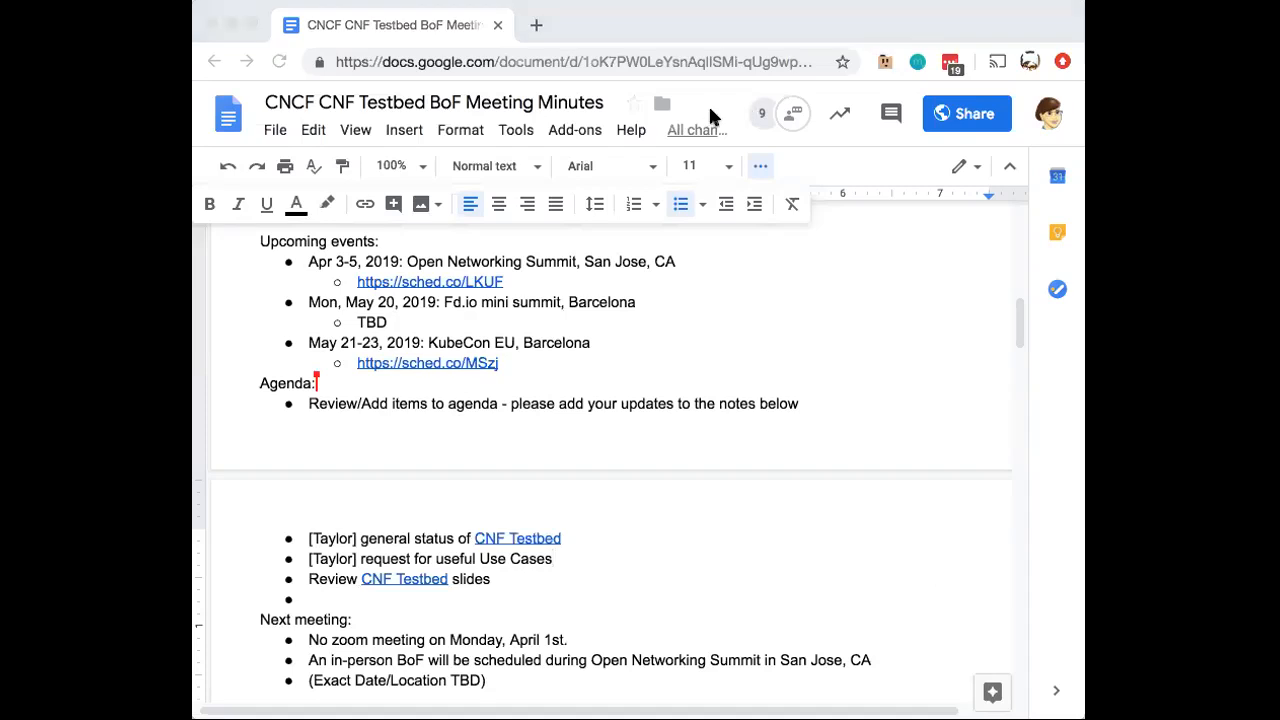
mouse_move(1010, 264)
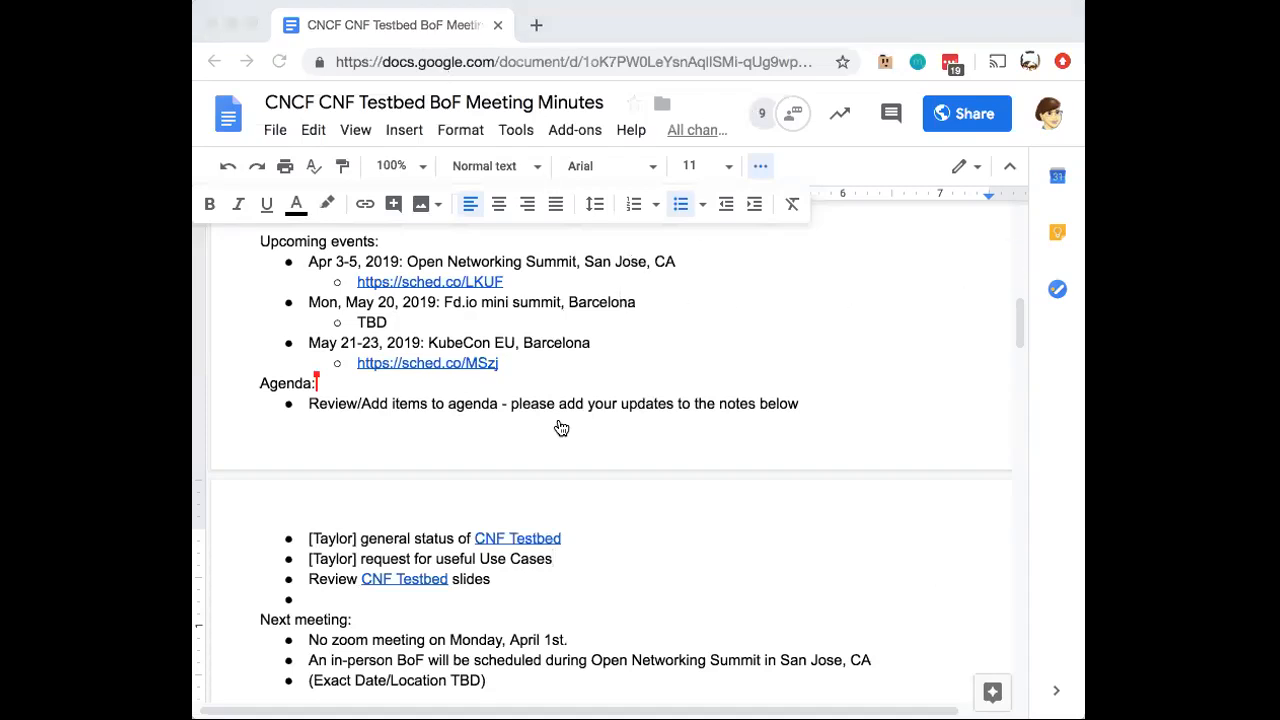
mouse_move(504, 460)
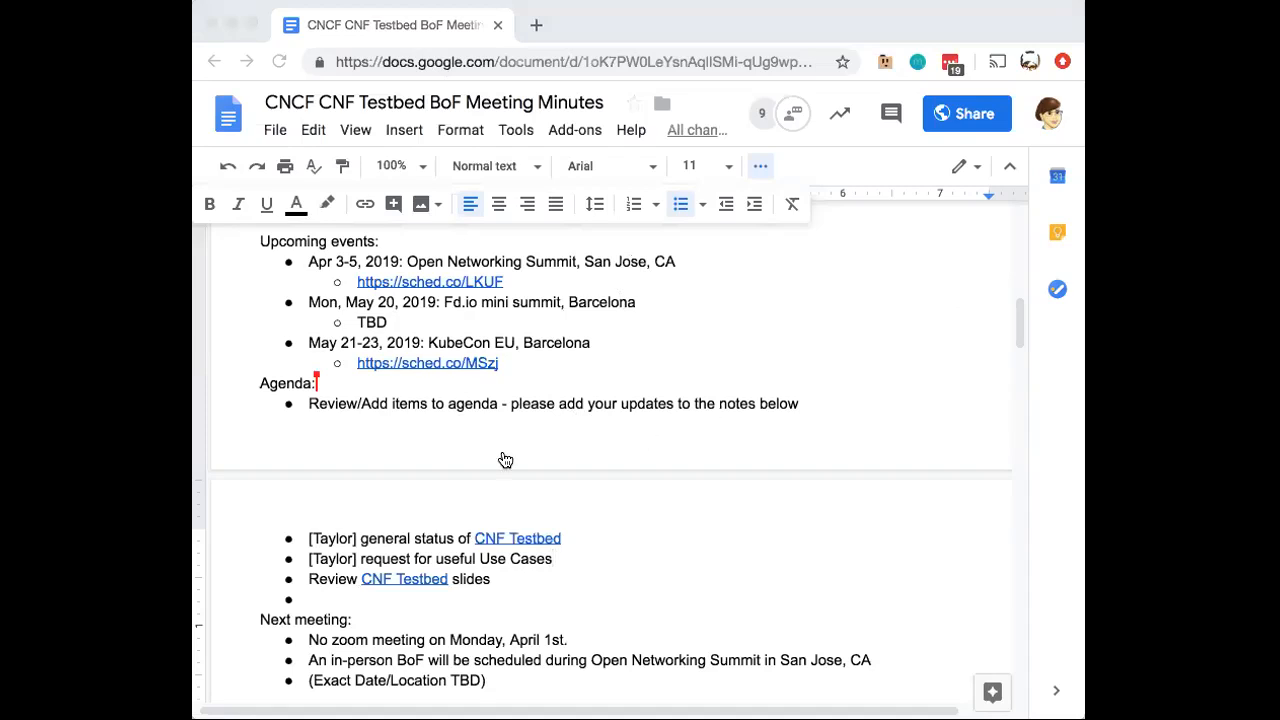
mouse_move(416, 404)
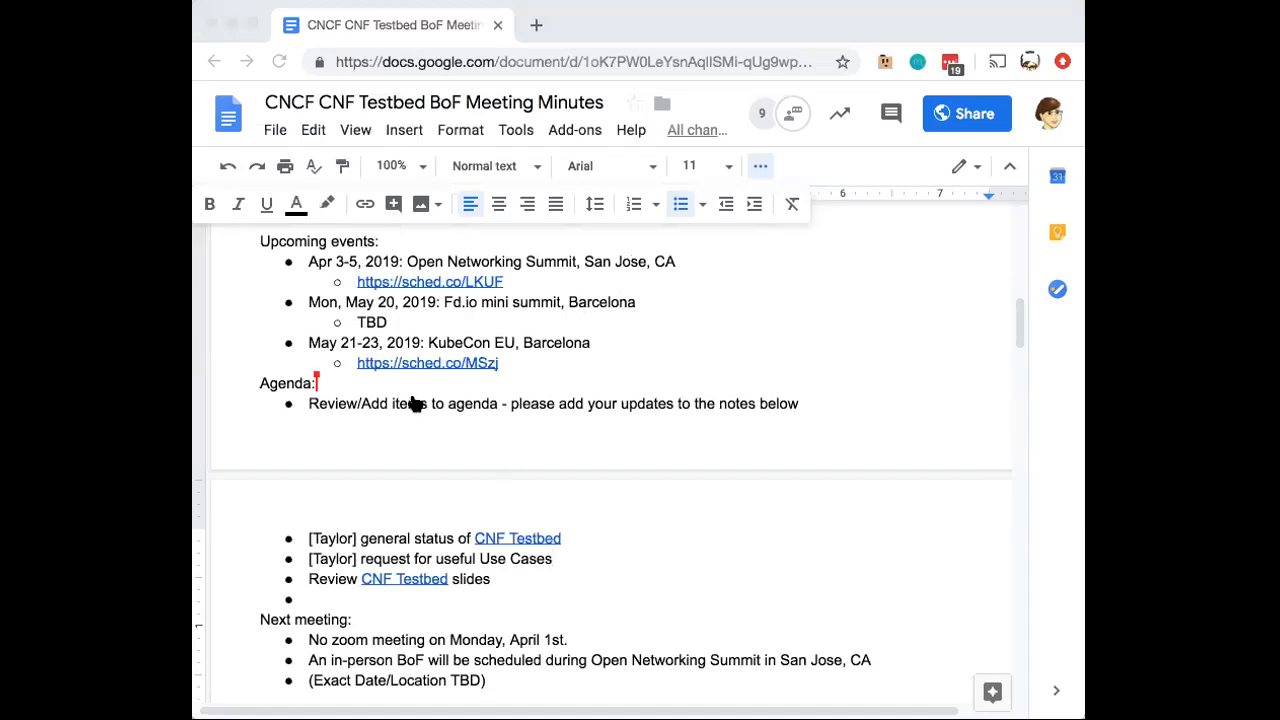
mouse_move(676, 488)
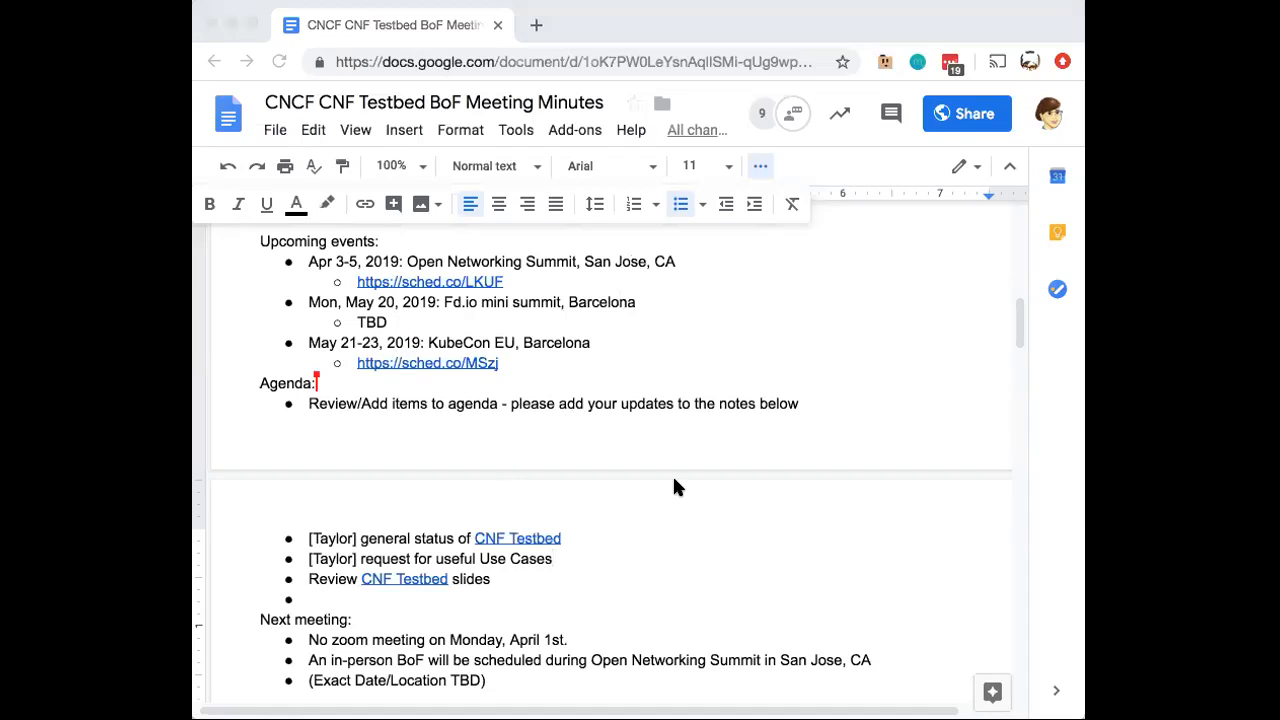
mouse_move(868, 480)
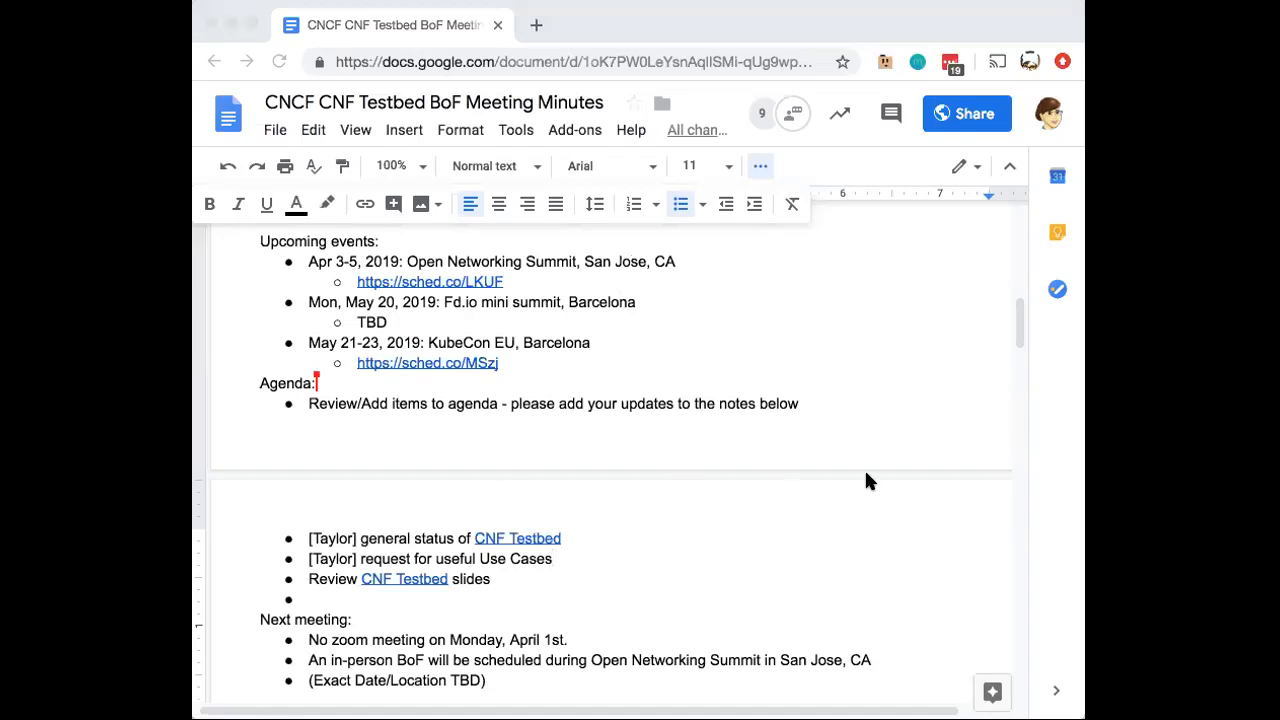
mouse_move(276, 530)
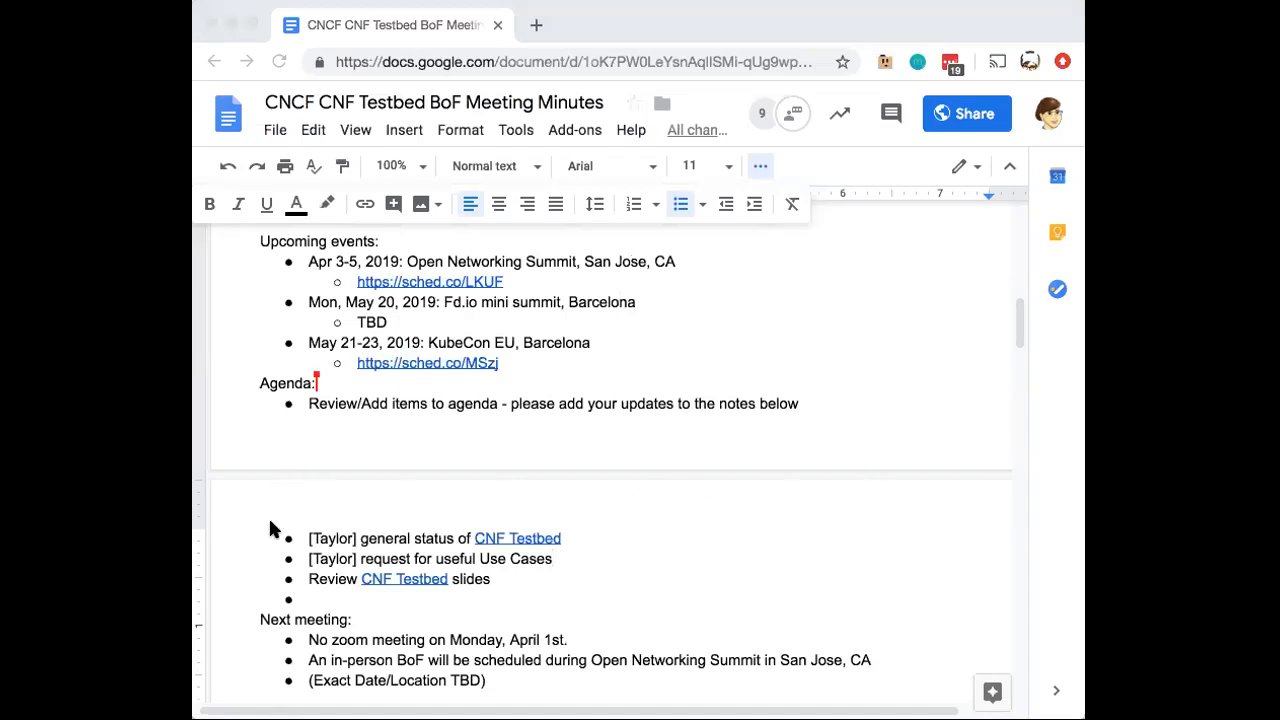
mouse_move(378, 628)
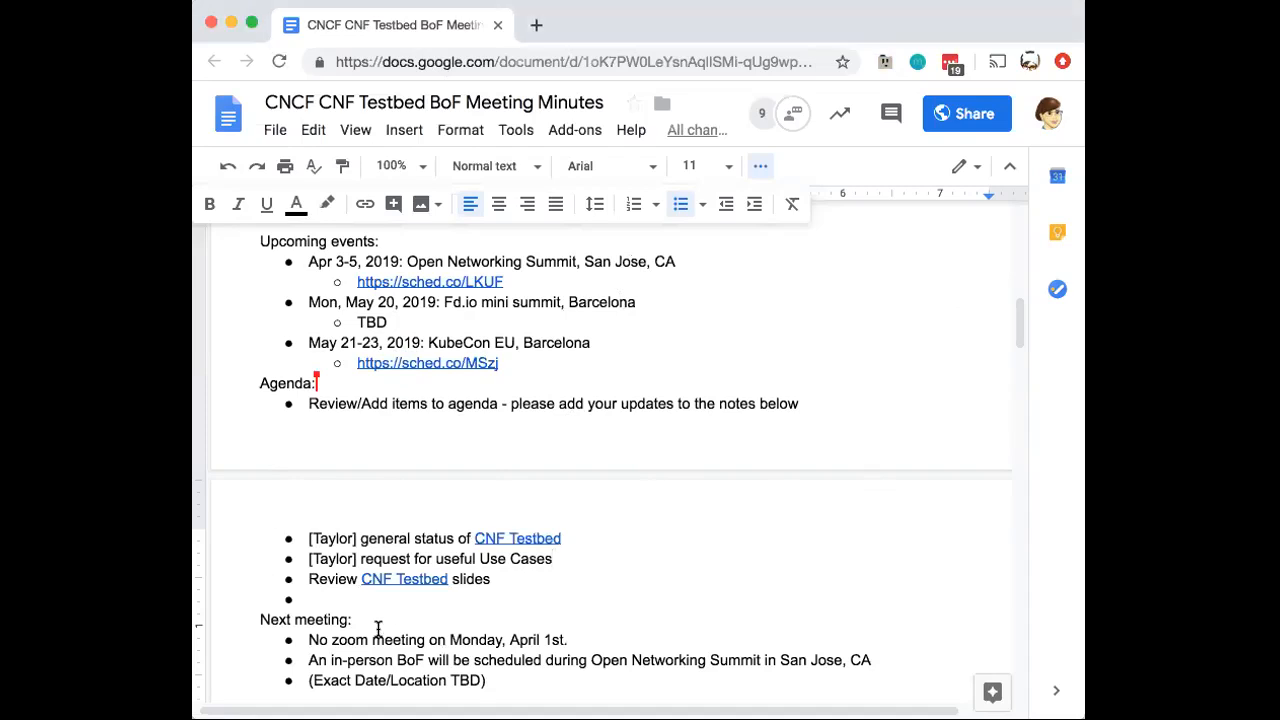
mouse_move(324, 620)
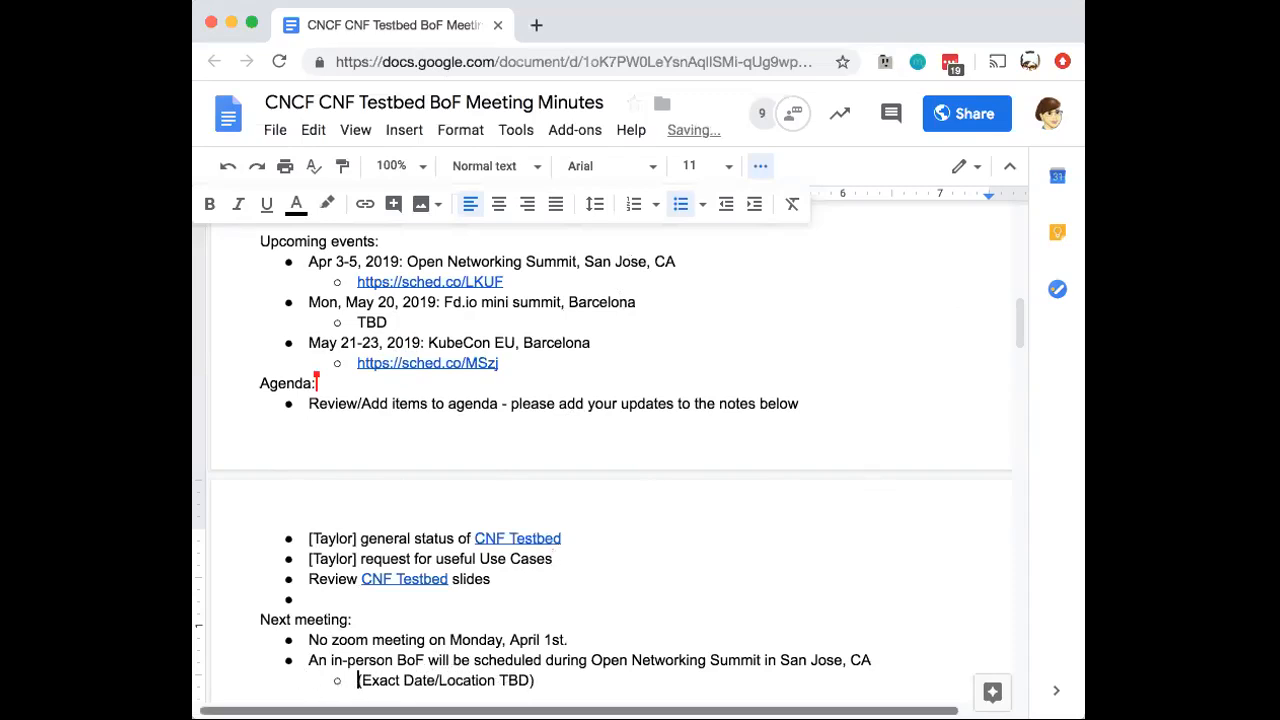
Step: Note the next Zoom meeting as Mon, April 15th under Next meeting
scroll("down", 3)
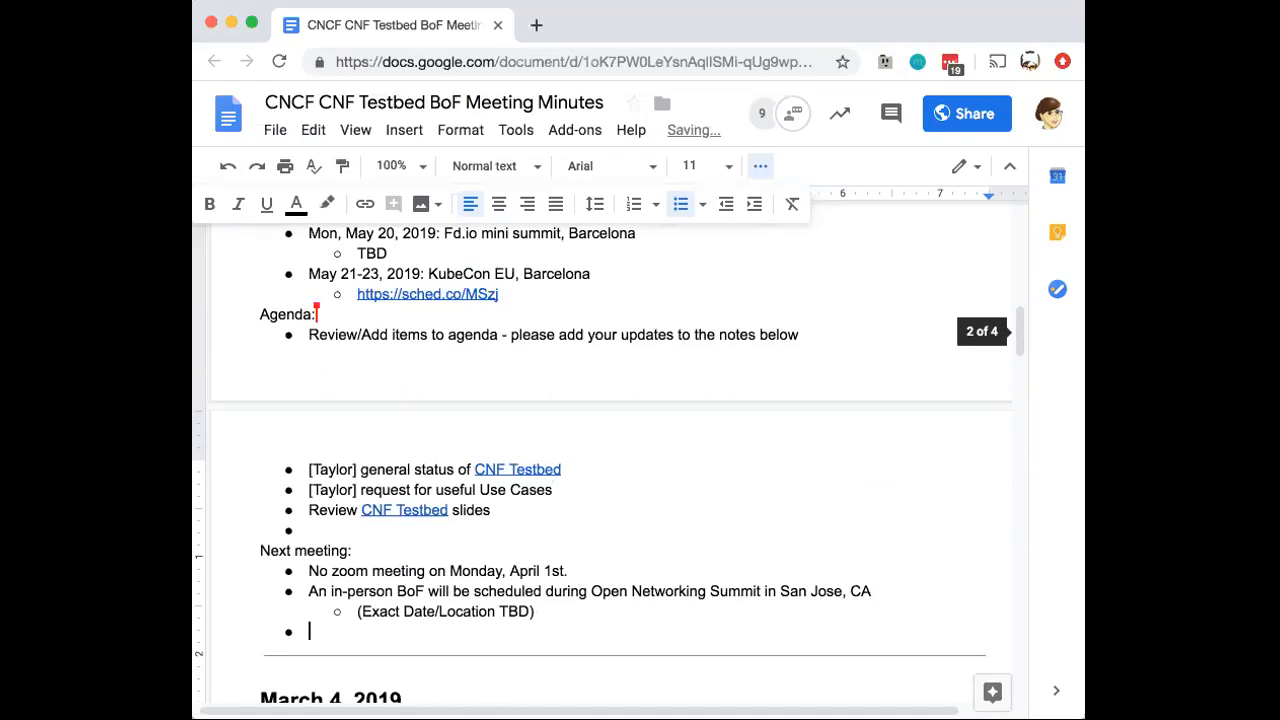
type("Mon, April")
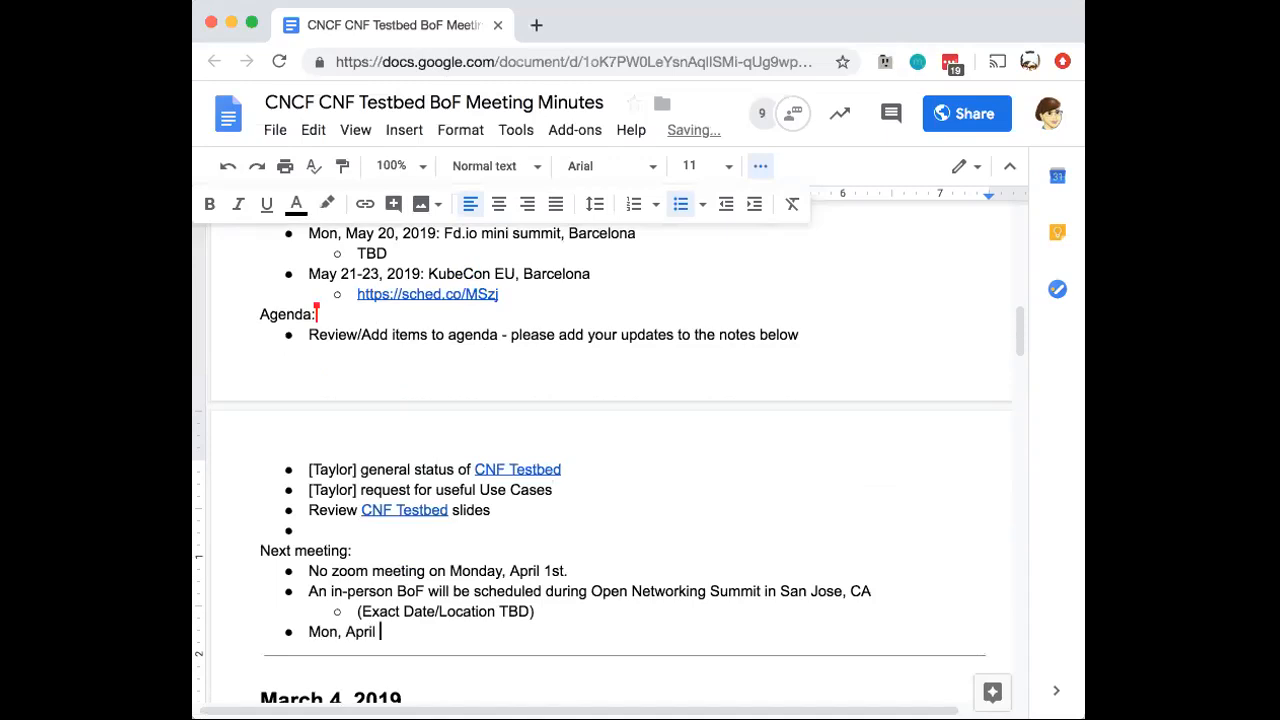
type("15th at 8am PT")
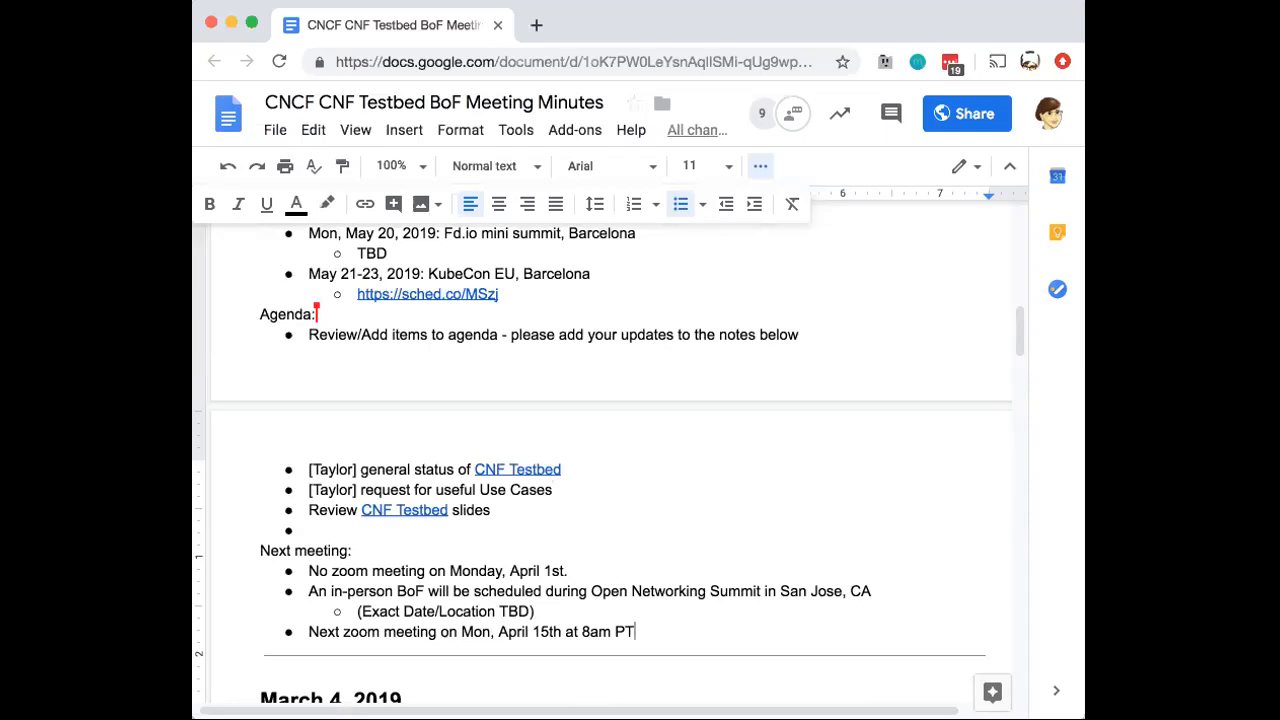
mouse_move(672, 240)
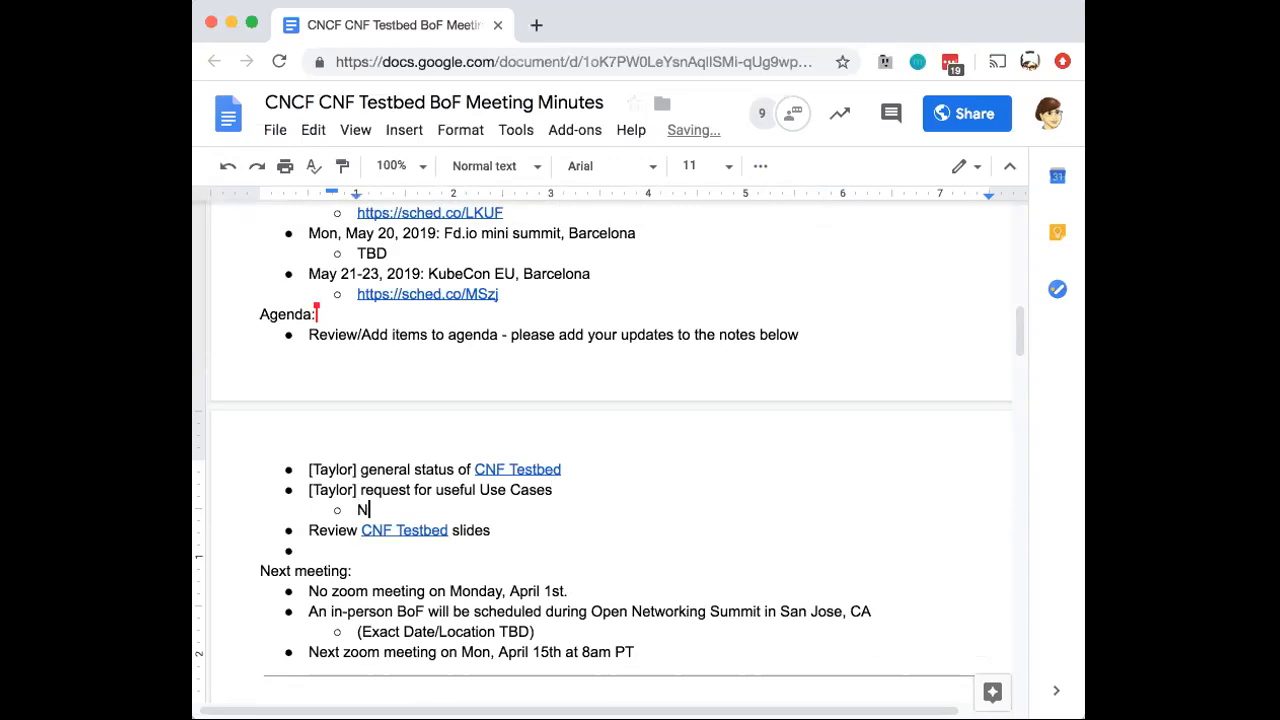
Step: Write the sub-bullet 'Examples: NSM use cases' under the Use Cases item
type("SM use cas")
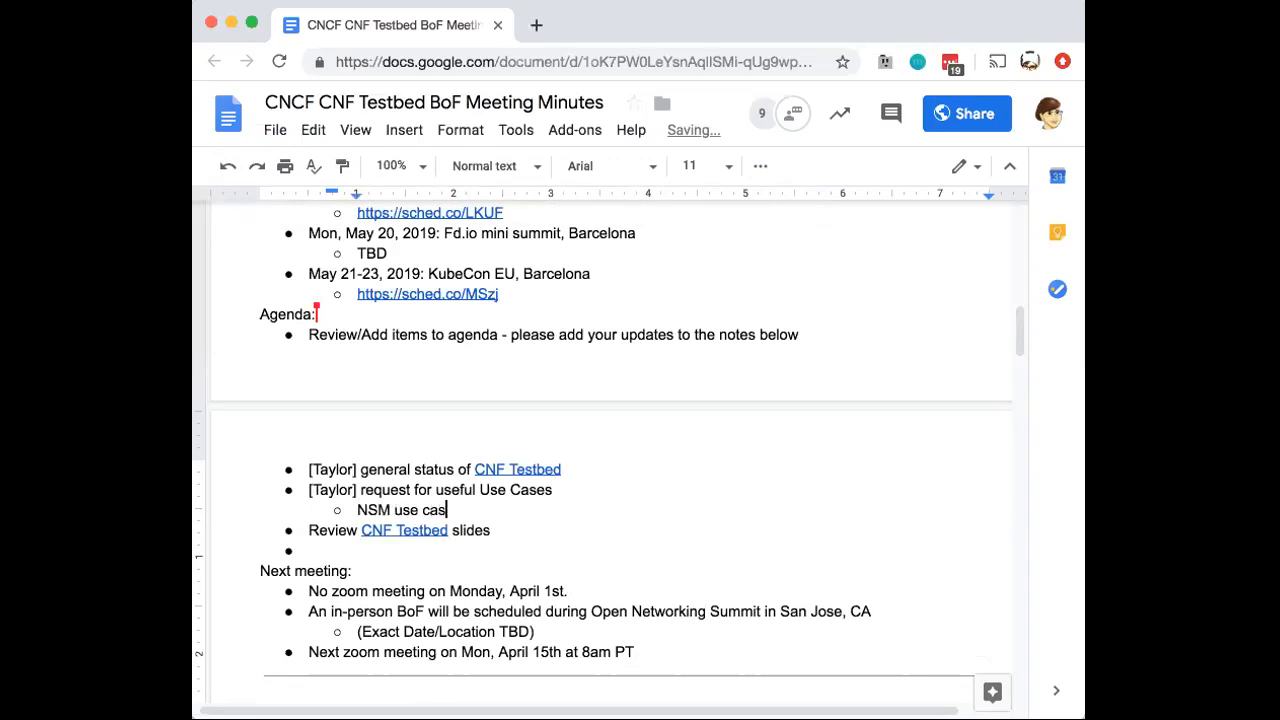
type("es")
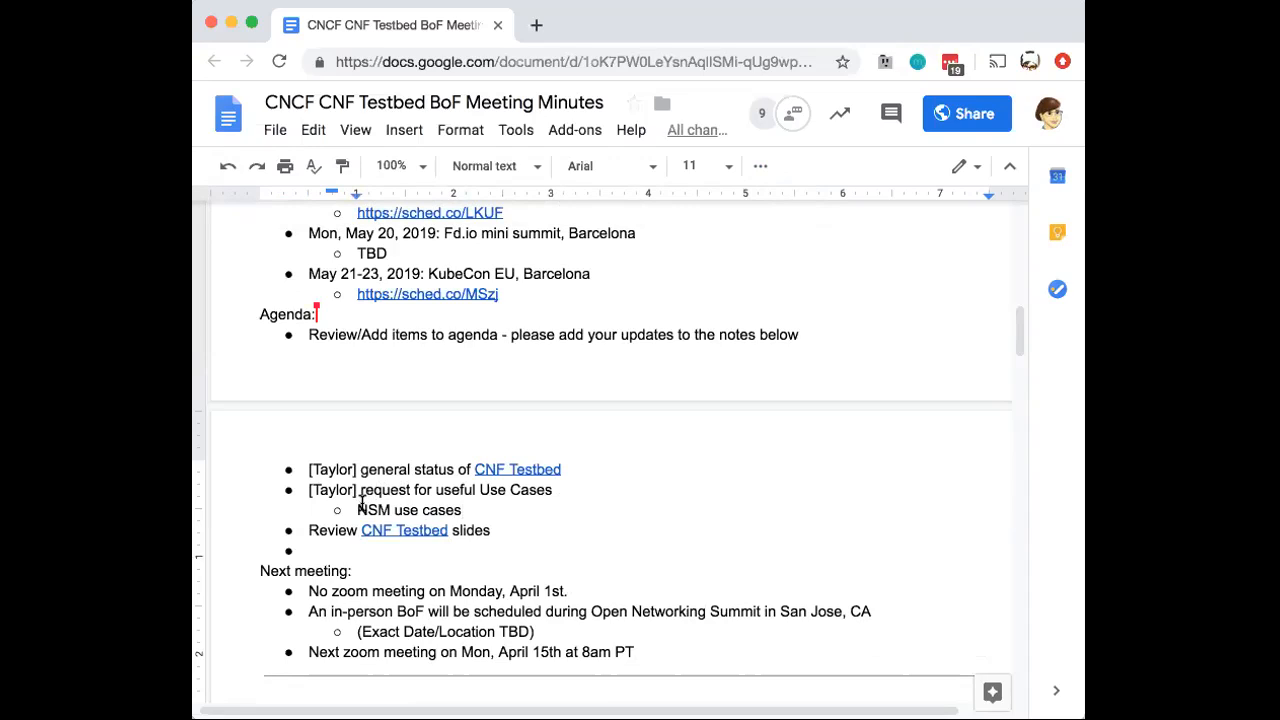
type("Examples")
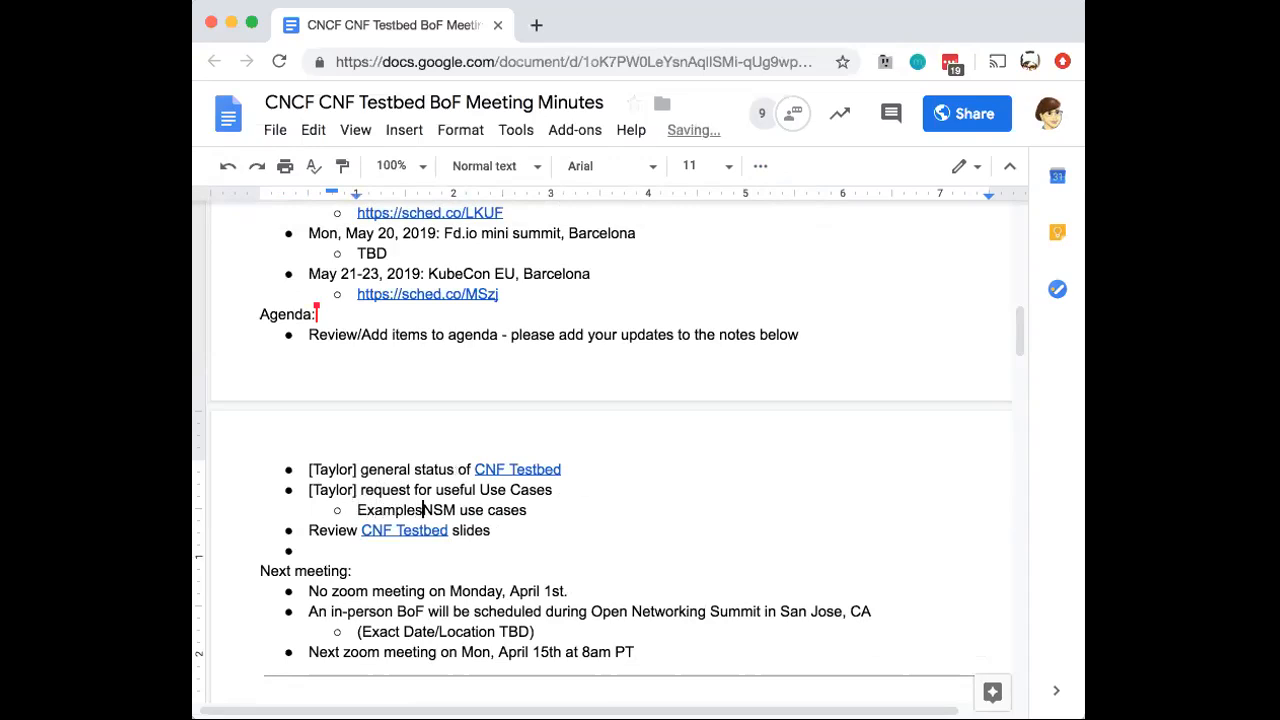
type(":")
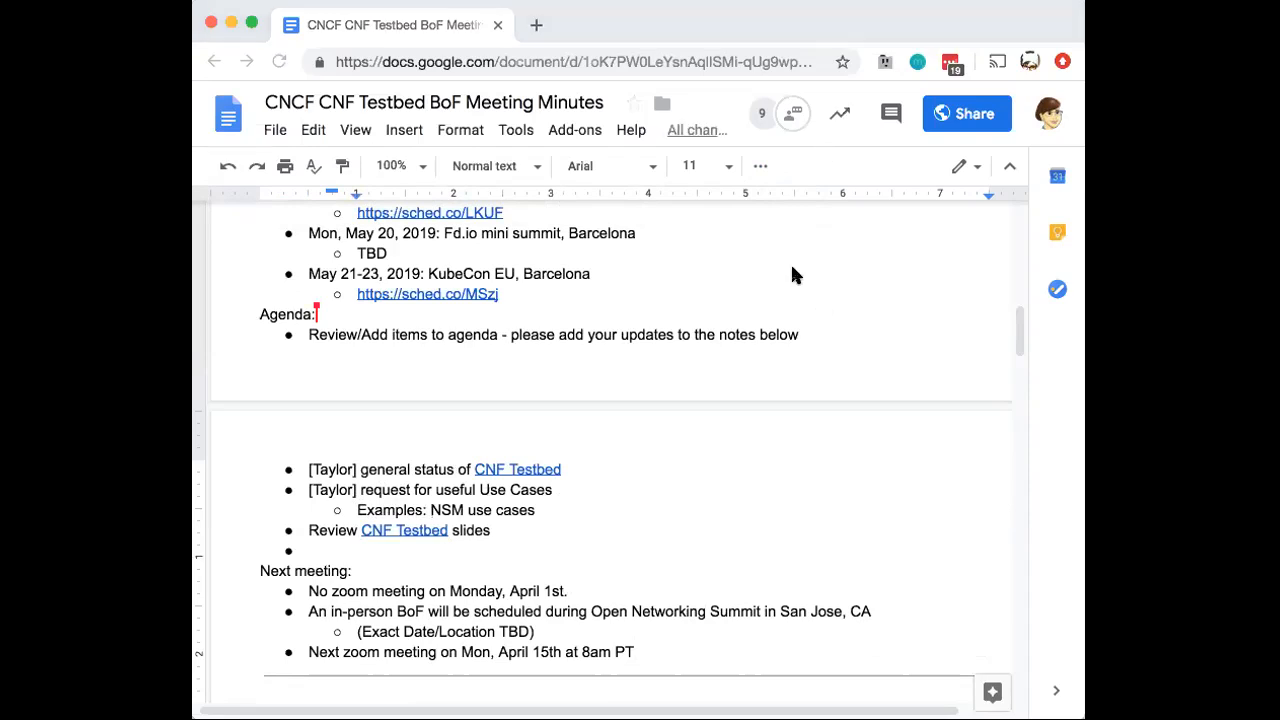
mouse_move(636, 56)
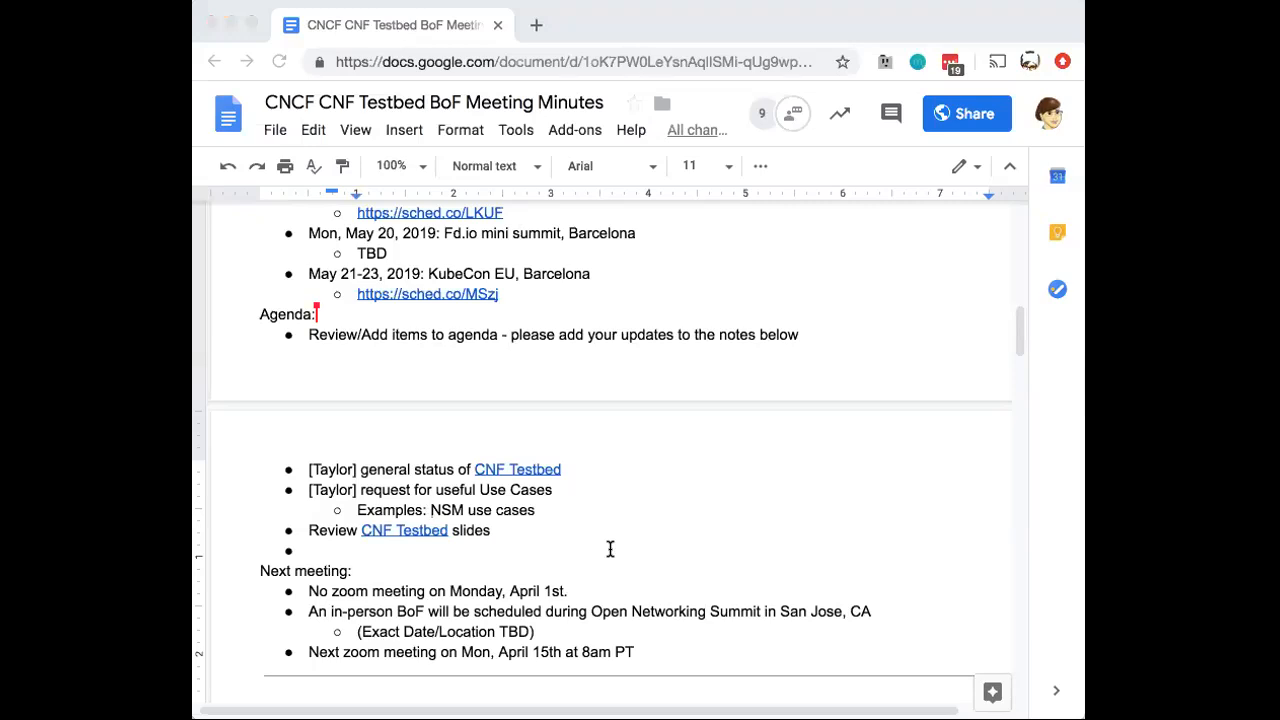
mouse_move(890, 448)
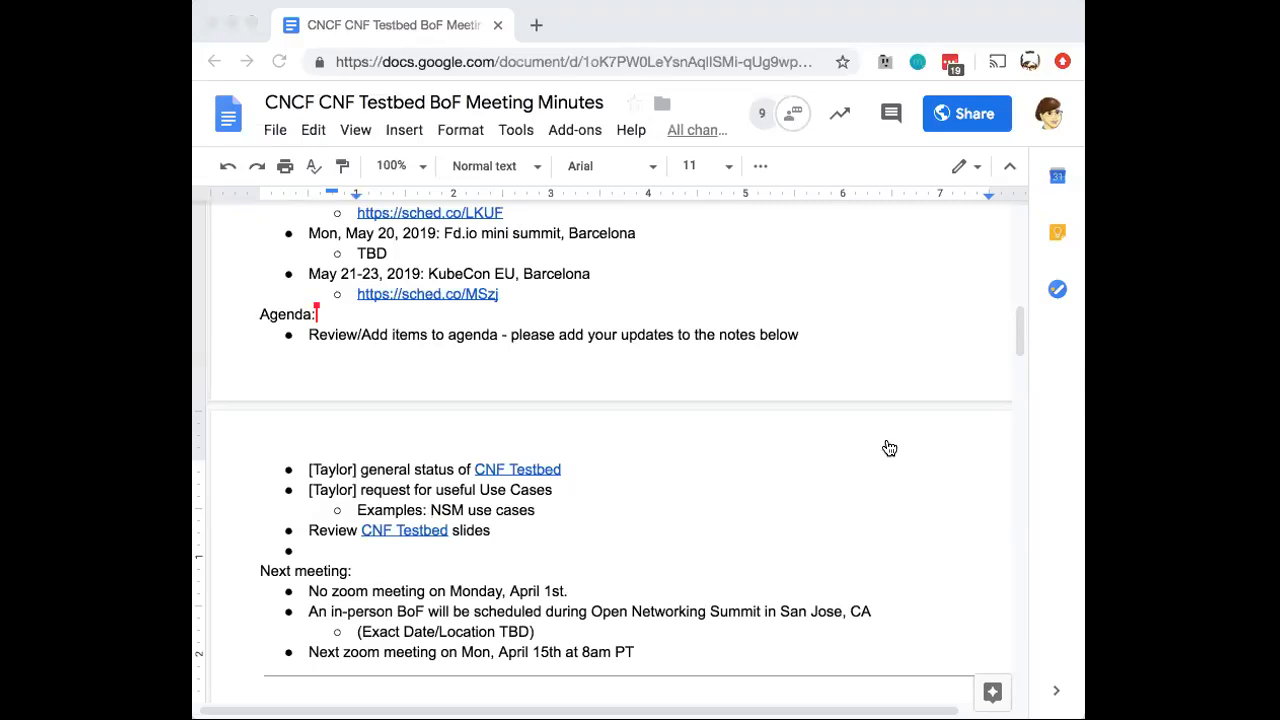
mouse_move(880, 448)
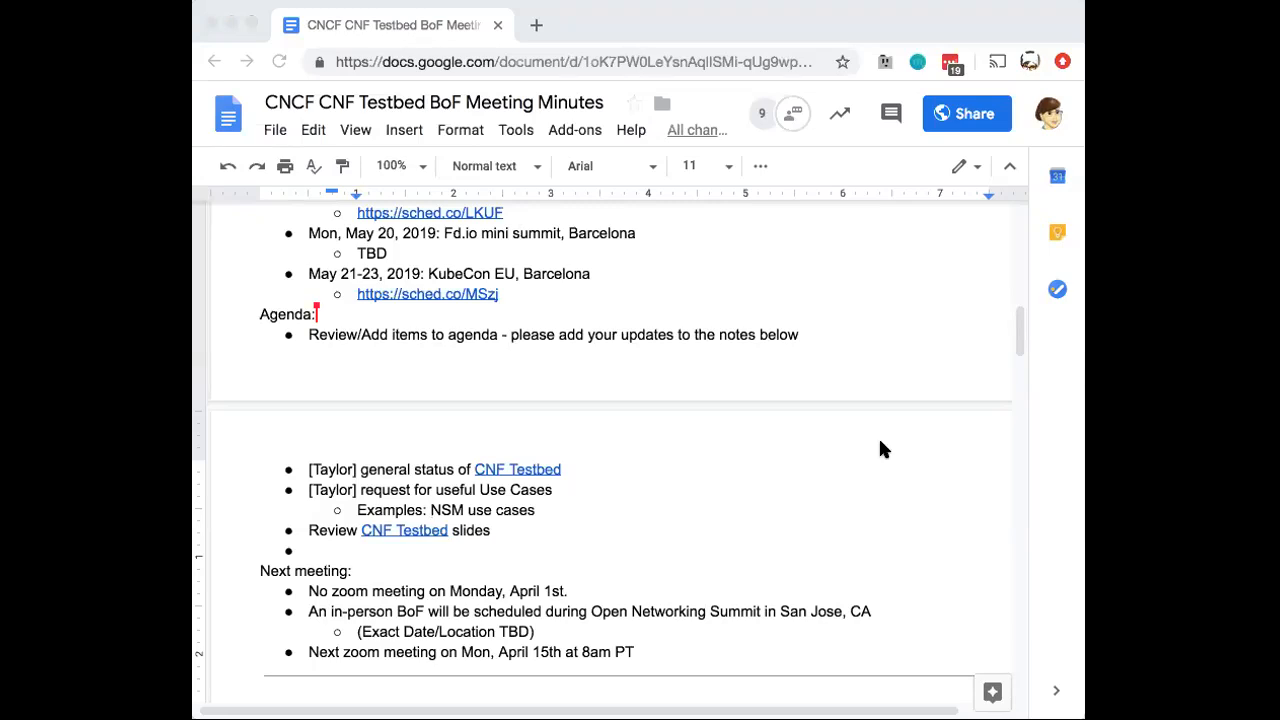
mouse_move(554, 552)
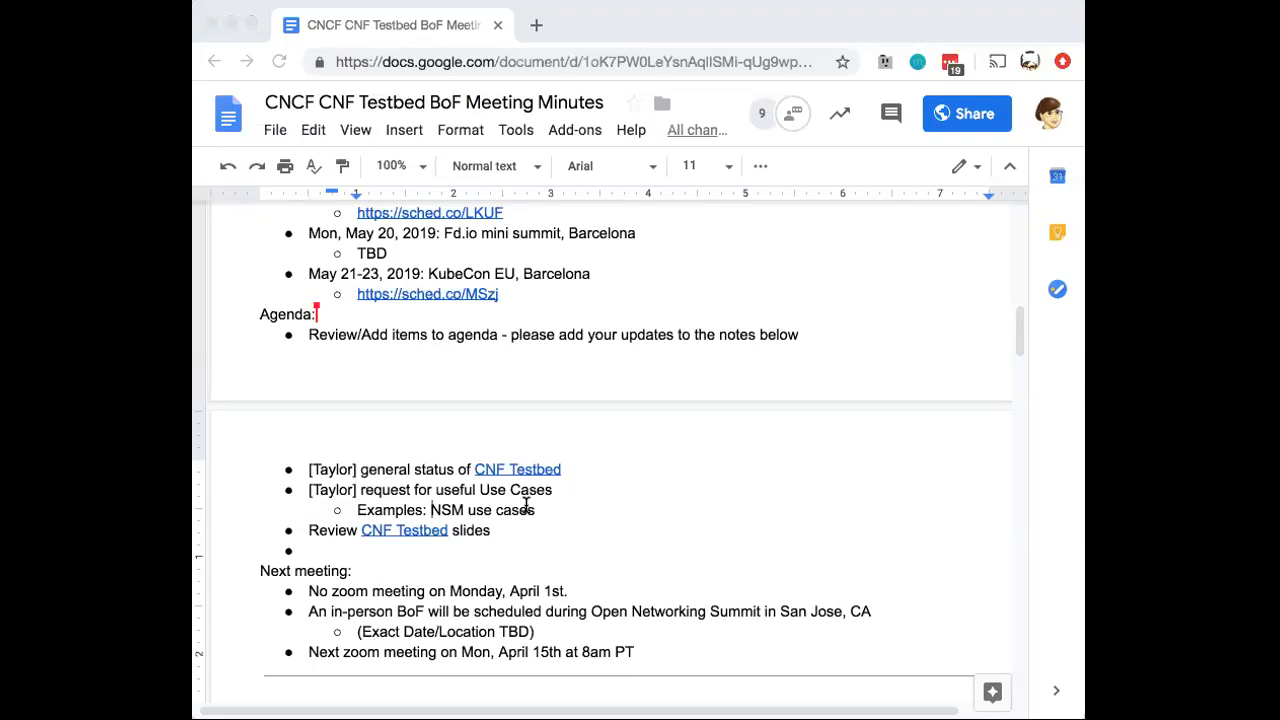
mouse_move(468, 52)
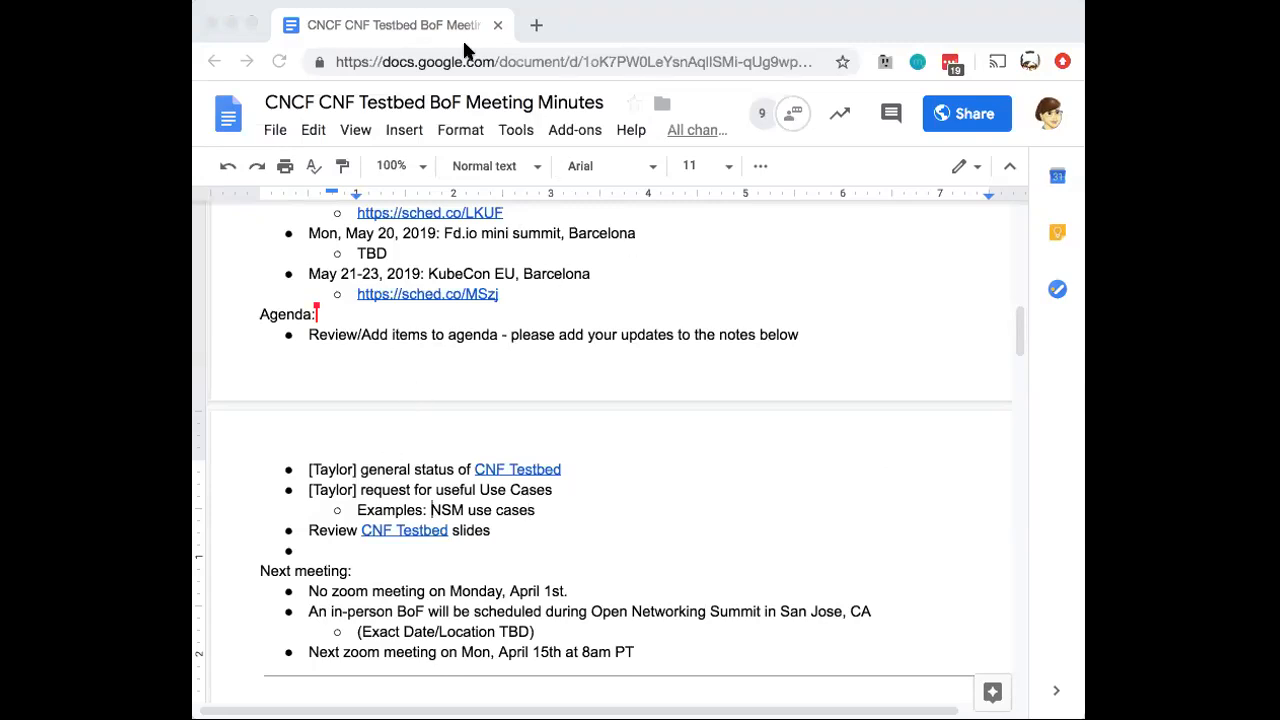
mouse_move(358, 432)
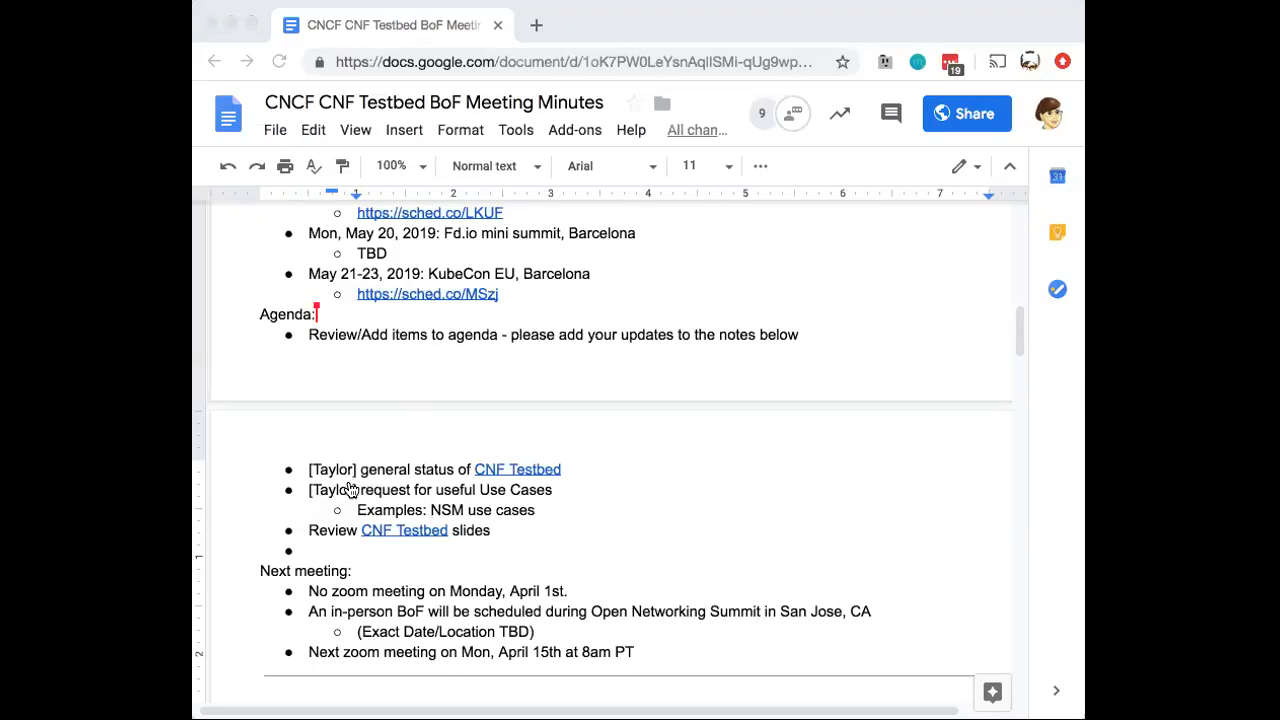
mouse_move(336, 490)
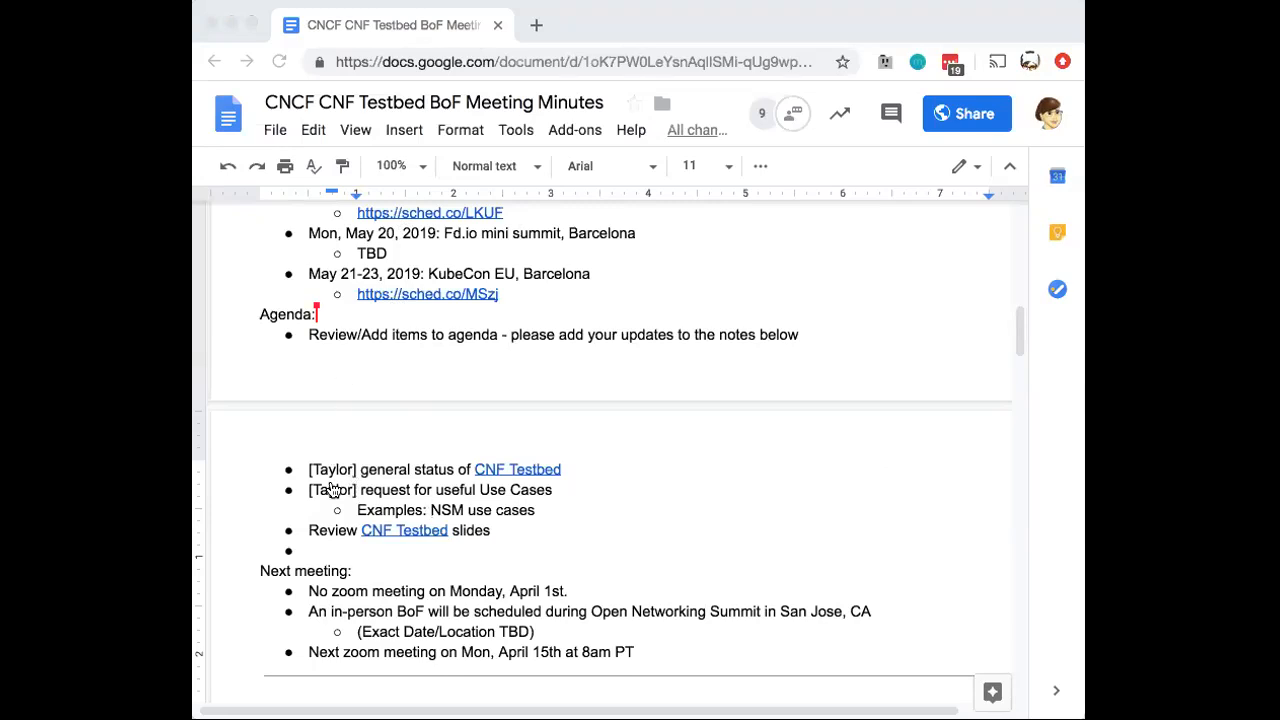
mouse_move(332, 528)
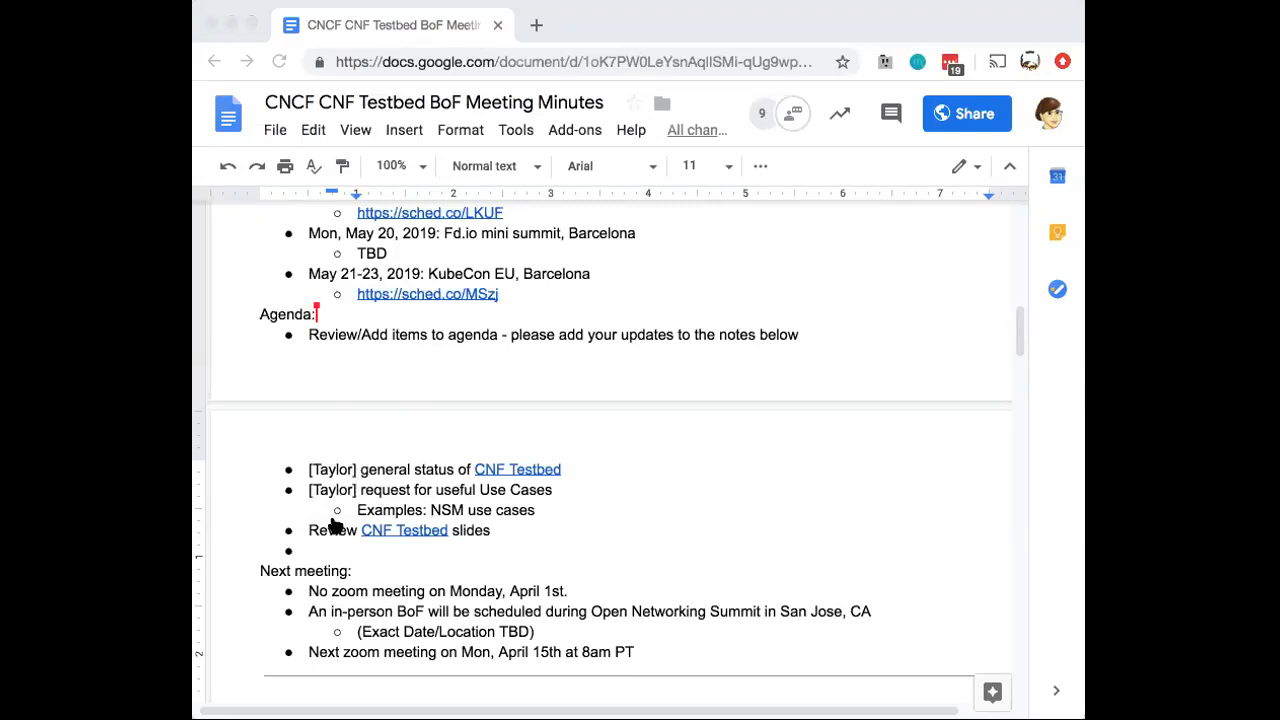
mouse_move(208, 30)
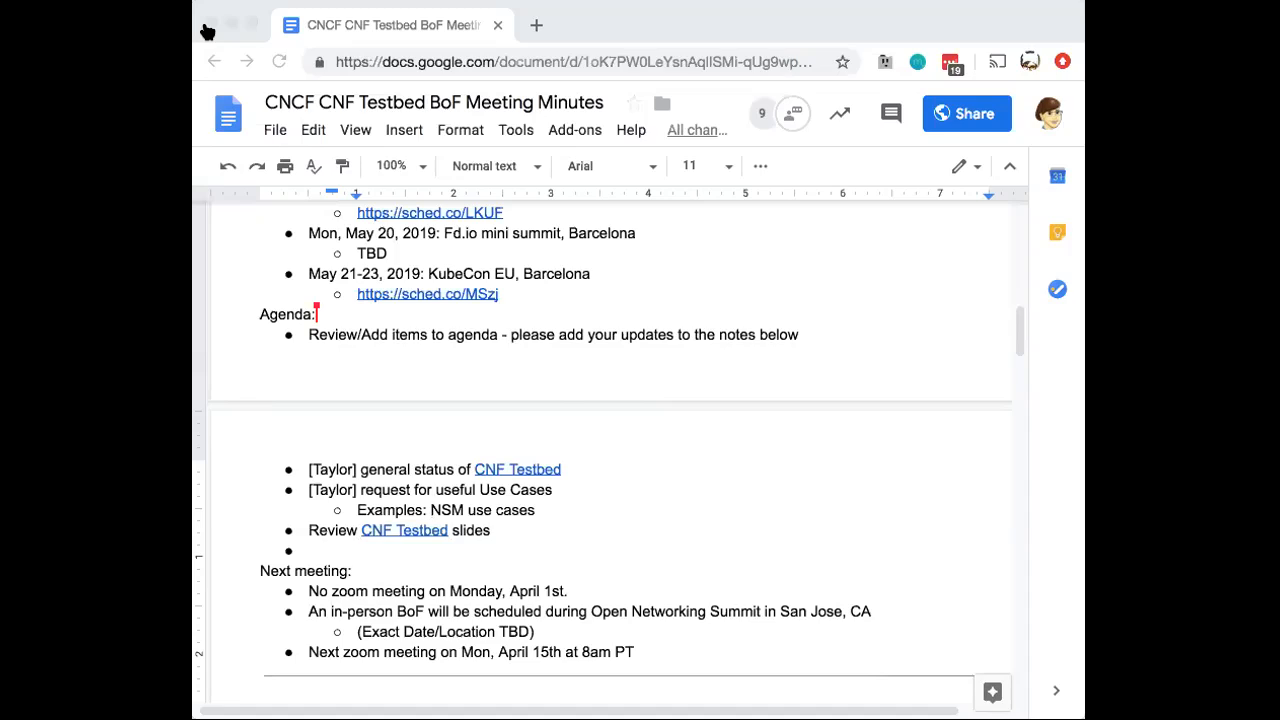
mouse_move(332, 224)
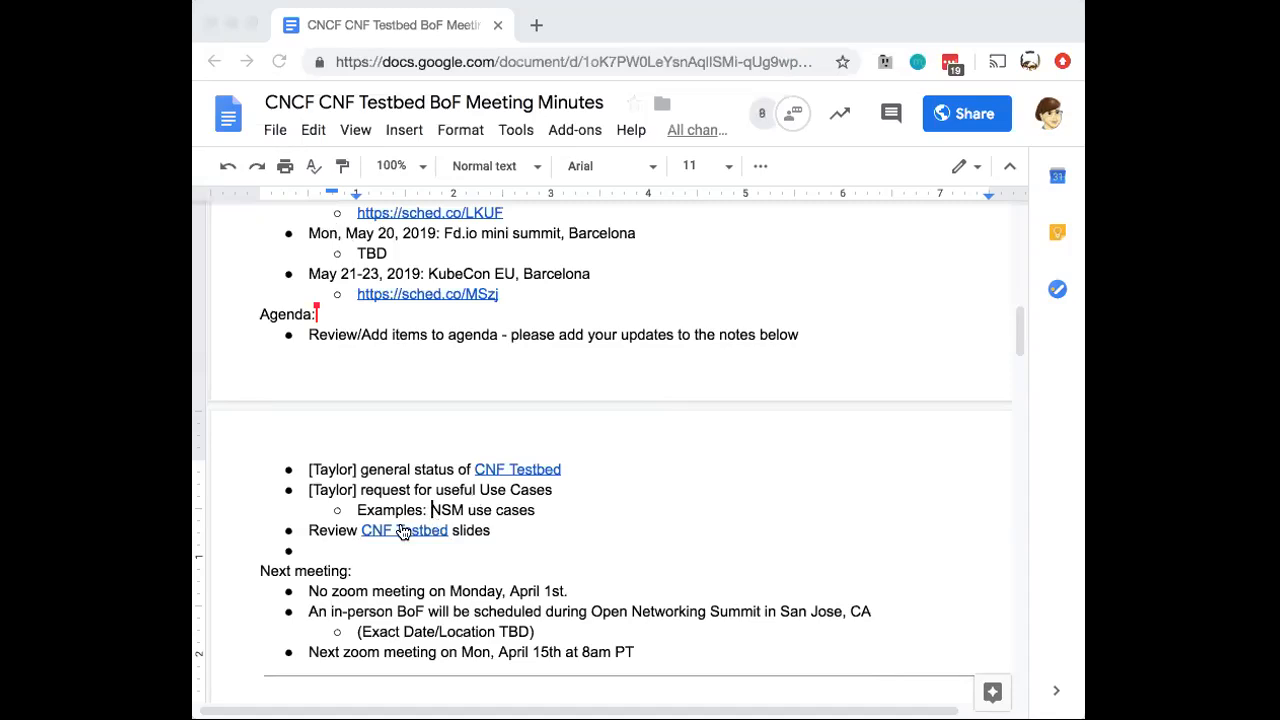
mouse_move(390, 524)
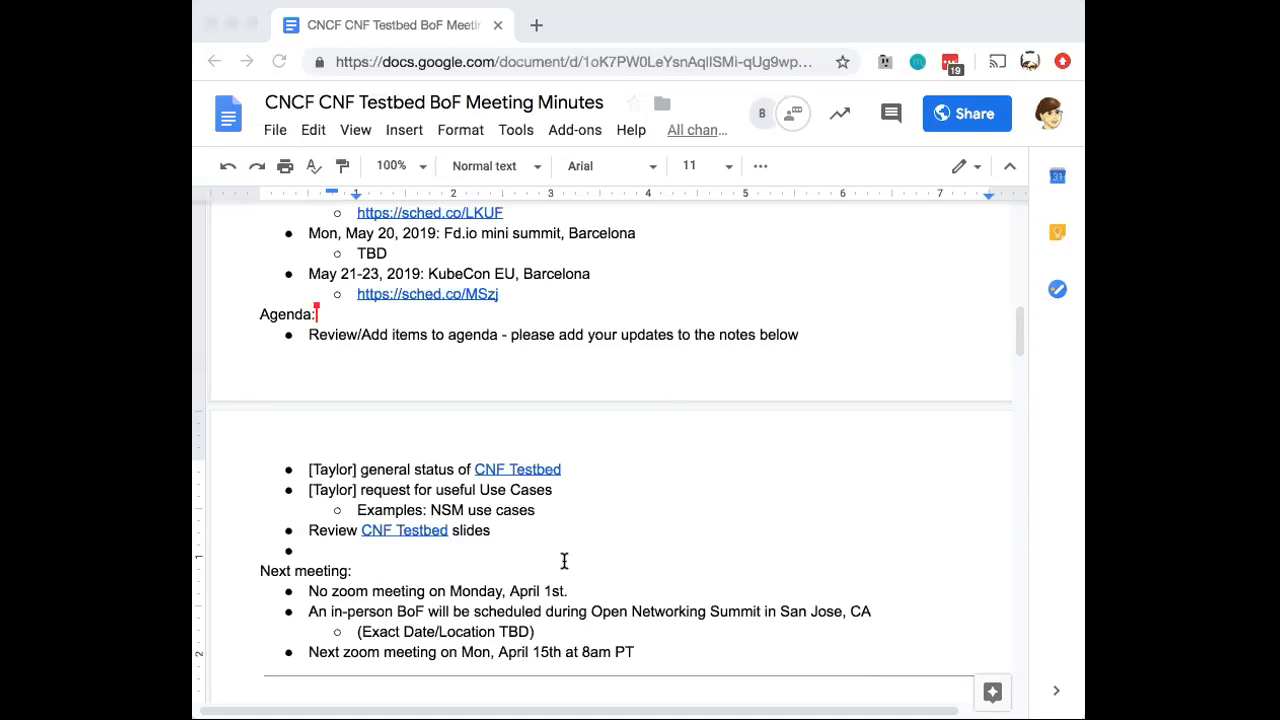
mouse_move(448, 430)
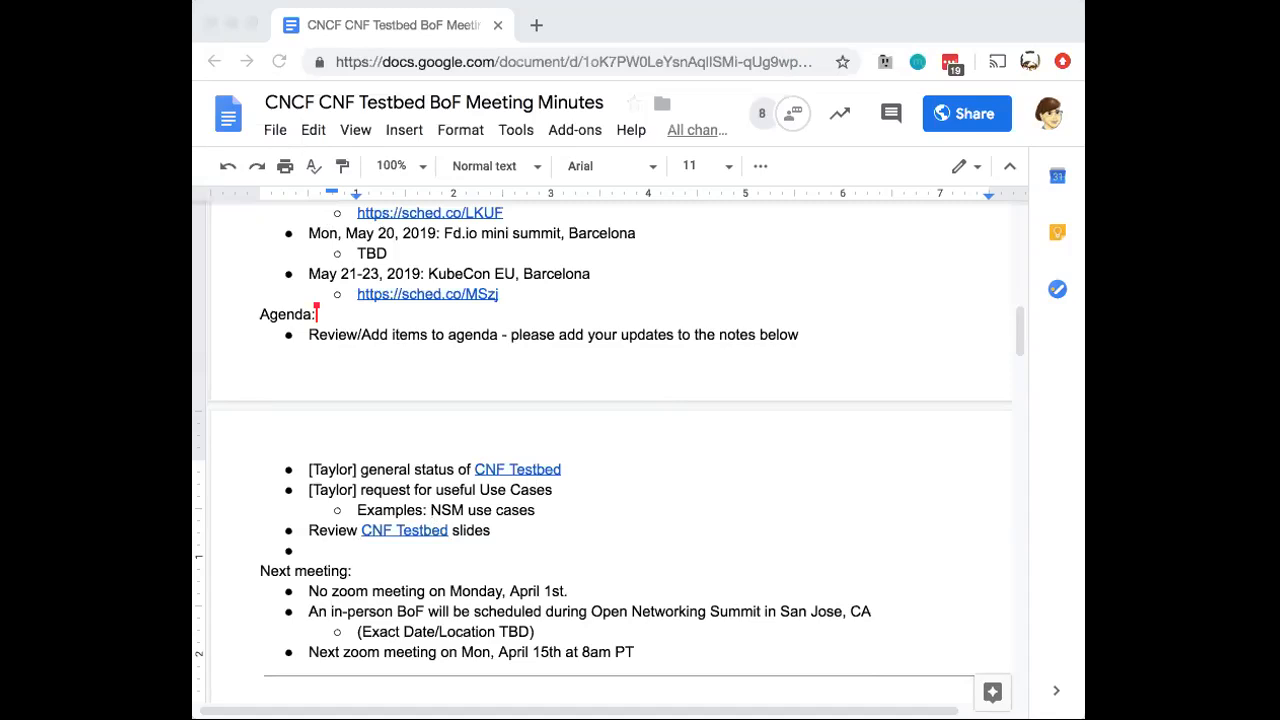
left_click(436, 510)
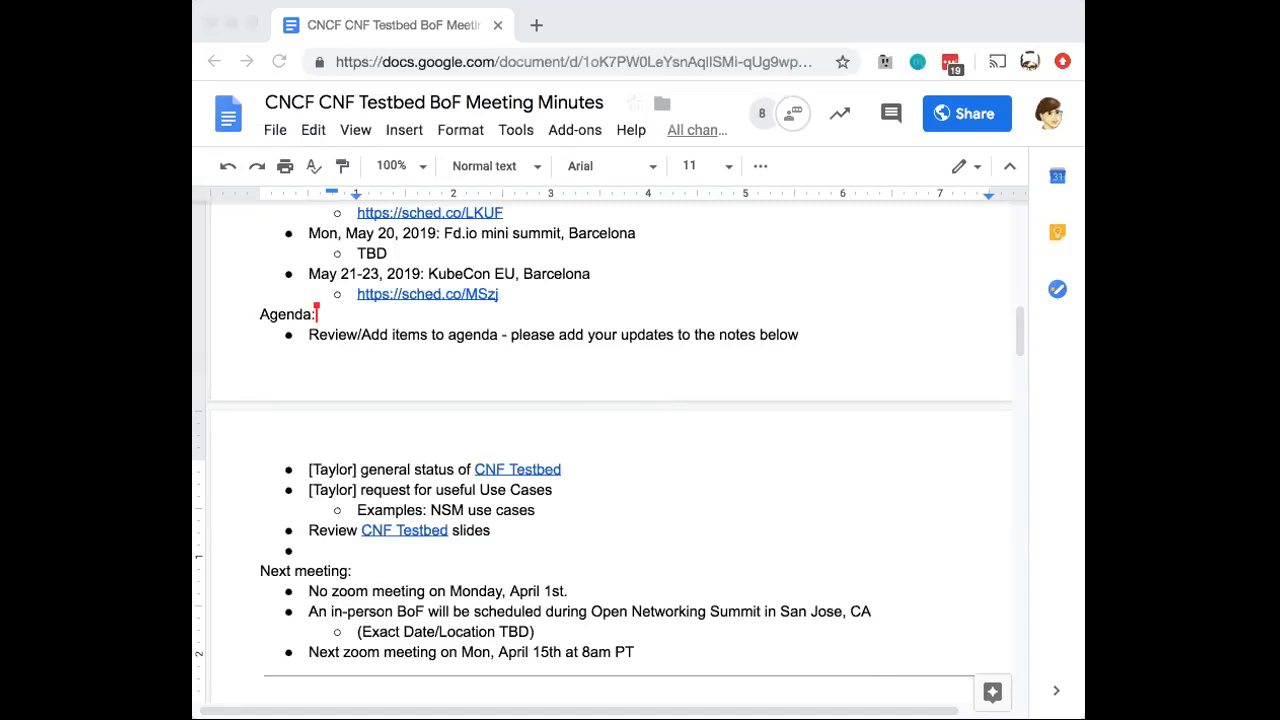
mouse_move(396, 434)
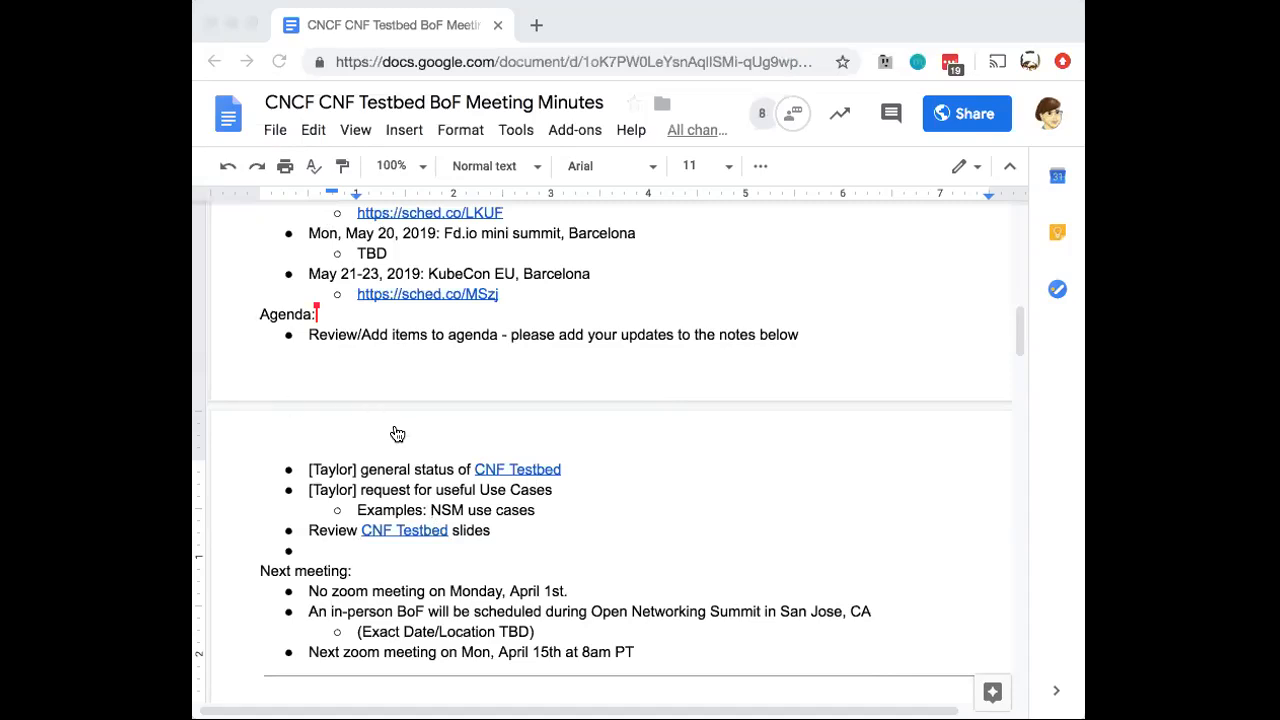
mouse_move(304, 232)
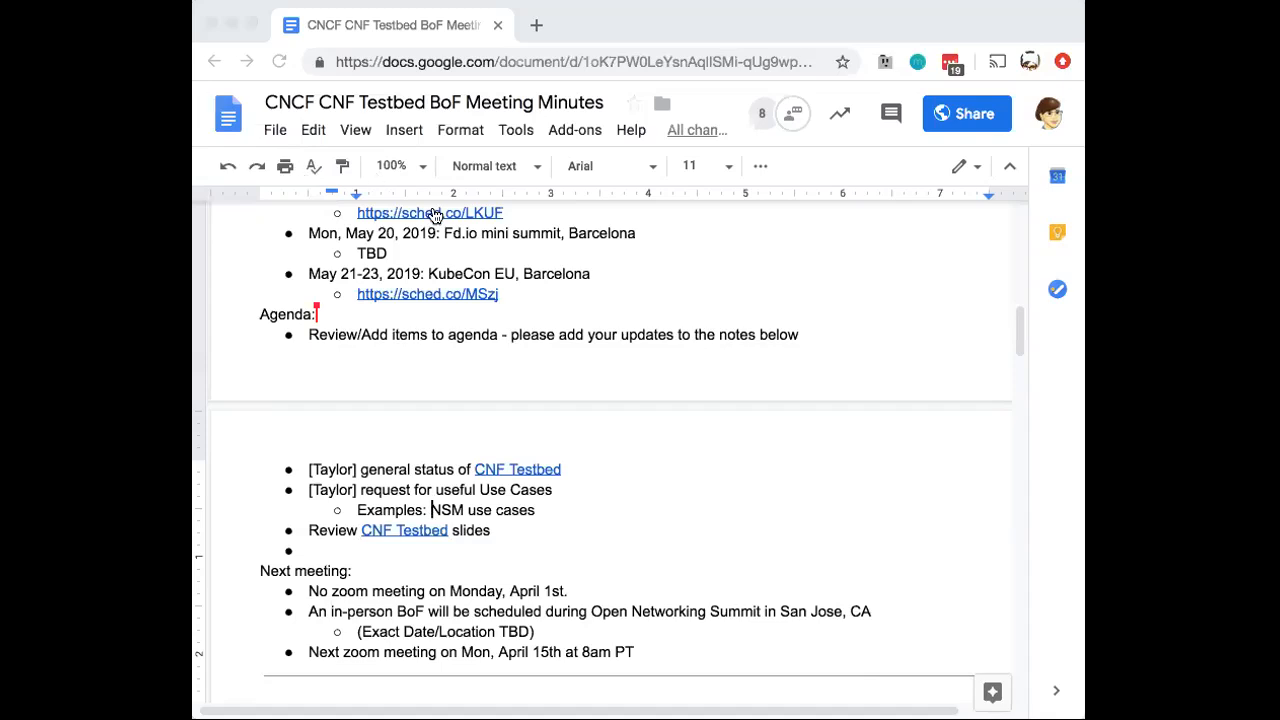
mouse_move(372, 480)
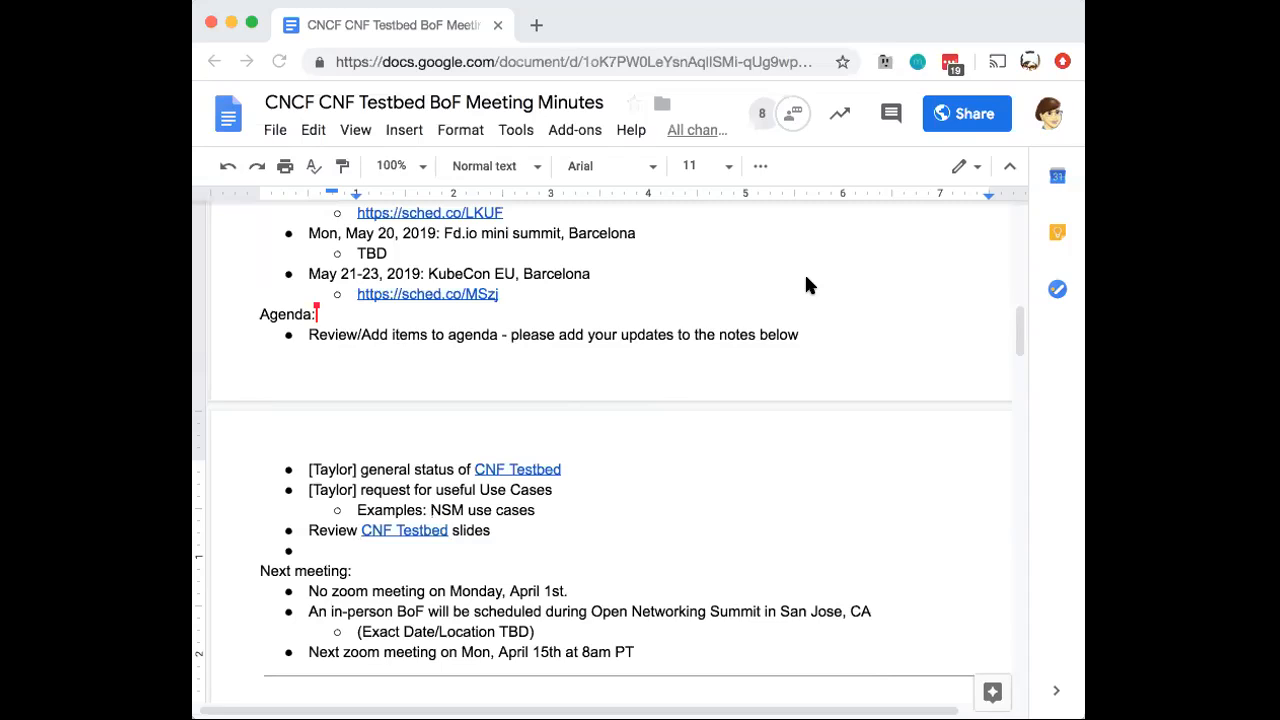
mouse_move(296, 476)
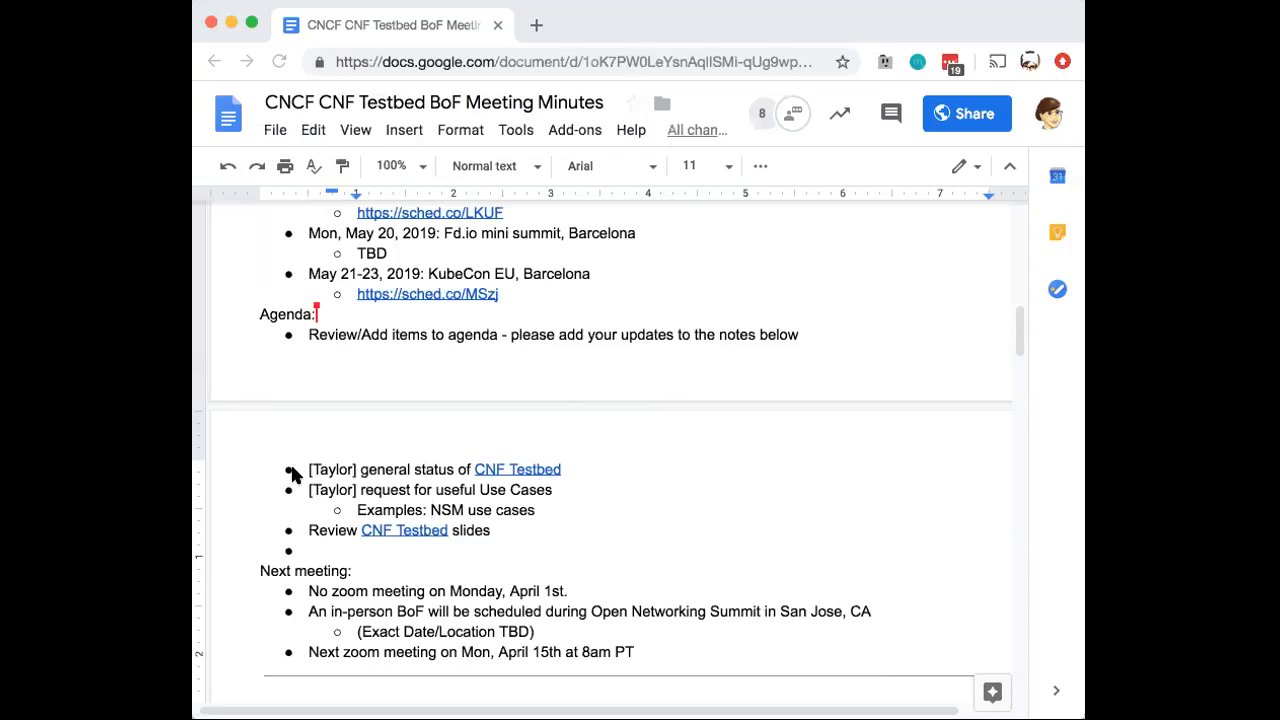
mouse_move(342, 528)
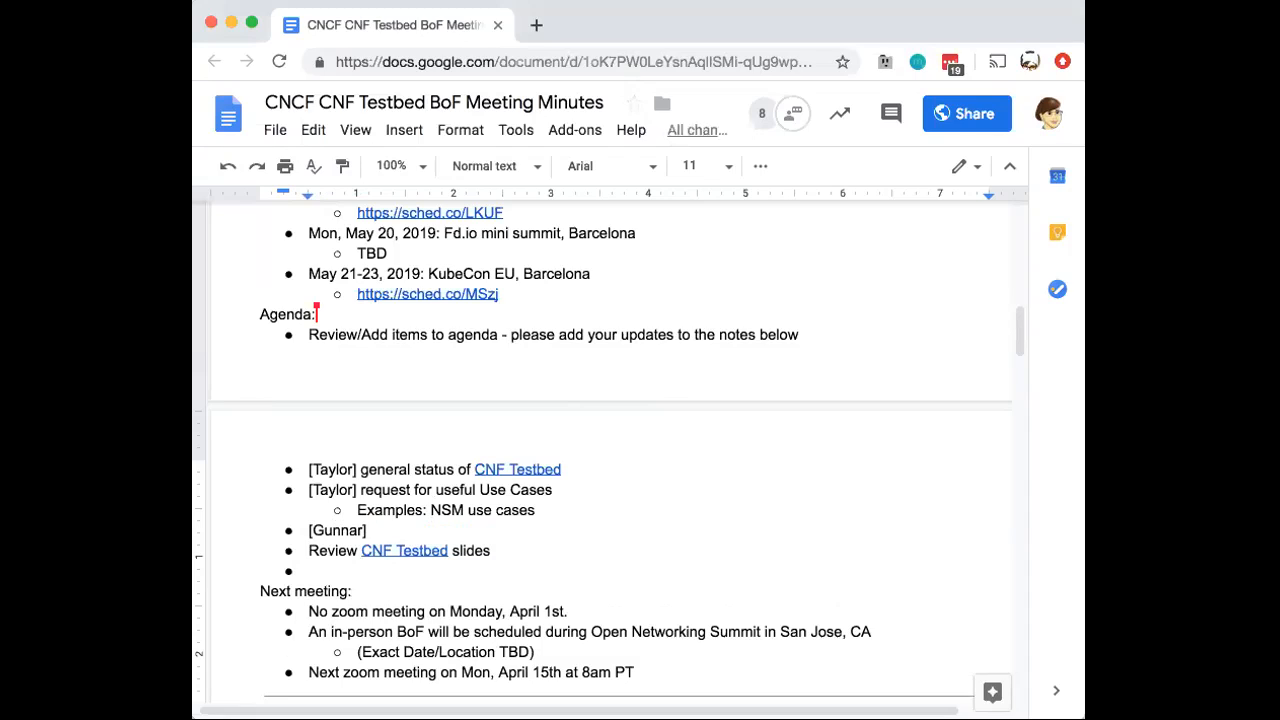
Step: Add the agenda bullet 're: SRIOV Use Case'
type("re: SRIOV")
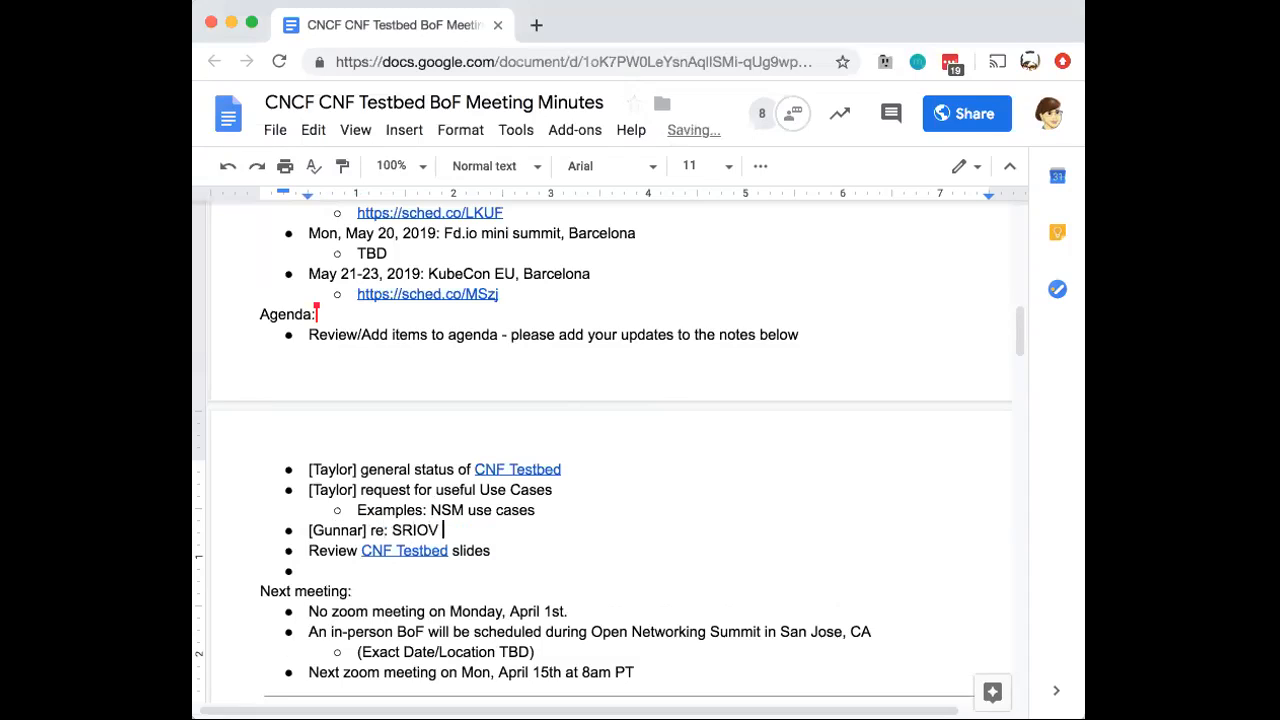
type("Use Case")
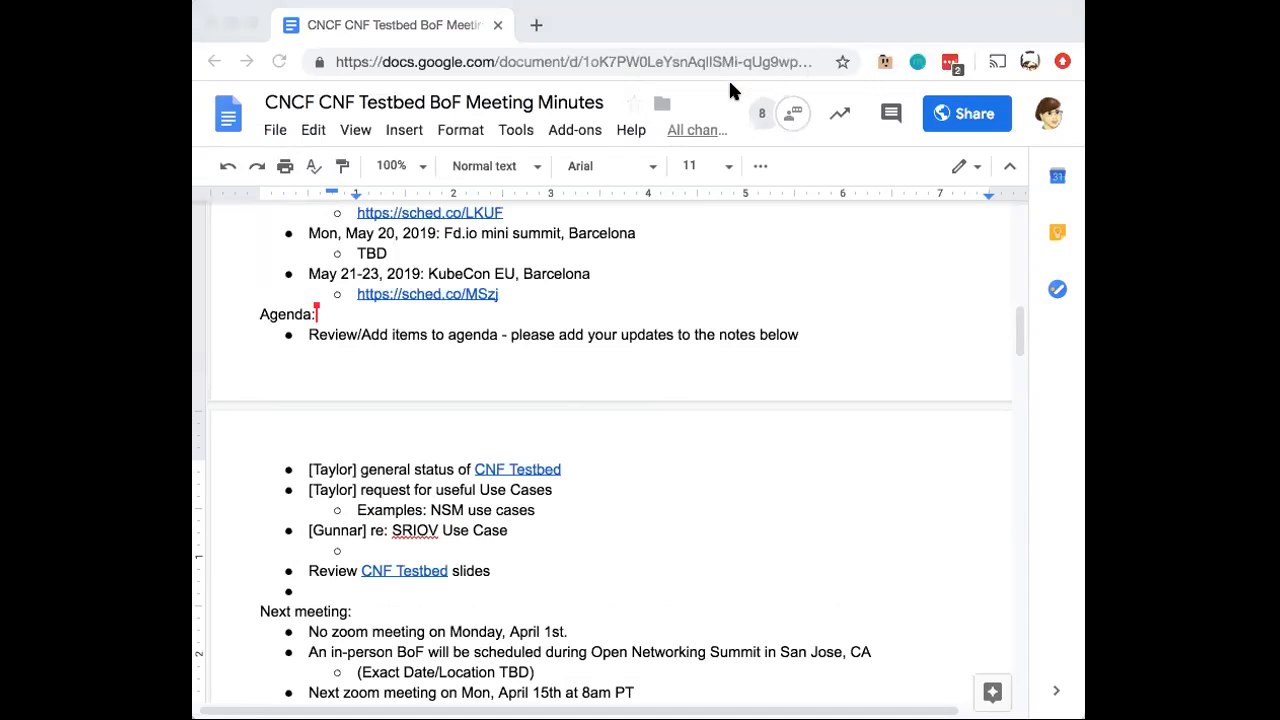
mouse_move(644, 124)
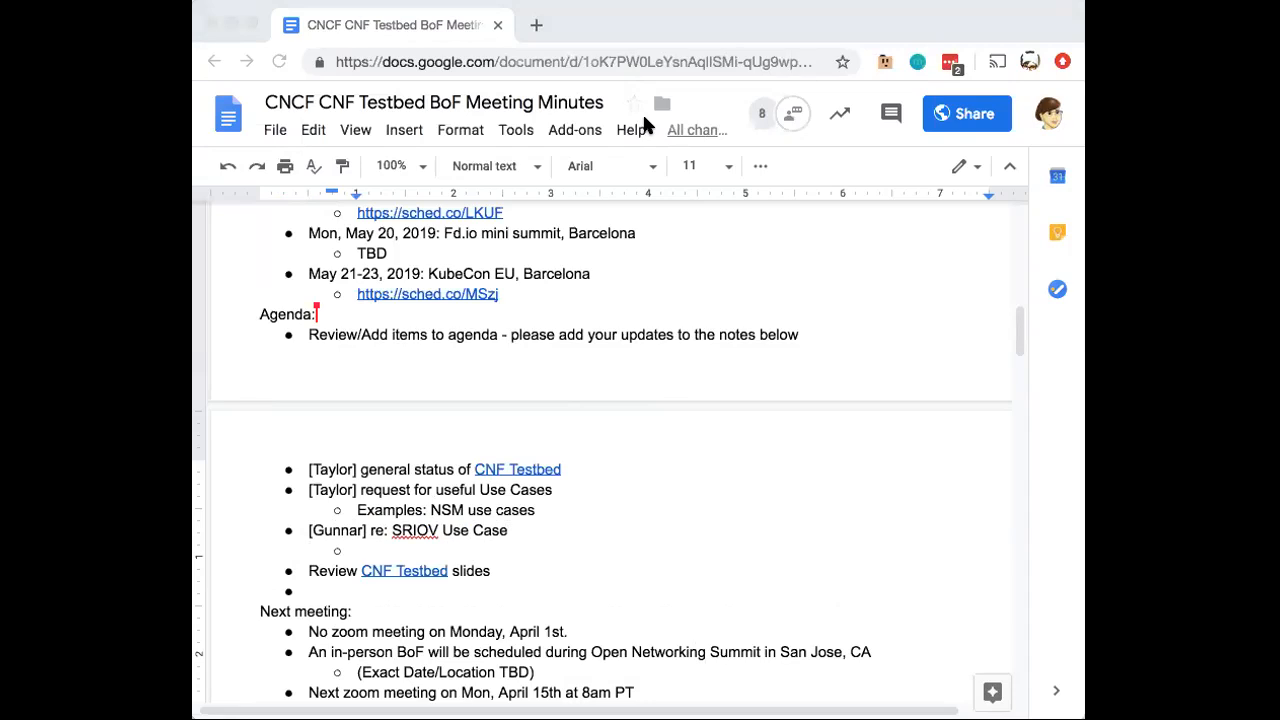
mouse_move(702, 428)
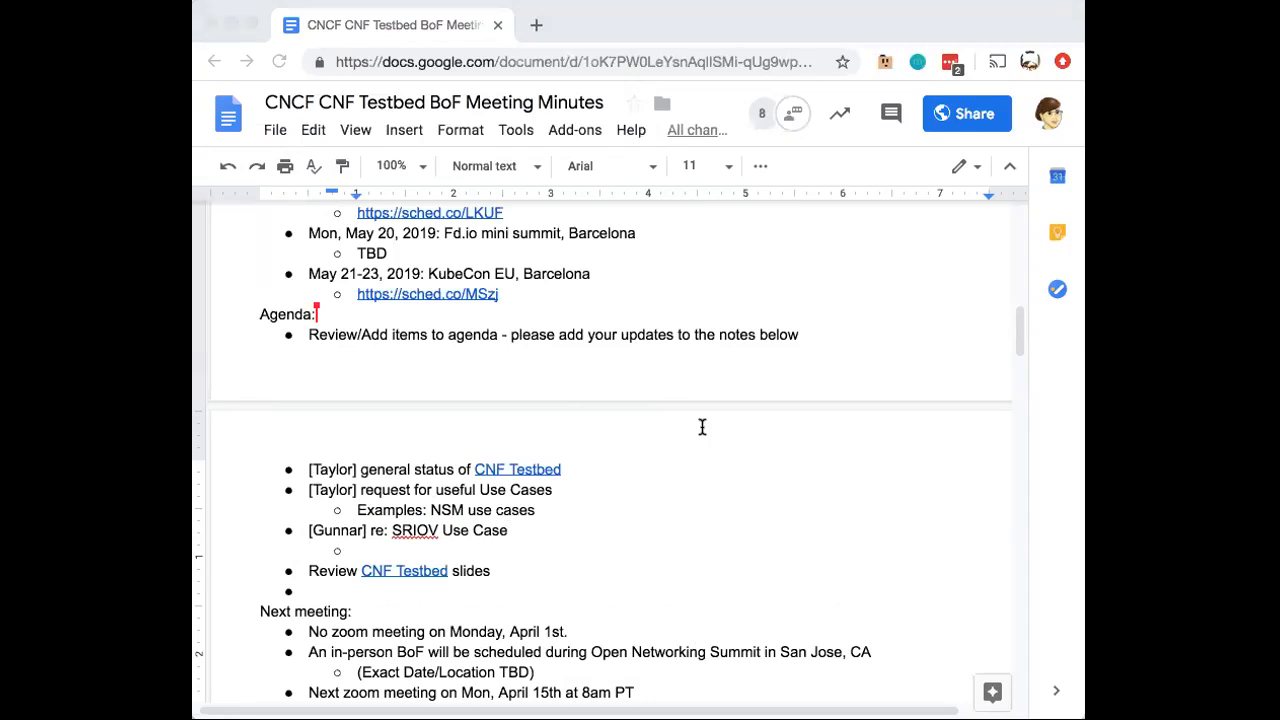
mouse_move(700, 432)
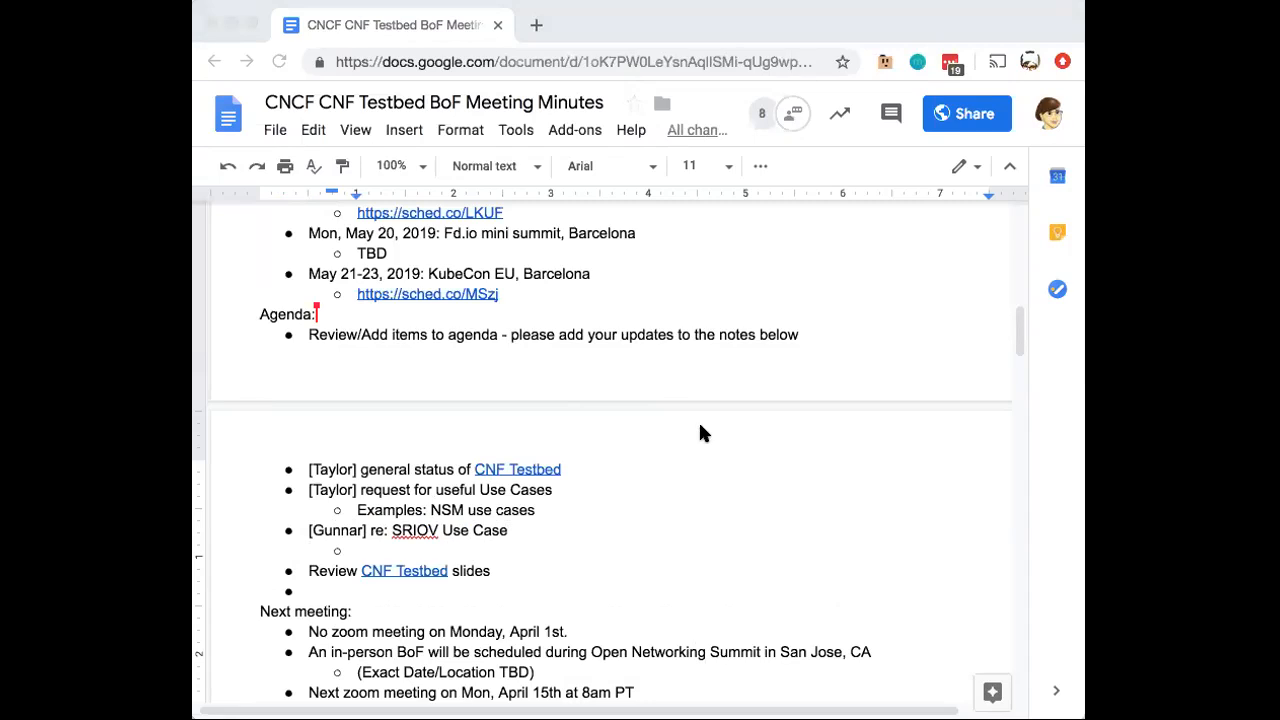
mouse_move(704, 432)
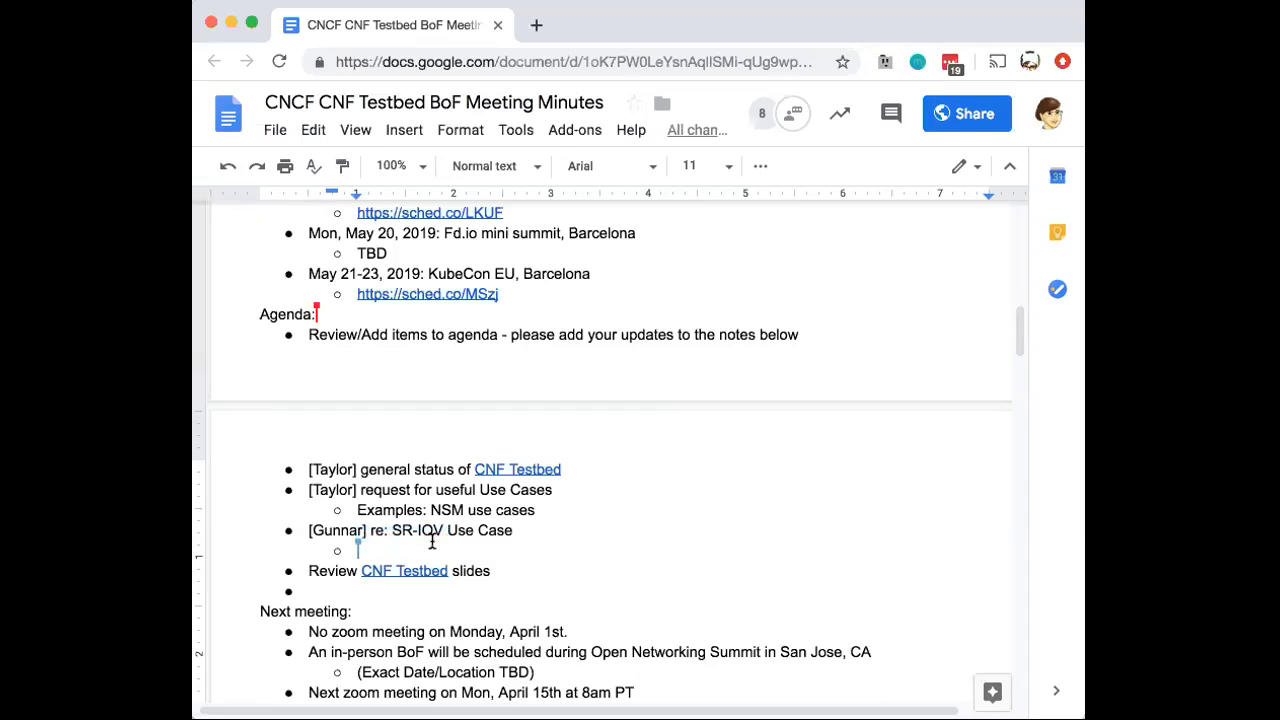
Step: Add sub-bullet 'NSM Use Case meeting (Use Cases & Architecture Impact)' under the SR-IOV item
type("NSM Use Case meeting")
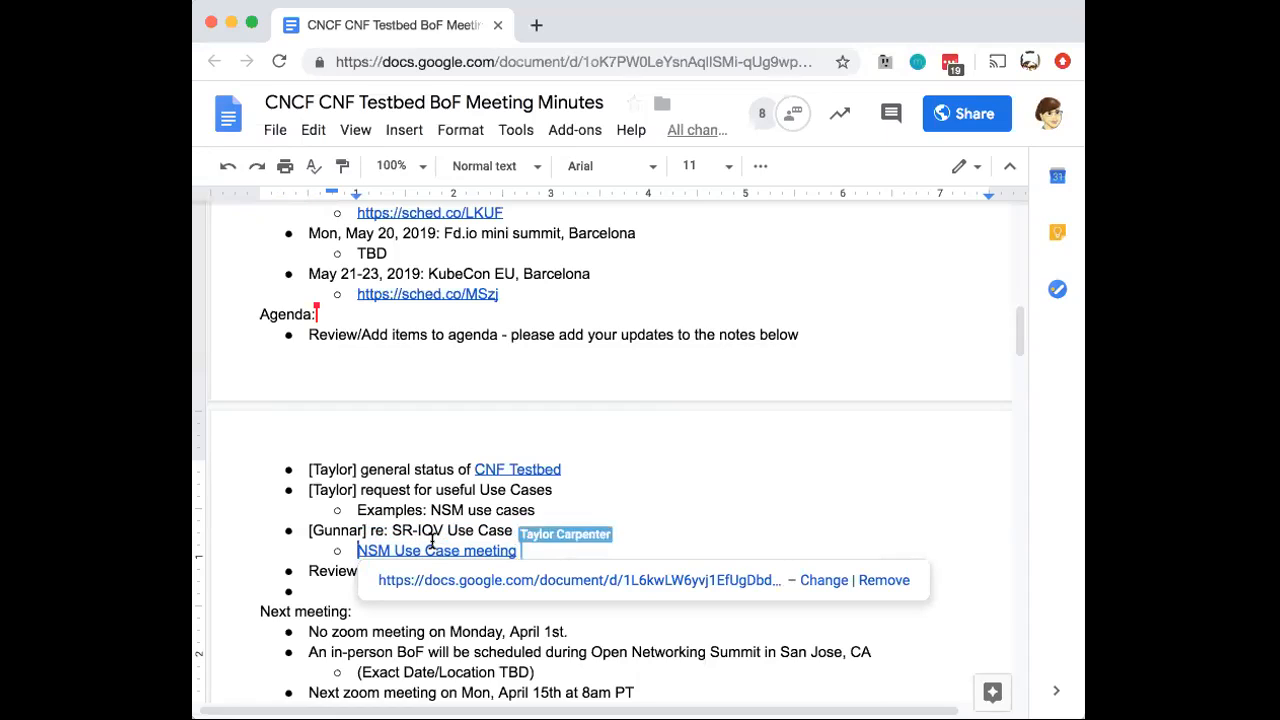
type("(")
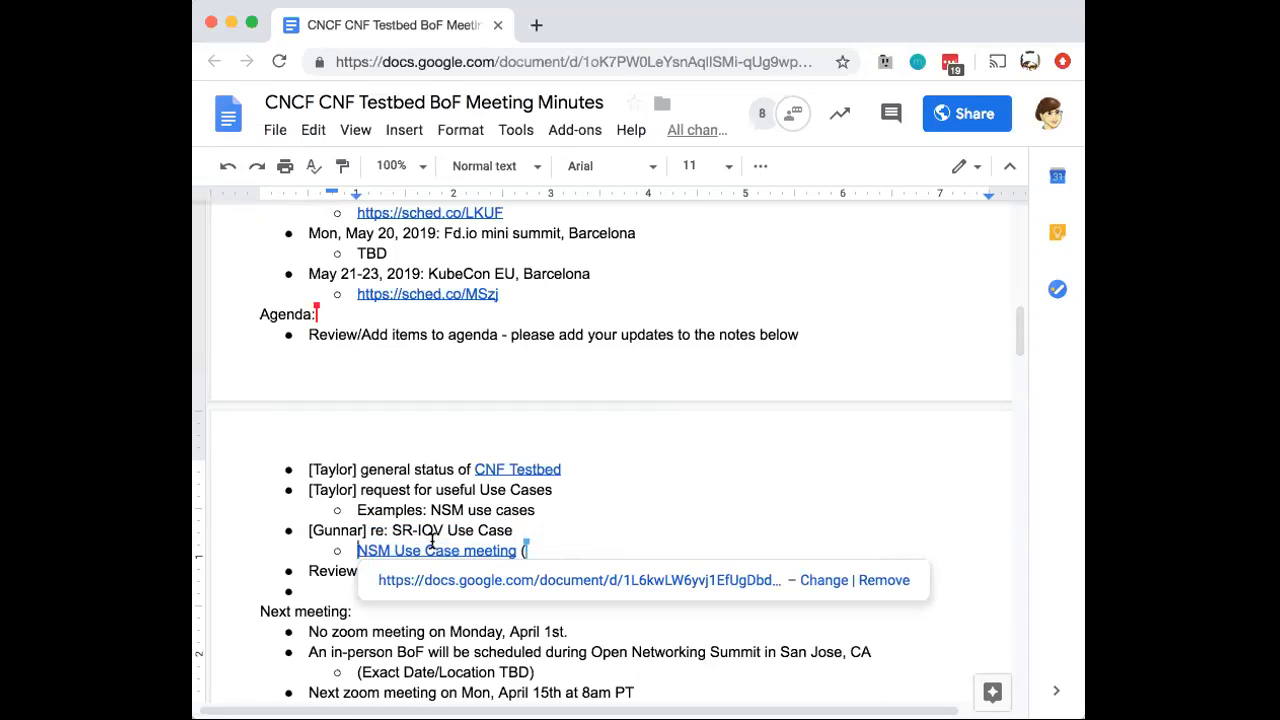
type("Use Cases & Architecture Impact")
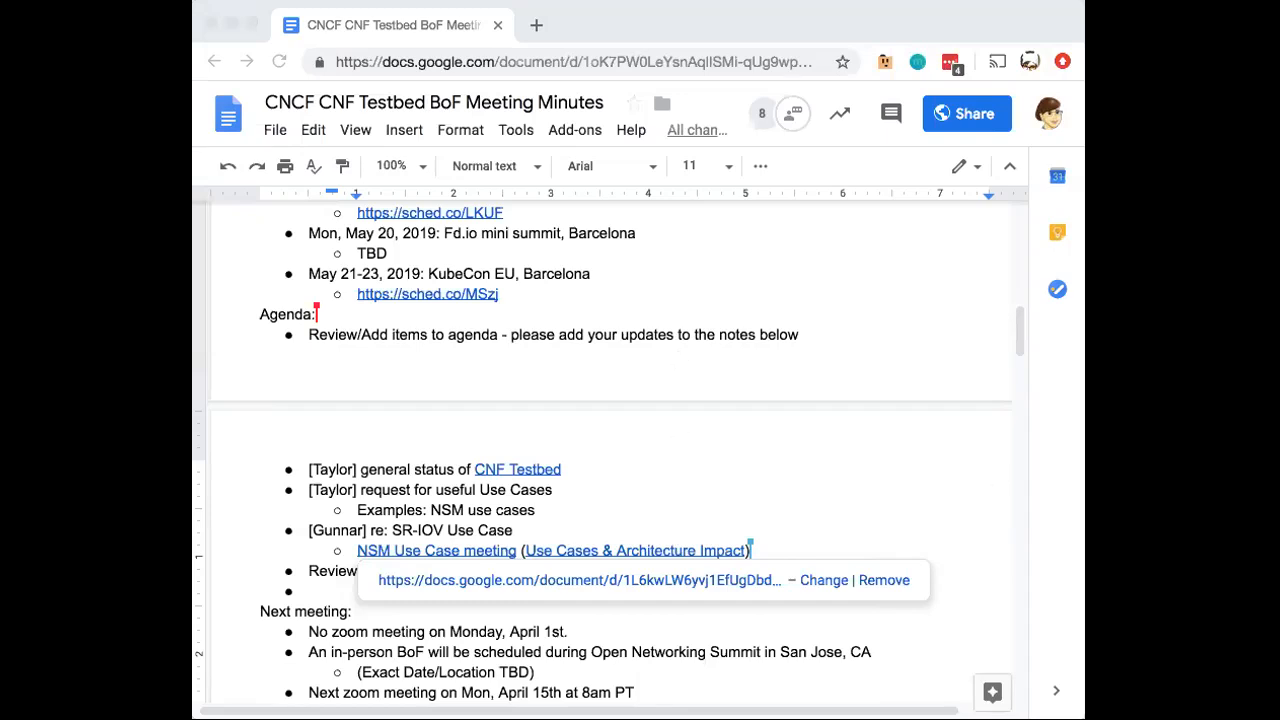
mouse_move(1004, 552)
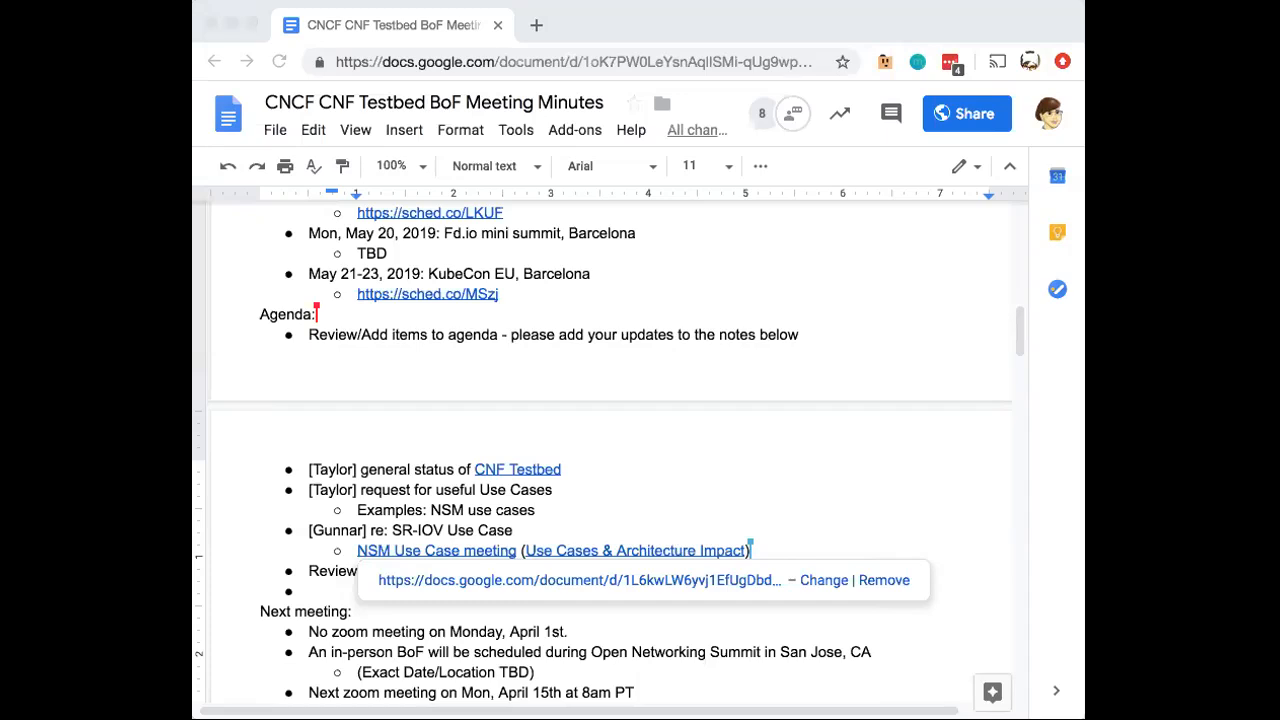
mouse_move(924, 536)
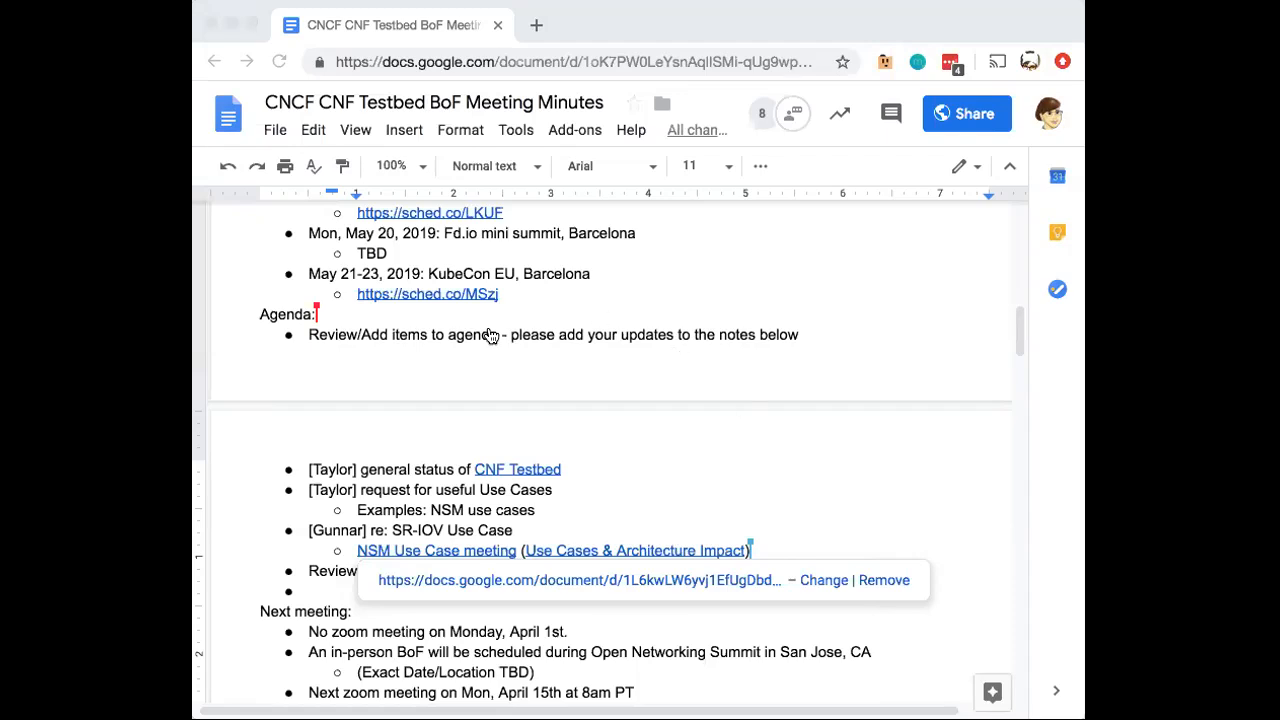
mouse_move(624, 104)
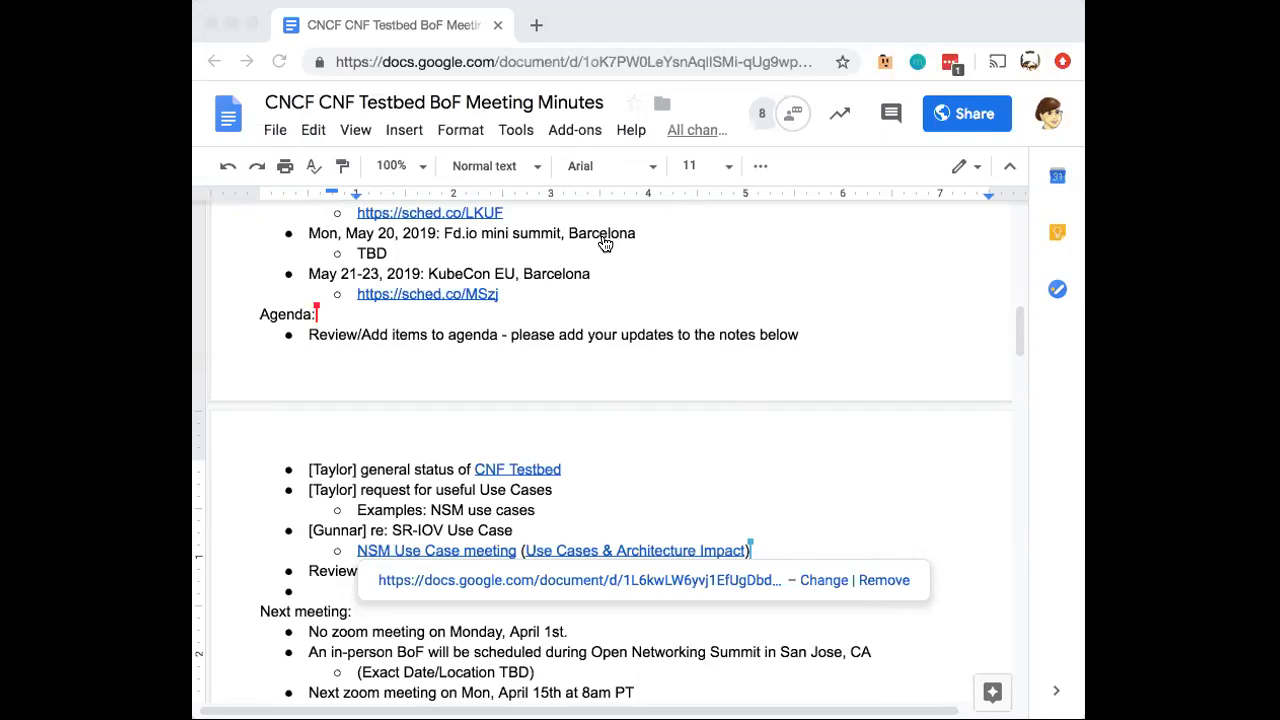
mouse_move(764, 452)
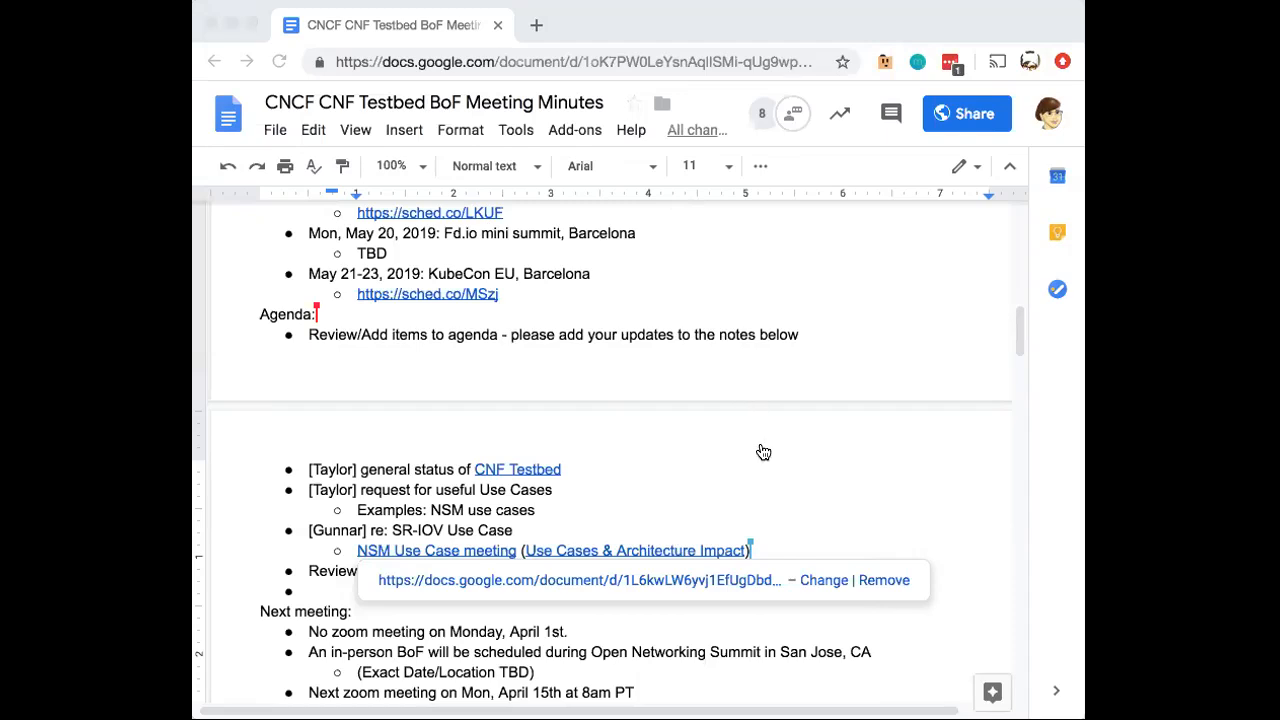
mouse_move(762, 452)
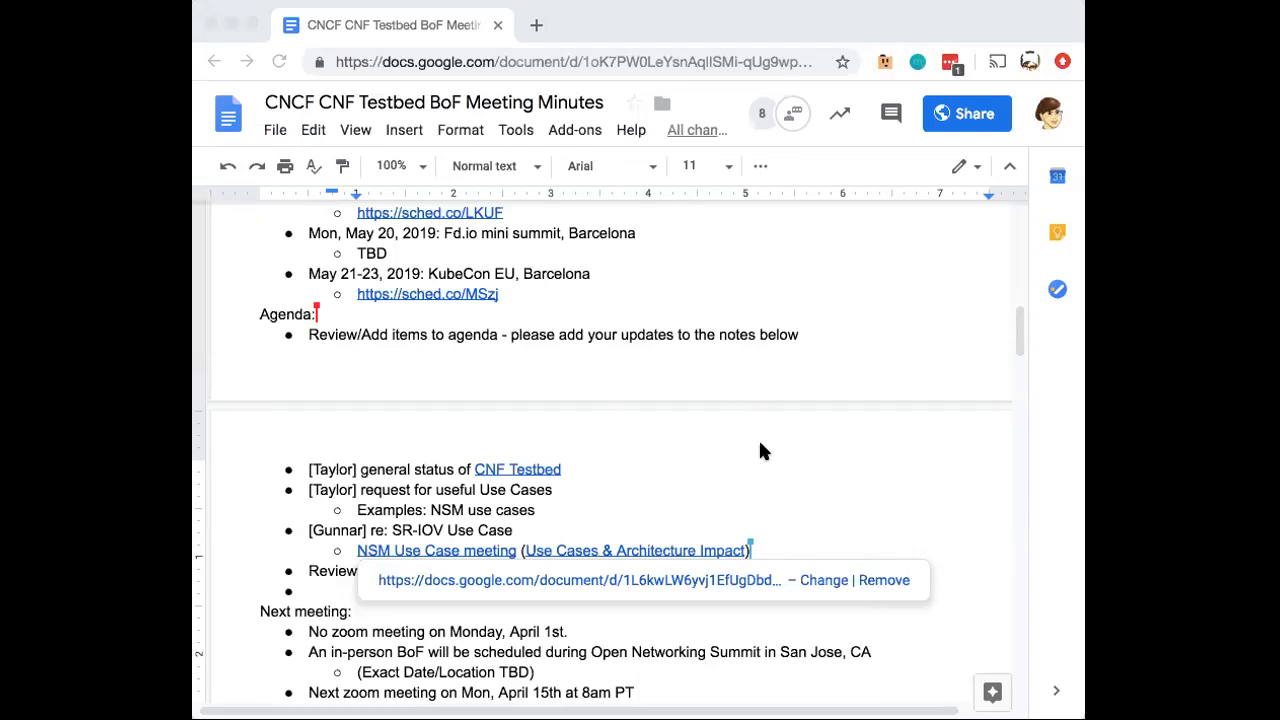
mouse_move(764, 452)
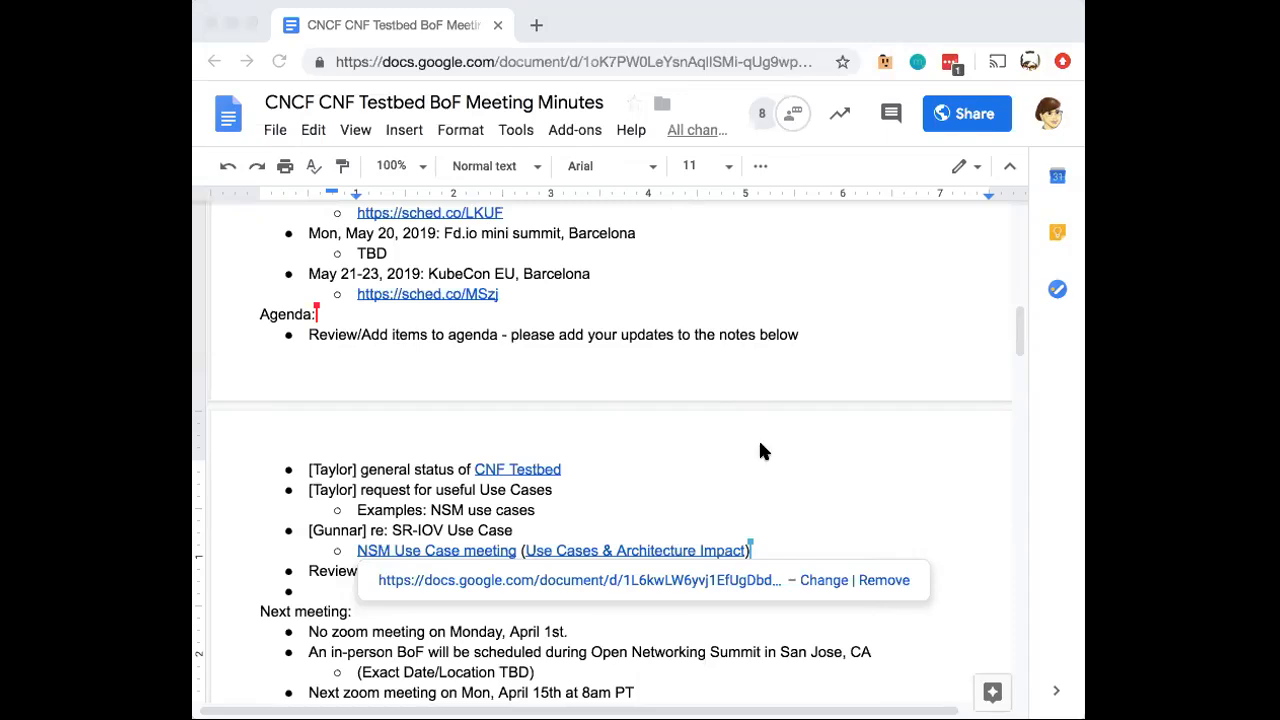
mouse_move(728, 456)
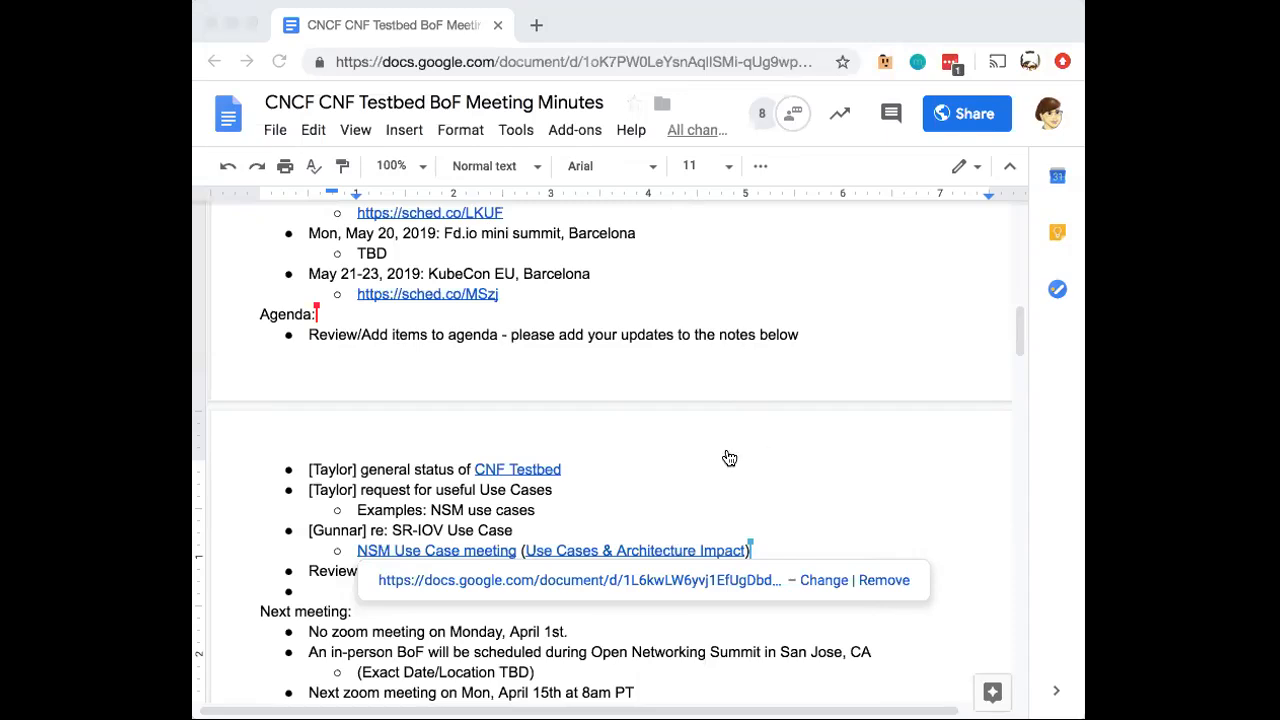
mouse_move(544, 500)
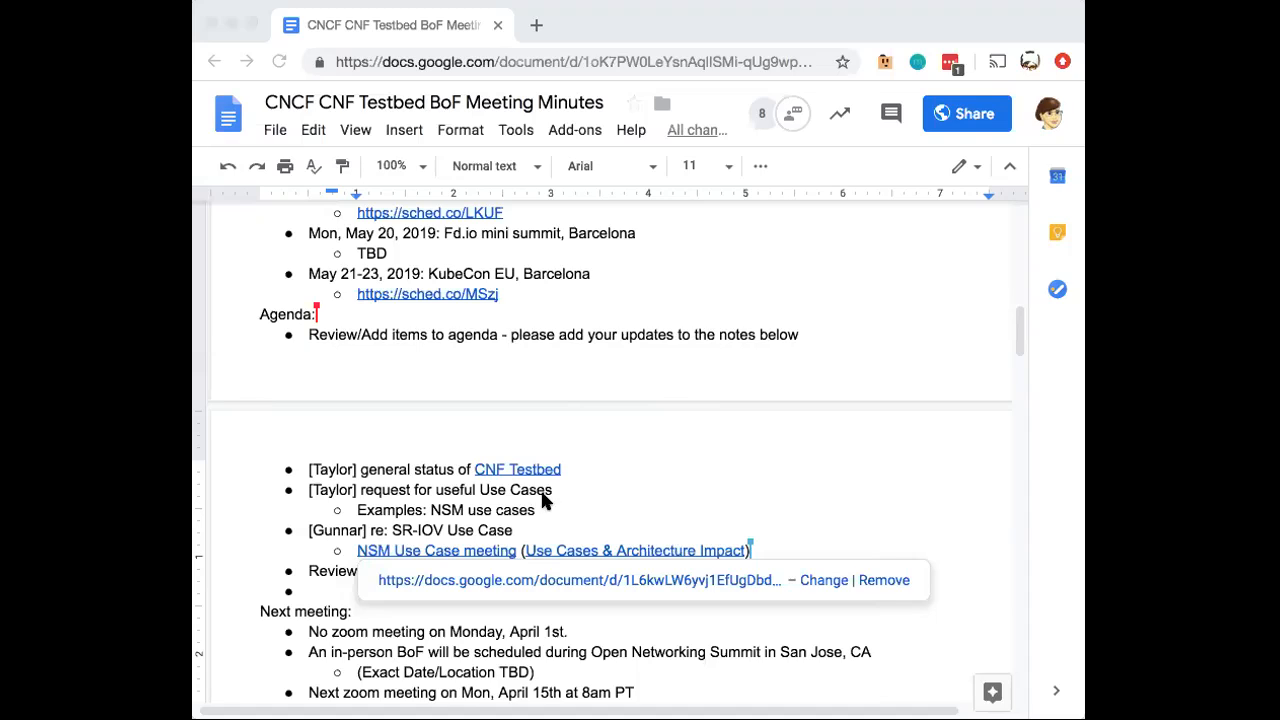
mouse_move(576, 516)
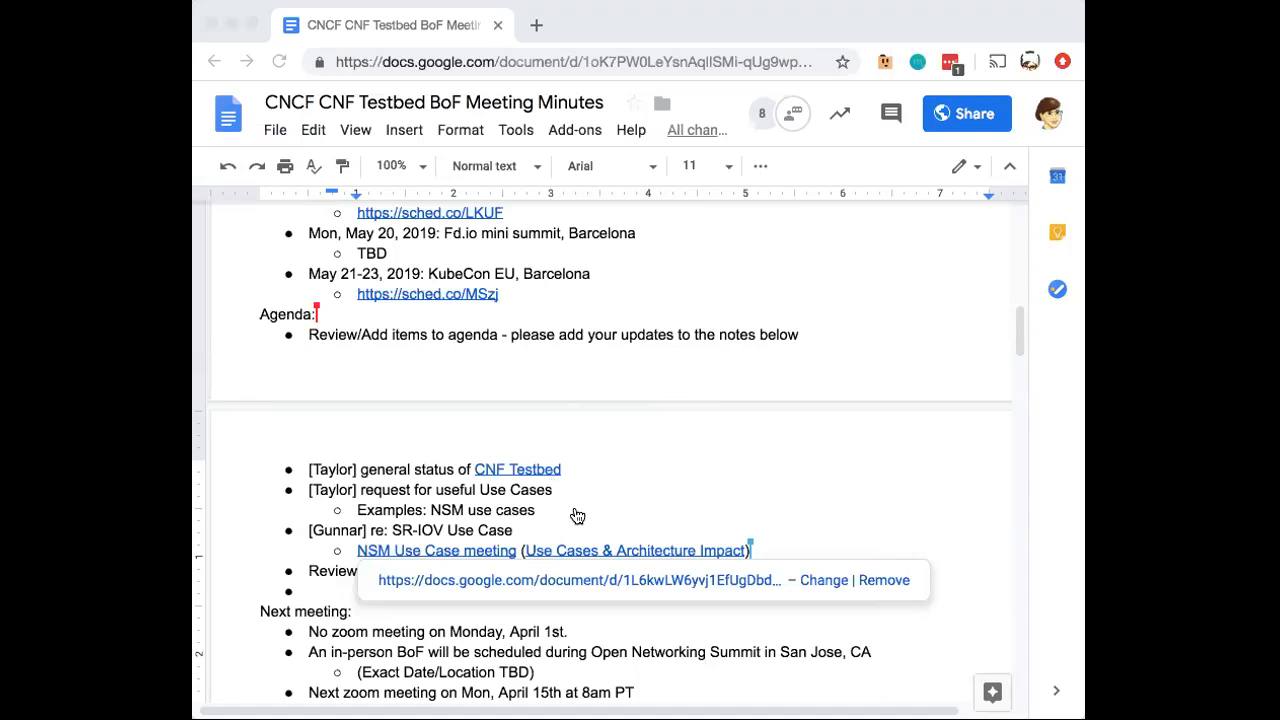
mouse_move(672, 520)
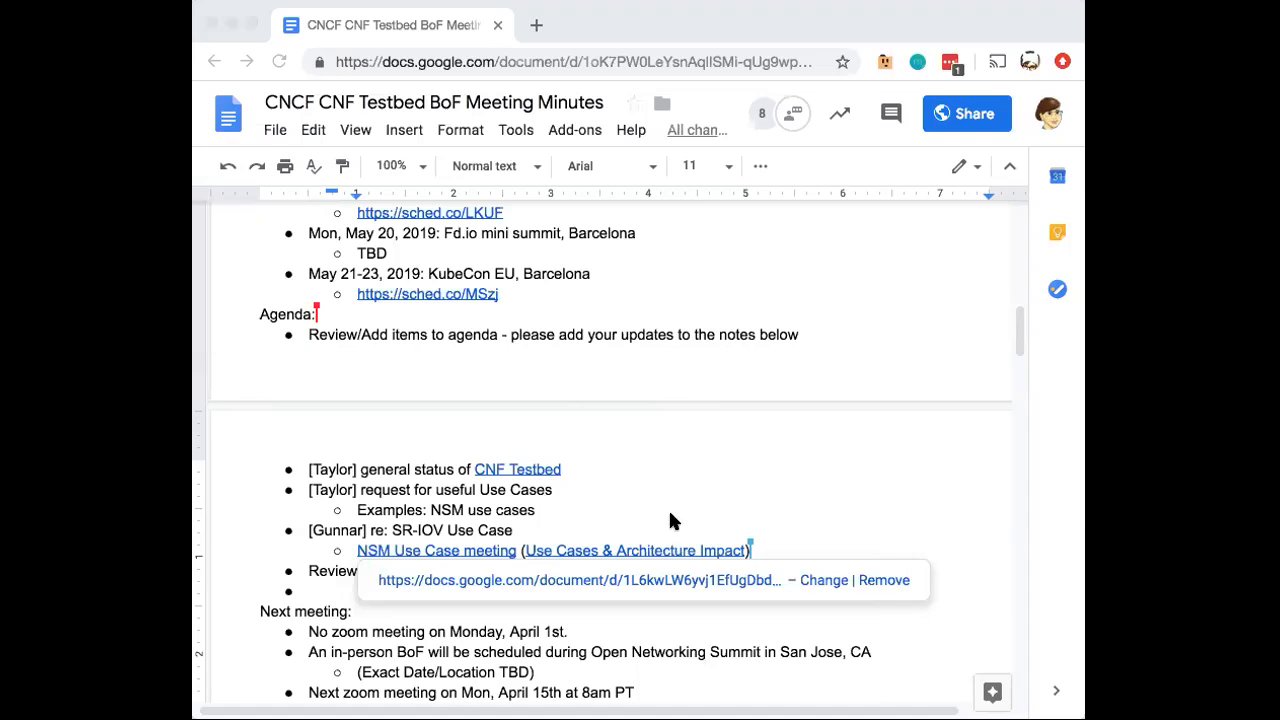
mouse_move(648, 152)
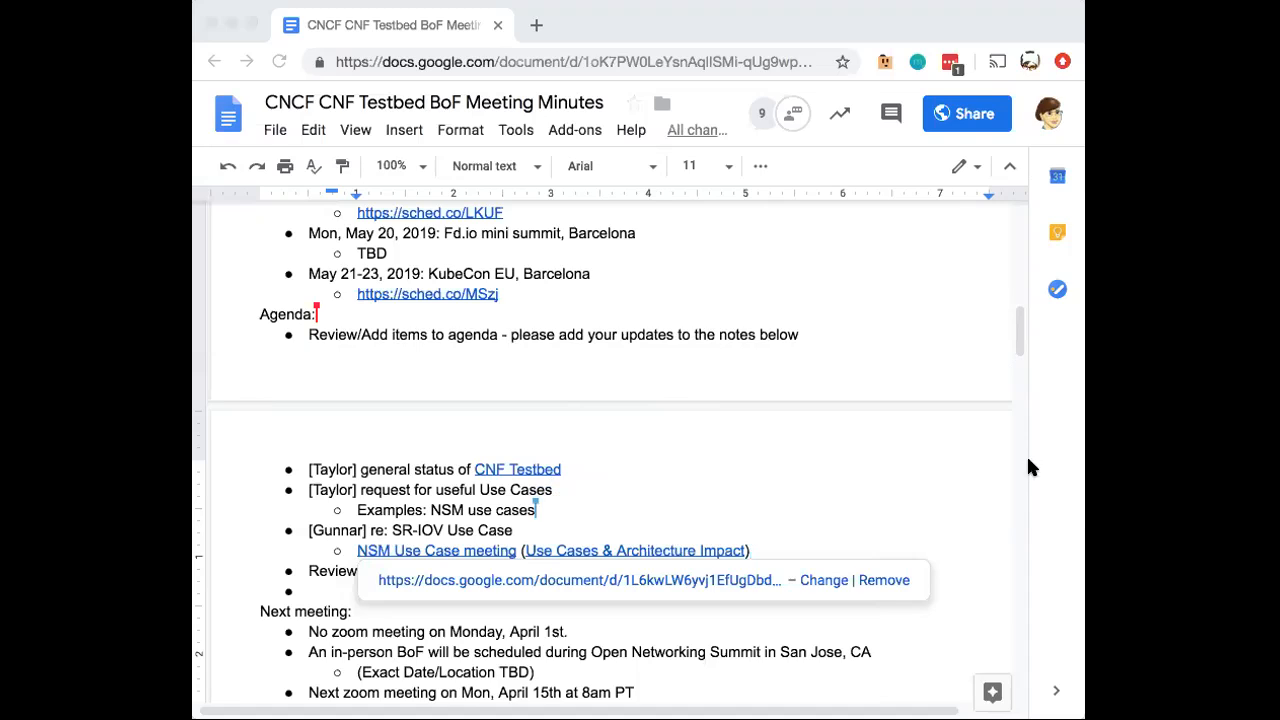
mouse_move(1032, 466)
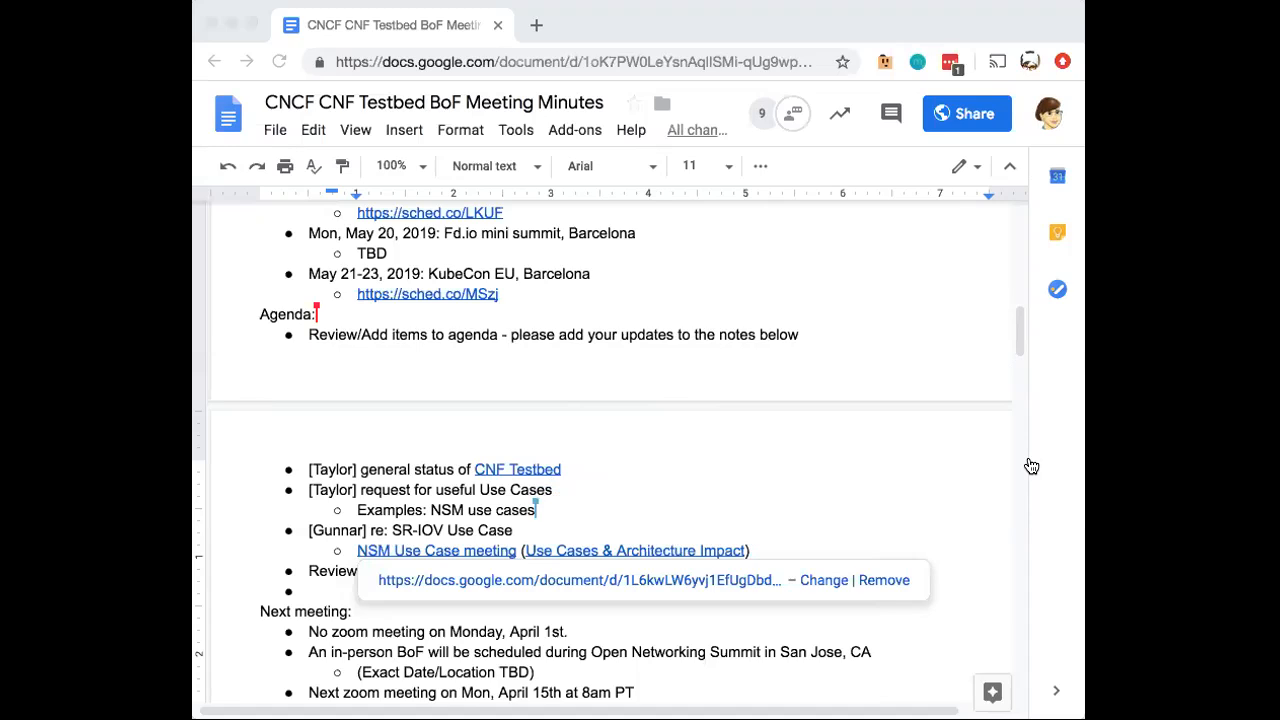
mouse_move(1032, 468)
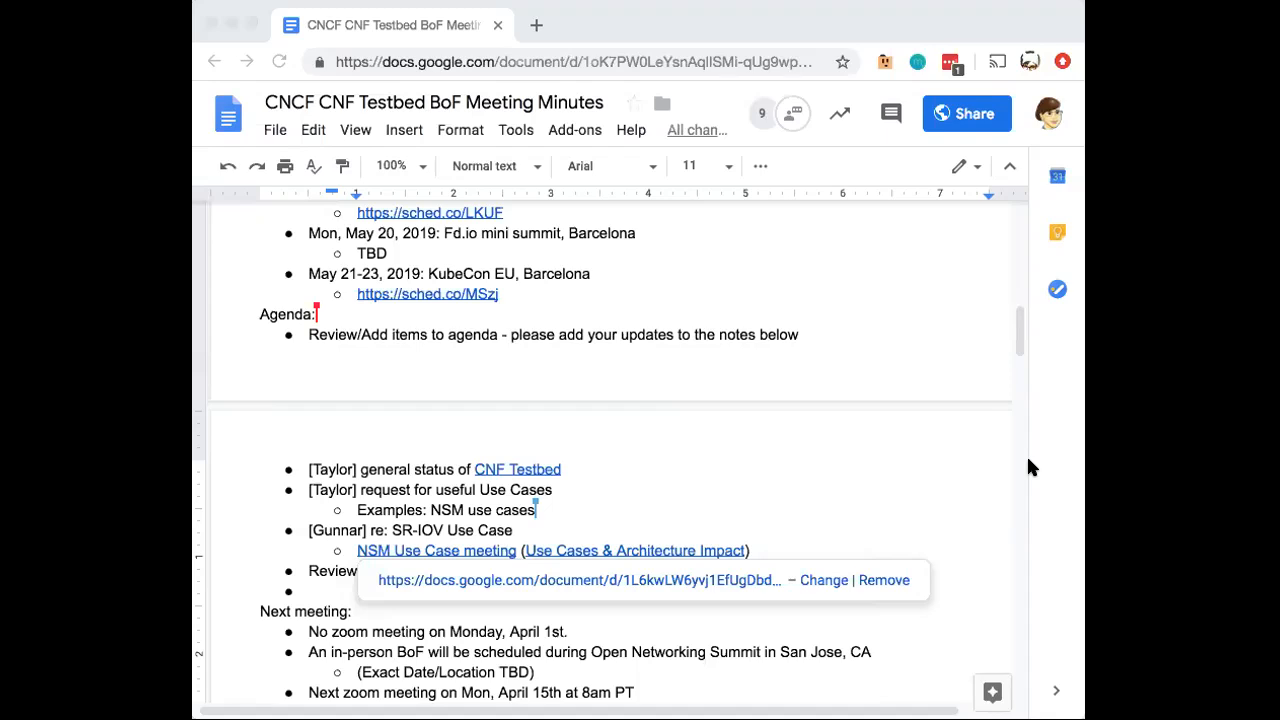
mouse_move(1032, 466)
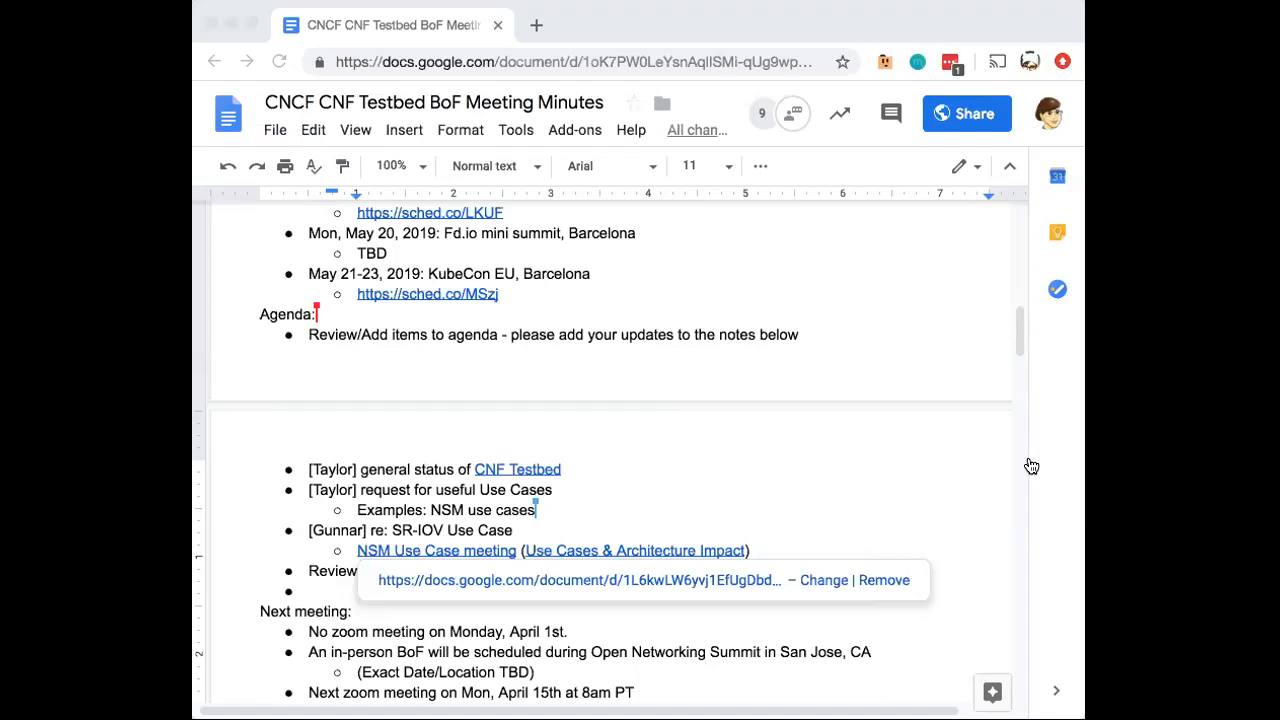
mouse_move(1032, 468)
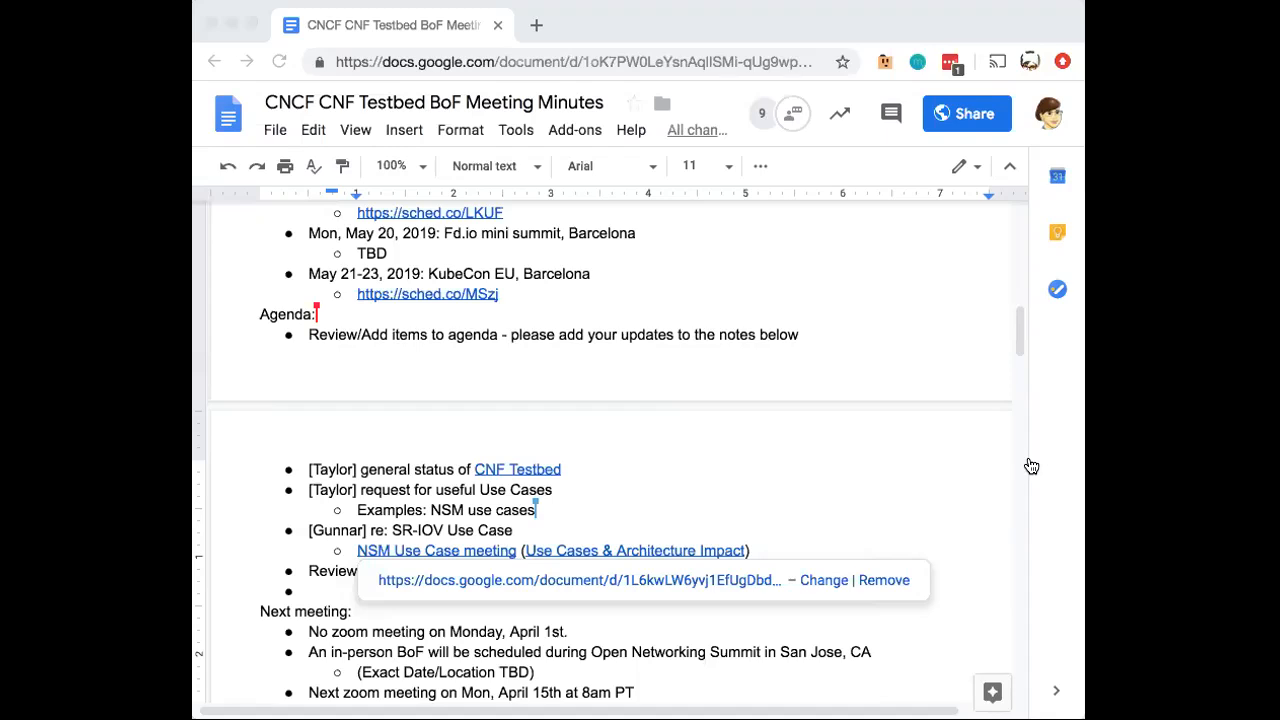
mouse_move(862, 458)
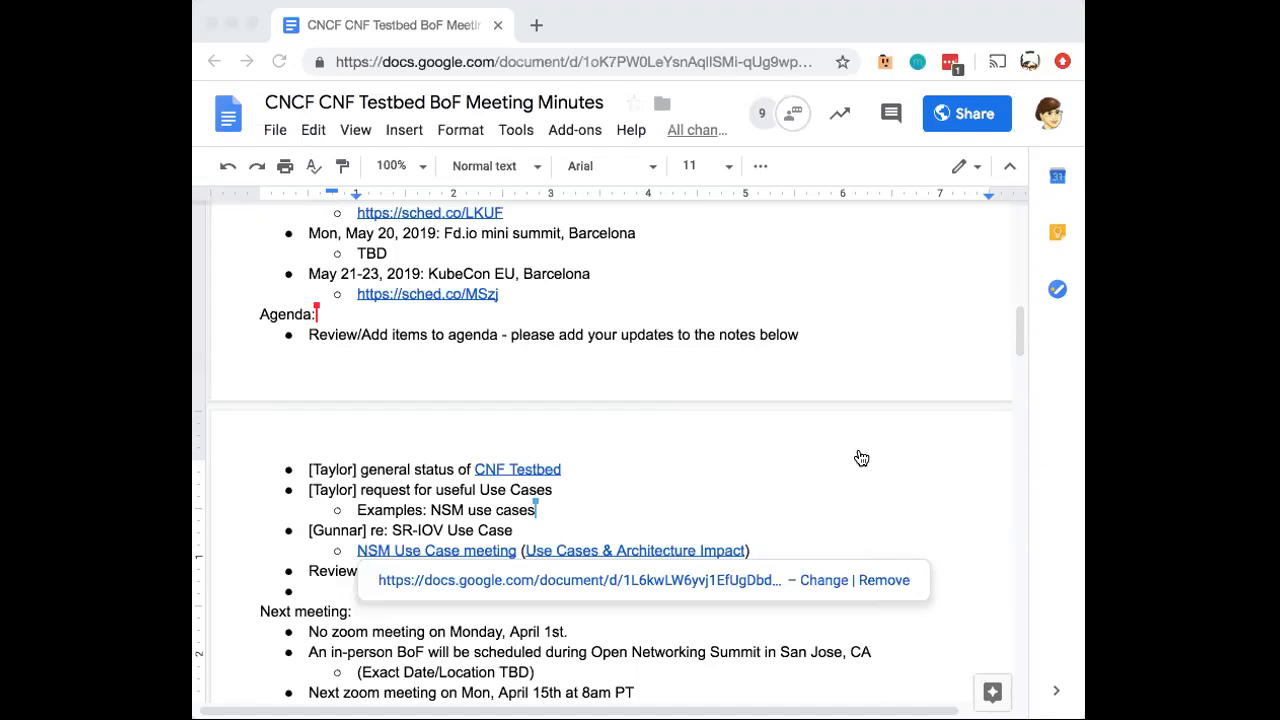
mouse_move(950, 524)
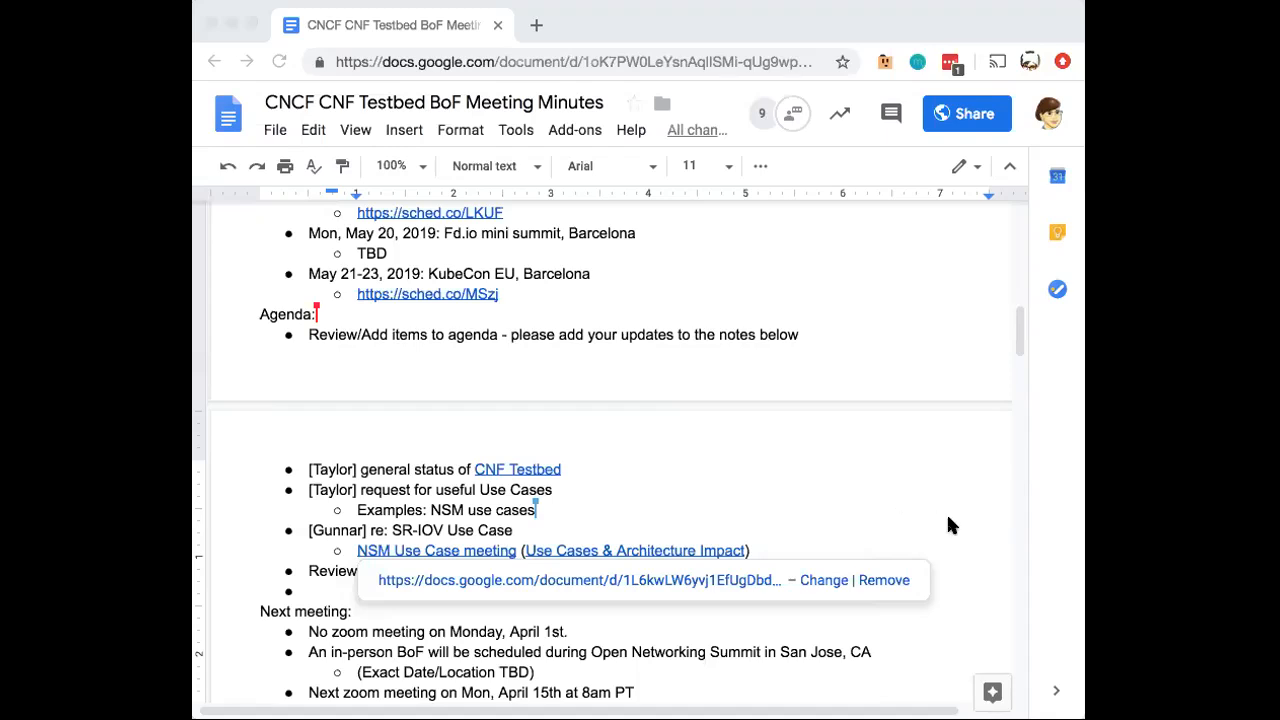
mouse_move(948, 520)
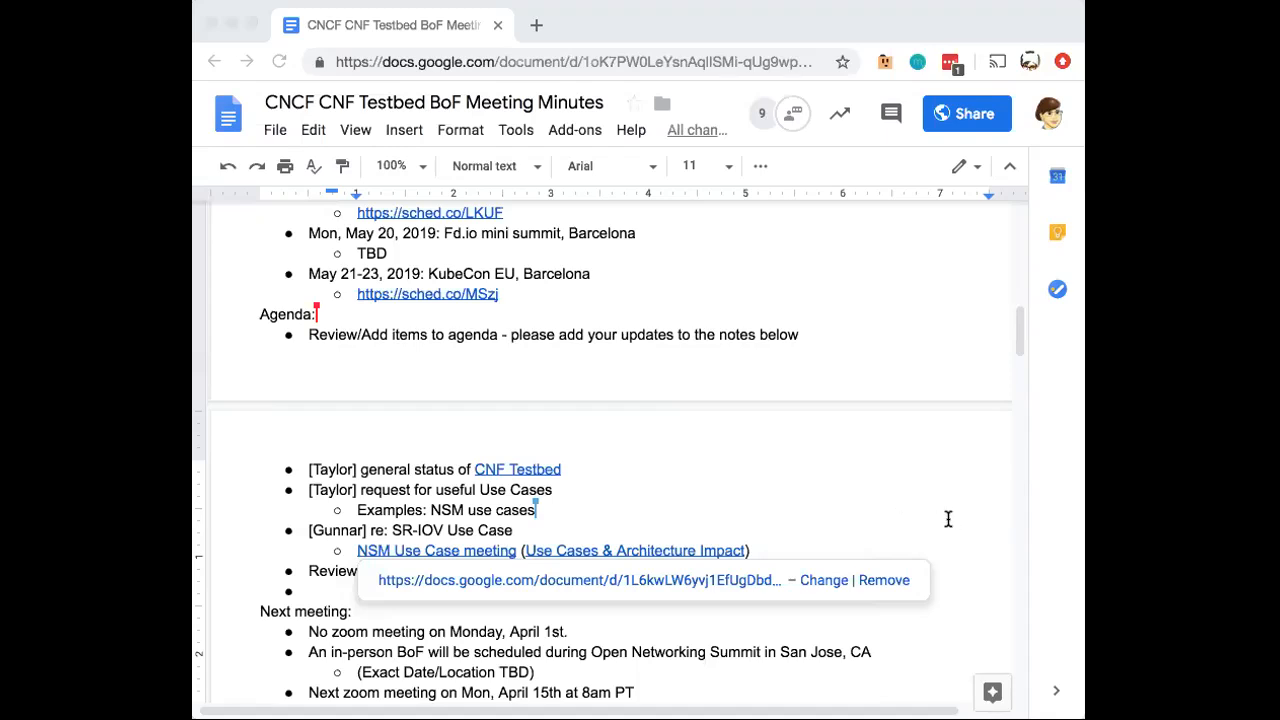
mouse_move(950, 524)
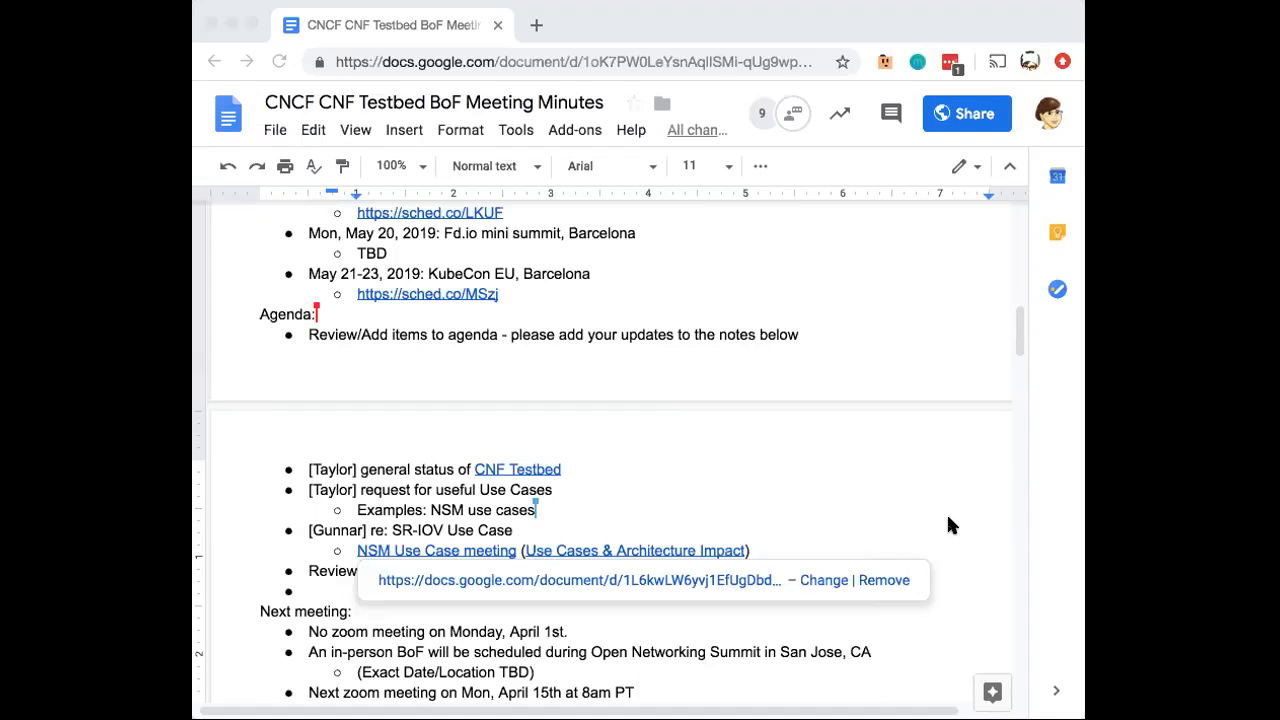
mouse_move(908, 504)
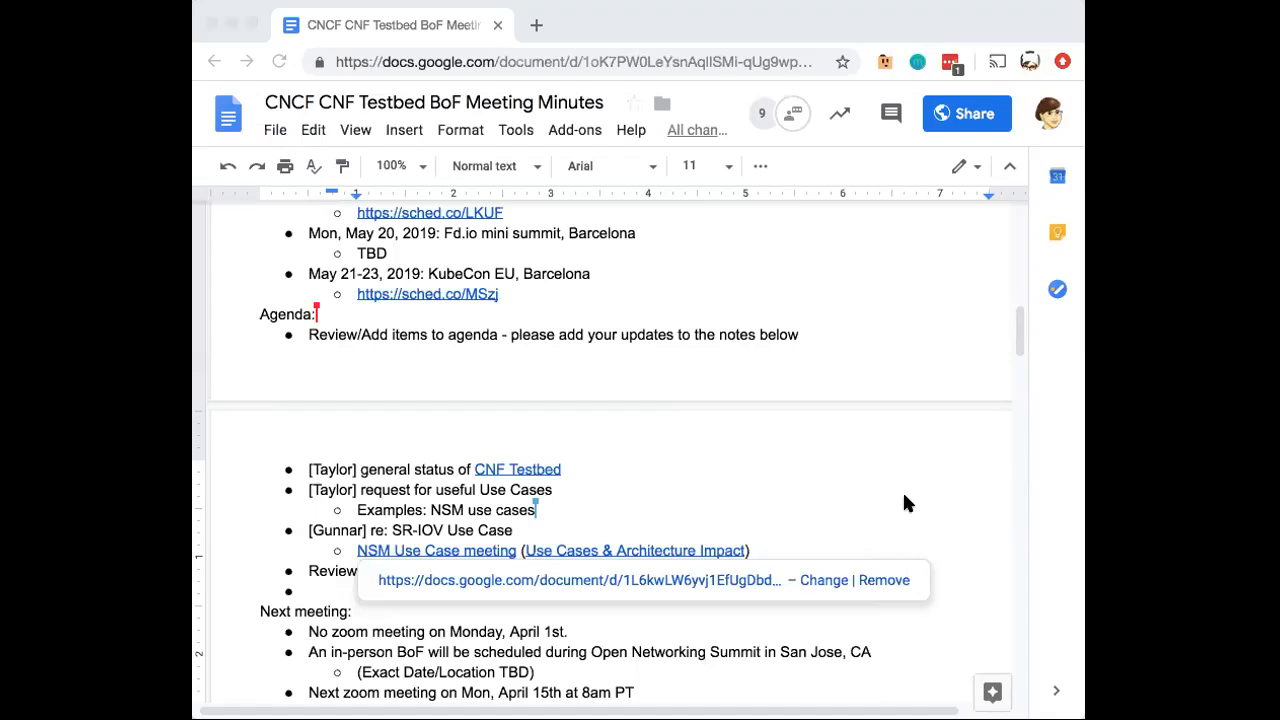
mouse_move(868, 464)
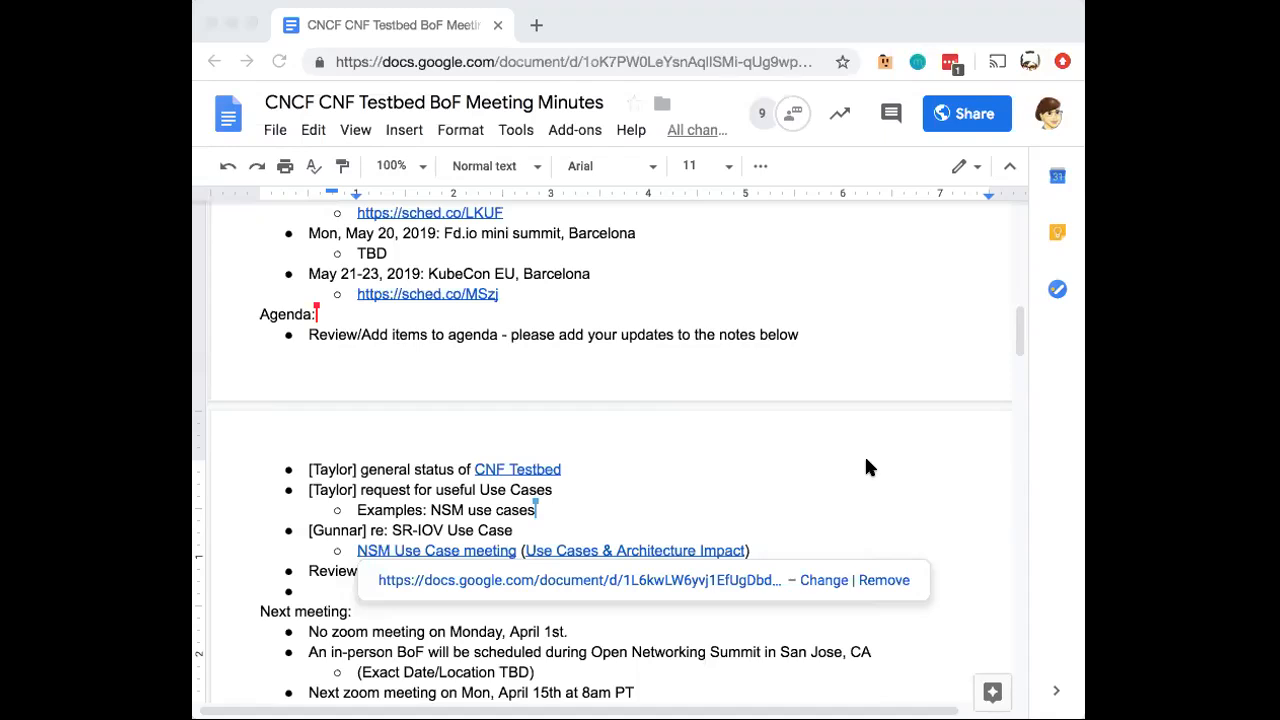
mouse_move(868, 464)
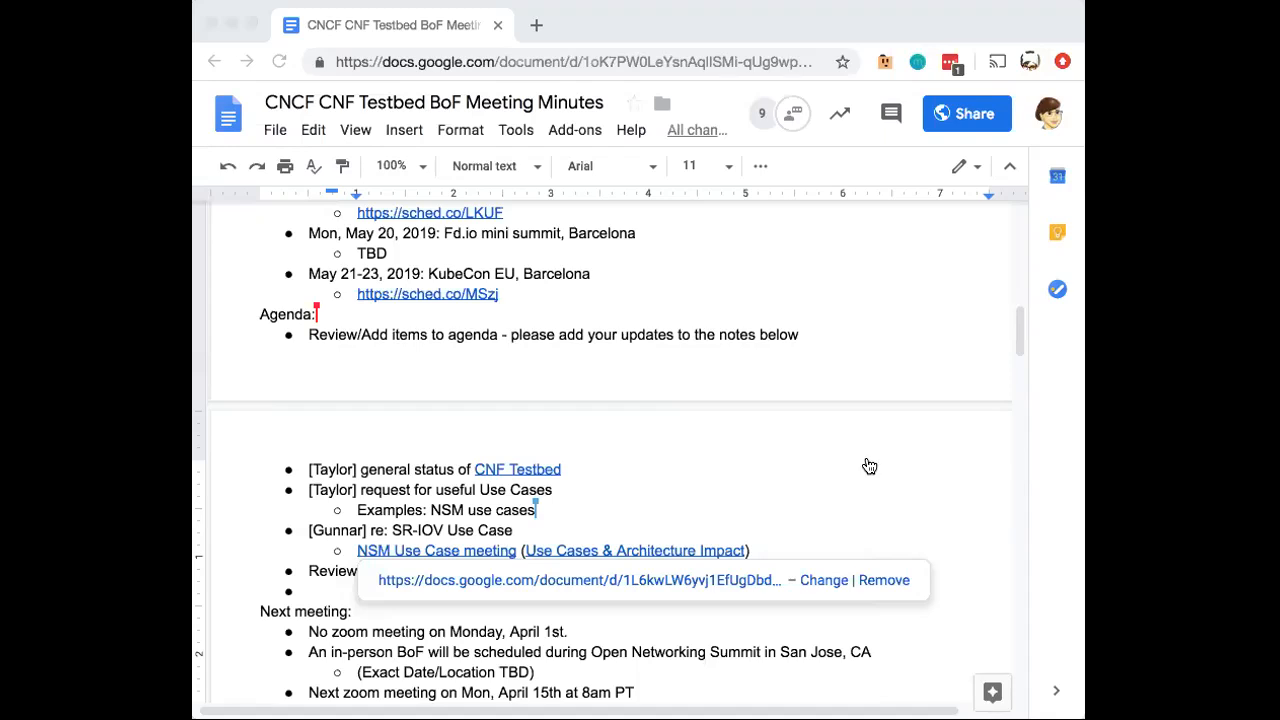
mouse_move(378, 458)
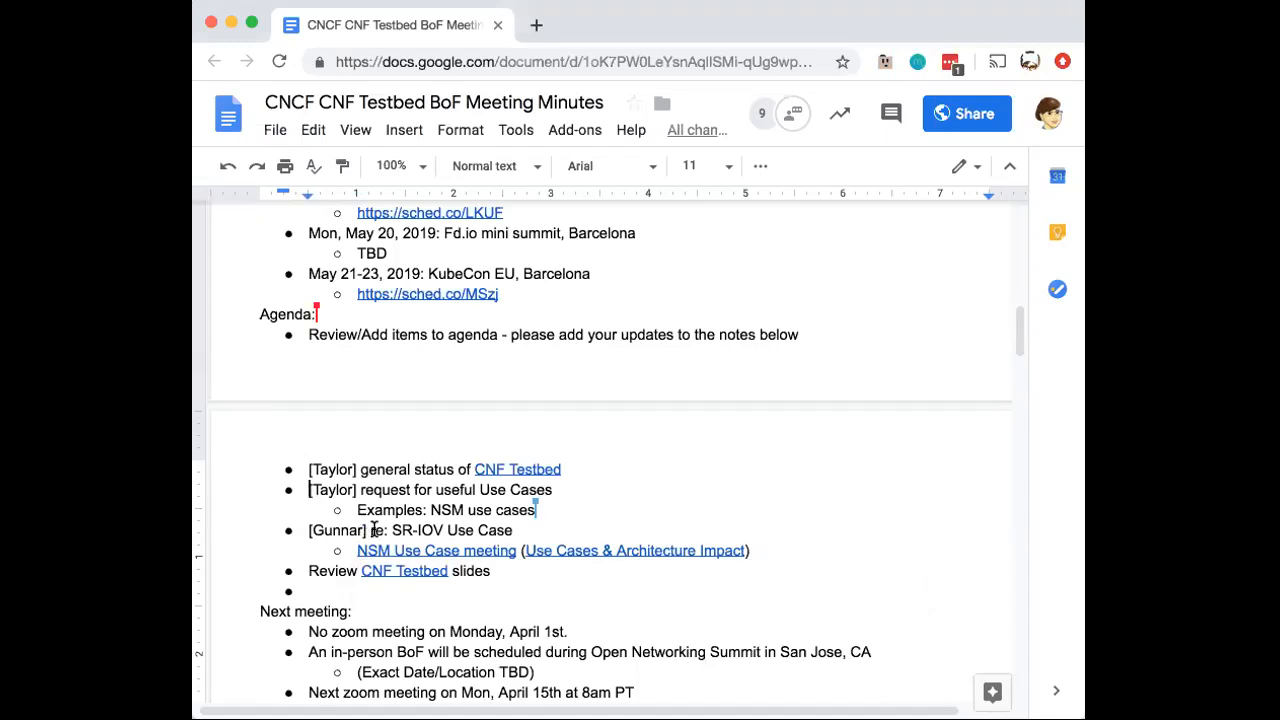
mouse_move(372, 530)
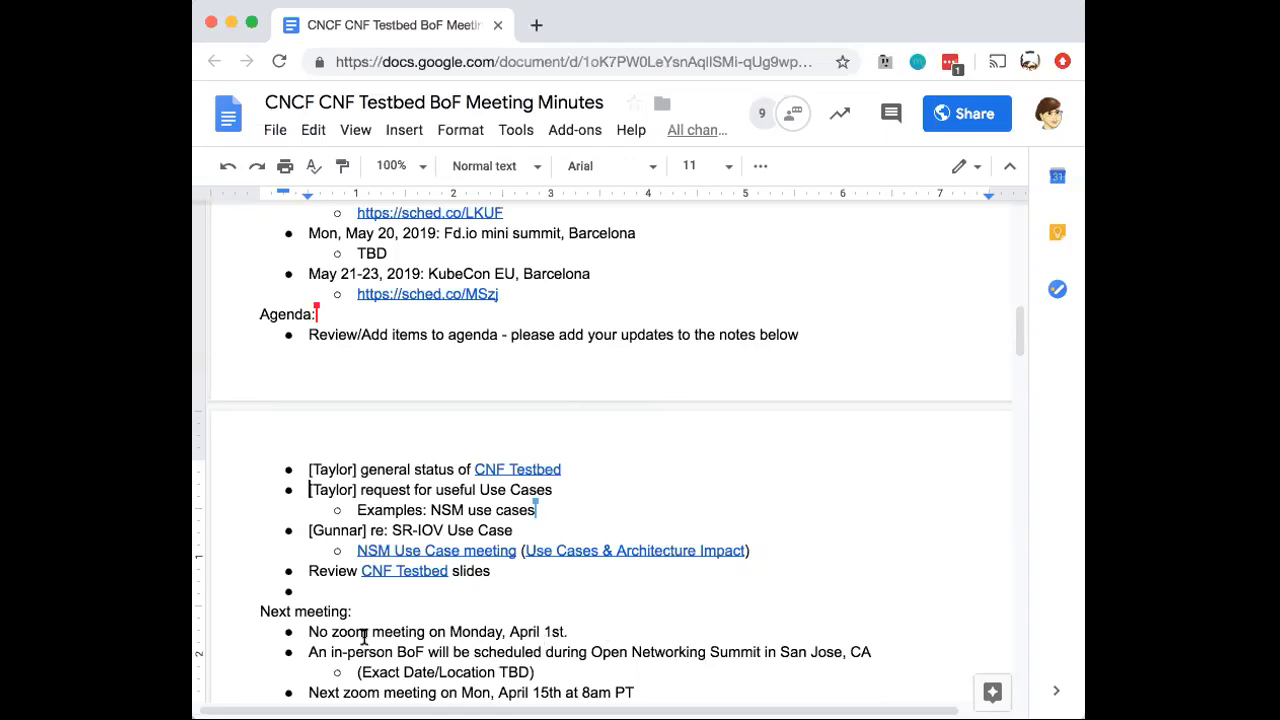
Step: Add an 'Action items:' heading and start a bulleted list beneath it
type("A")
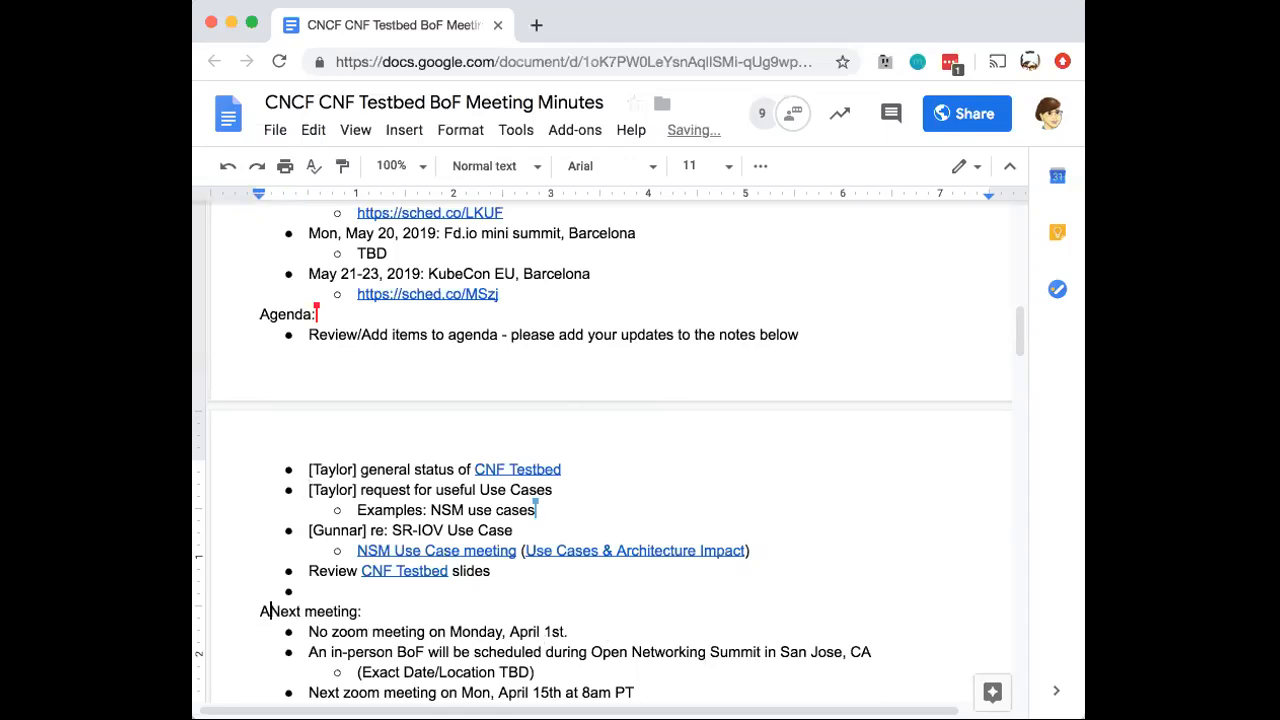
type("Action items:")
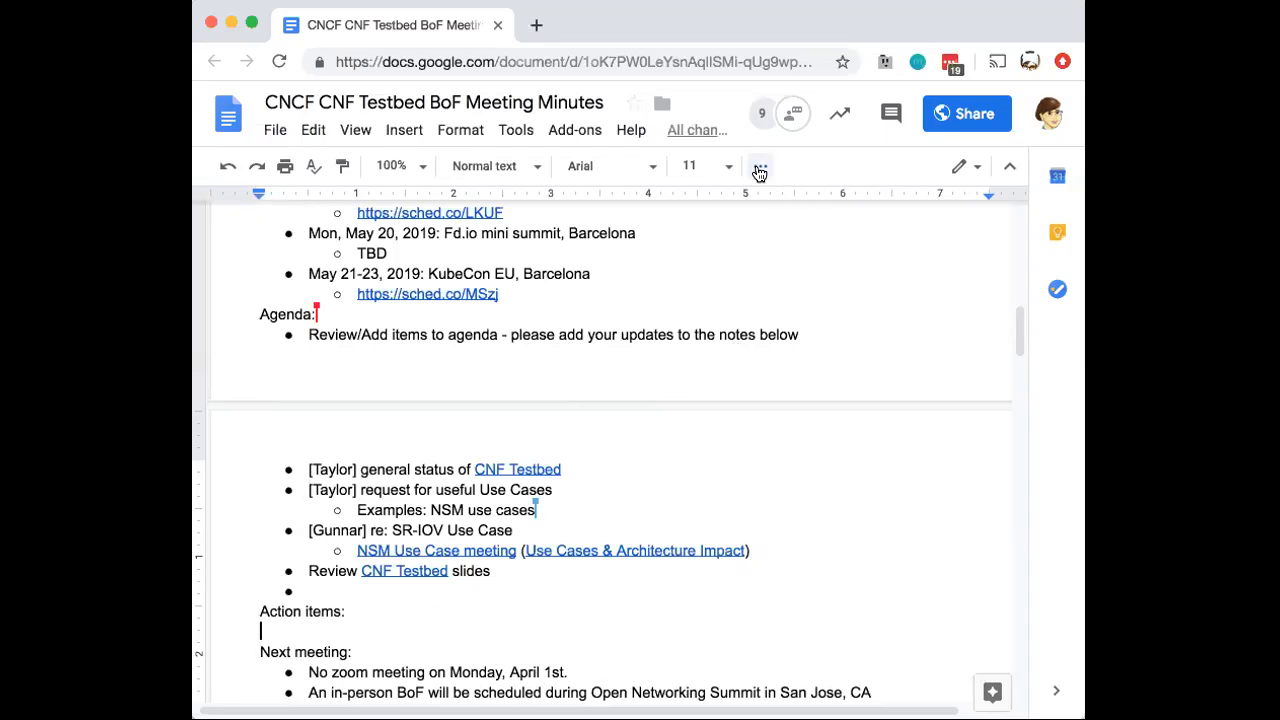
left_click(760, 166)
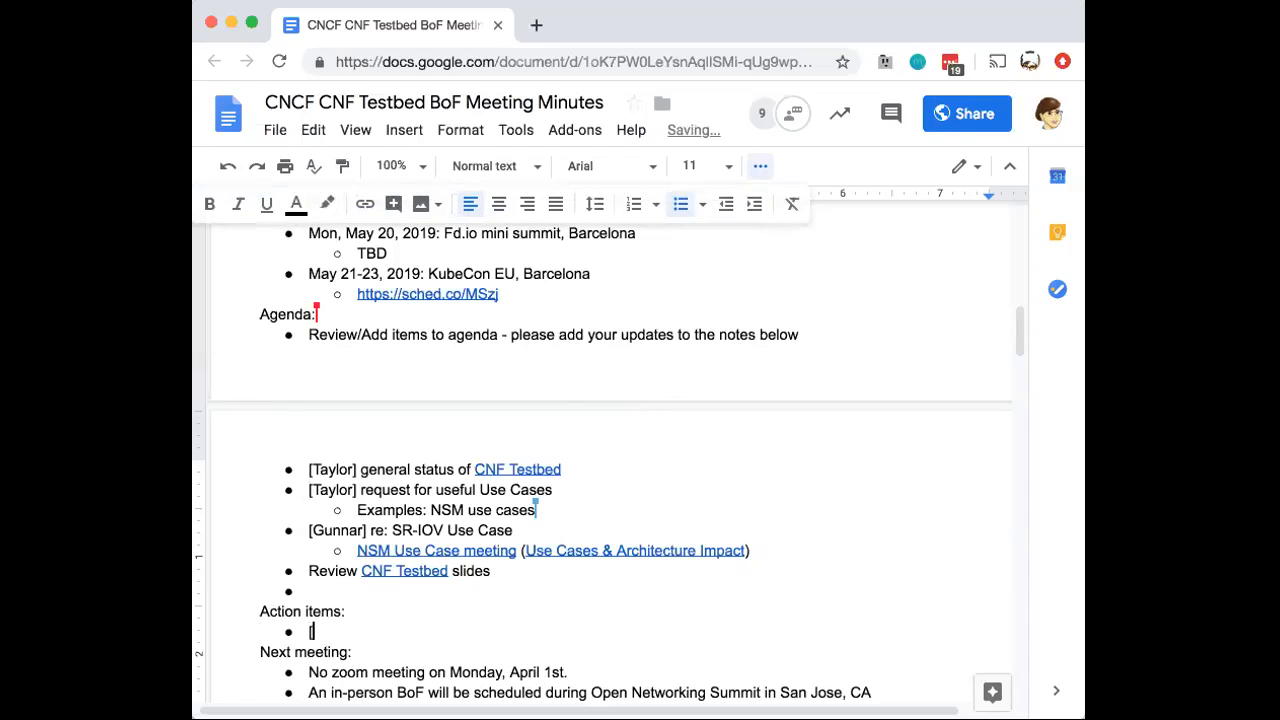
Step: Write action item '[Gunnar/Dennis/Taylor] schedule follow-up call on use cases'
type("[Gunnar/")
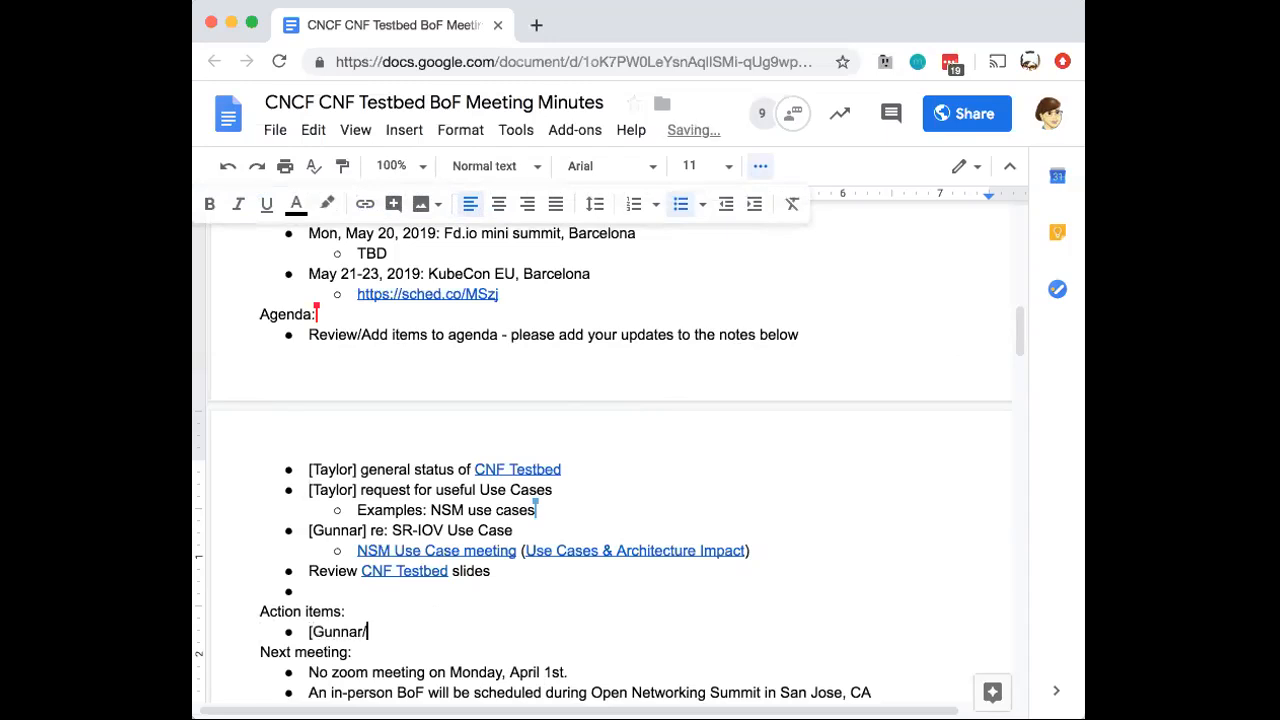
type("Dennis/")
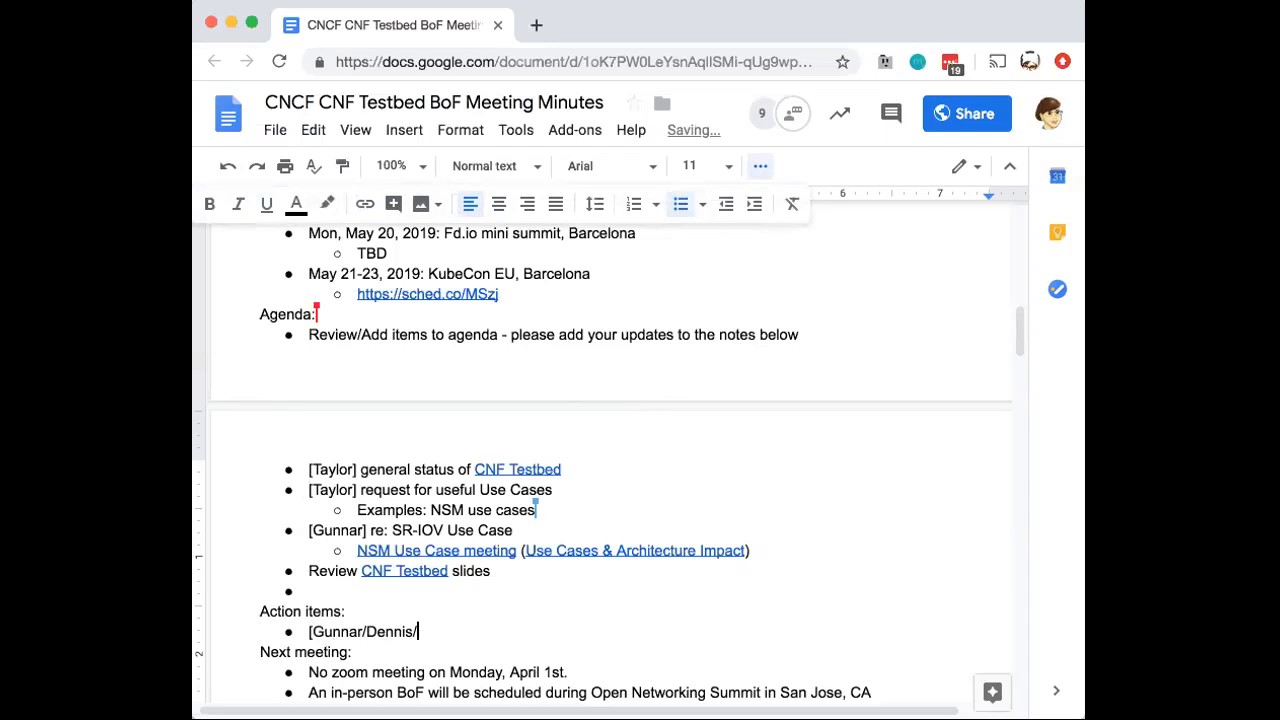
type("Taylor")
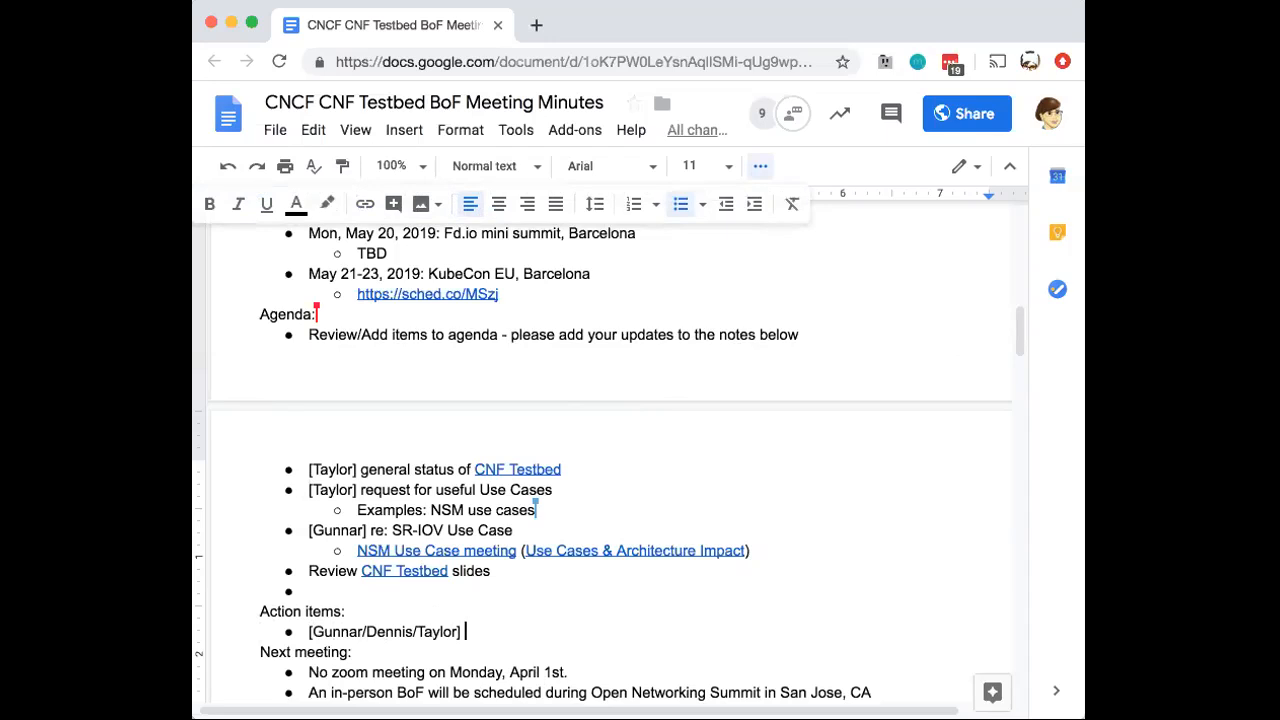
type("intro call on use")
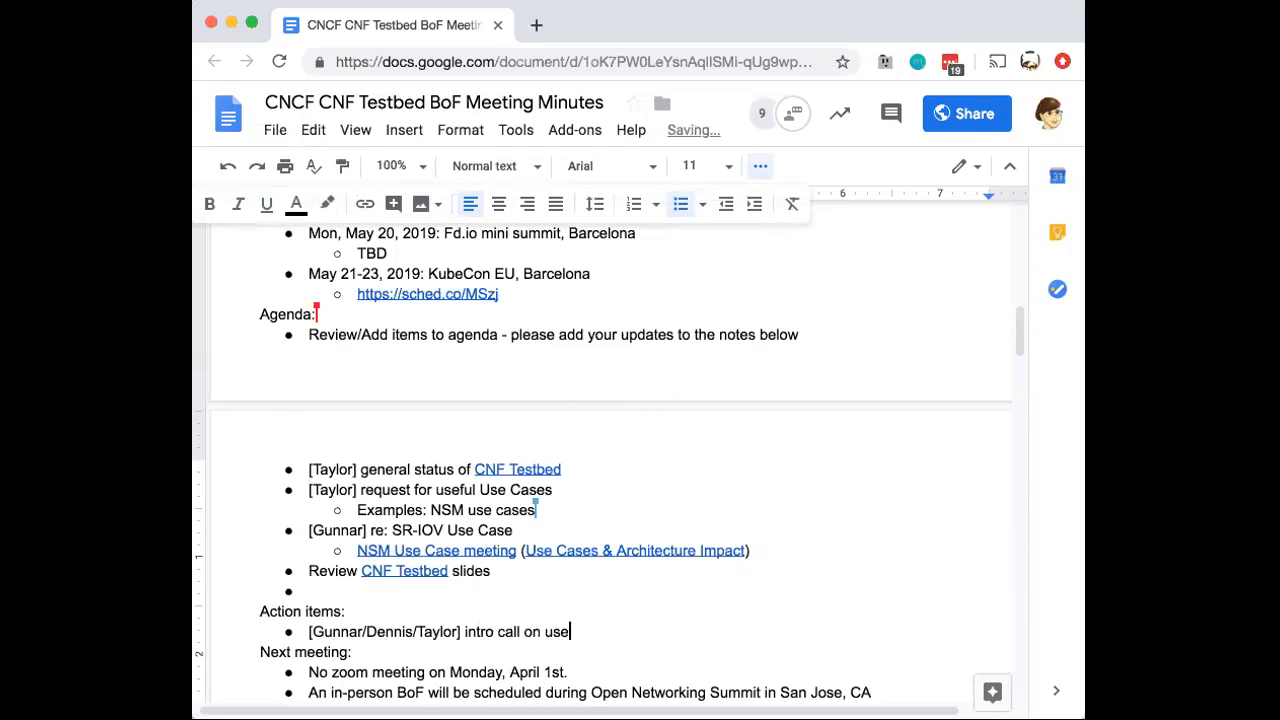
type("cases")
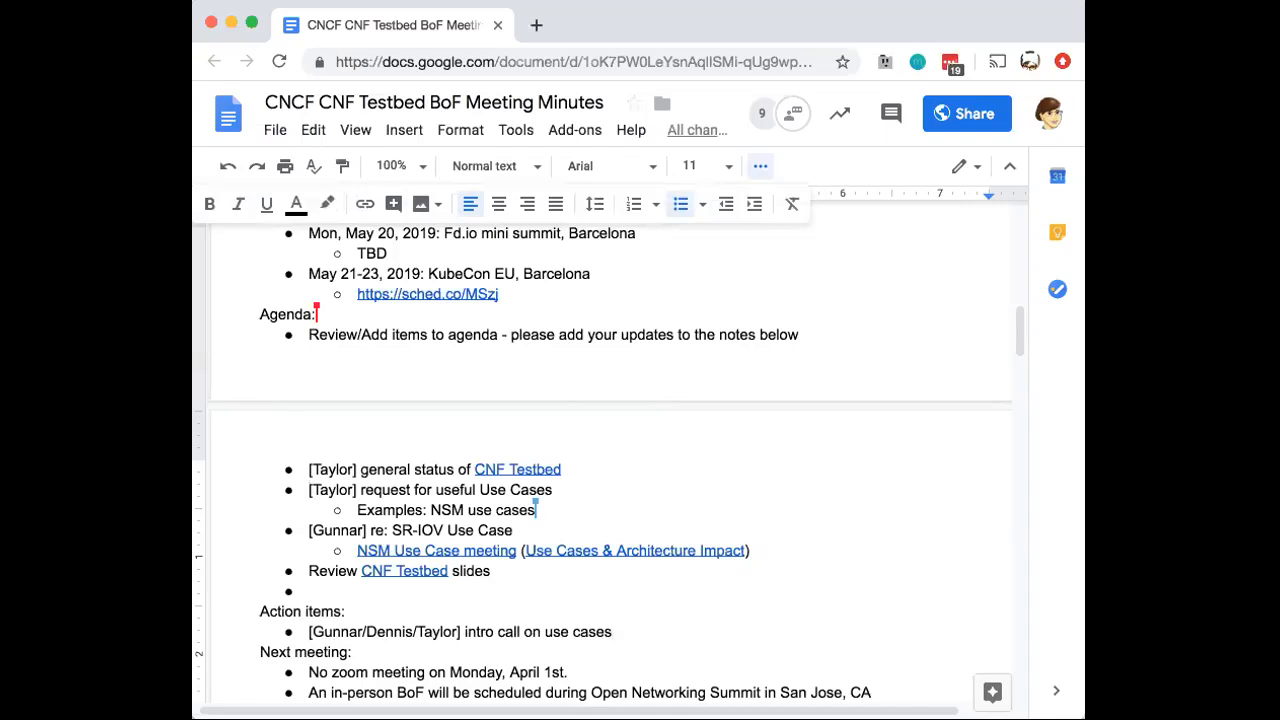
mouse_move(476, 628)
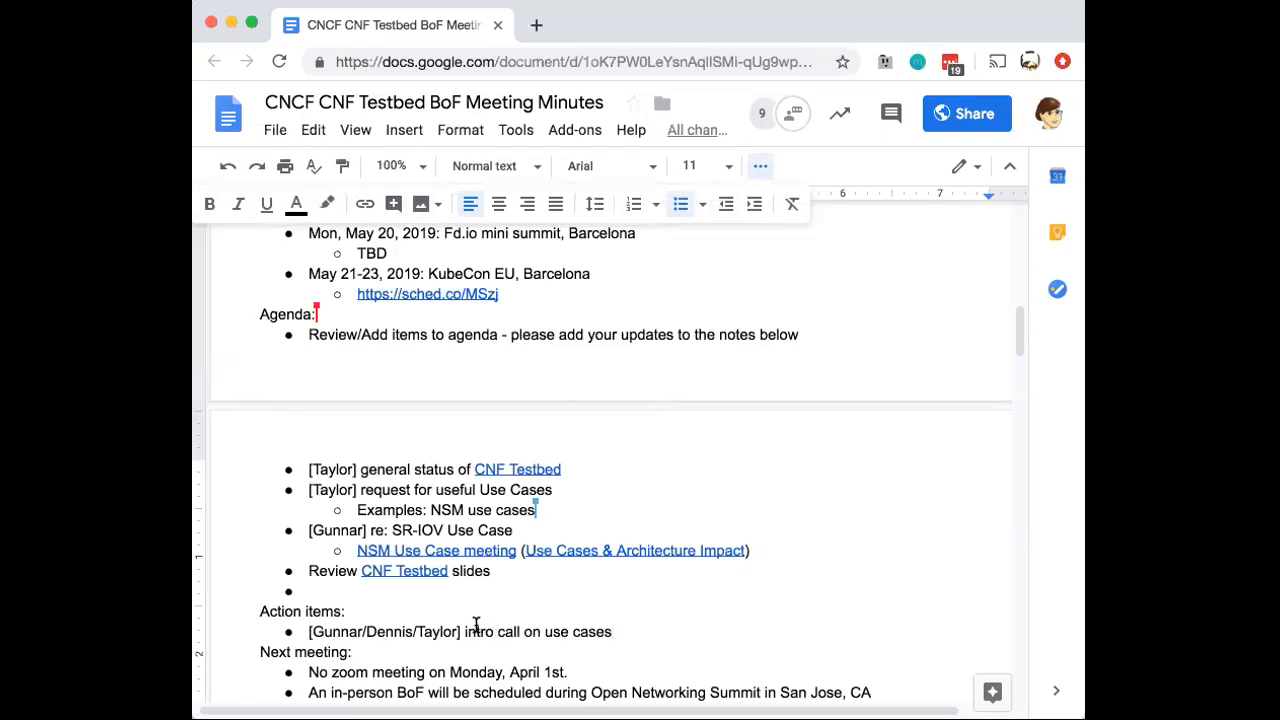
type("follow-up")
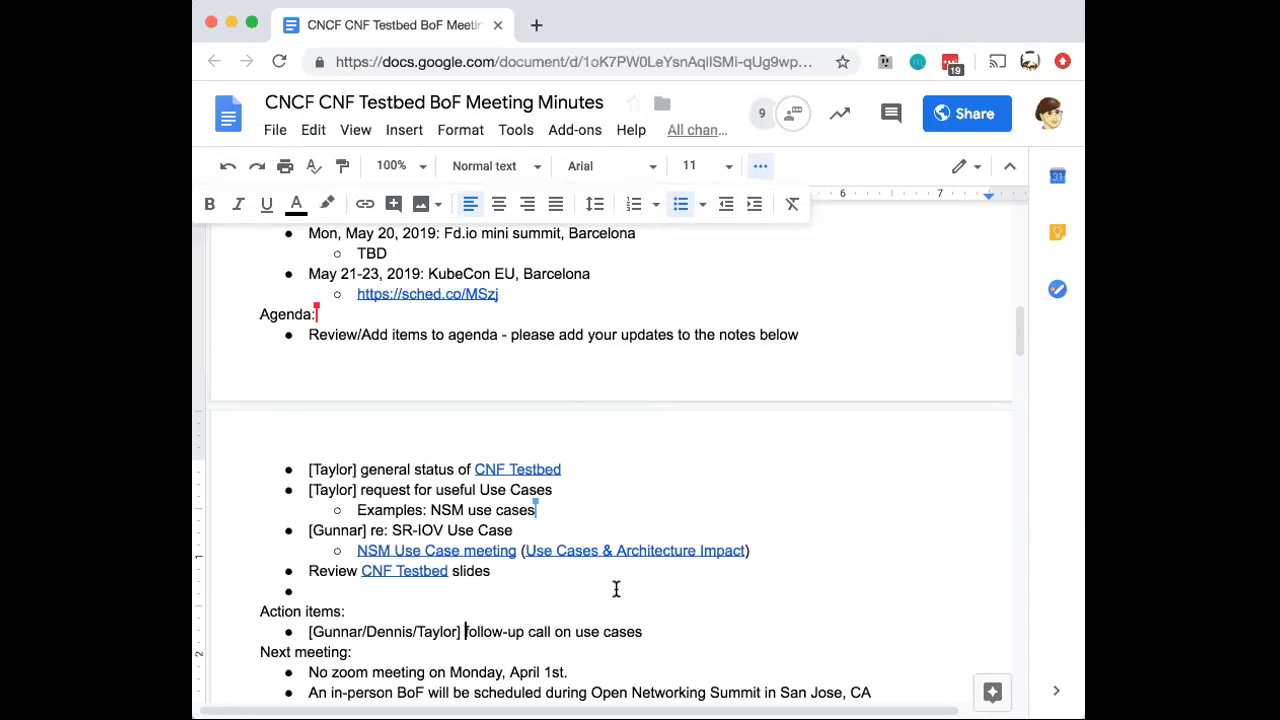
type("schedule")
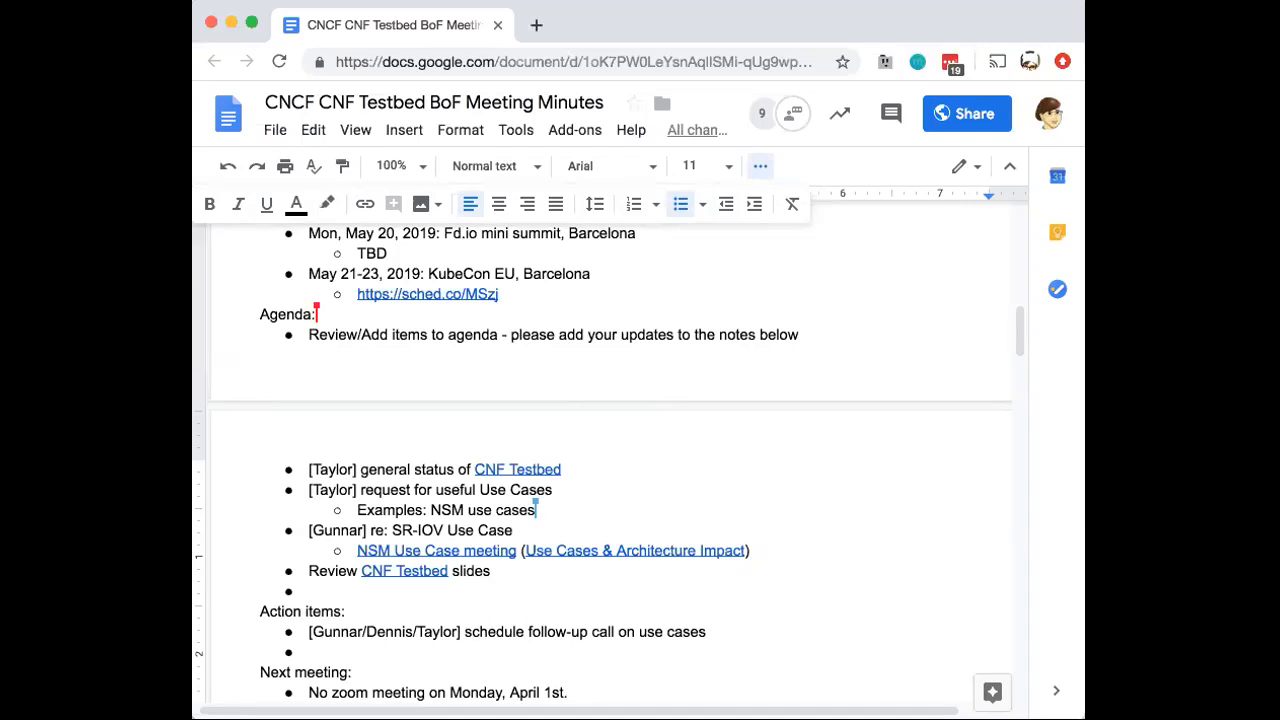
mouse_move(238, 572)
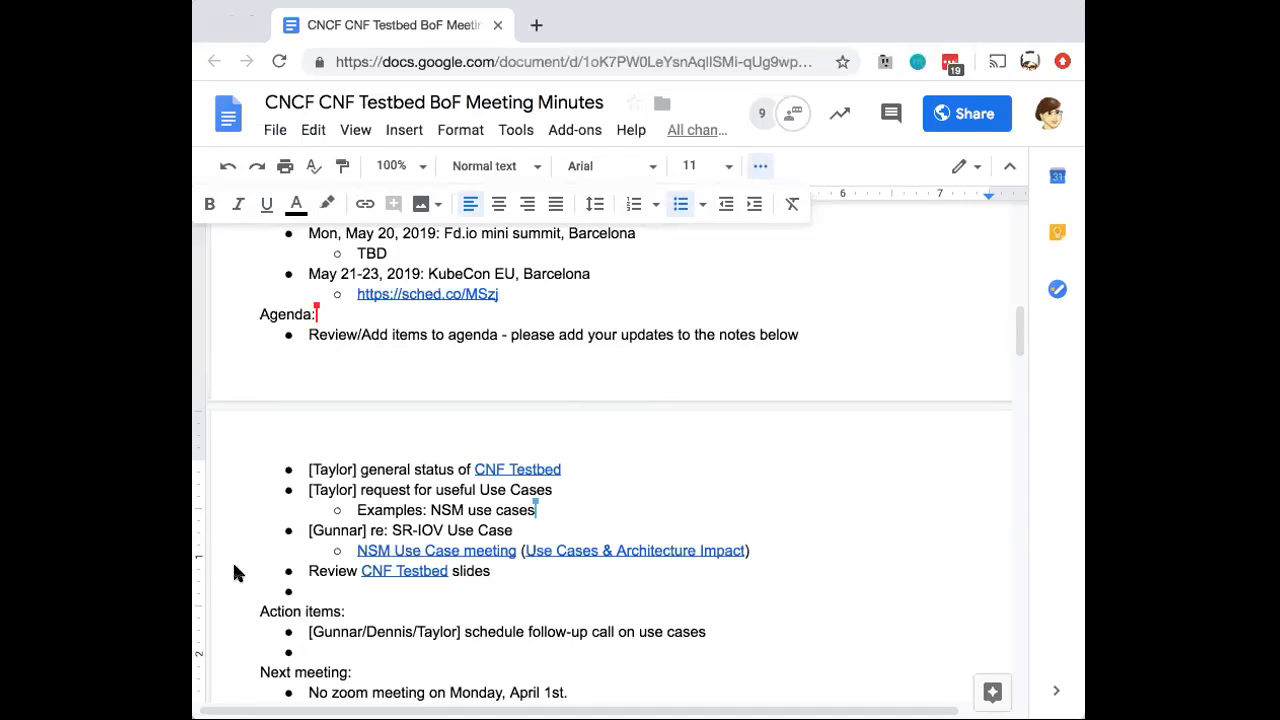
mouse_move(404, 334)
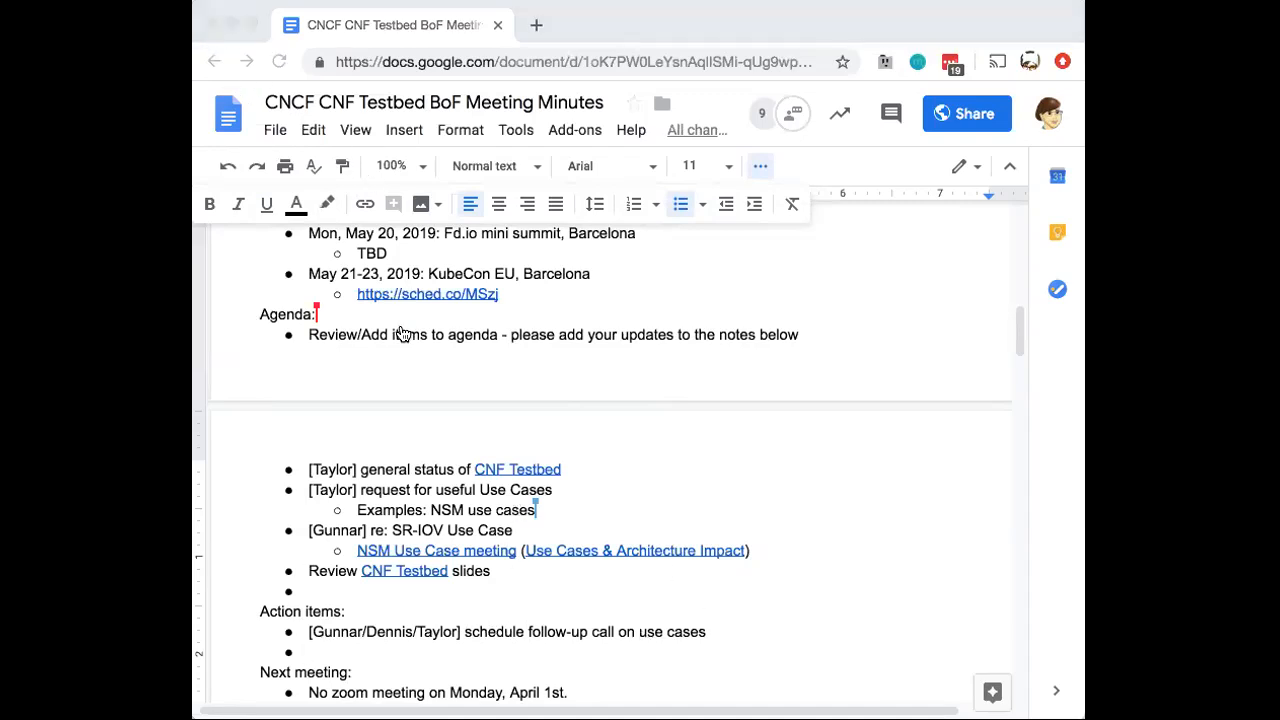
mouse_move(362, 374)
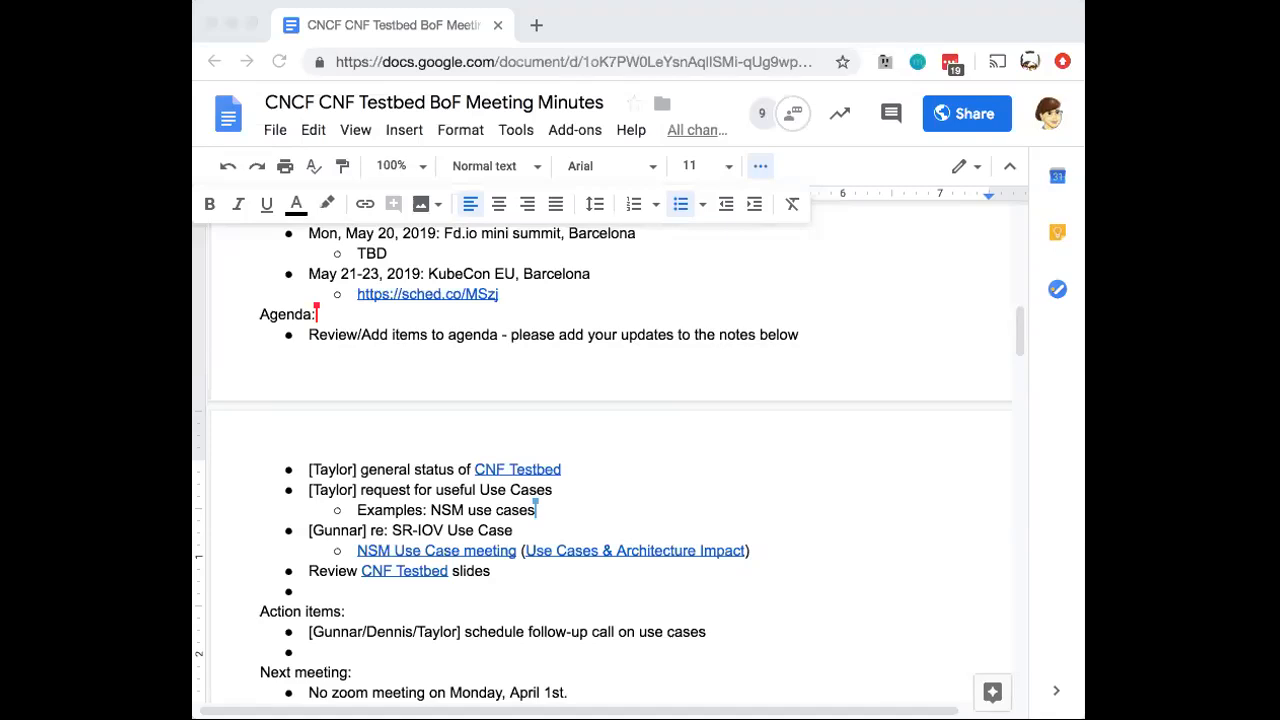
mouse_move(350, 470)
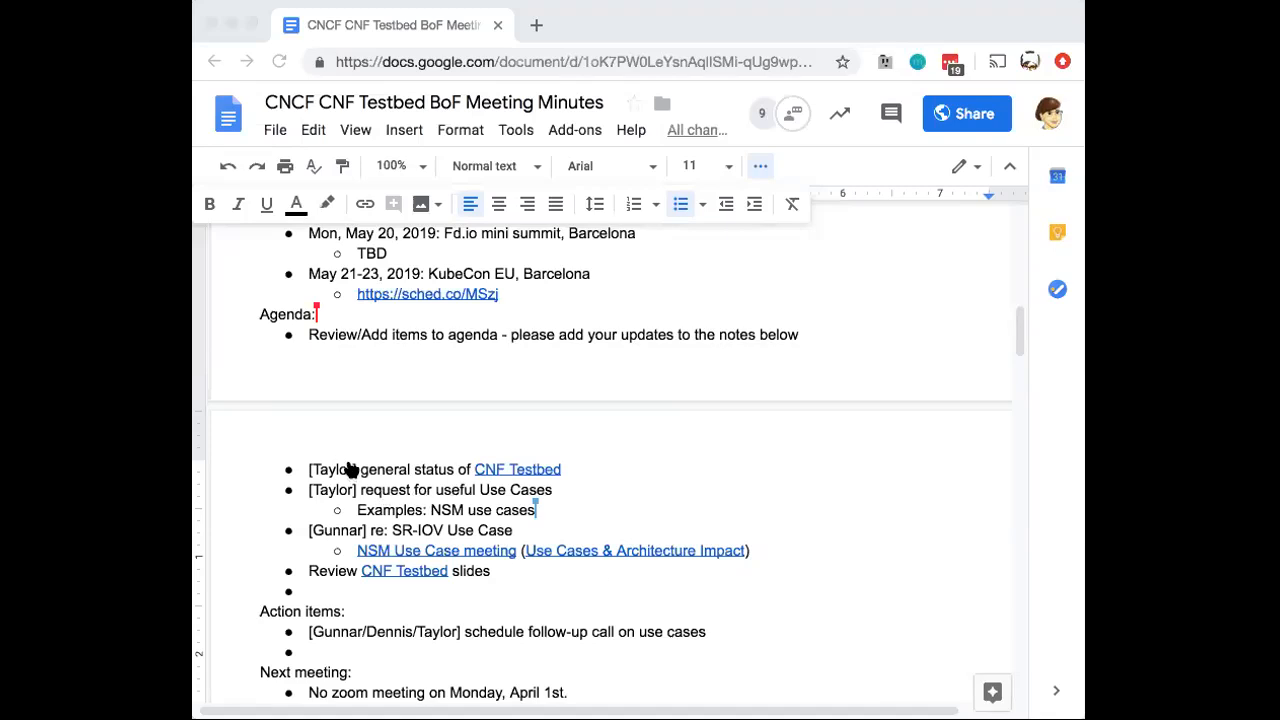
mouse_move(380, 370)
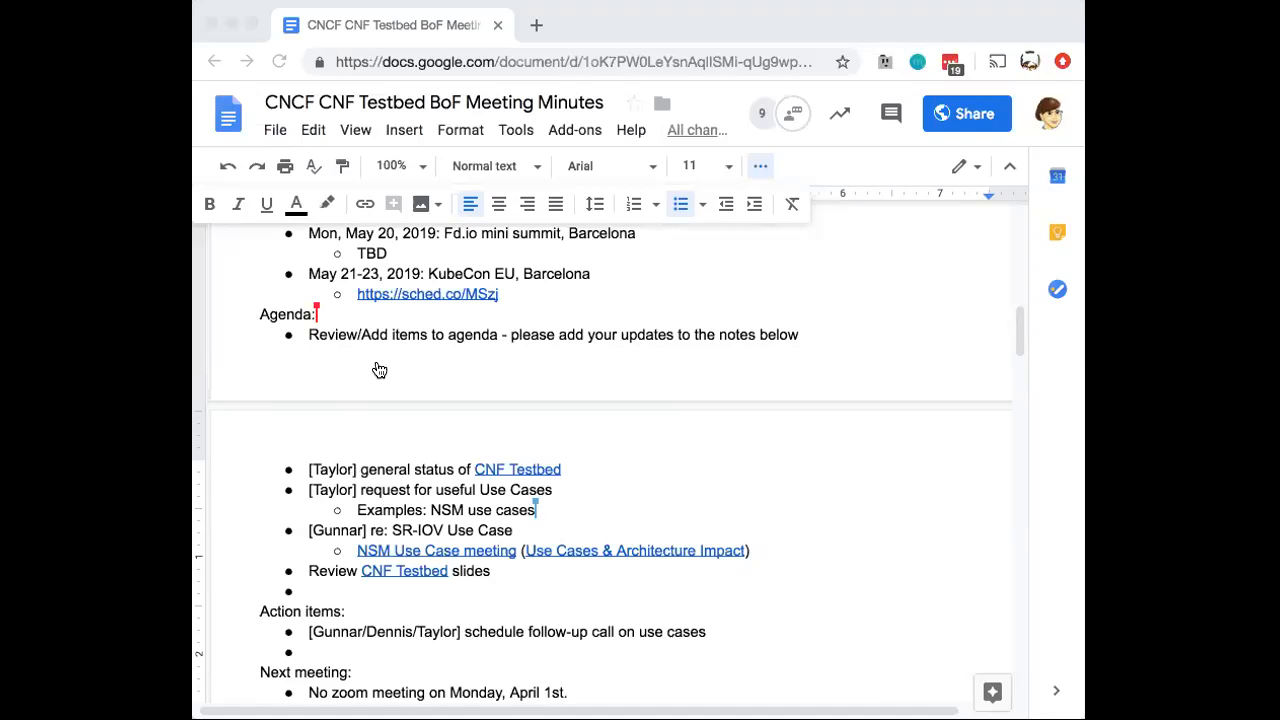
mouse_move(448, 452)
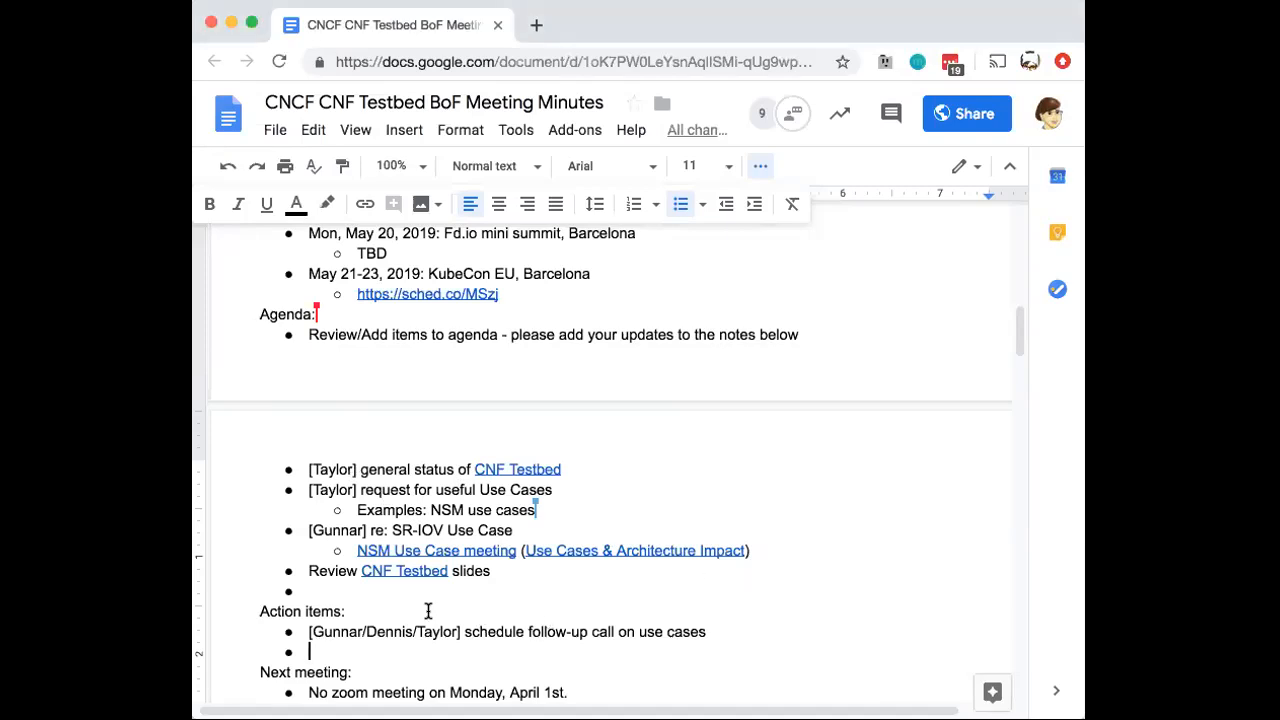
mouse_move(324, 594)
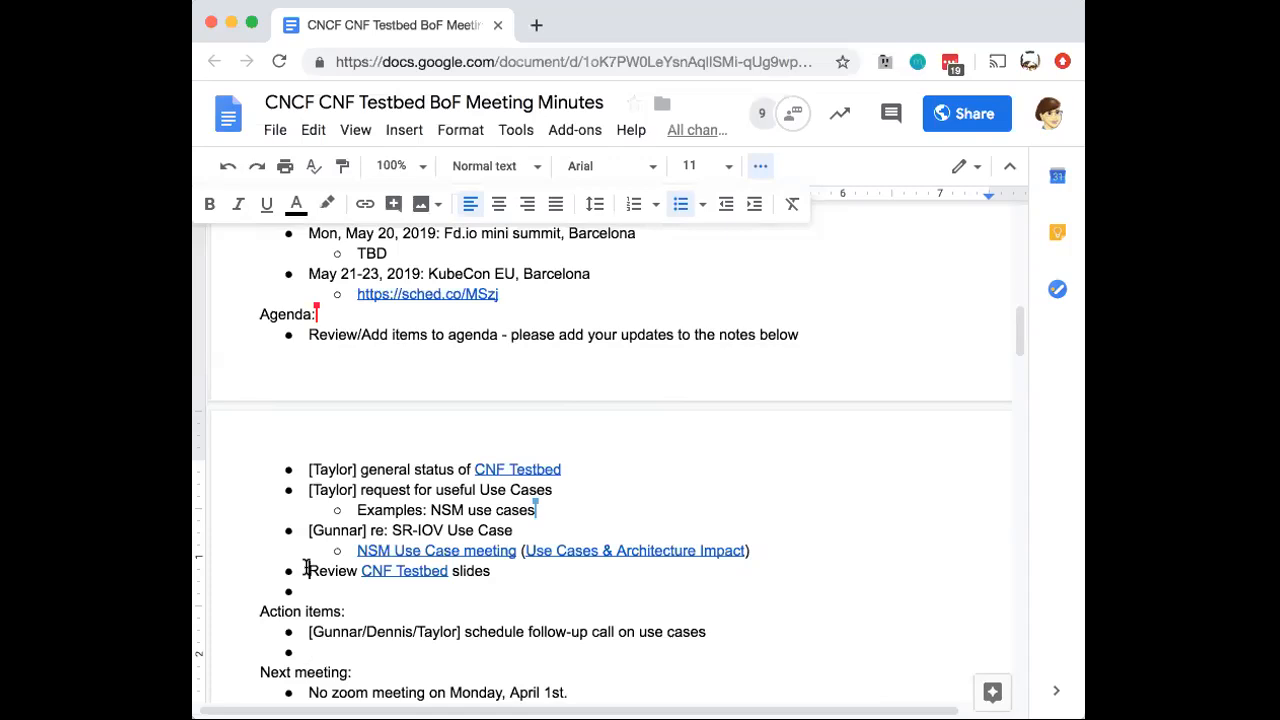
Step: Add Taylor item on adding Arm support to cncf.ci with a 'Packet supports Arm' sub-bullet
type("[Taylor")
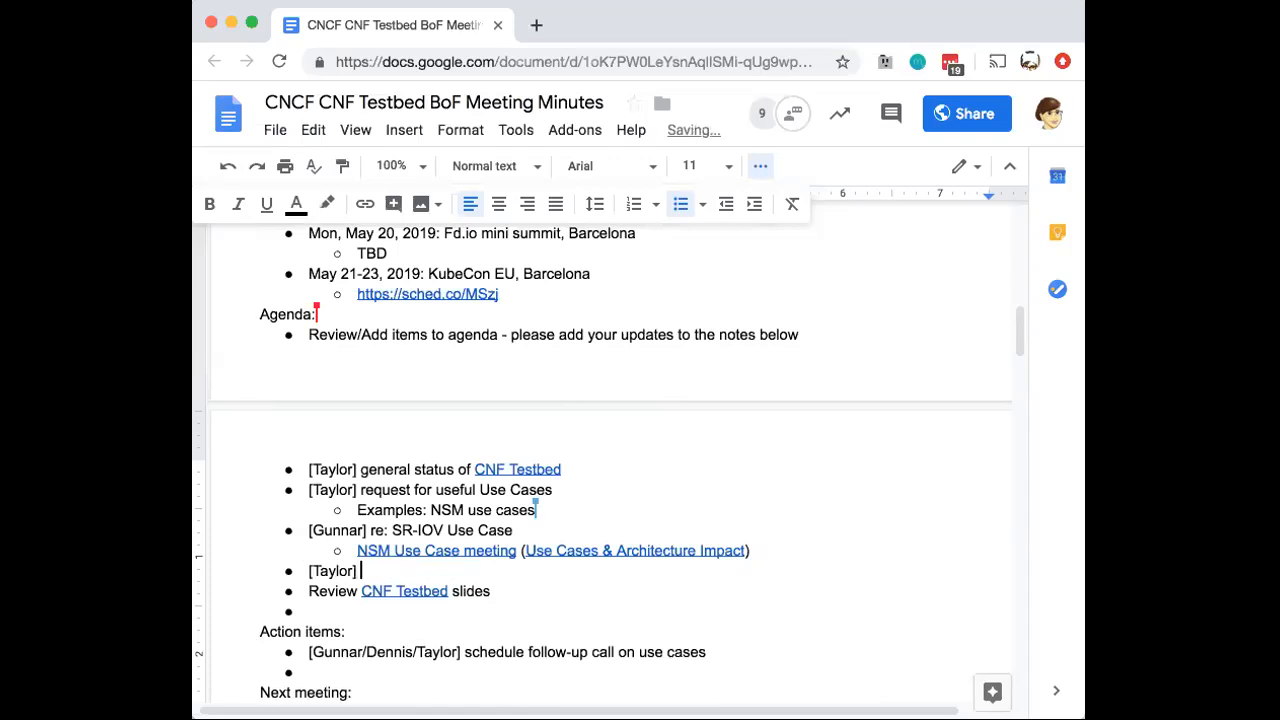
type("adding Arm support")
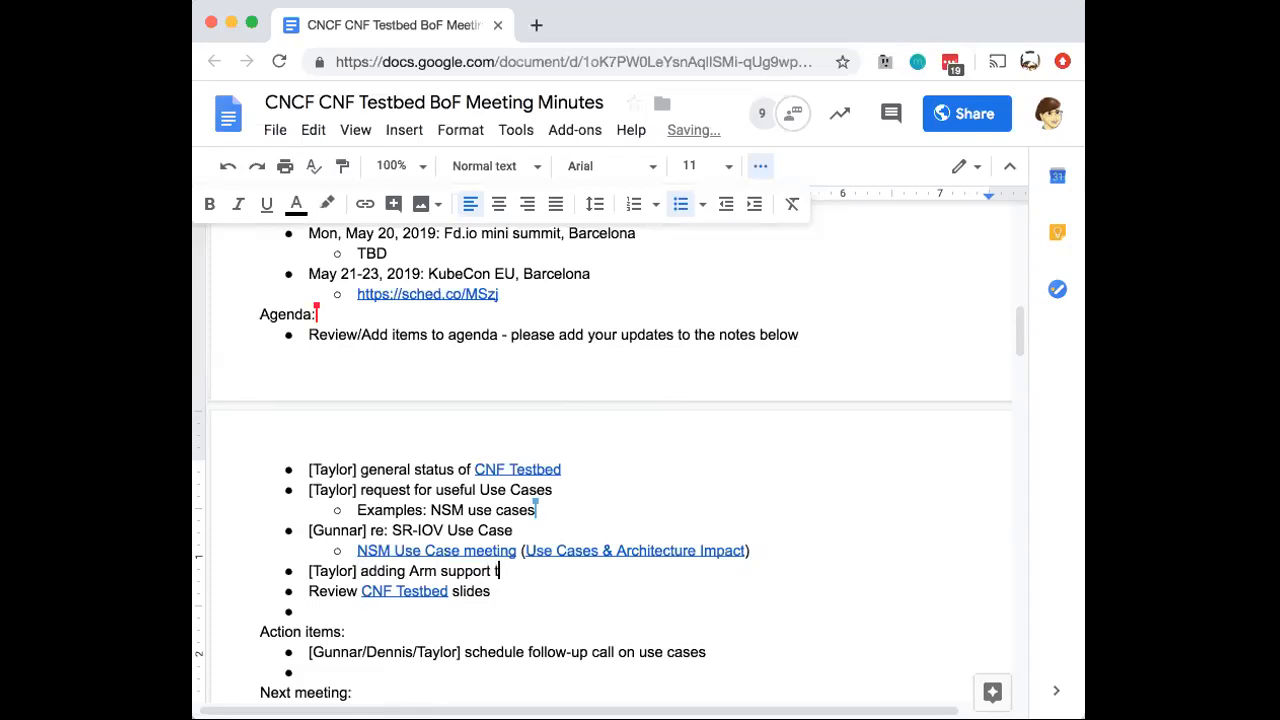
type("to")
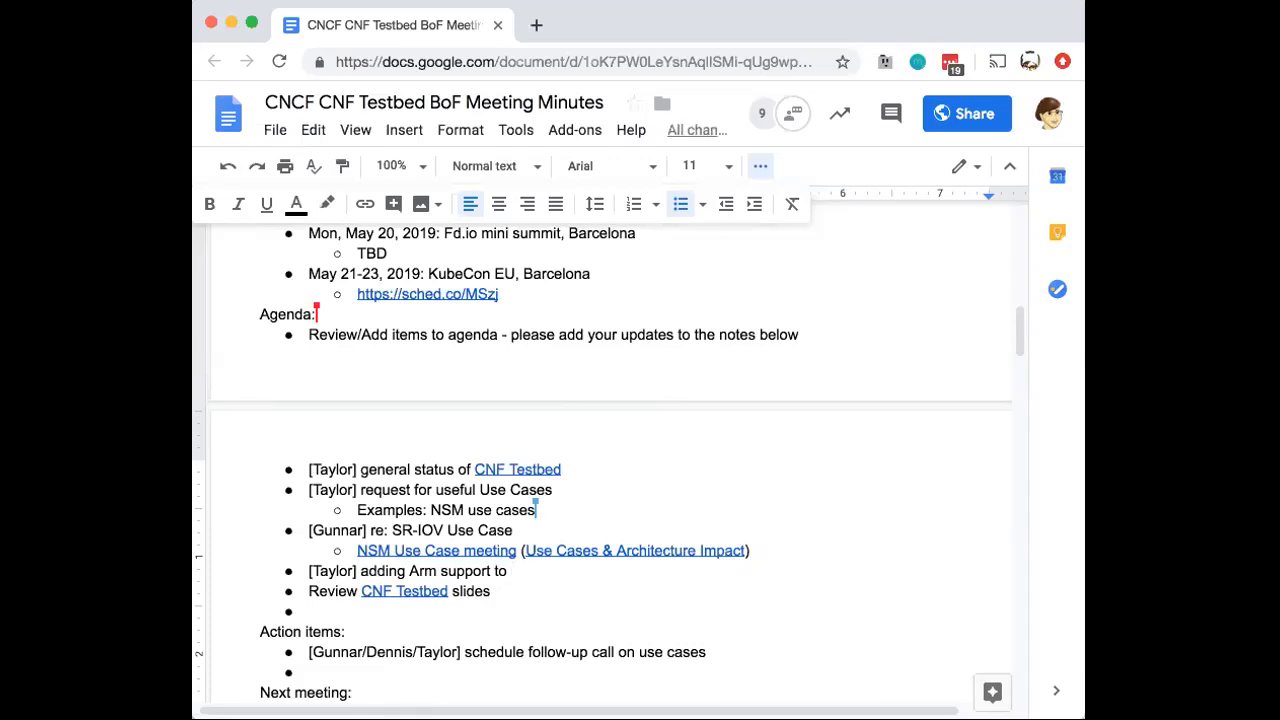
type("cncf.")
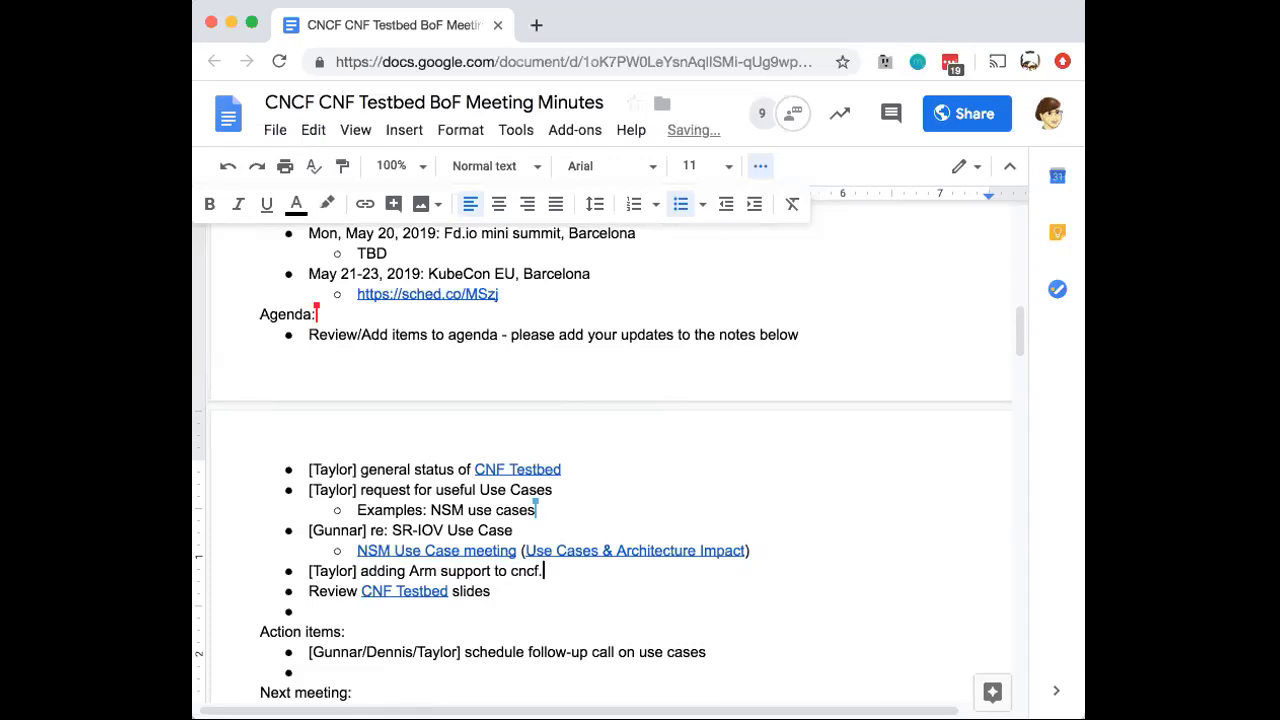
type("ci")
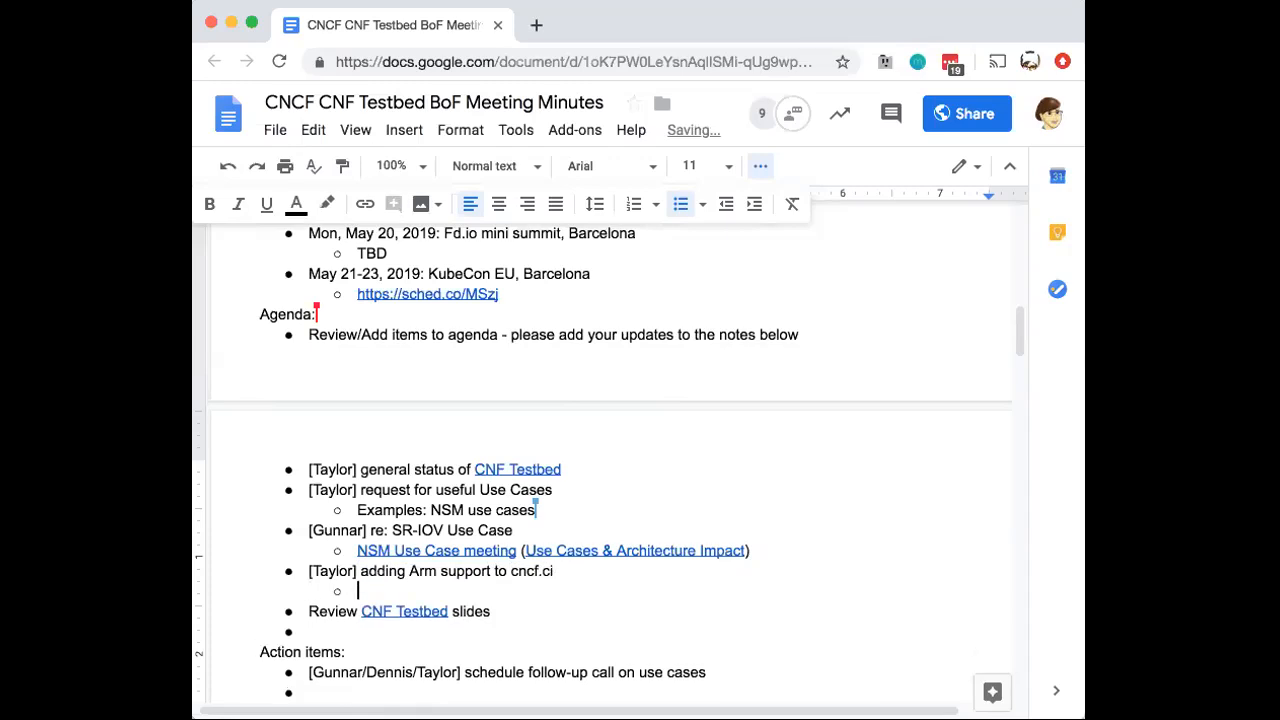
type("Packet support")
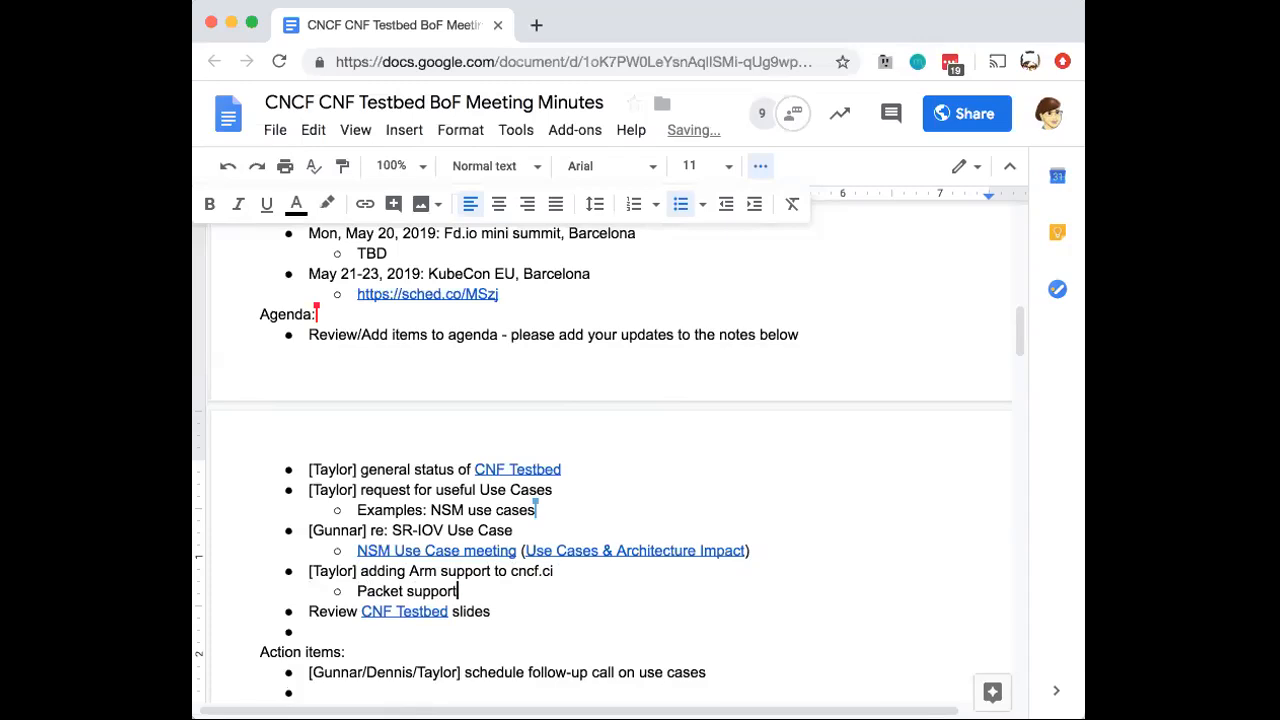
type("s Arm")
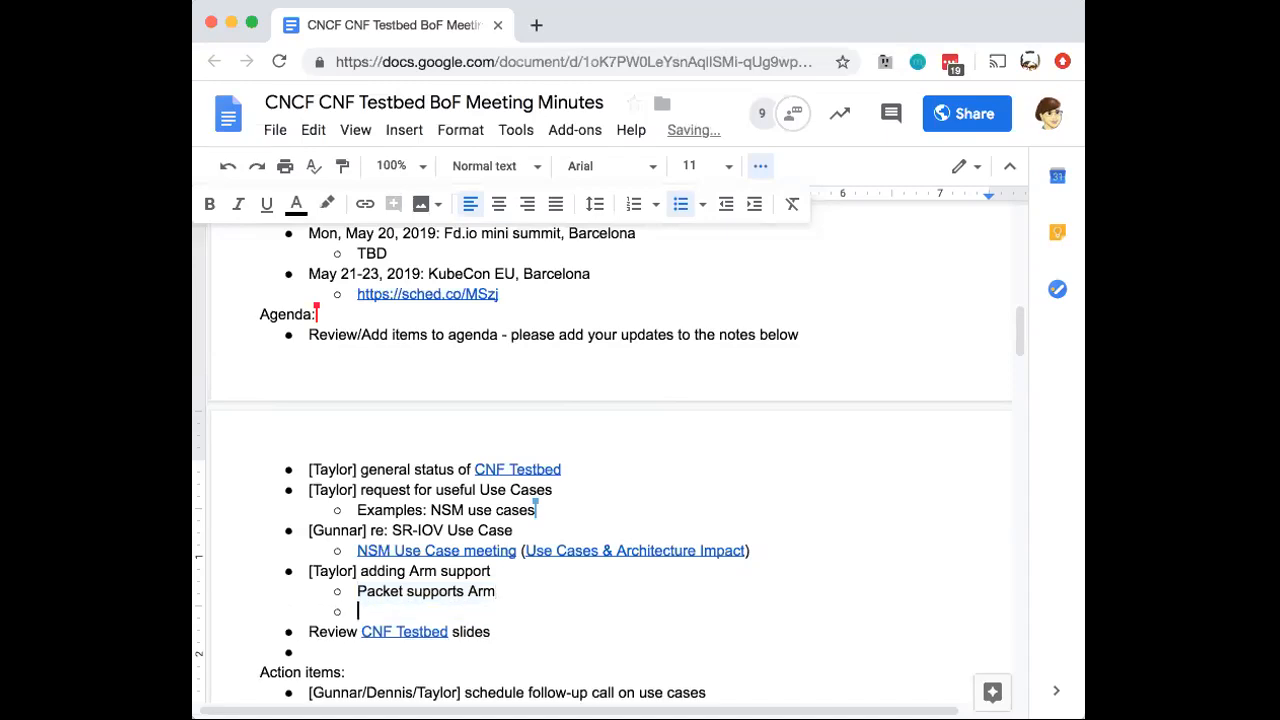
Step: Add sub-bullets asking about other use cases on Packet and the FYI note on OPNFV's ARM project Auto
type("Other use cas")
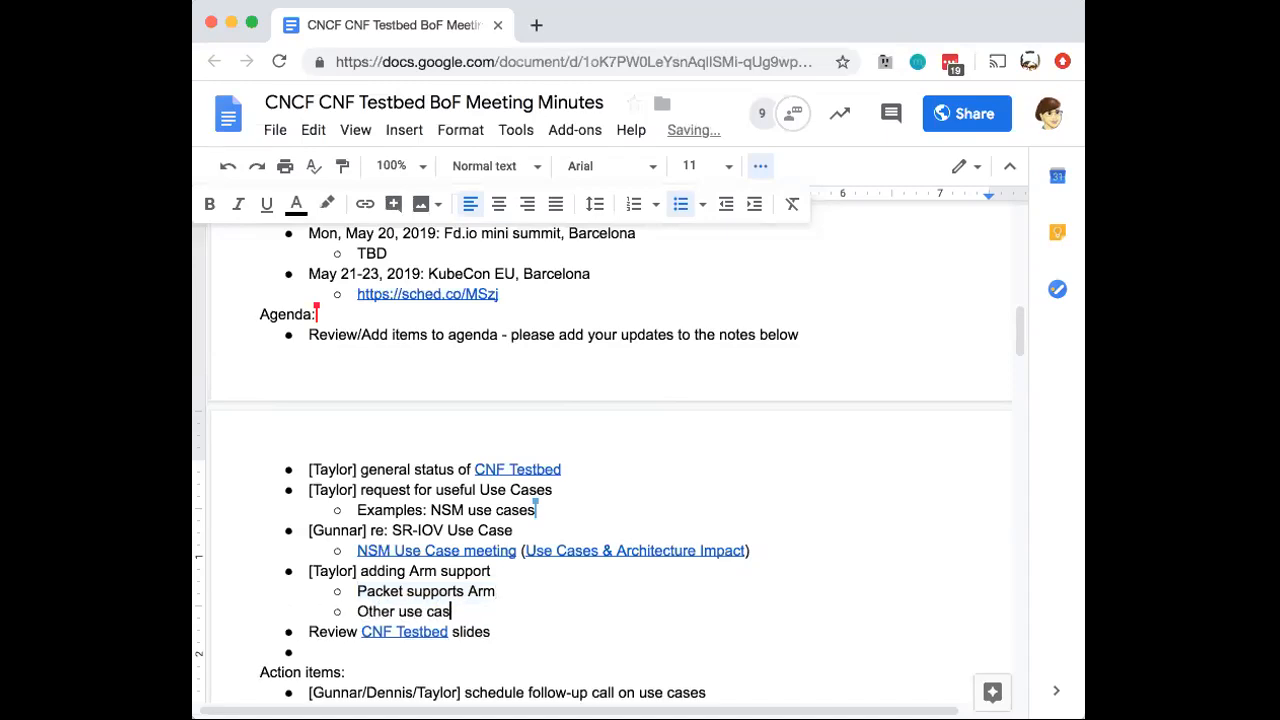
type("es you'd like to see on")
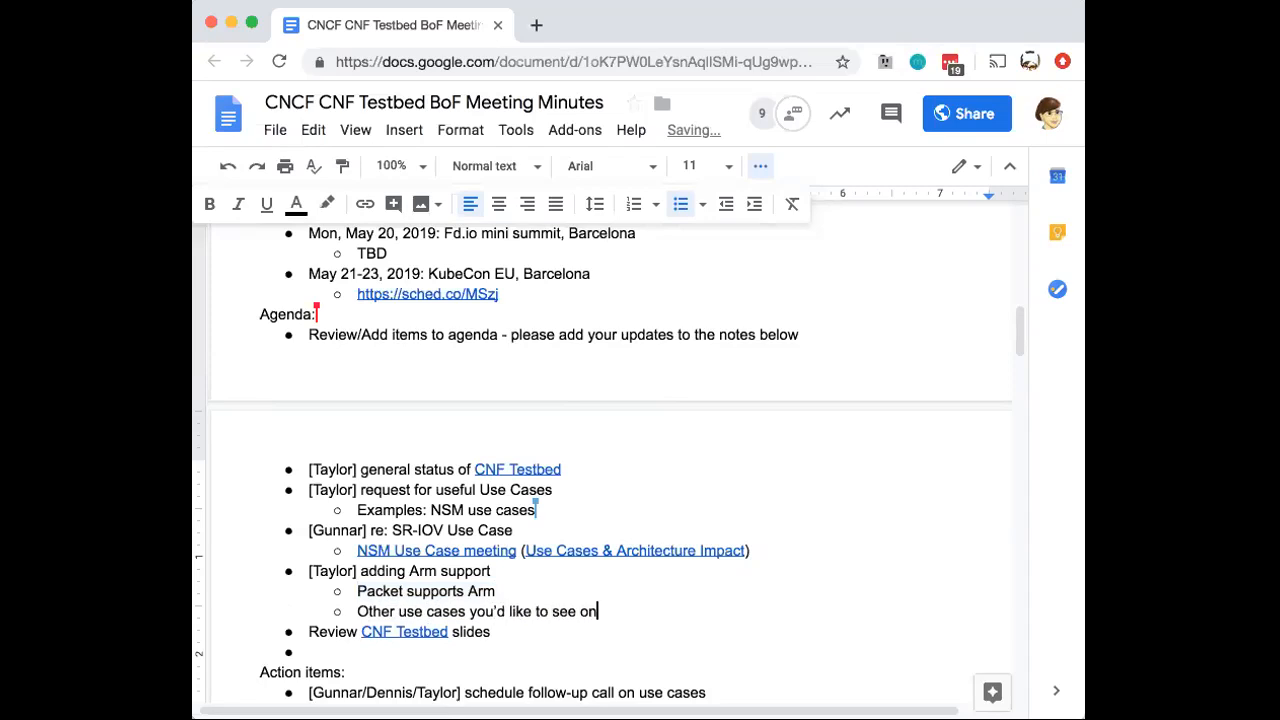
type("Packet?")
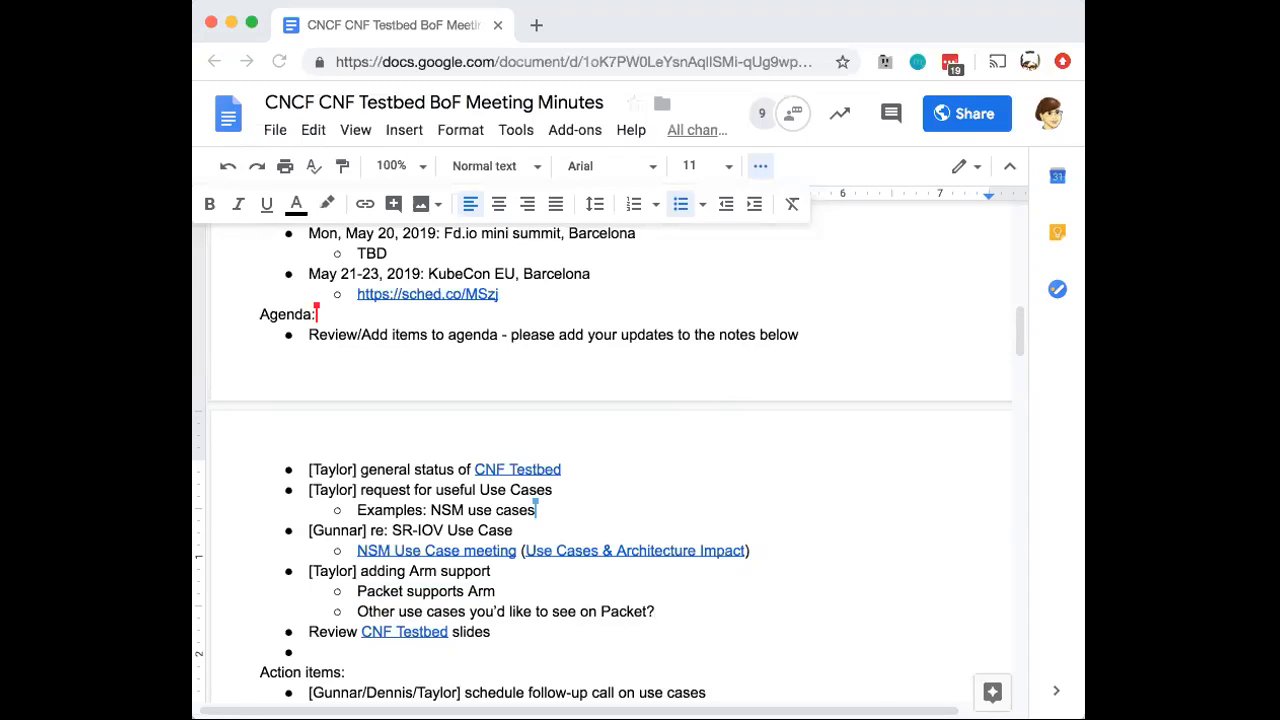
mouse_move(1064, 176)
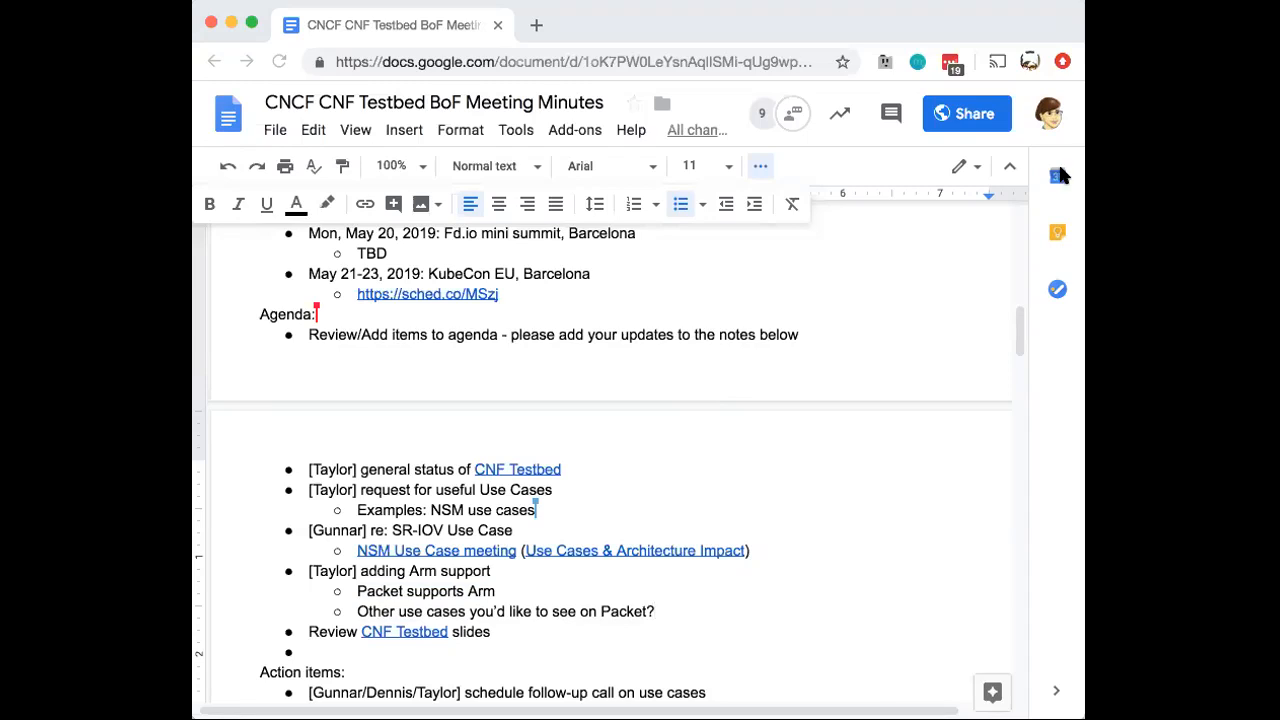
mouse_move(660, 610)
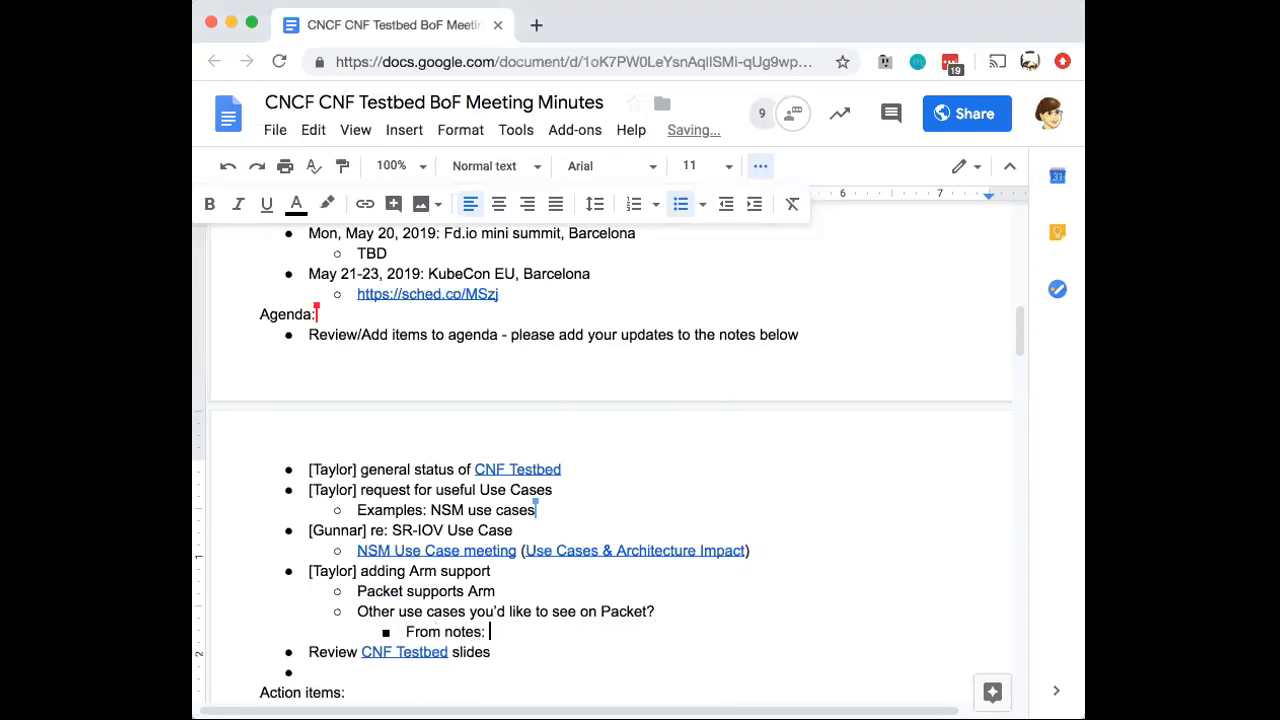
type("FYI - OPNFV has an ARM-based project called Auto, led by Tina Tsou from ARM.")
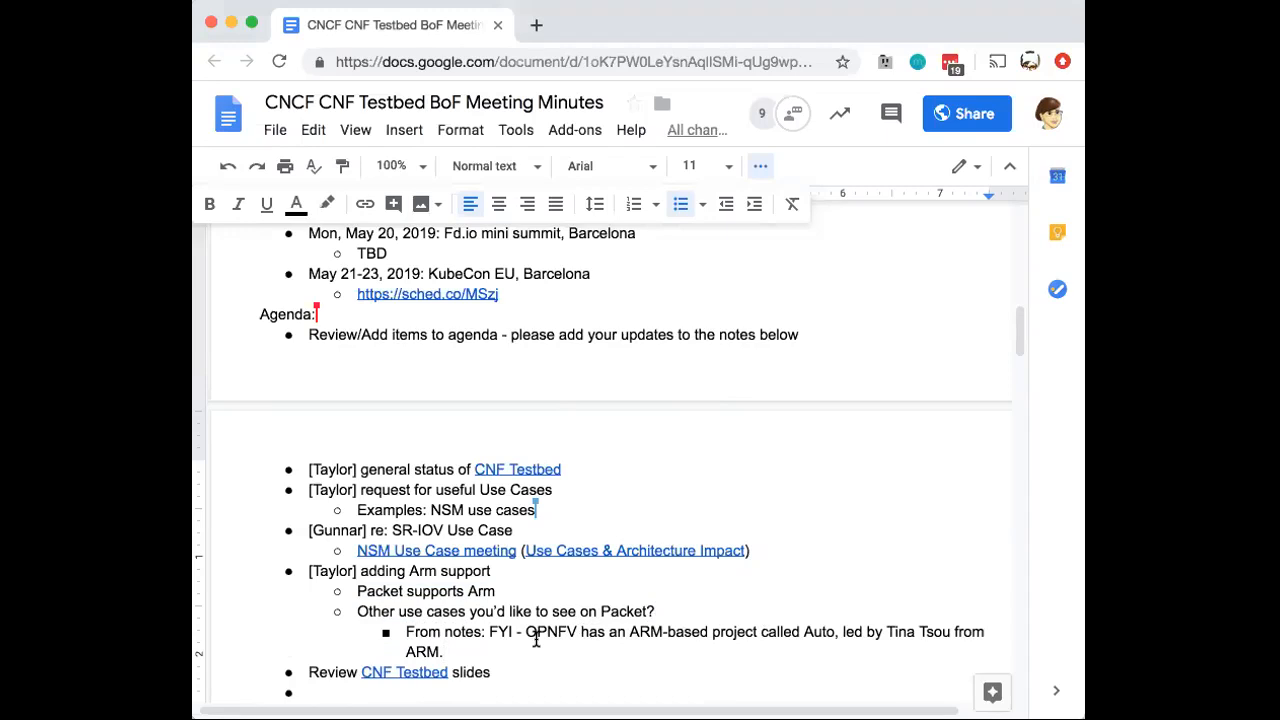
type("chat")
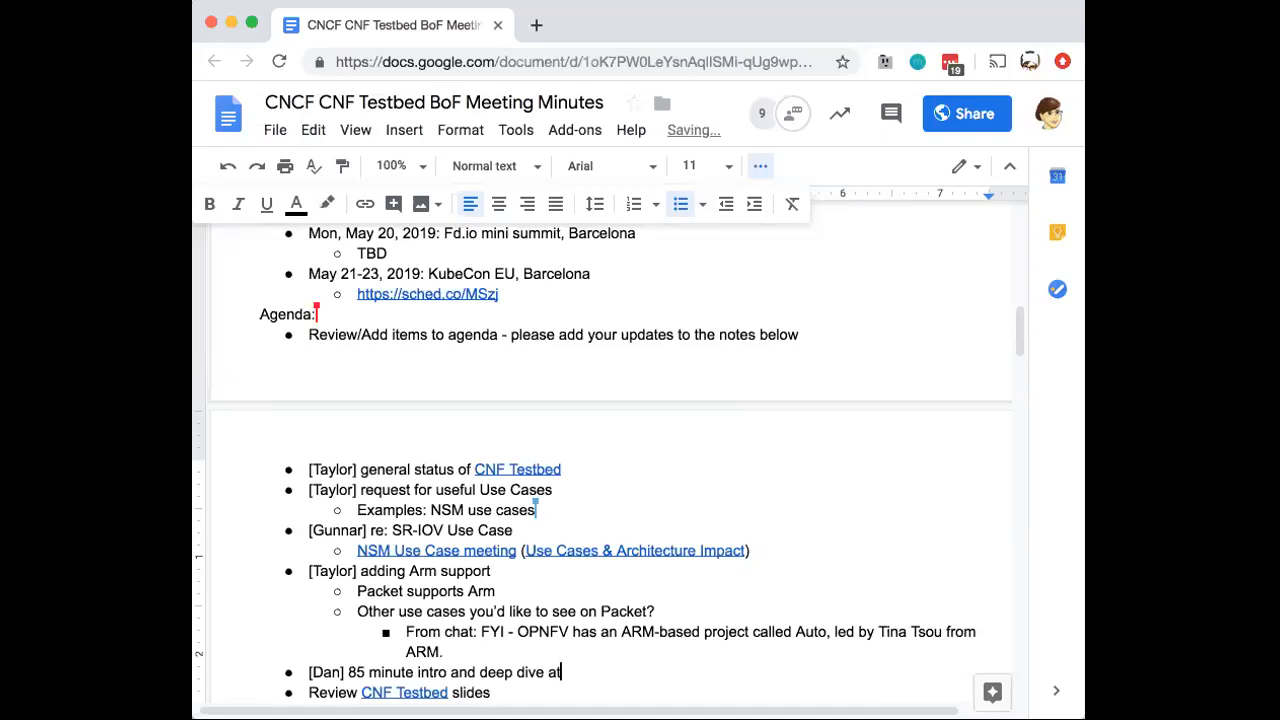
type("KubeCon Barcelona")
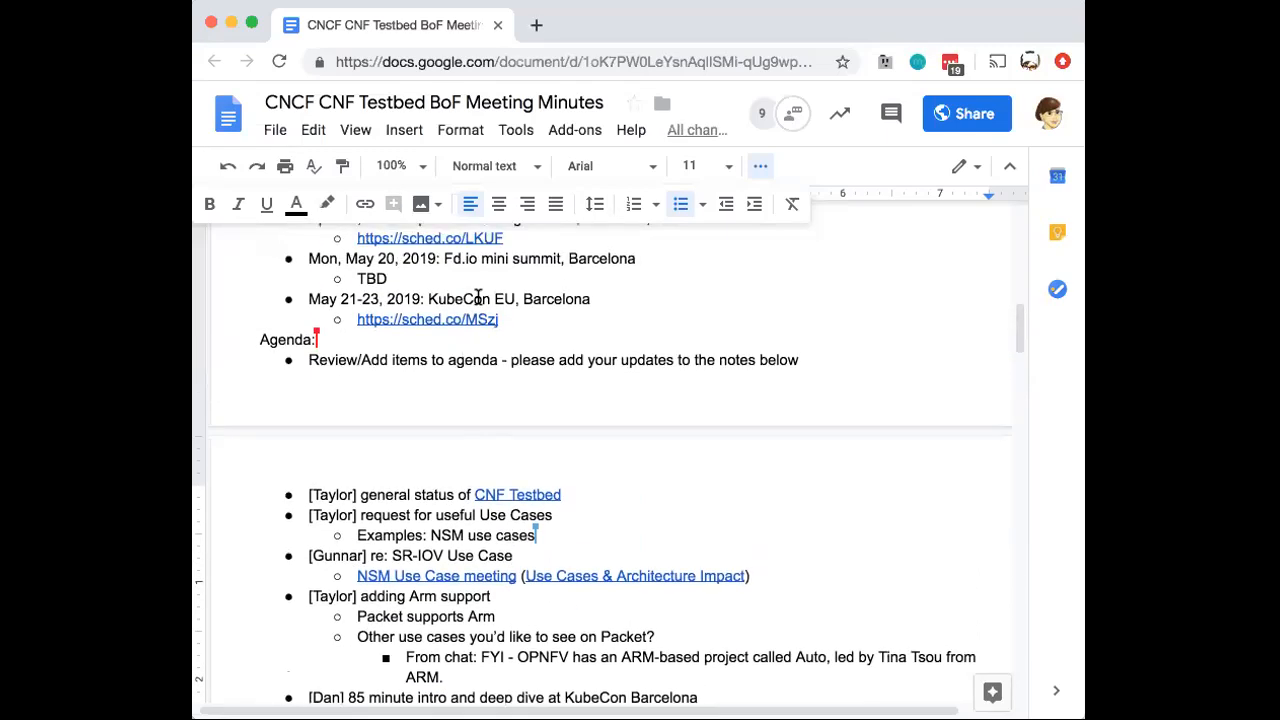
right_click(428, 320)
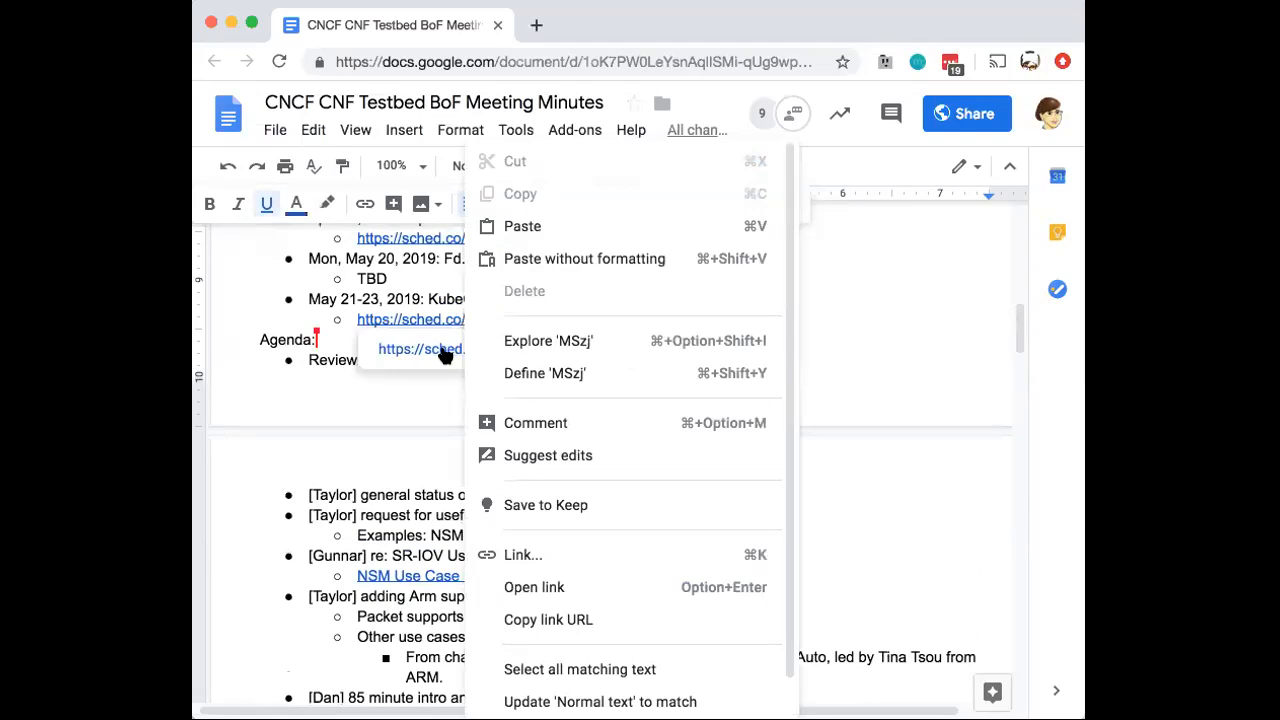
right_click(420, 348)
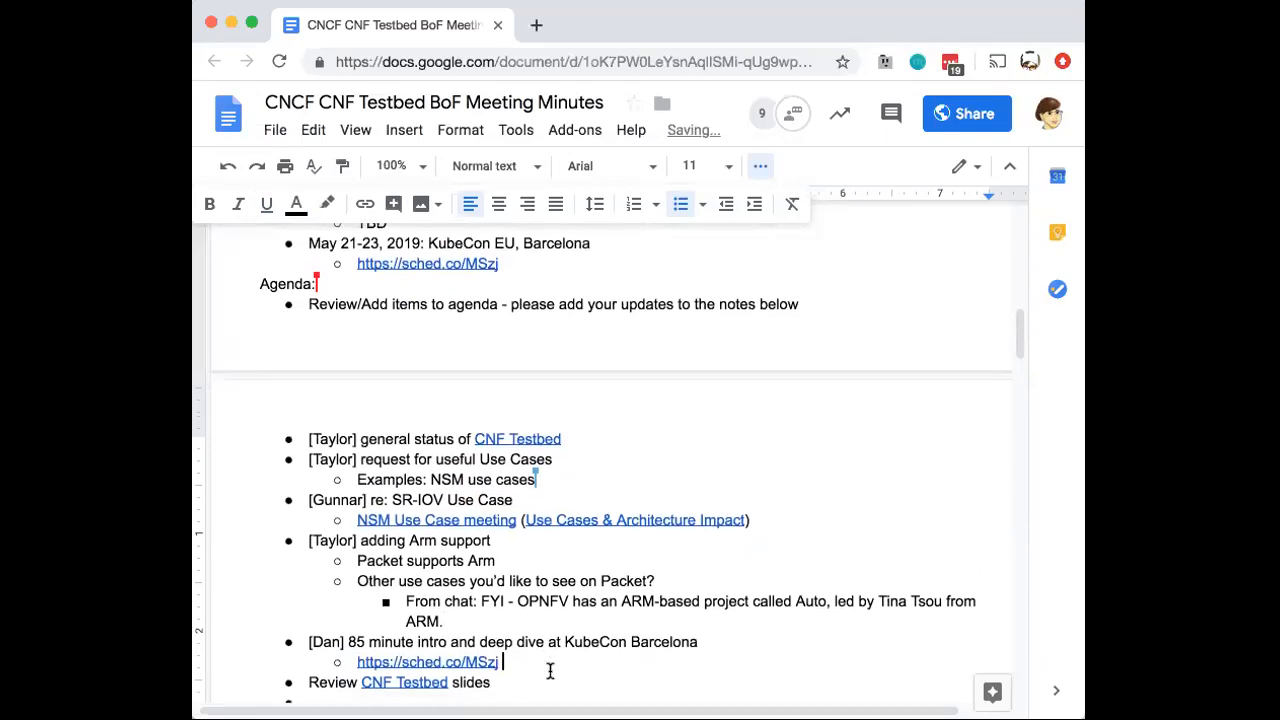
scroll("down", 3)
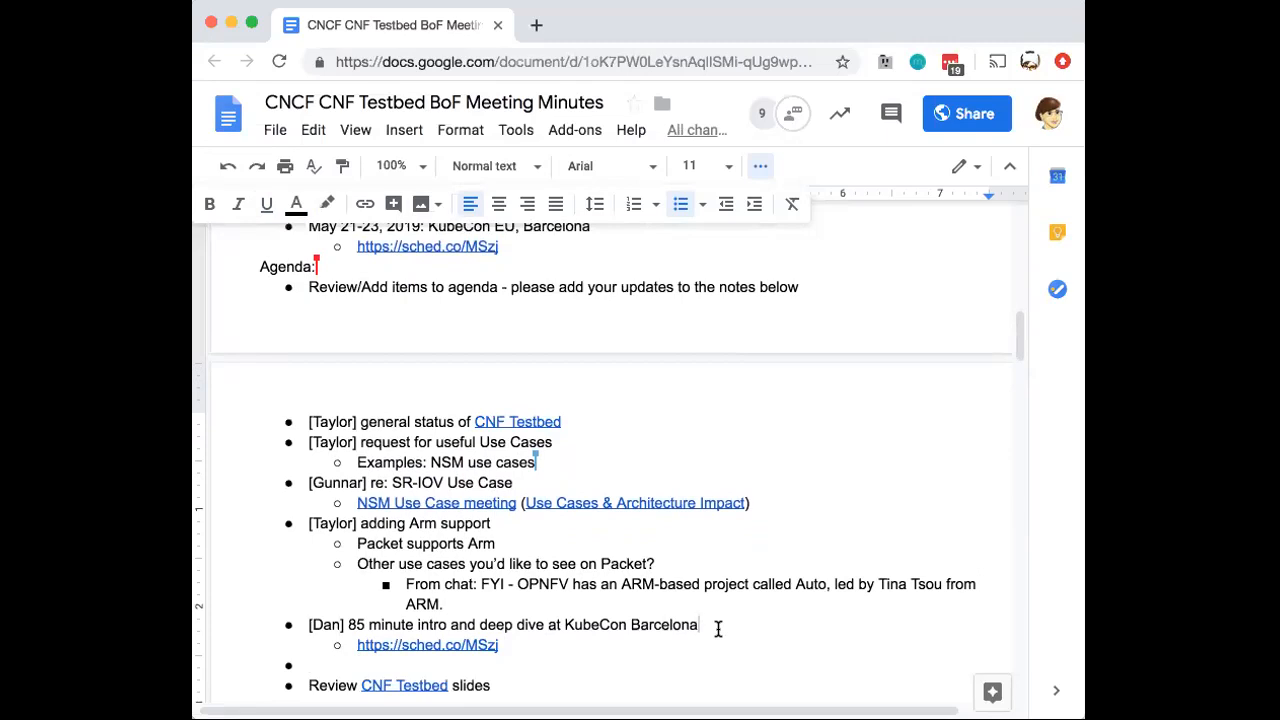
left_click(700, 624)
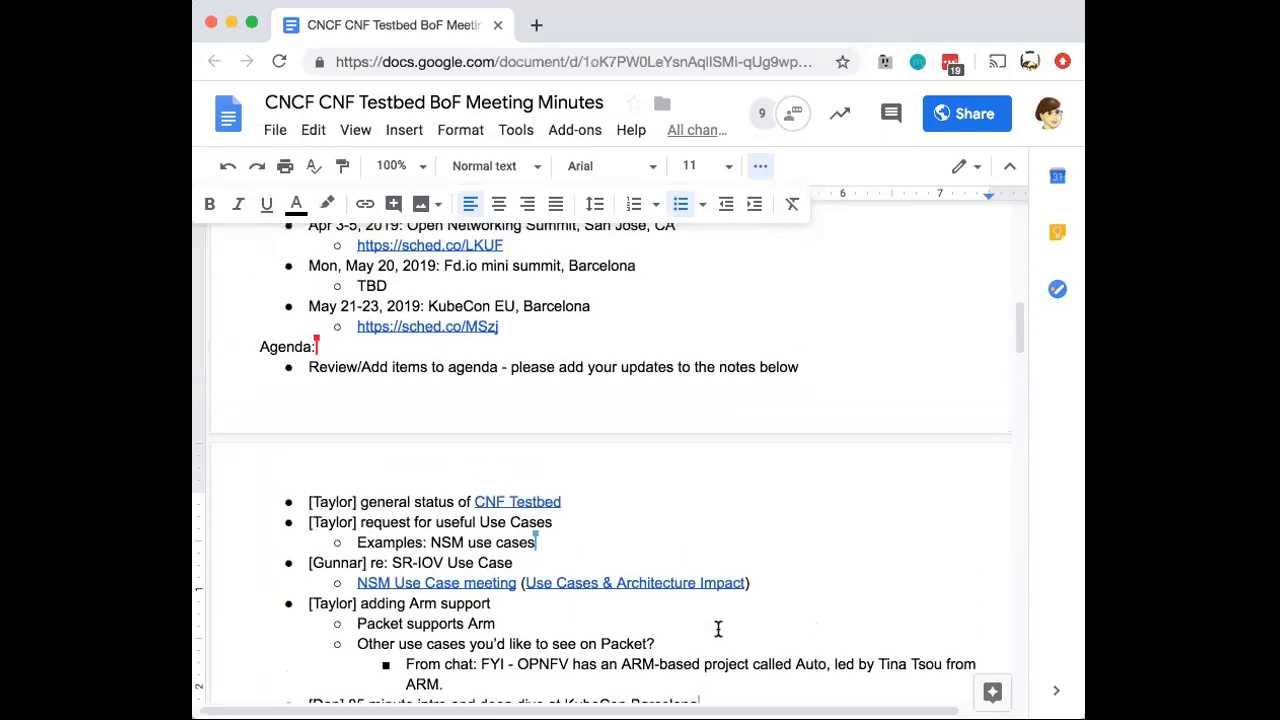
scroll("down", 3)
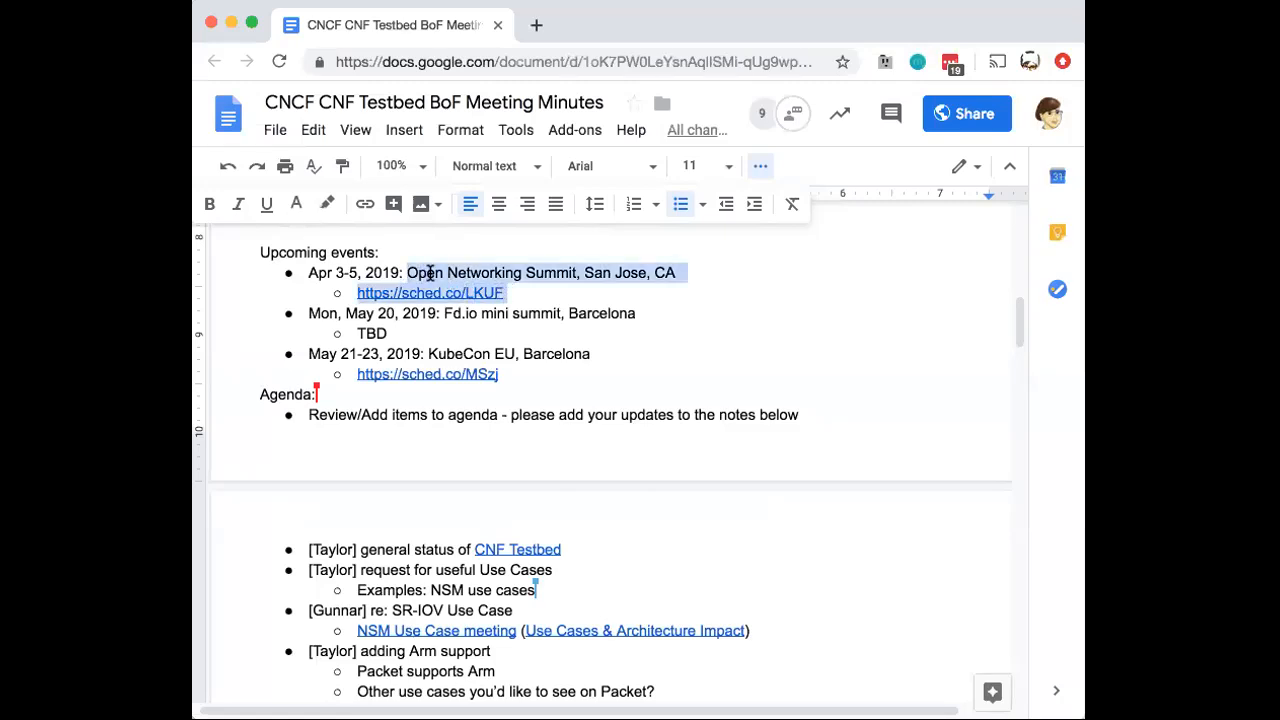
scroll("down", 3)
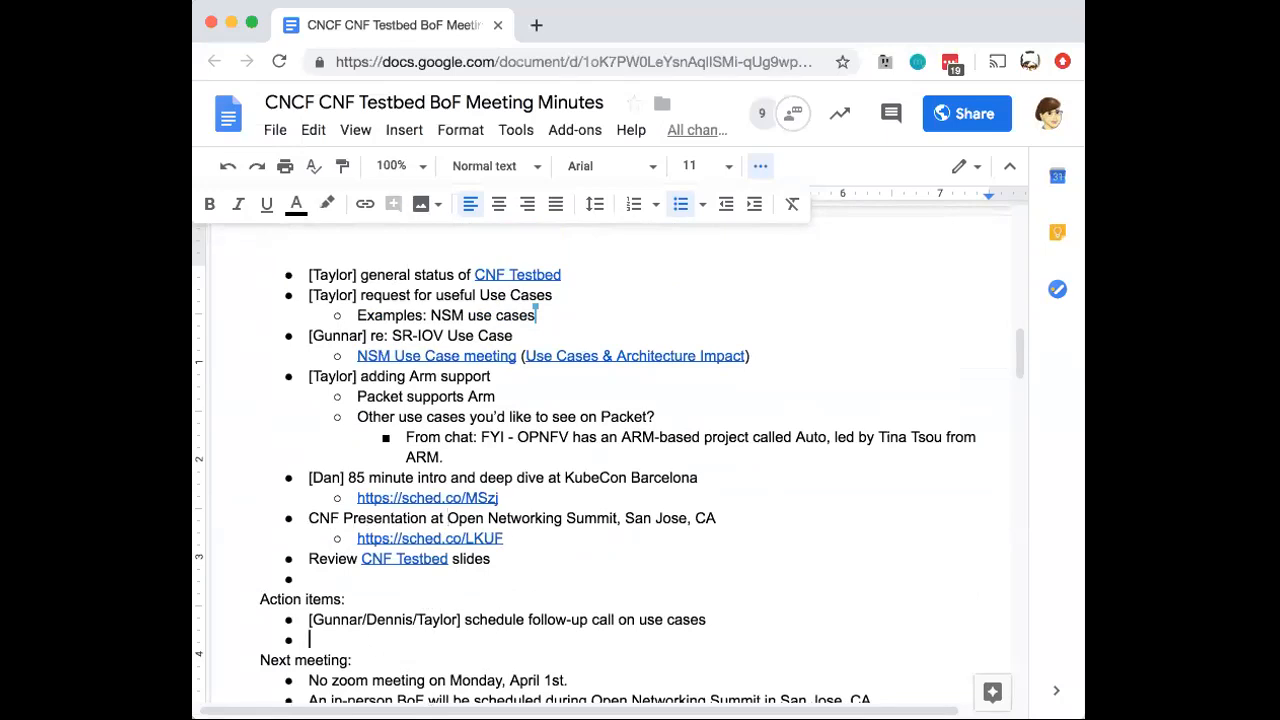
Step: Add a [Taylor] action item to look into OPNFV's ARM-based Auto project led by Tina Tsou
type("[Taylor]")
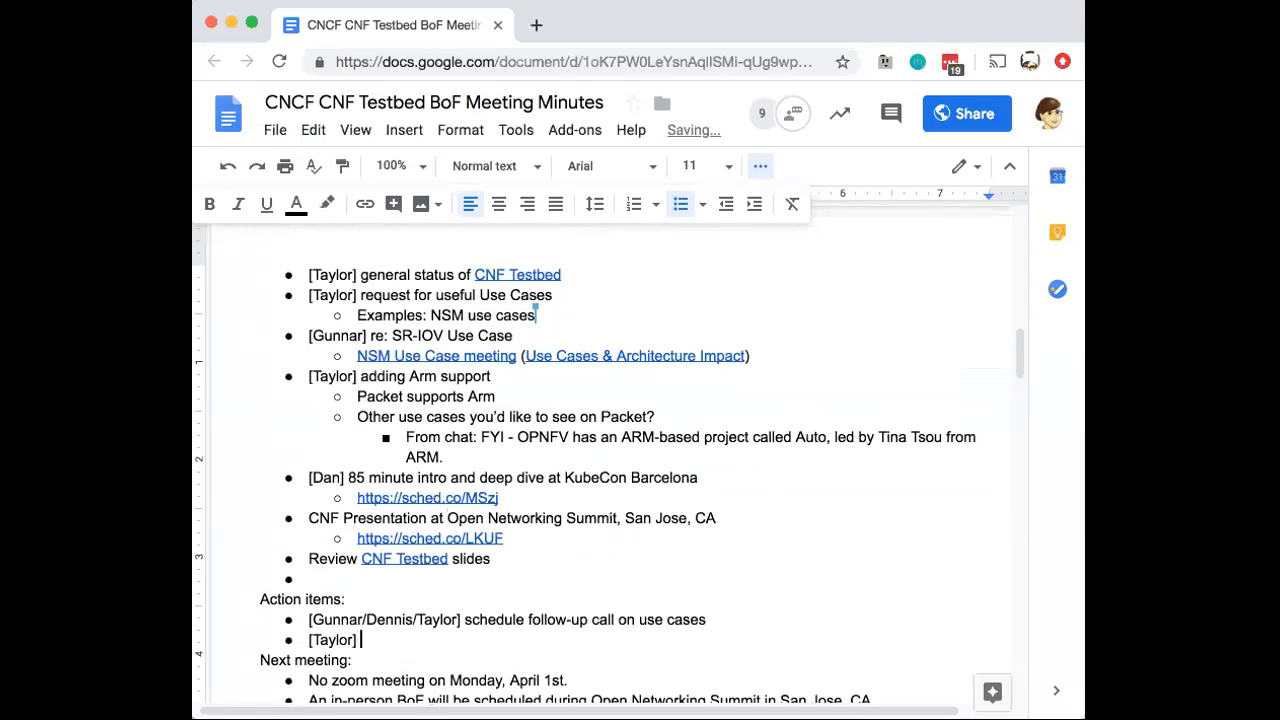
type("look into")
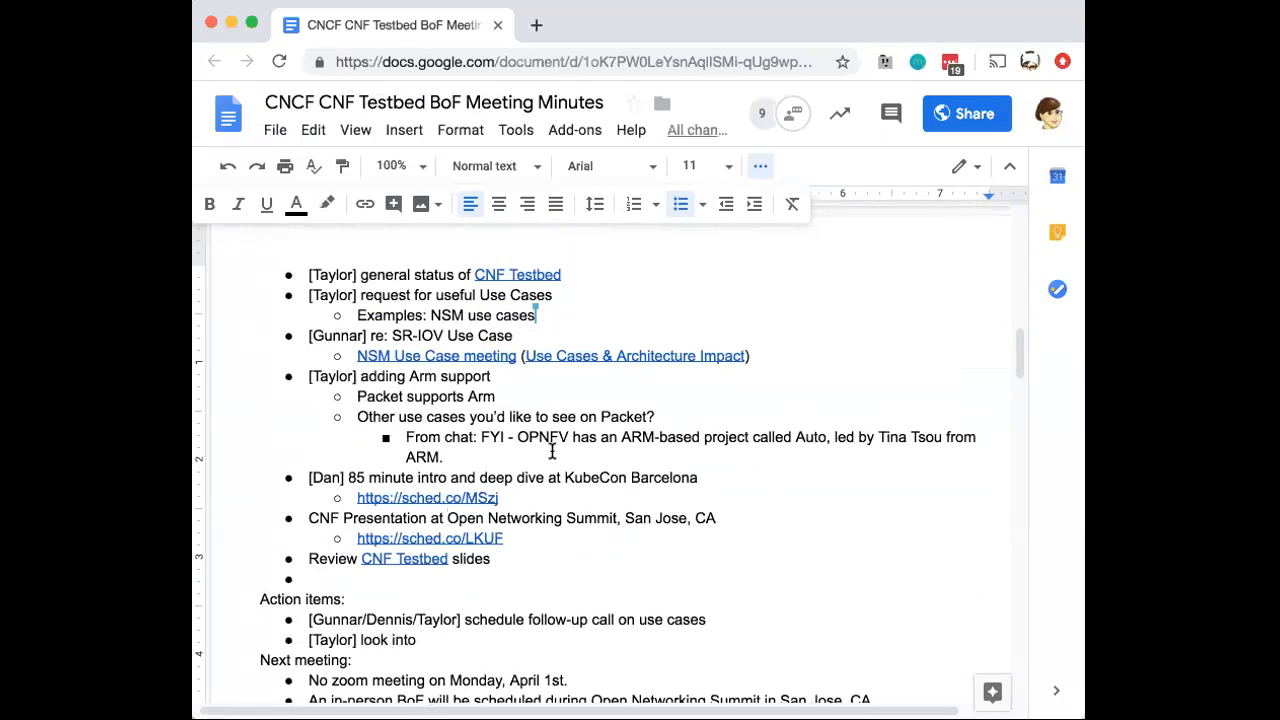
left_click_drag(516, 436, 444, 456)
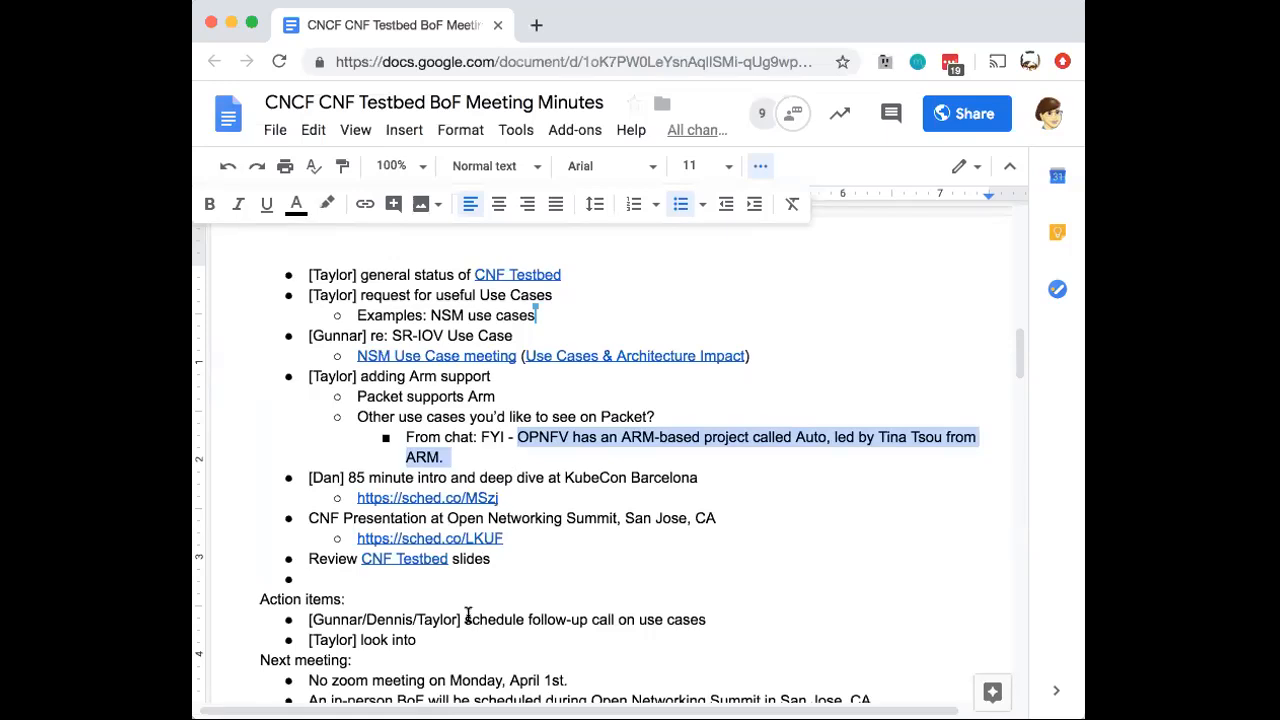
type("OPNFV has an ARM-based project called Auto, led by Tina Tsou from ARM.")
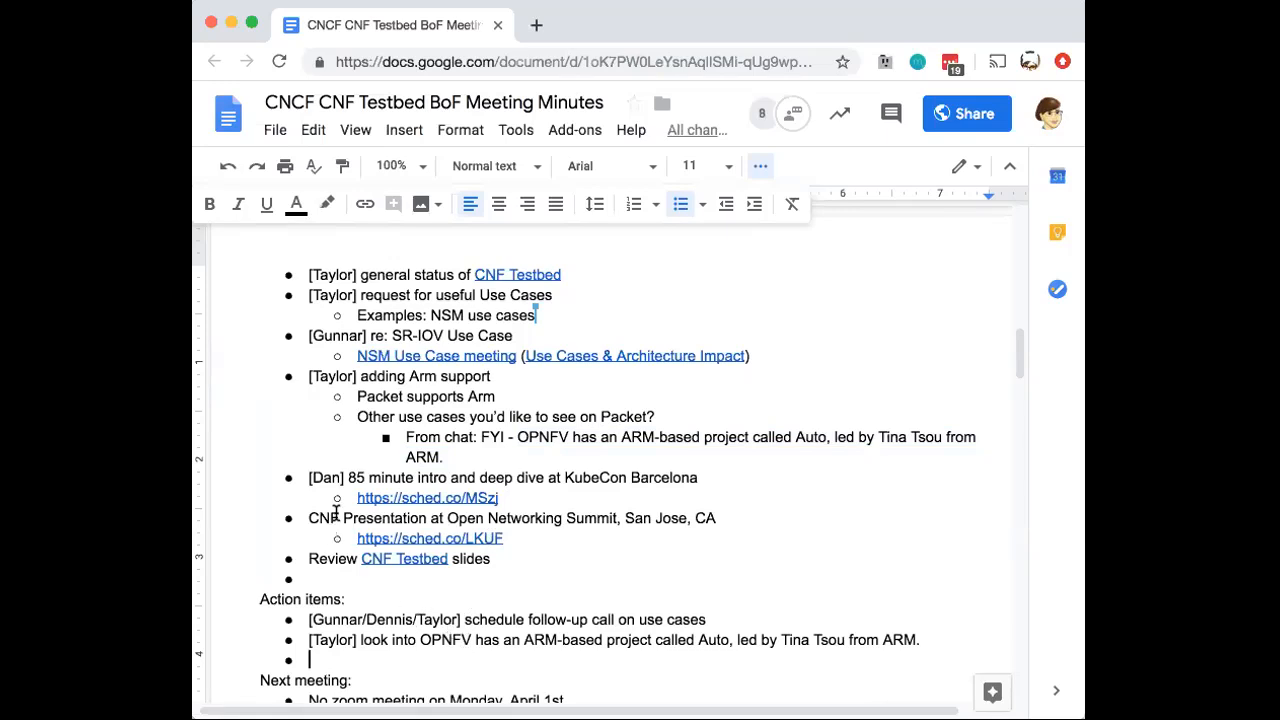
Step: Retitle the talk item to 'CNF Reusable Testbed Presentation'
type("Reusabl")
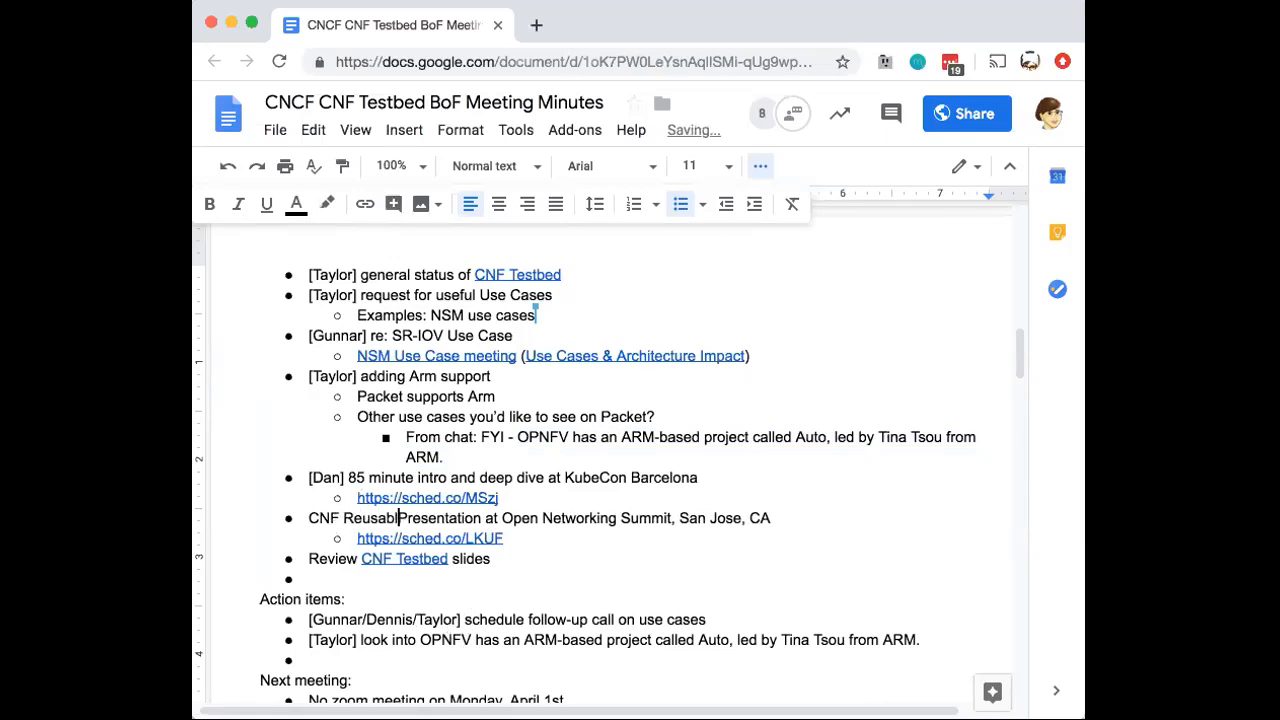
type("Testbed")
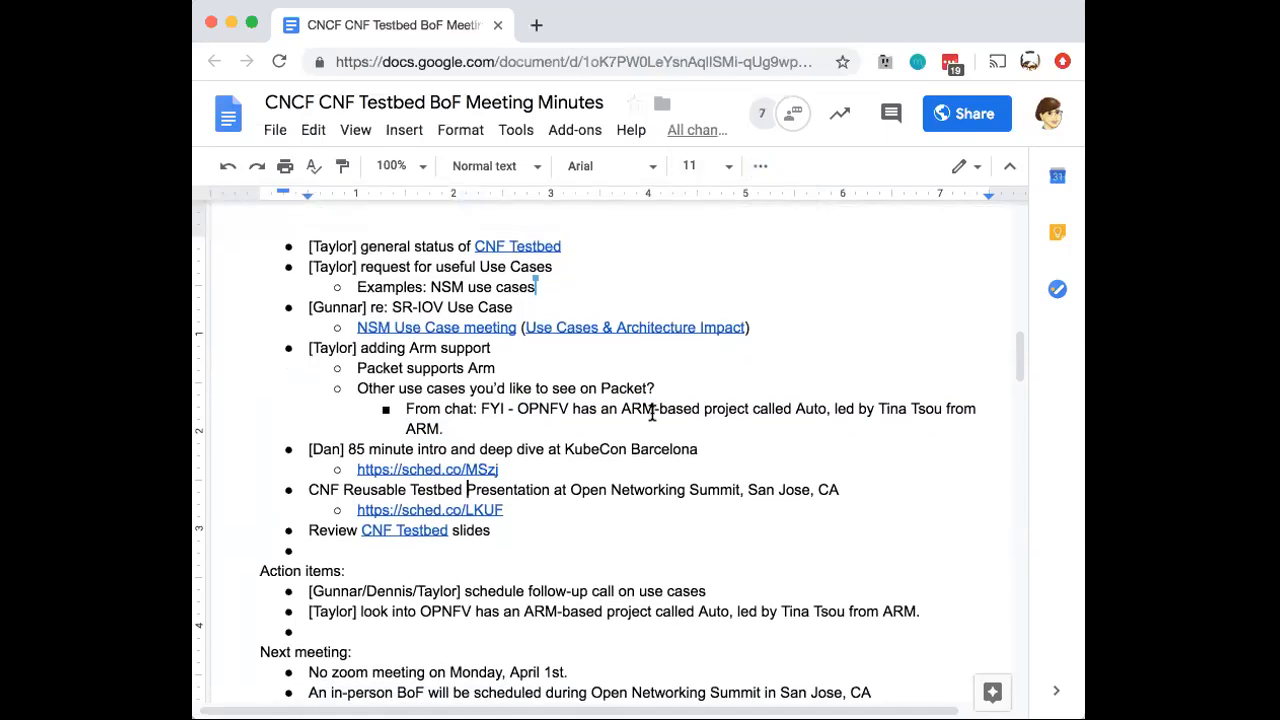
scroll("down", 3)
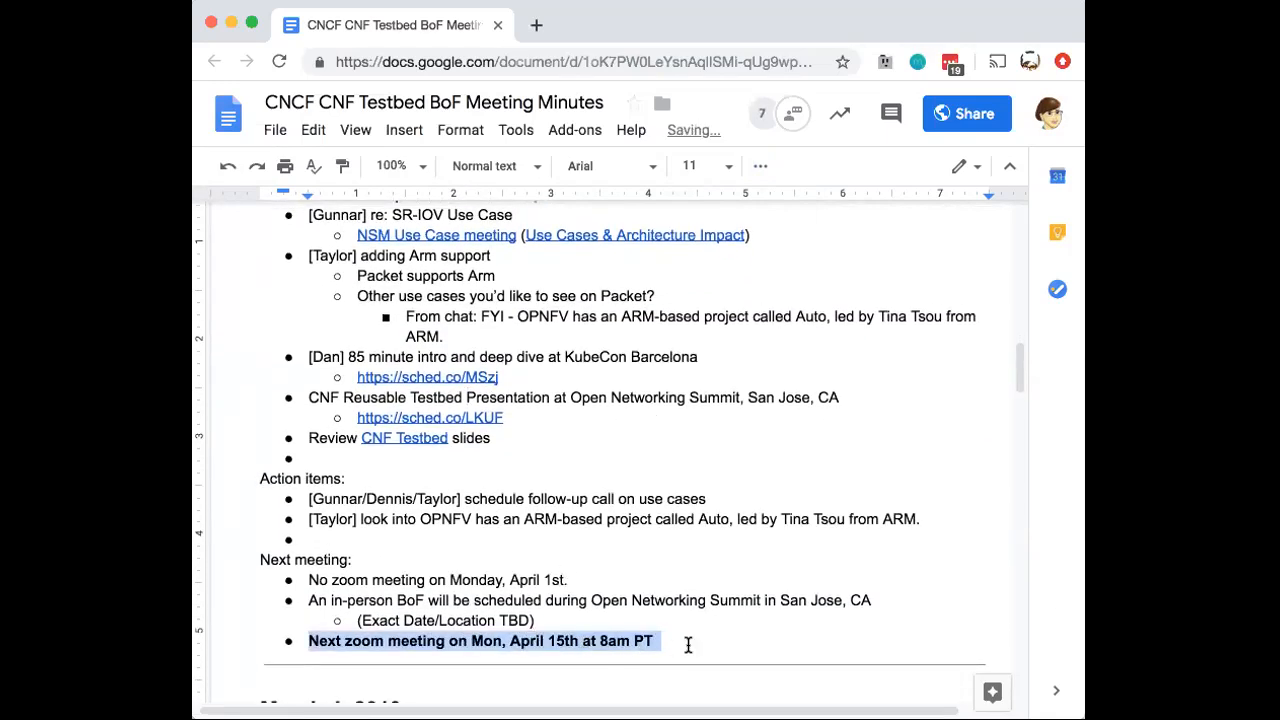
left_click(656, 640)
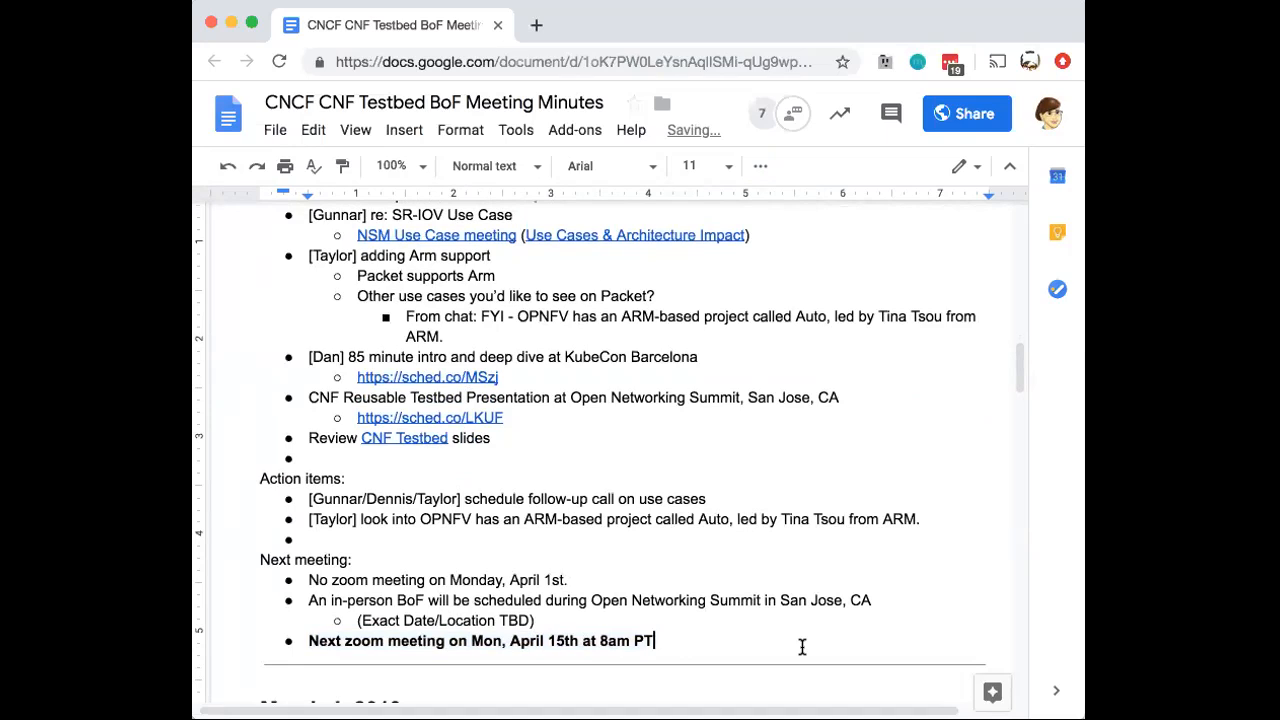